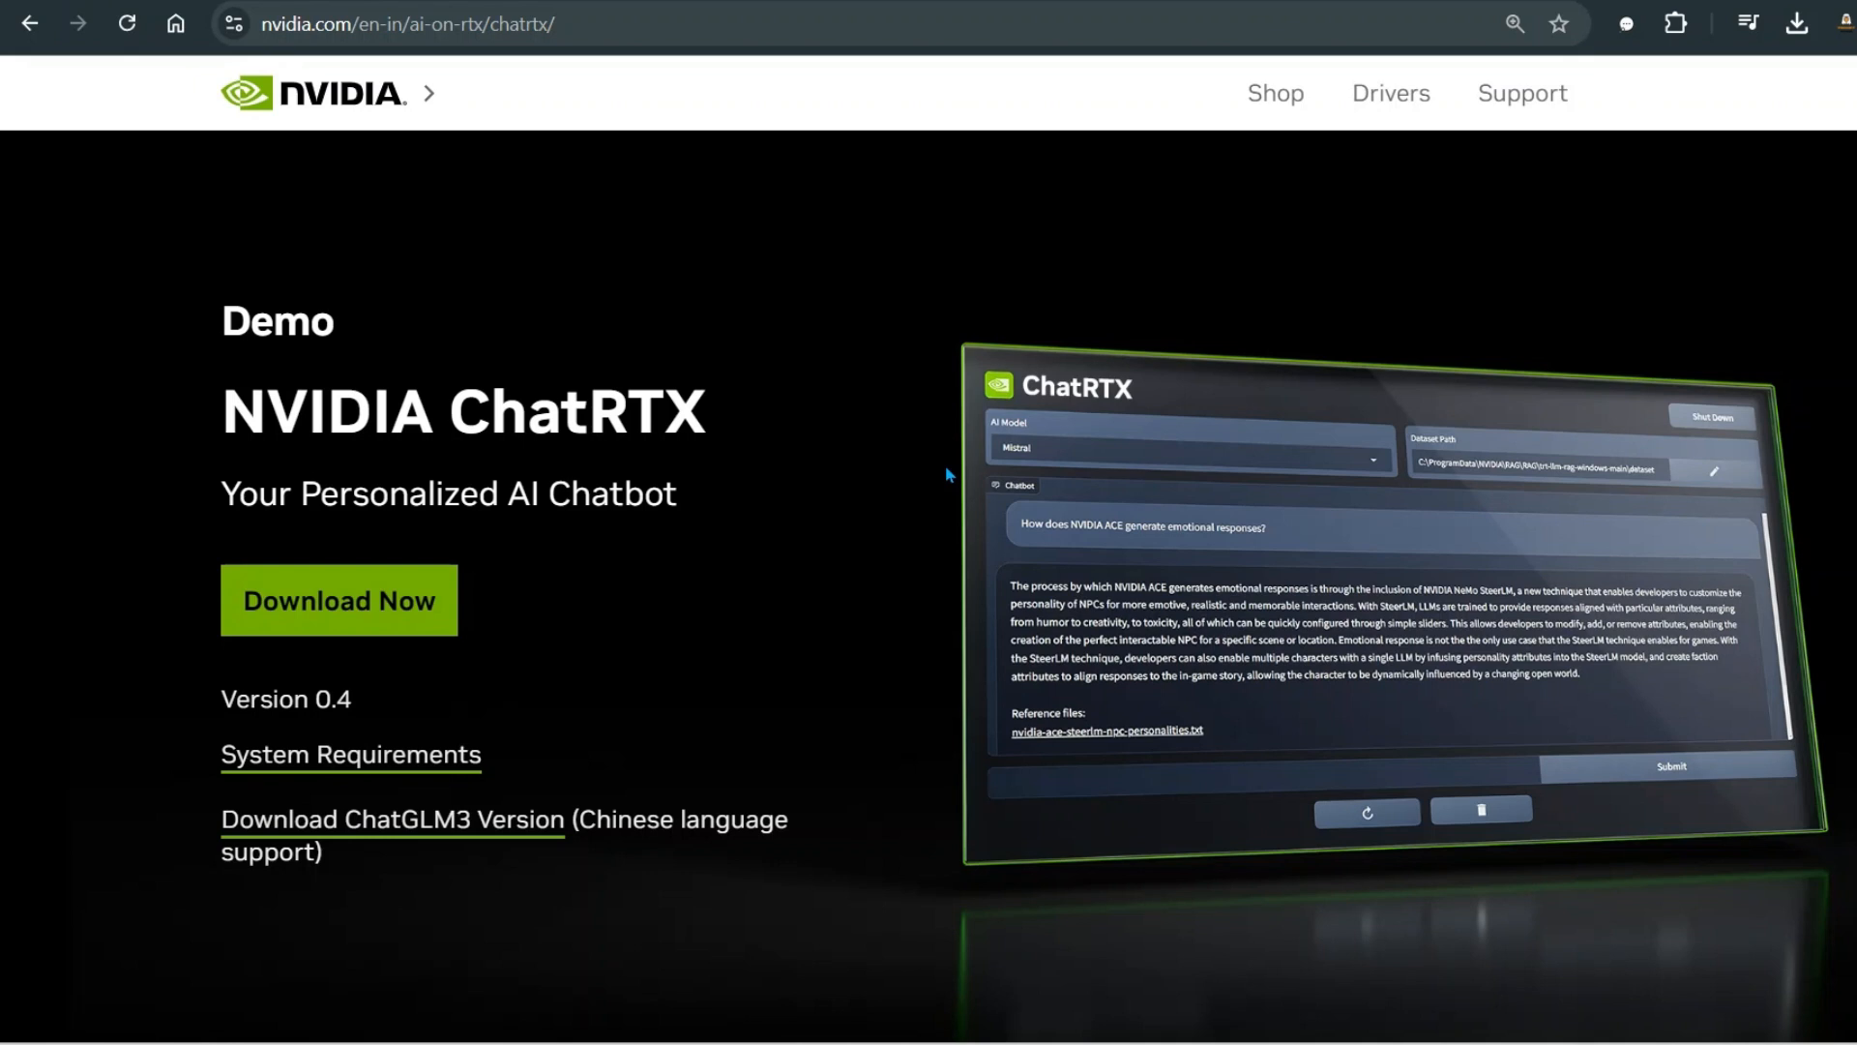
{"action": "mouse_move", "coordinate": [876, 584]}
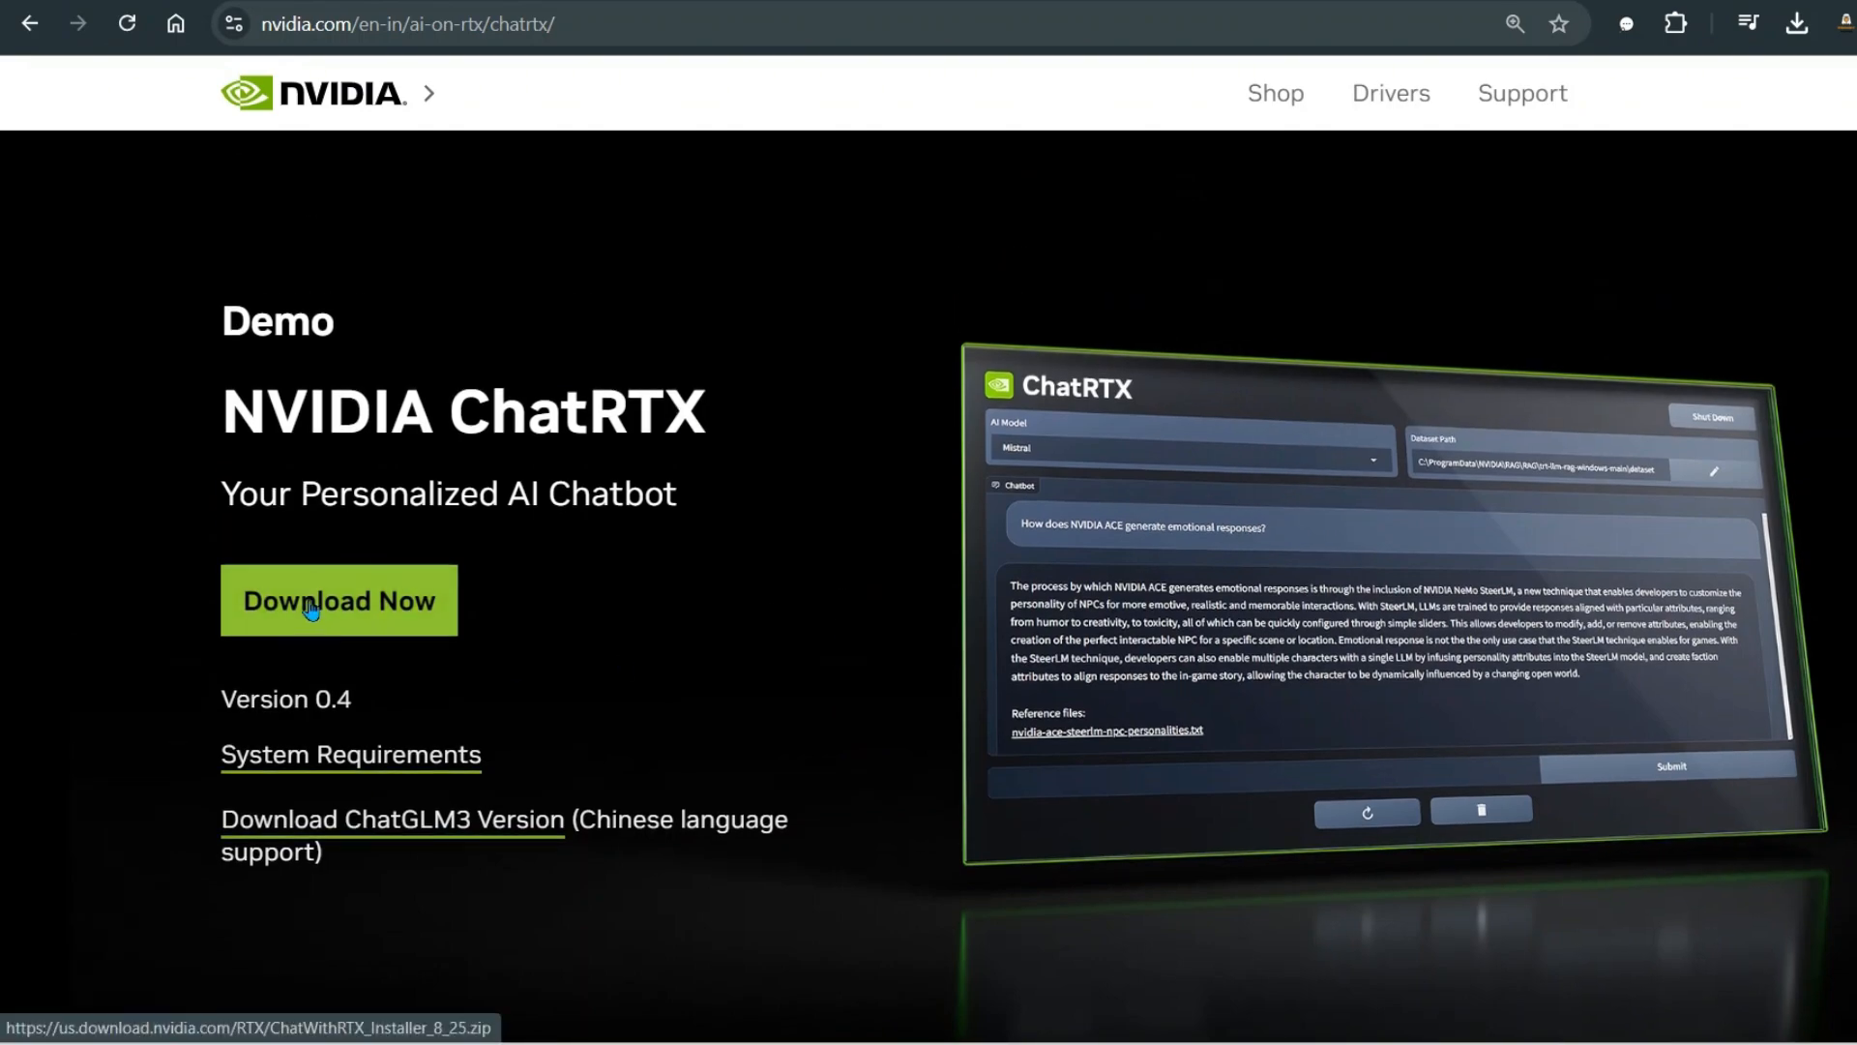
Start the ChatWithRTX_Installer_8_25.zip download, cancel it in the downloads panel, and dismiss the panel
{"action": "left_click", "coordinate": [337, 599]}
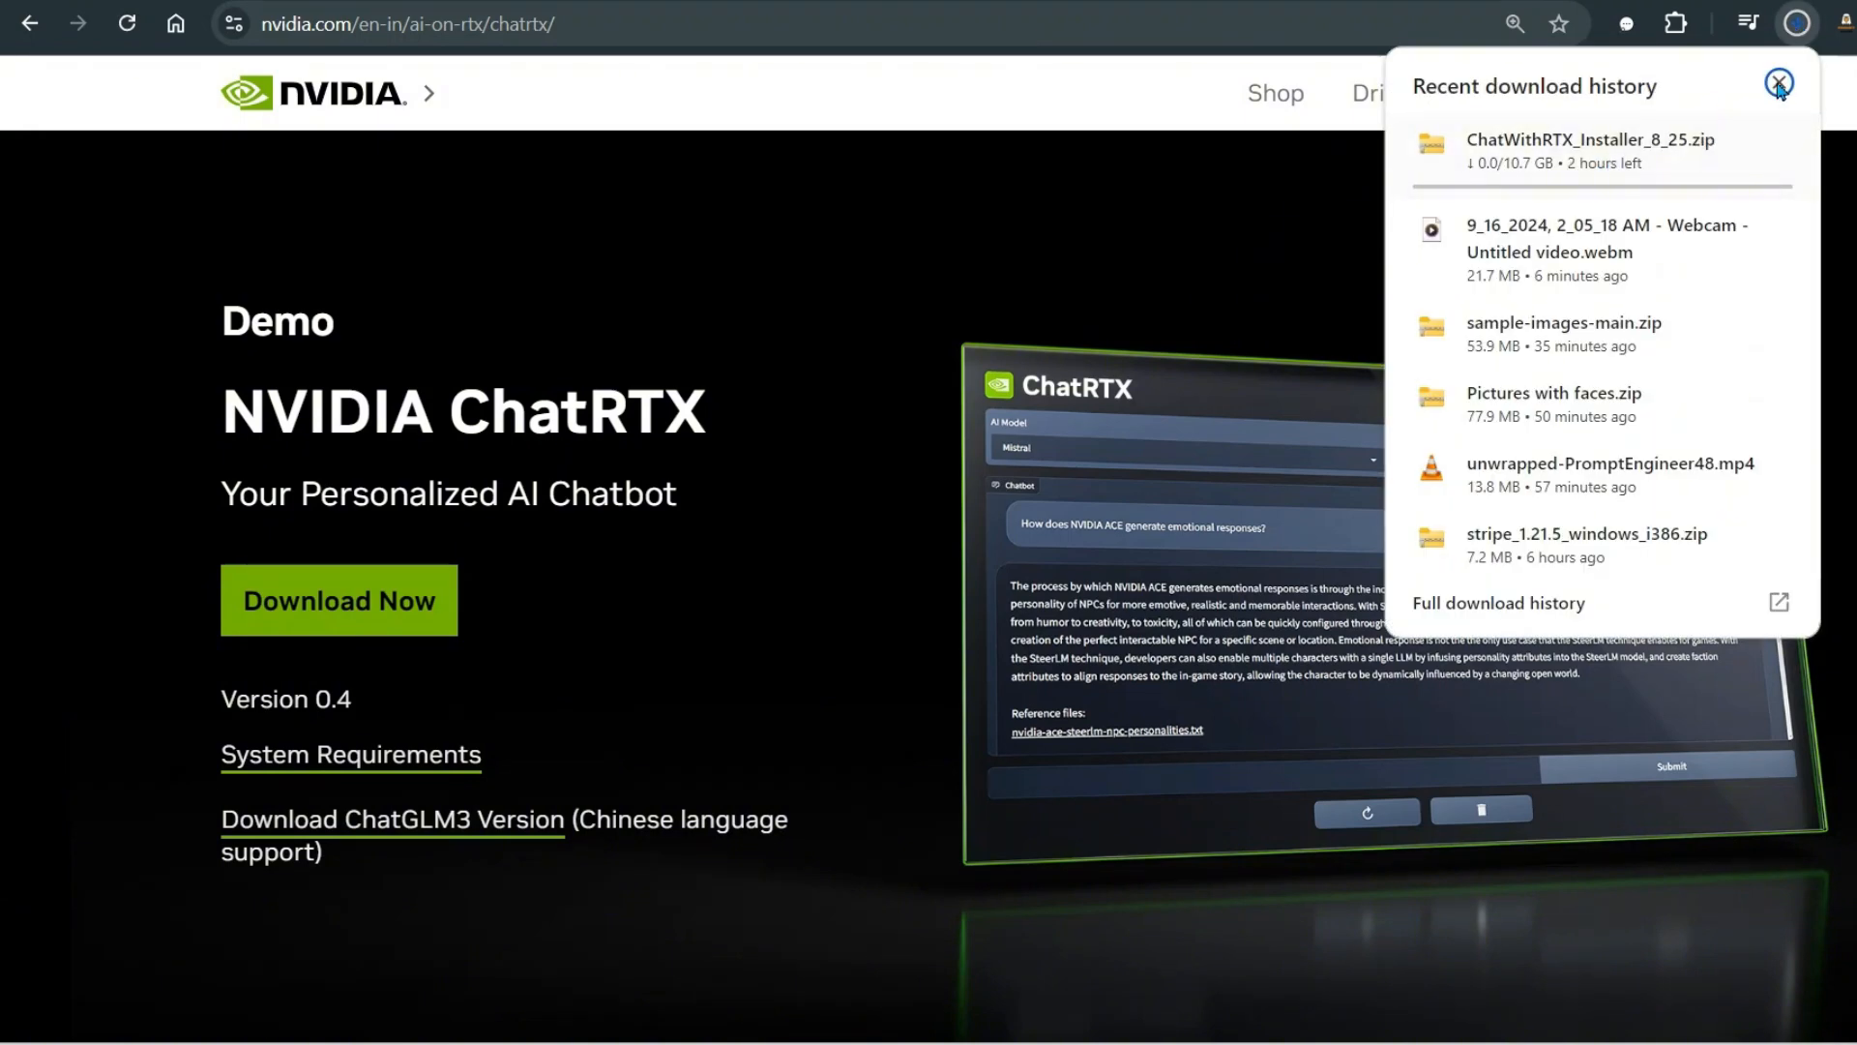
{"action": "left_click", "coordinate": [1774, 154]}
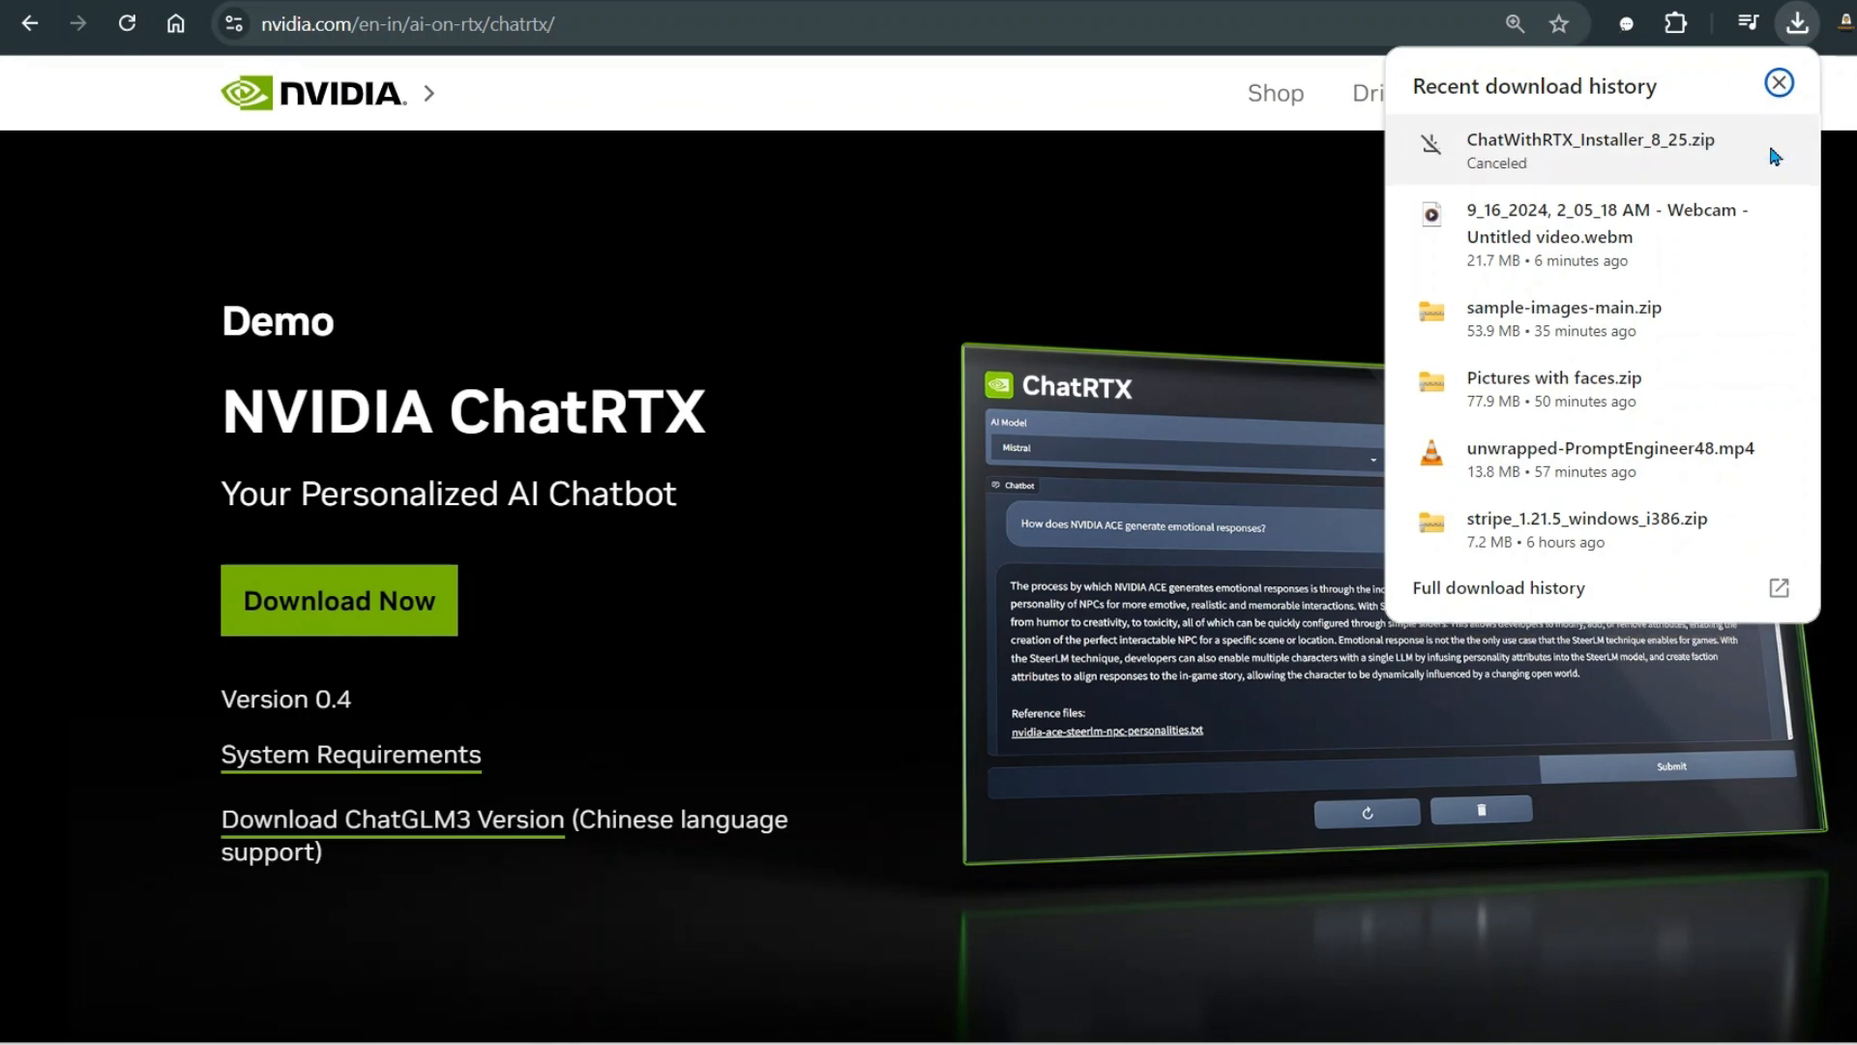
{"action": "left_click", "coordinate": [1777, 83]}
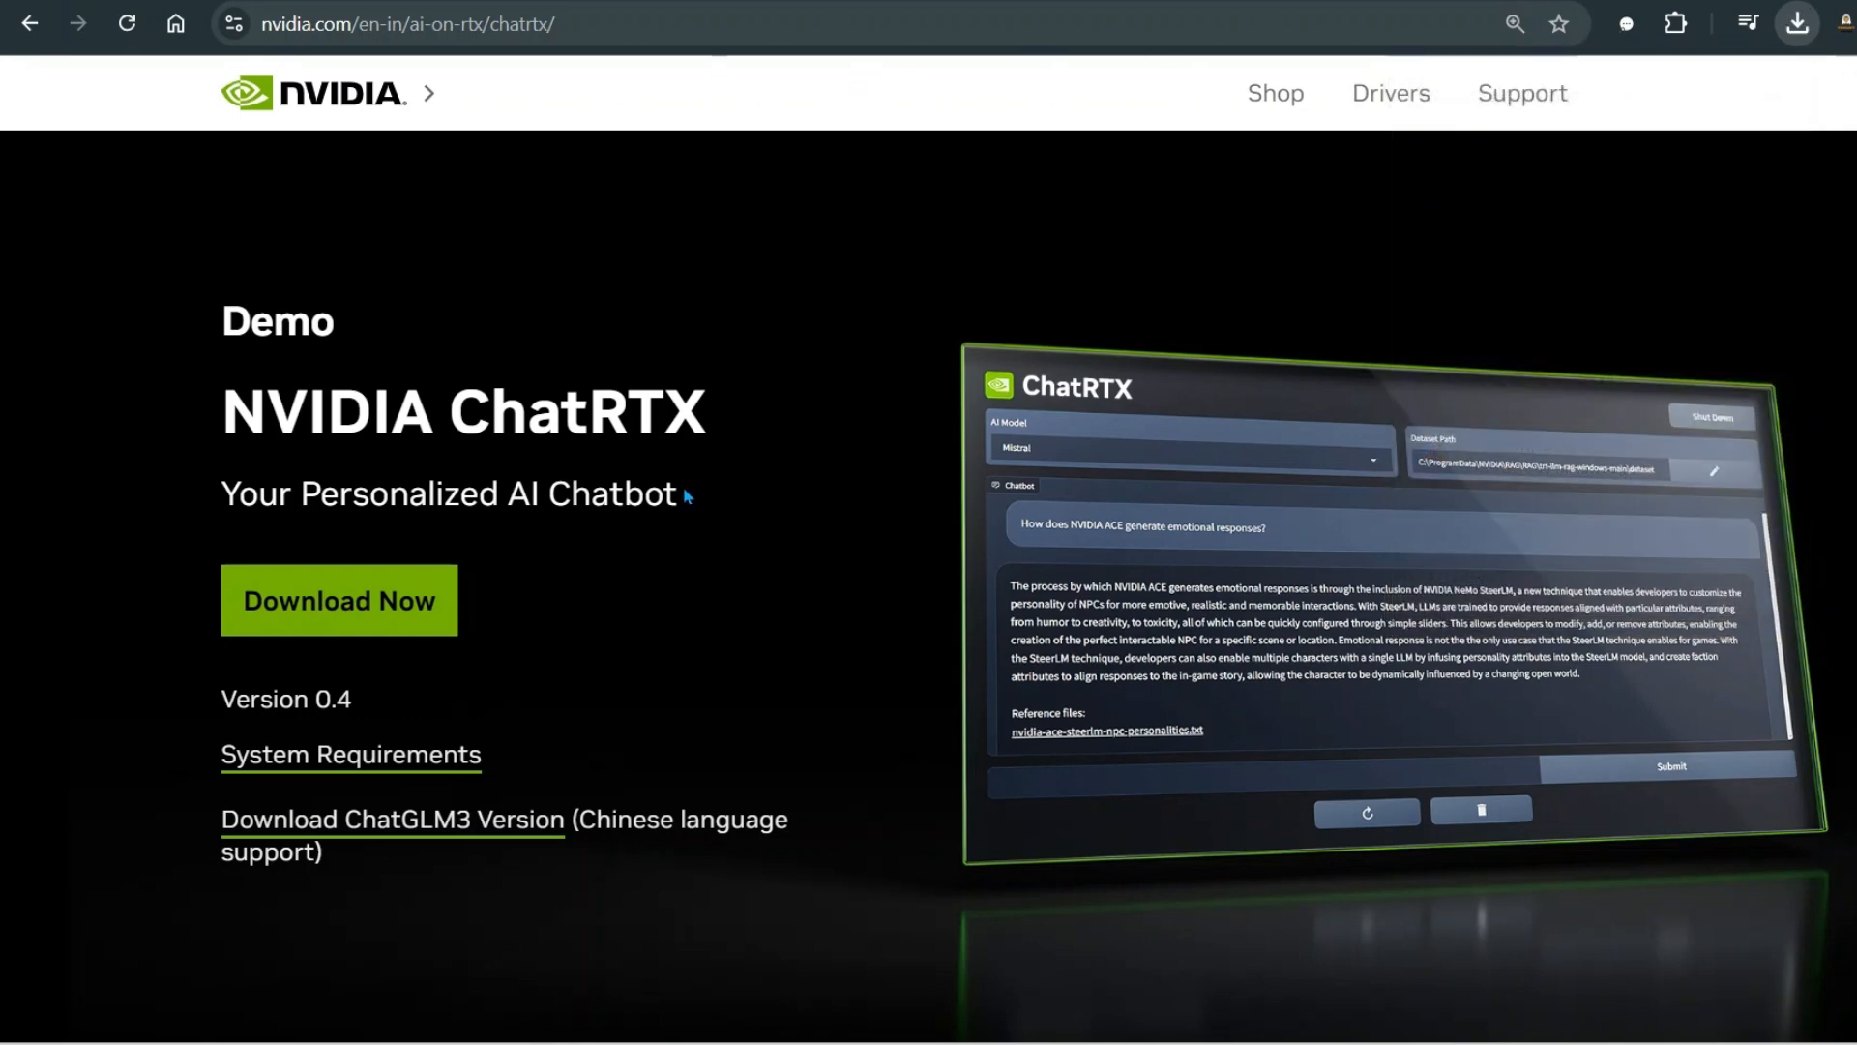
Review the ChatRTX System Requirements table on the product page
{"action": "scroll", "scroll_direction": "down", "scroll_amount": 3}
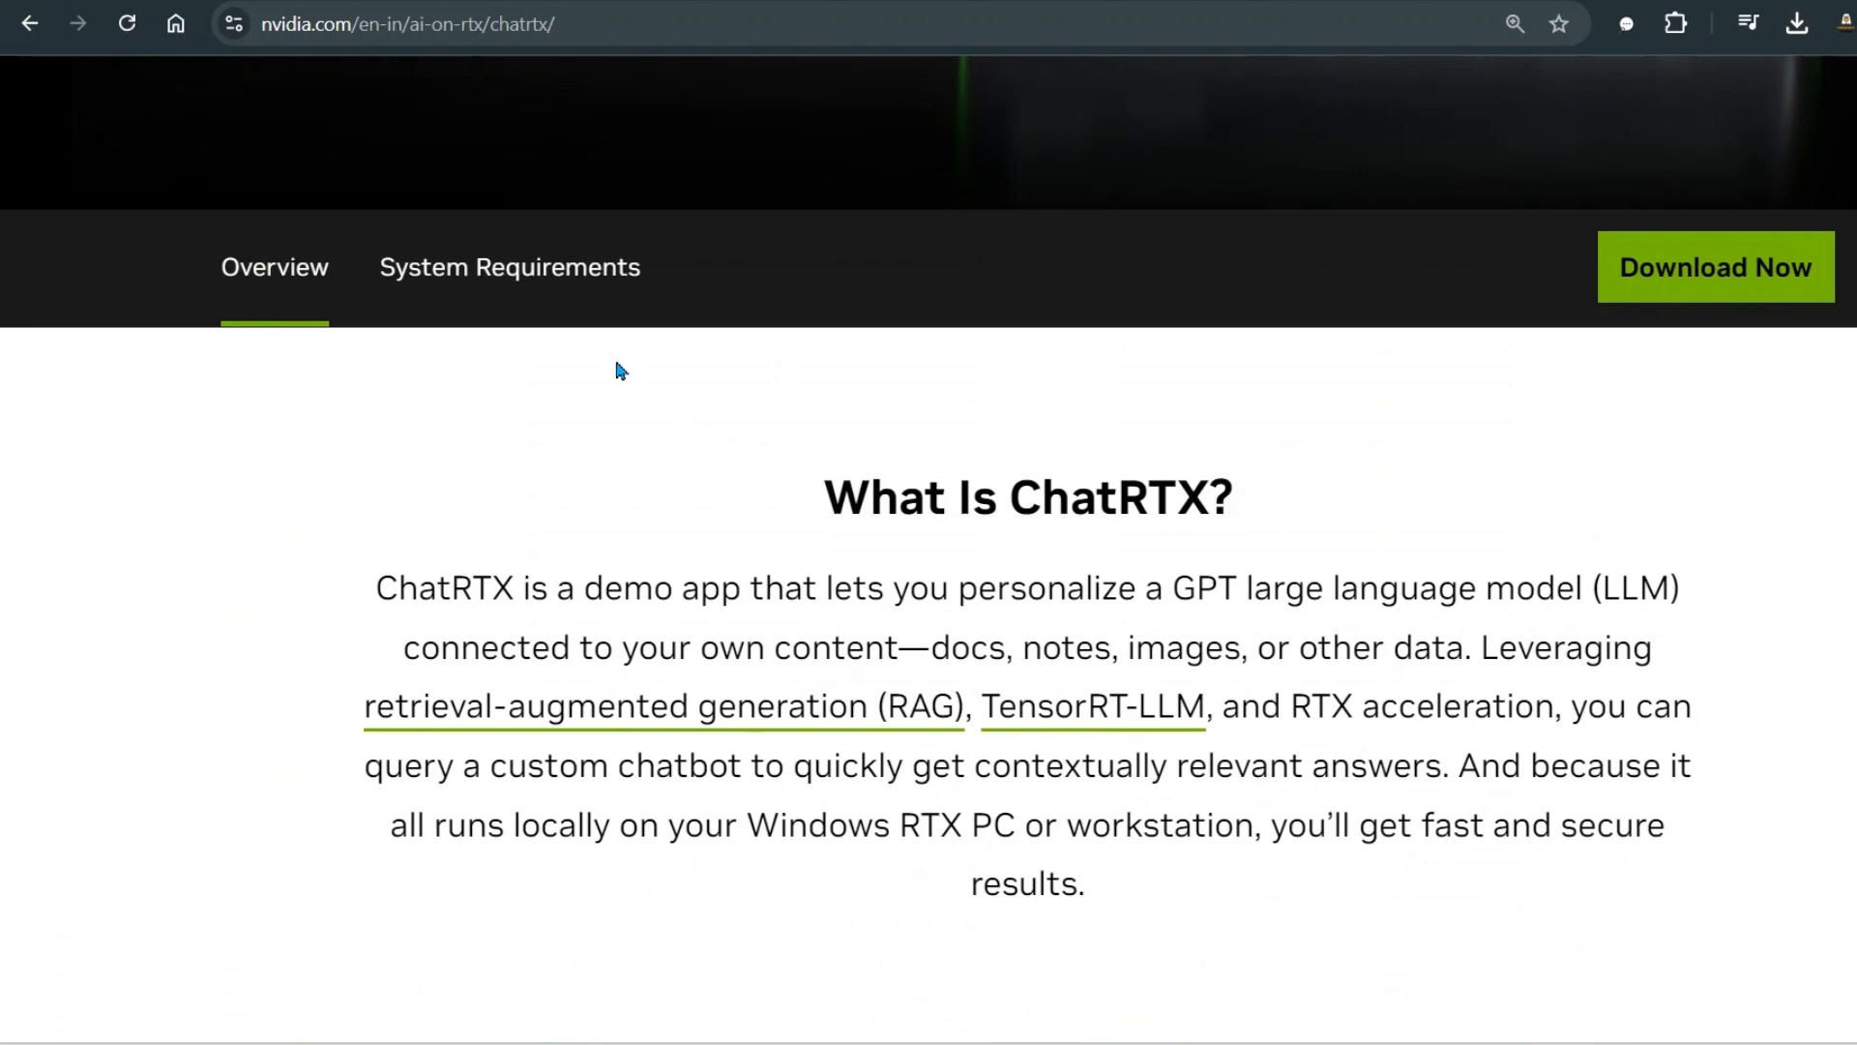
{"action": "left_click", "coordinate": [509, 267]}
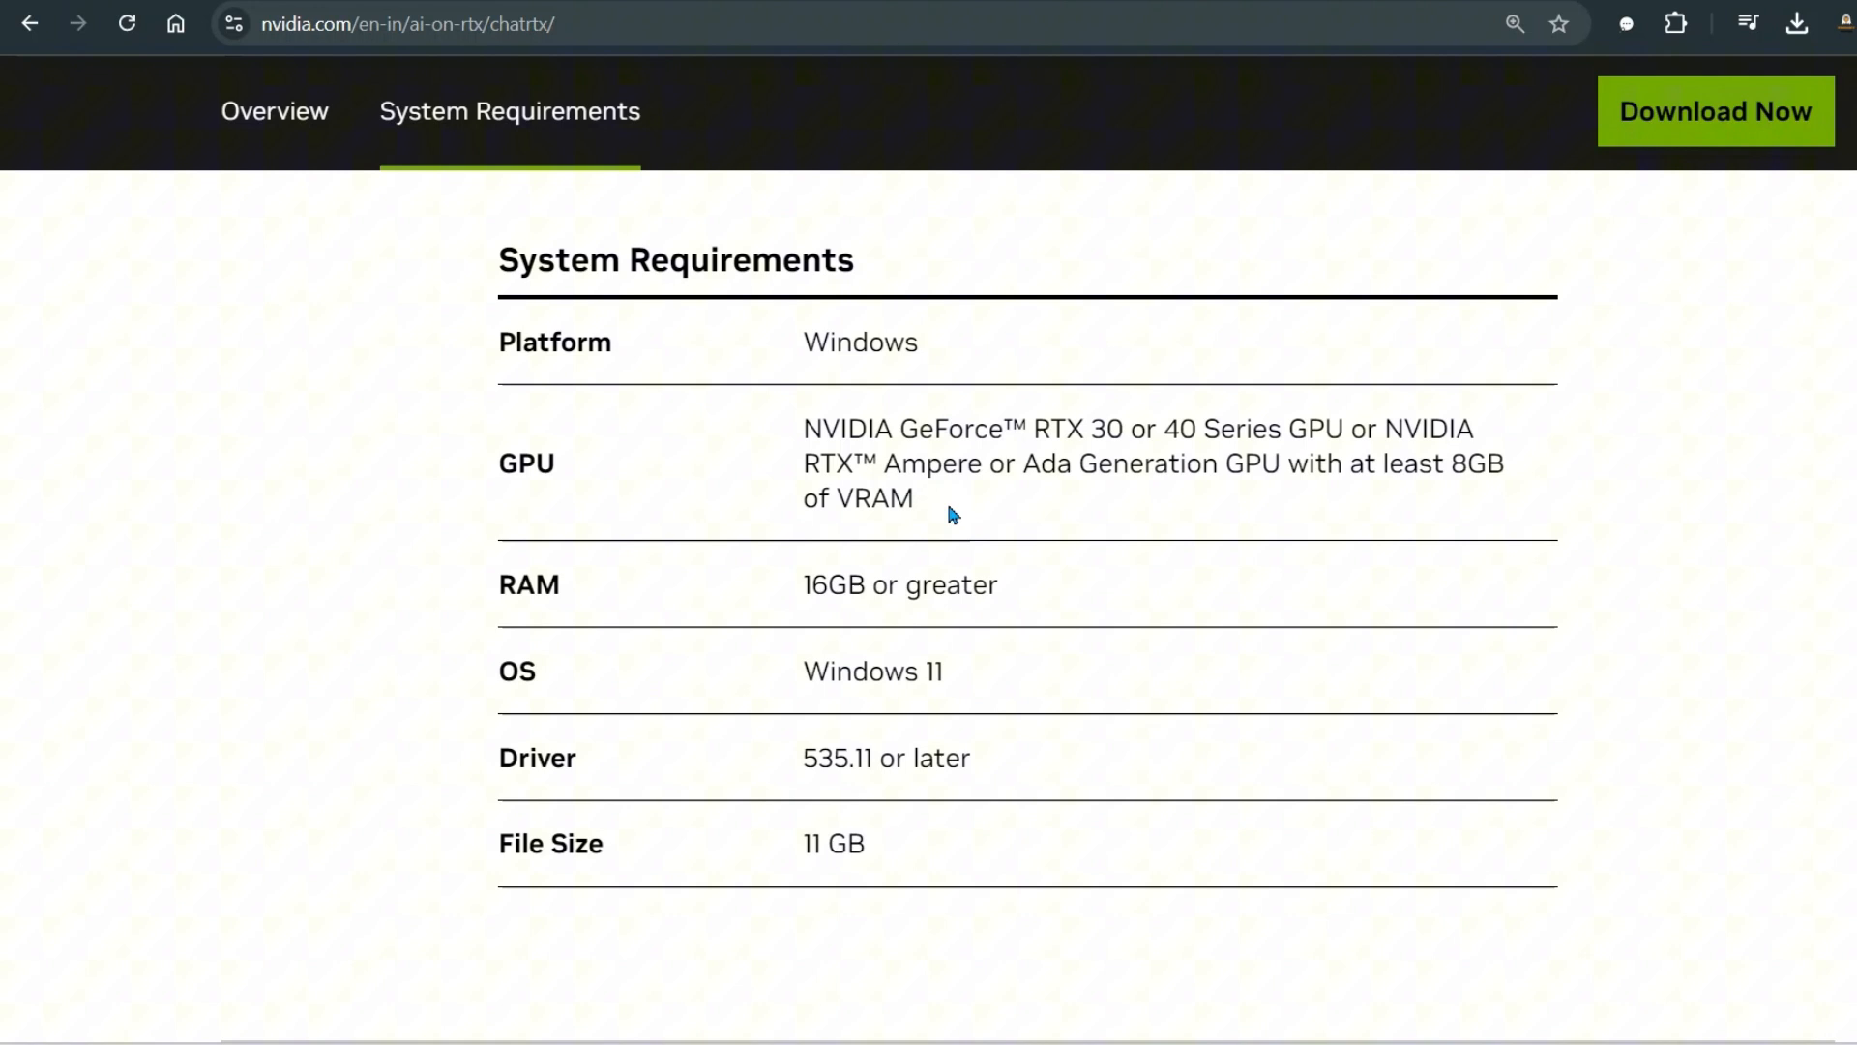
{"action": "left_click_drag", "start_coordinate": [1421, 462], "coordinate": [1495, 462]}
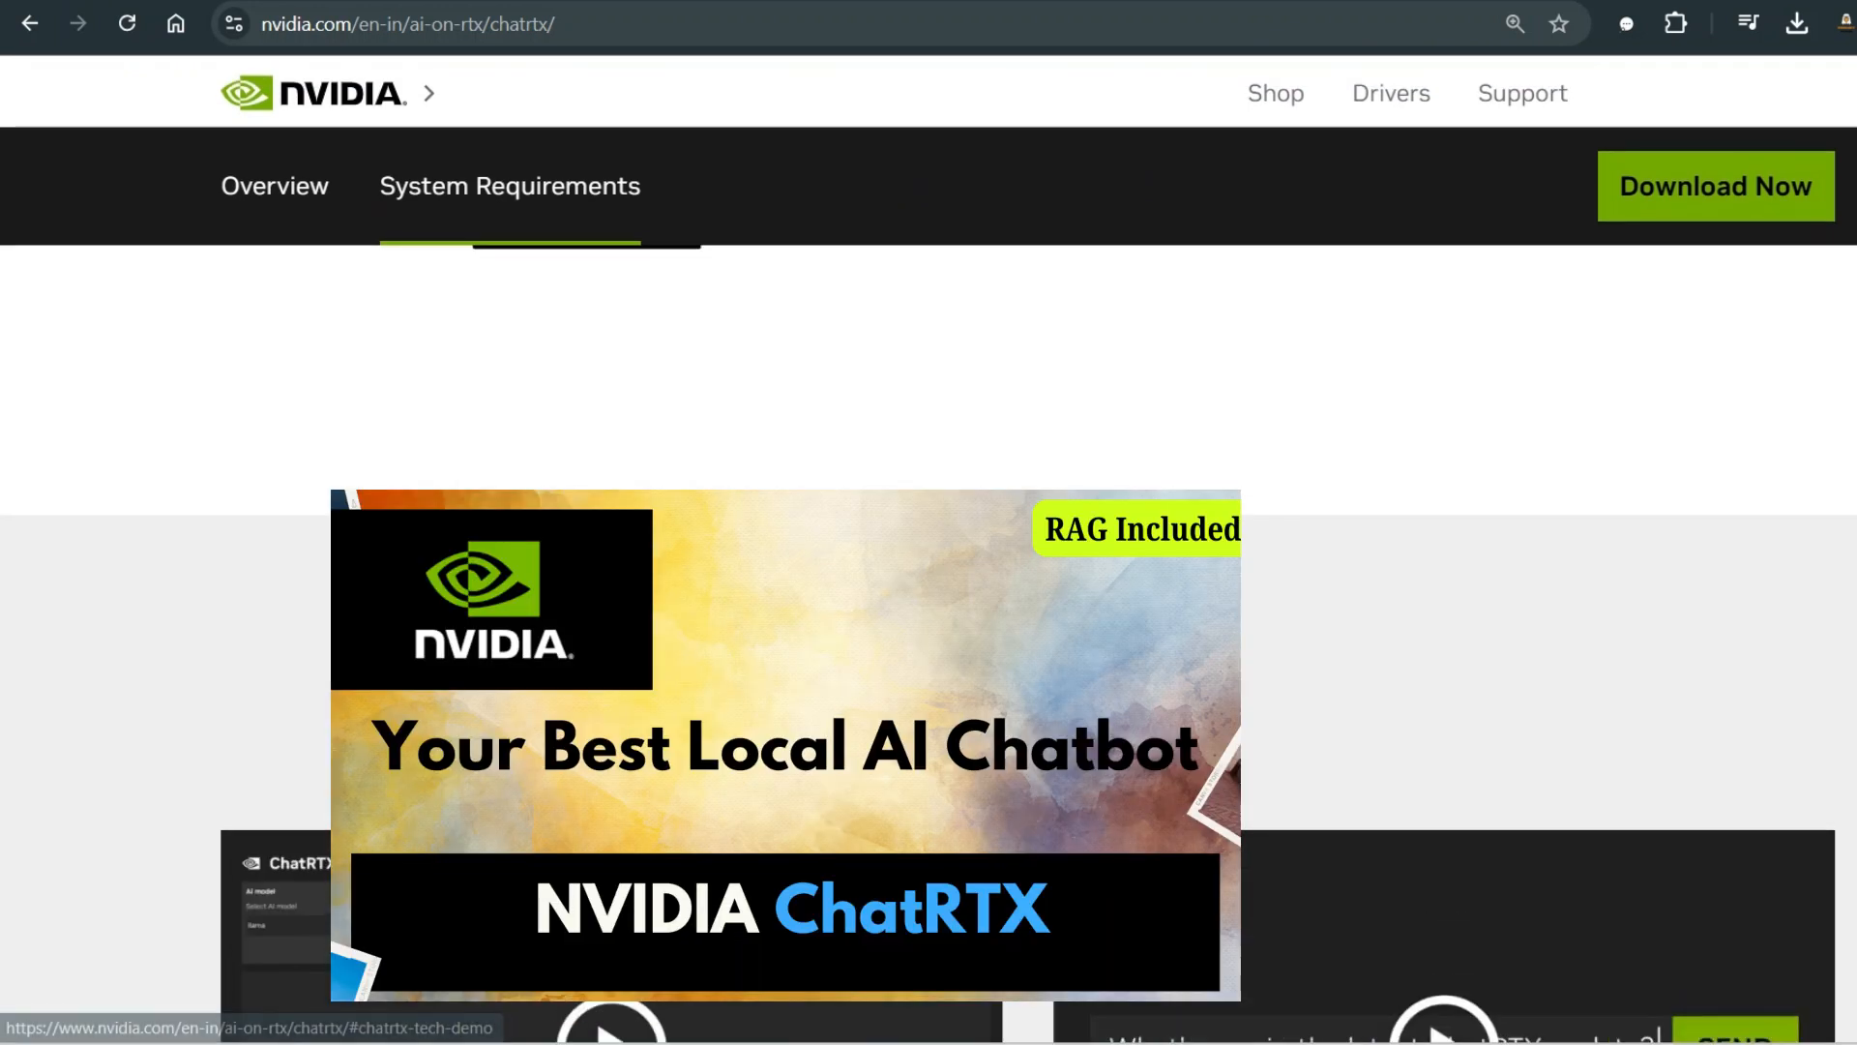
{"action": "scroll", "scroll_direction": "down", "scroll_amount": 3}
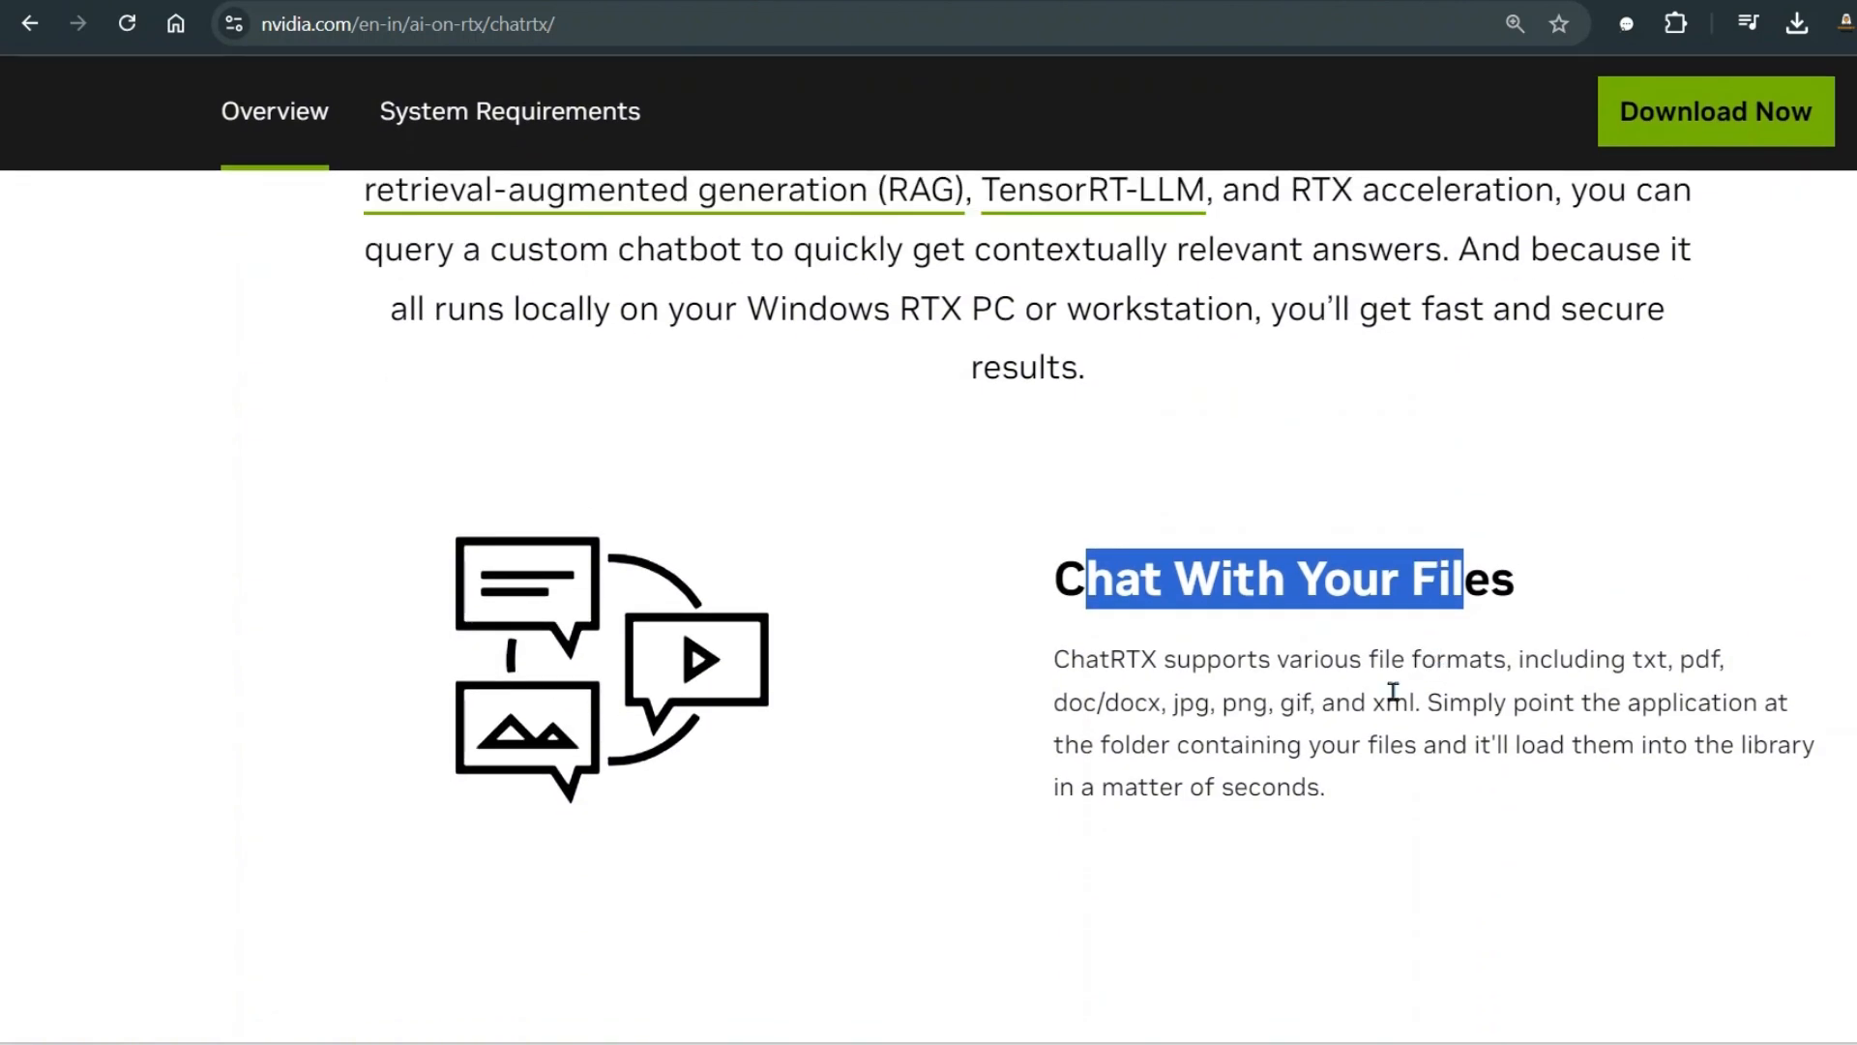
Read the Overview, highlighting the demo-app and content phrases and the Photo and Image Search heading
{"action": "scroll", "scroll_direction": "up", "scroll_amount": 3}
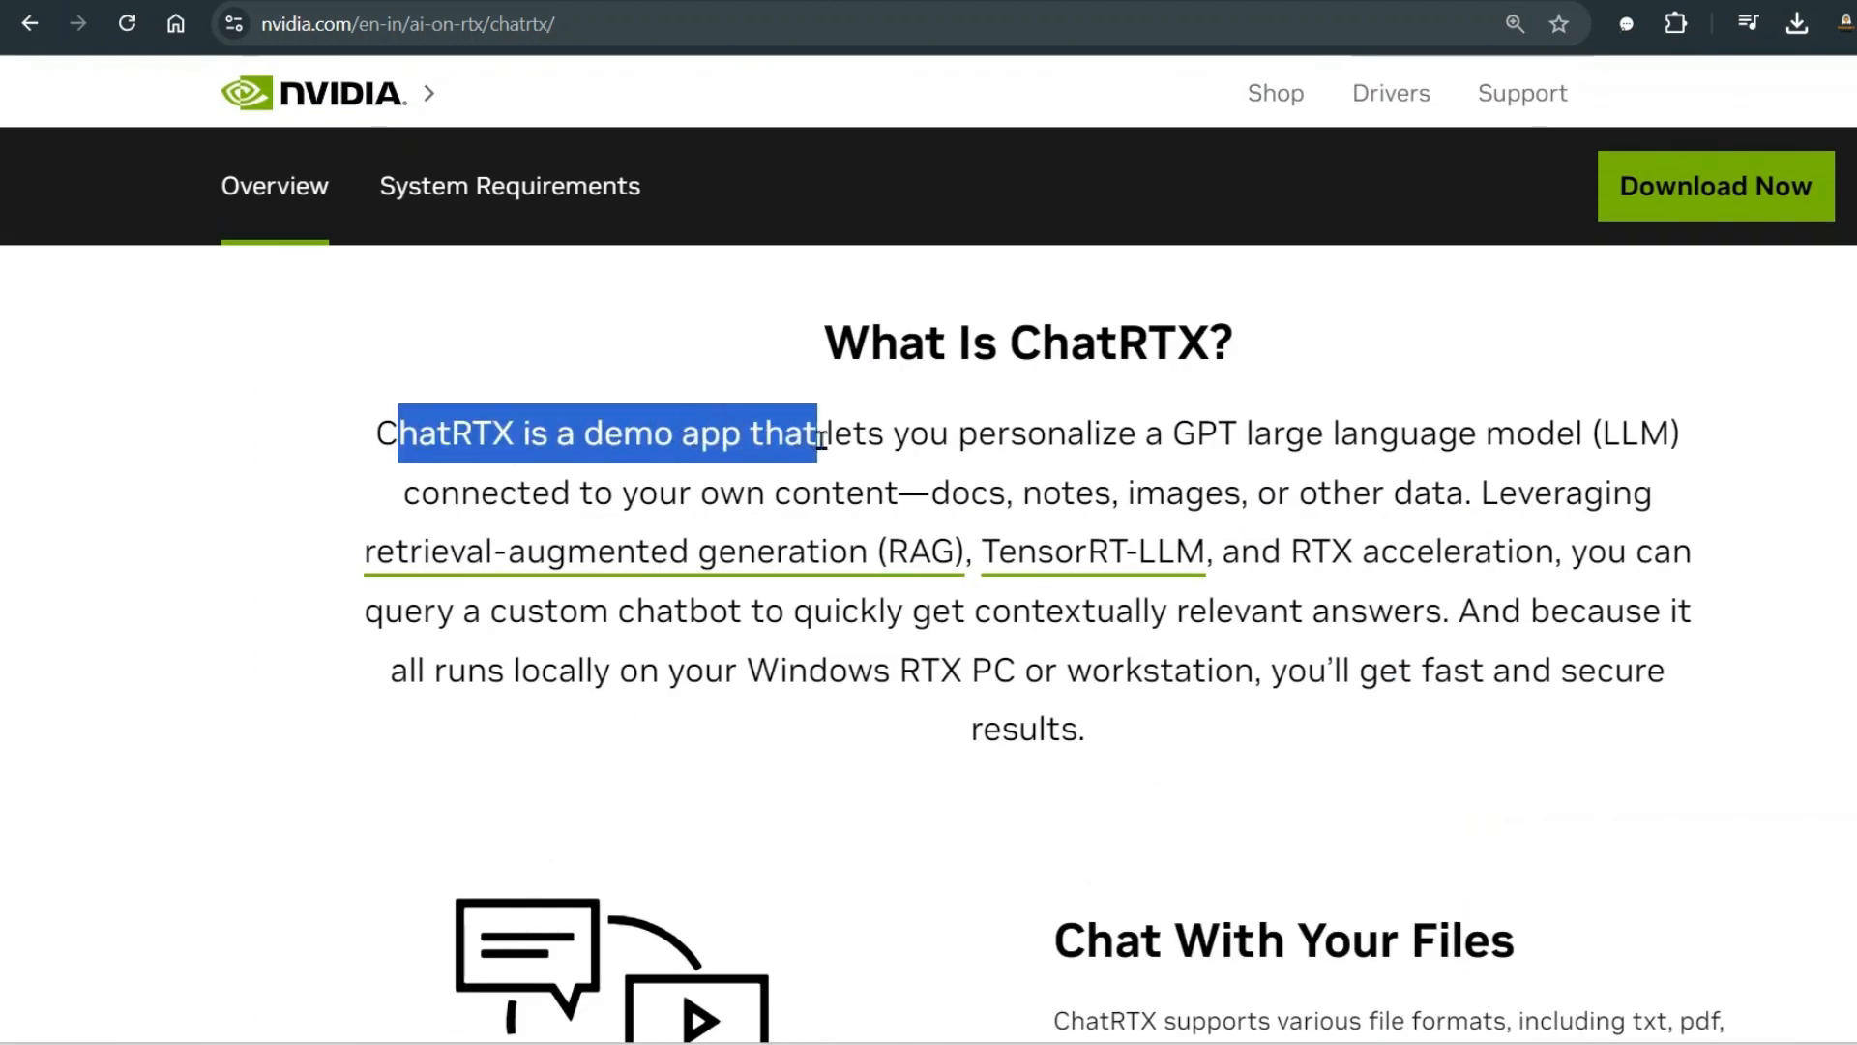
{"action": "left_click_drag", "start_coordinate": [816, 431], "coordinate": [1339, 432]}
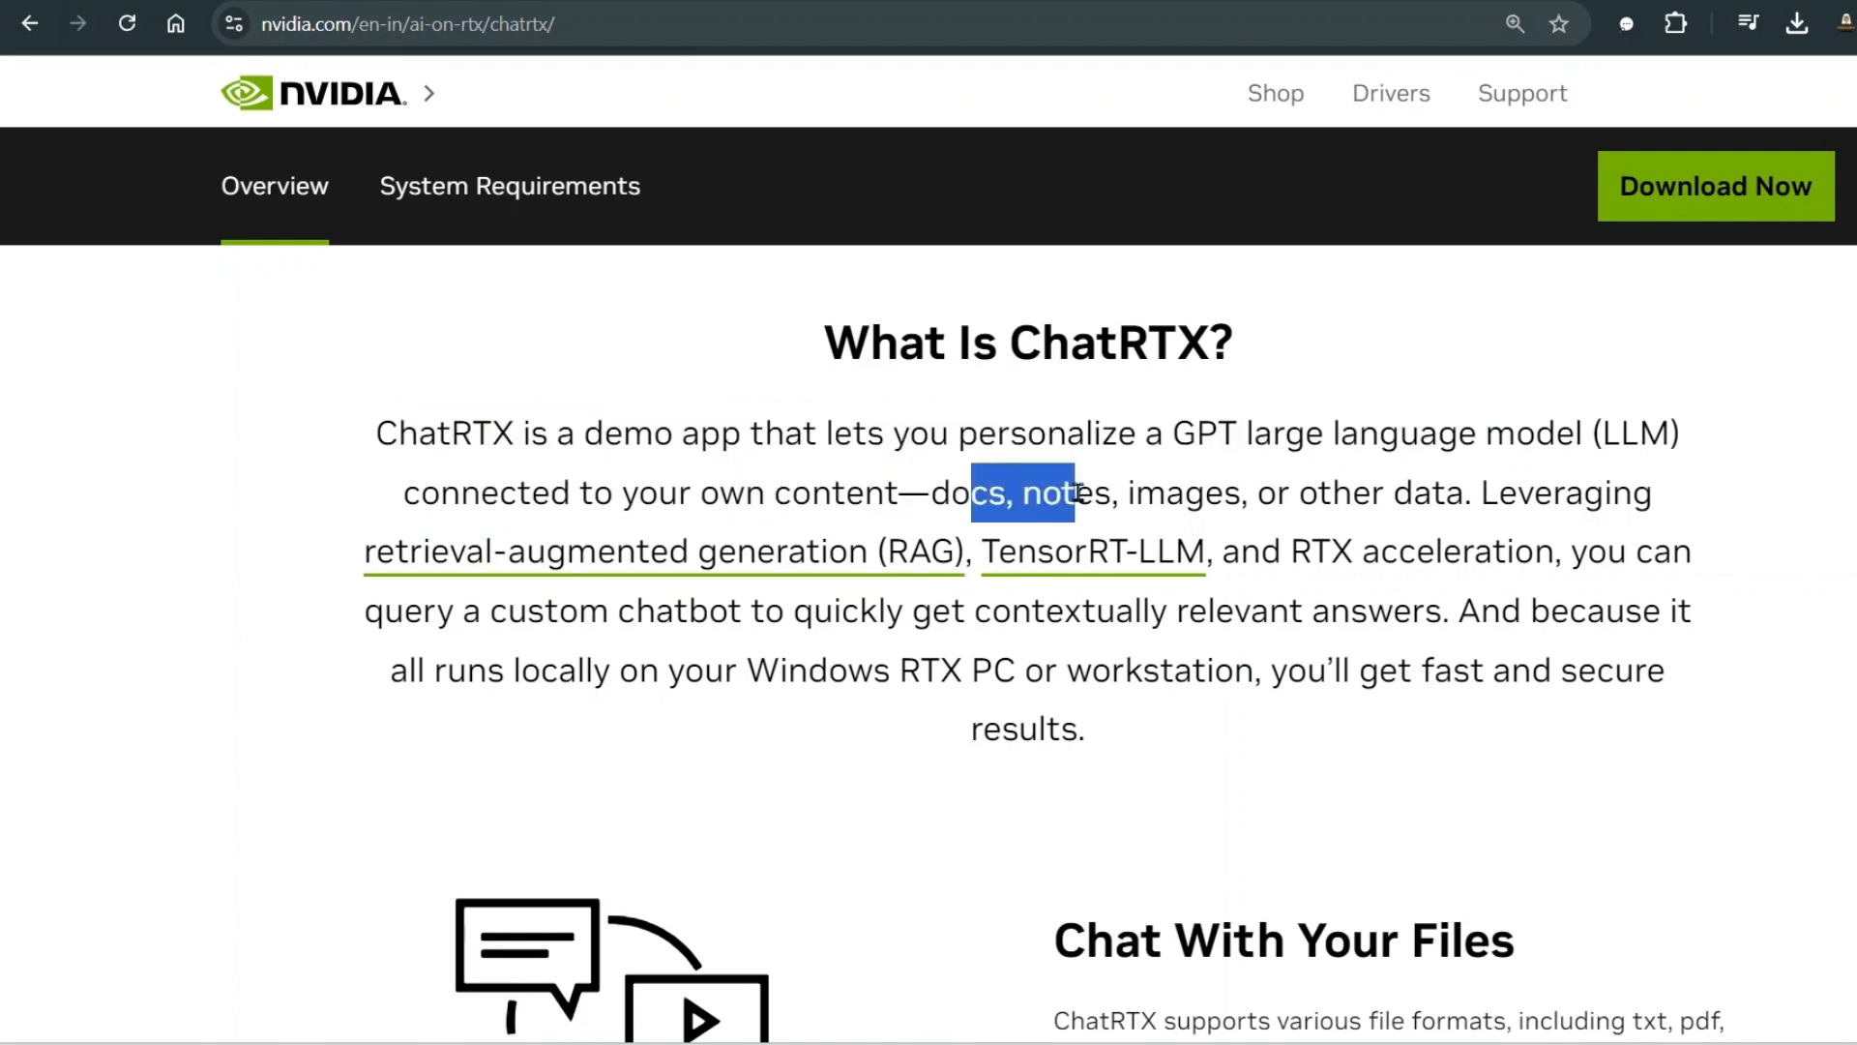
{"action": "left_click_drag", "start_coordinate": [1072, 492], "coordinate": [1443, 491]}
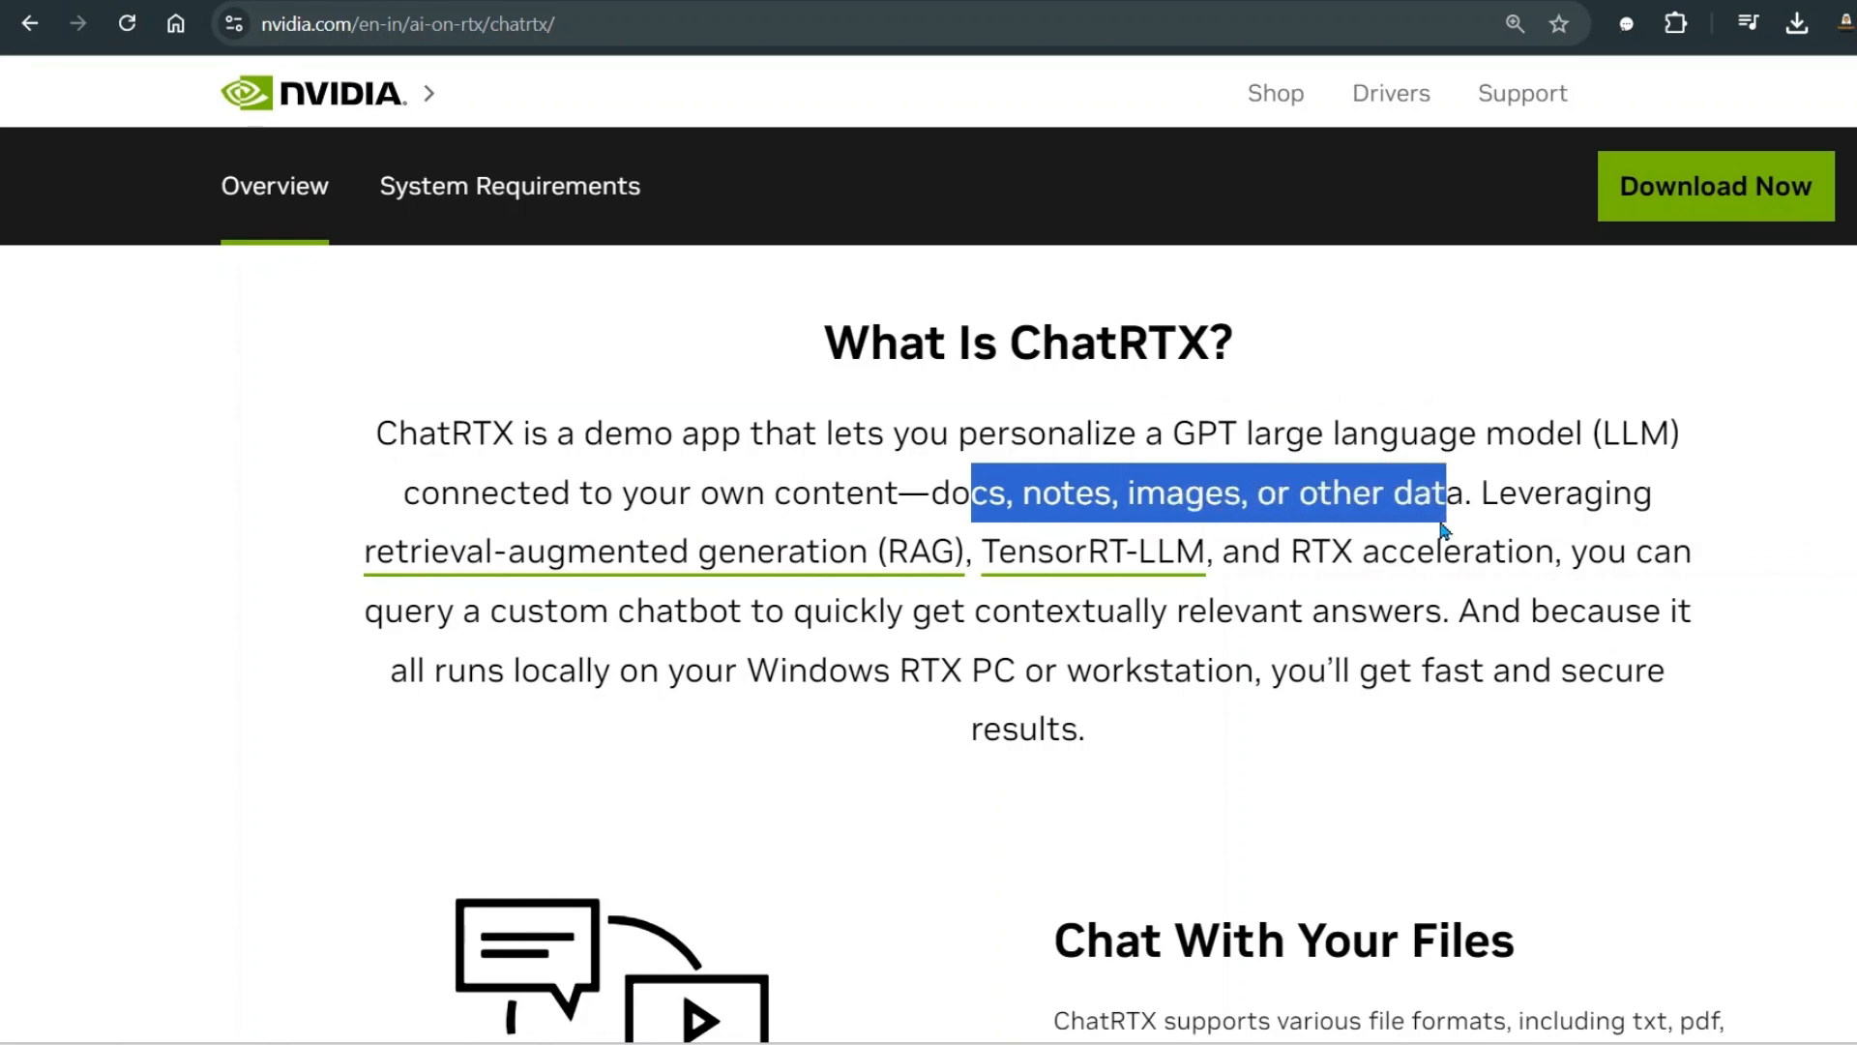
{"action": "scroll", "scroll_direction": "down", "scroll_amount": 3}
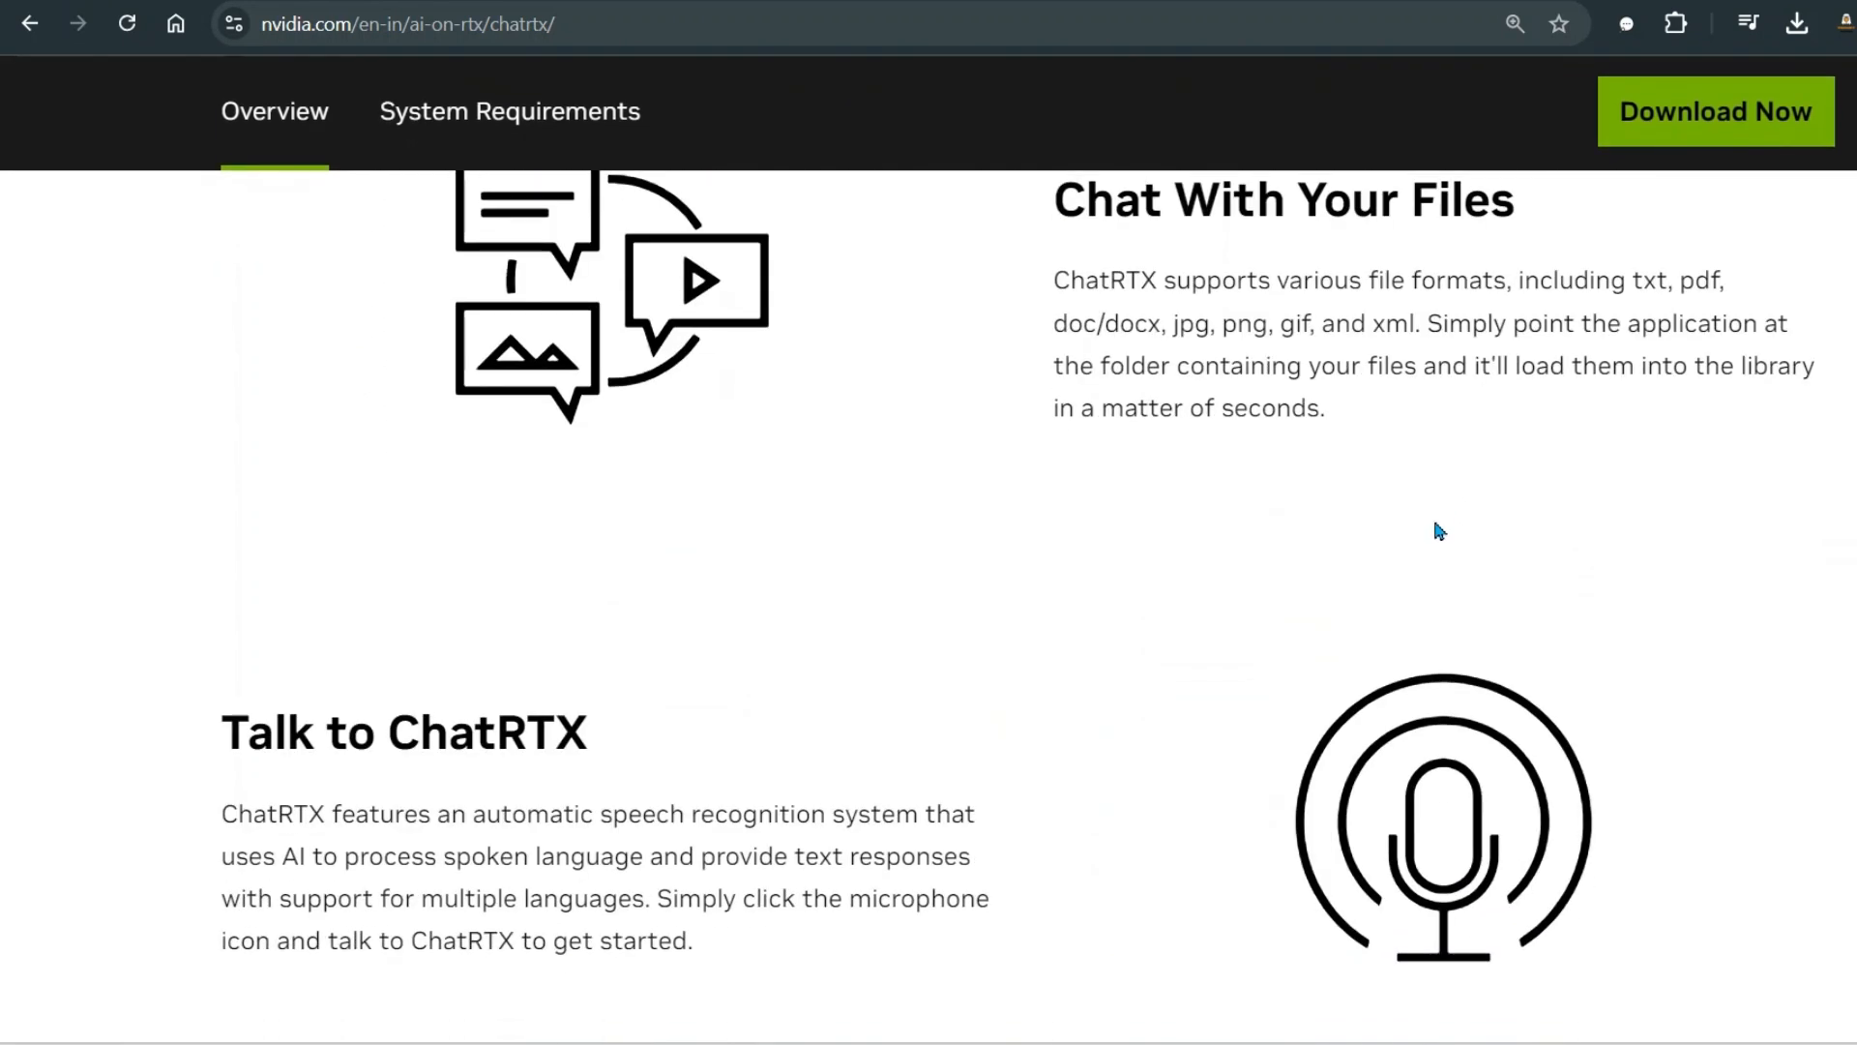
{"action": "scroll", "scroll_direction": "down", "scroll_amount": 3}
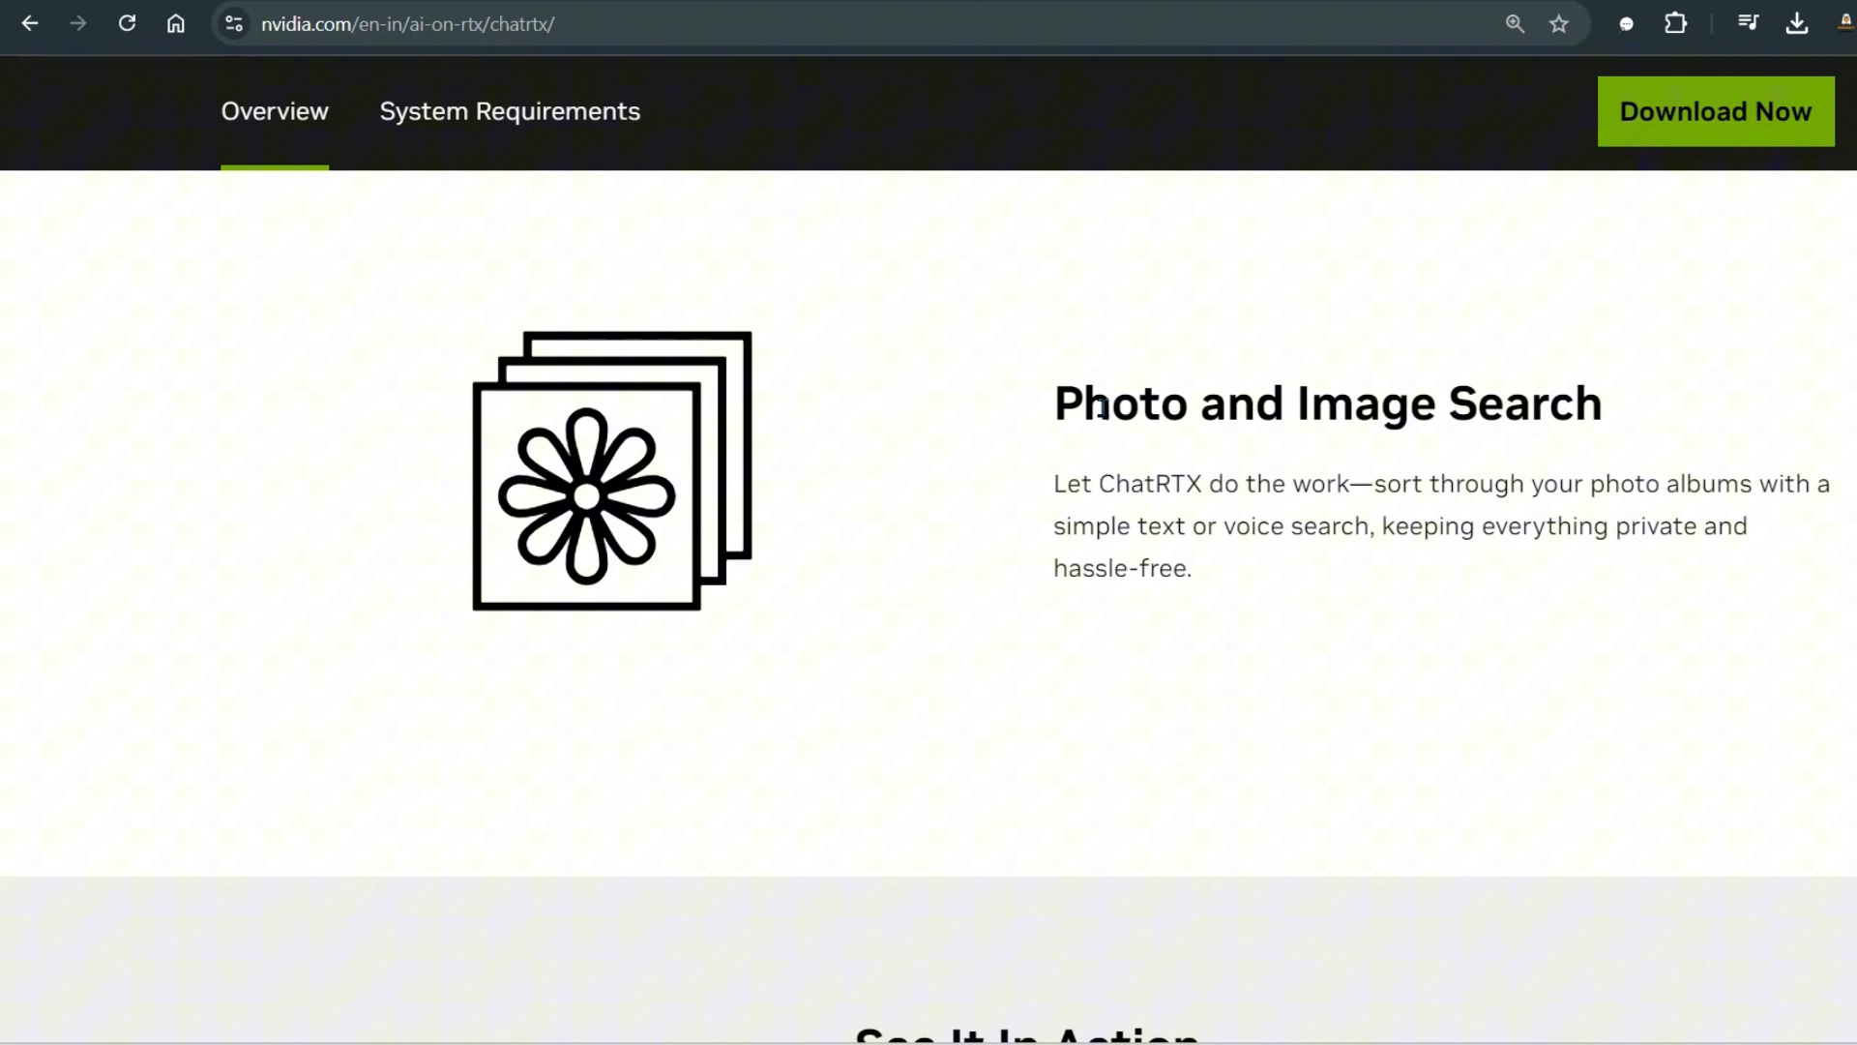
{"action": "left_click_drag", "start_coordinate": [1086, 403], "coordinate": [1571, 403]}
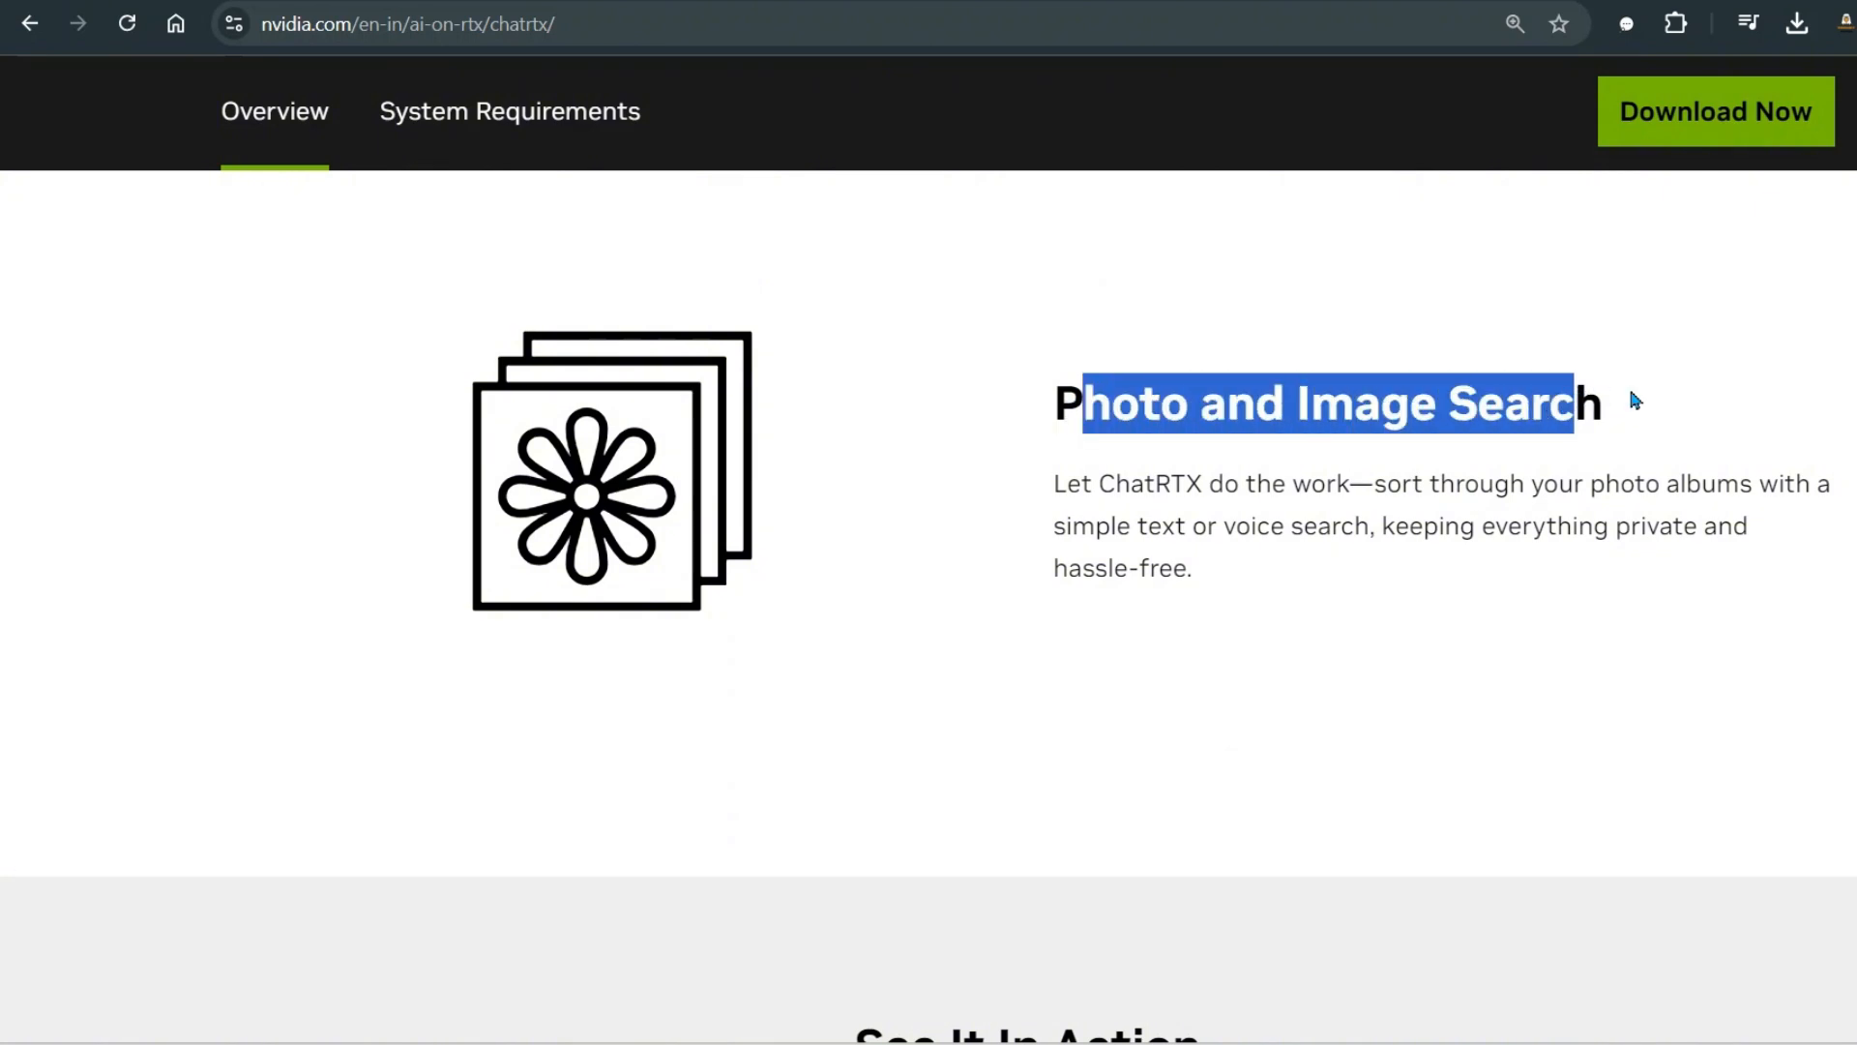
{"action": "left_click", "coordinate": [1012, 408]}
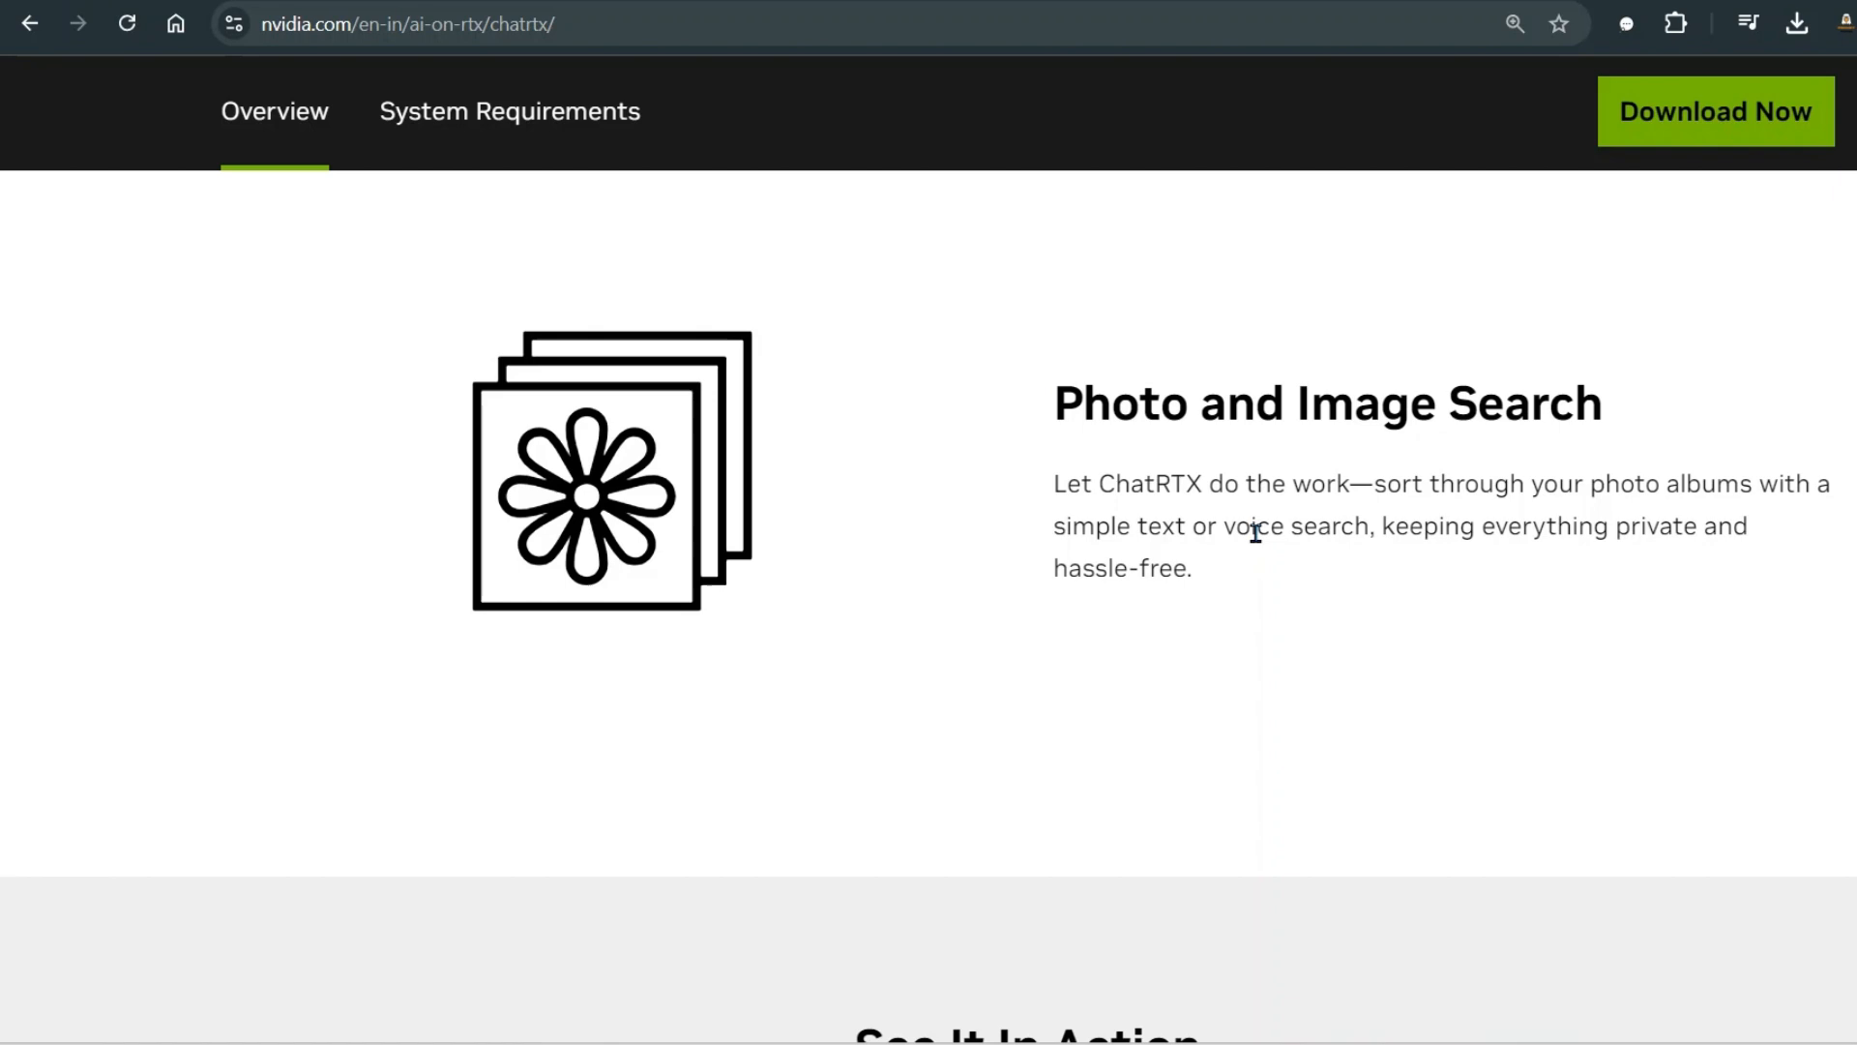
{"action": "mouse_move", "coordinate": [1267, 530]}
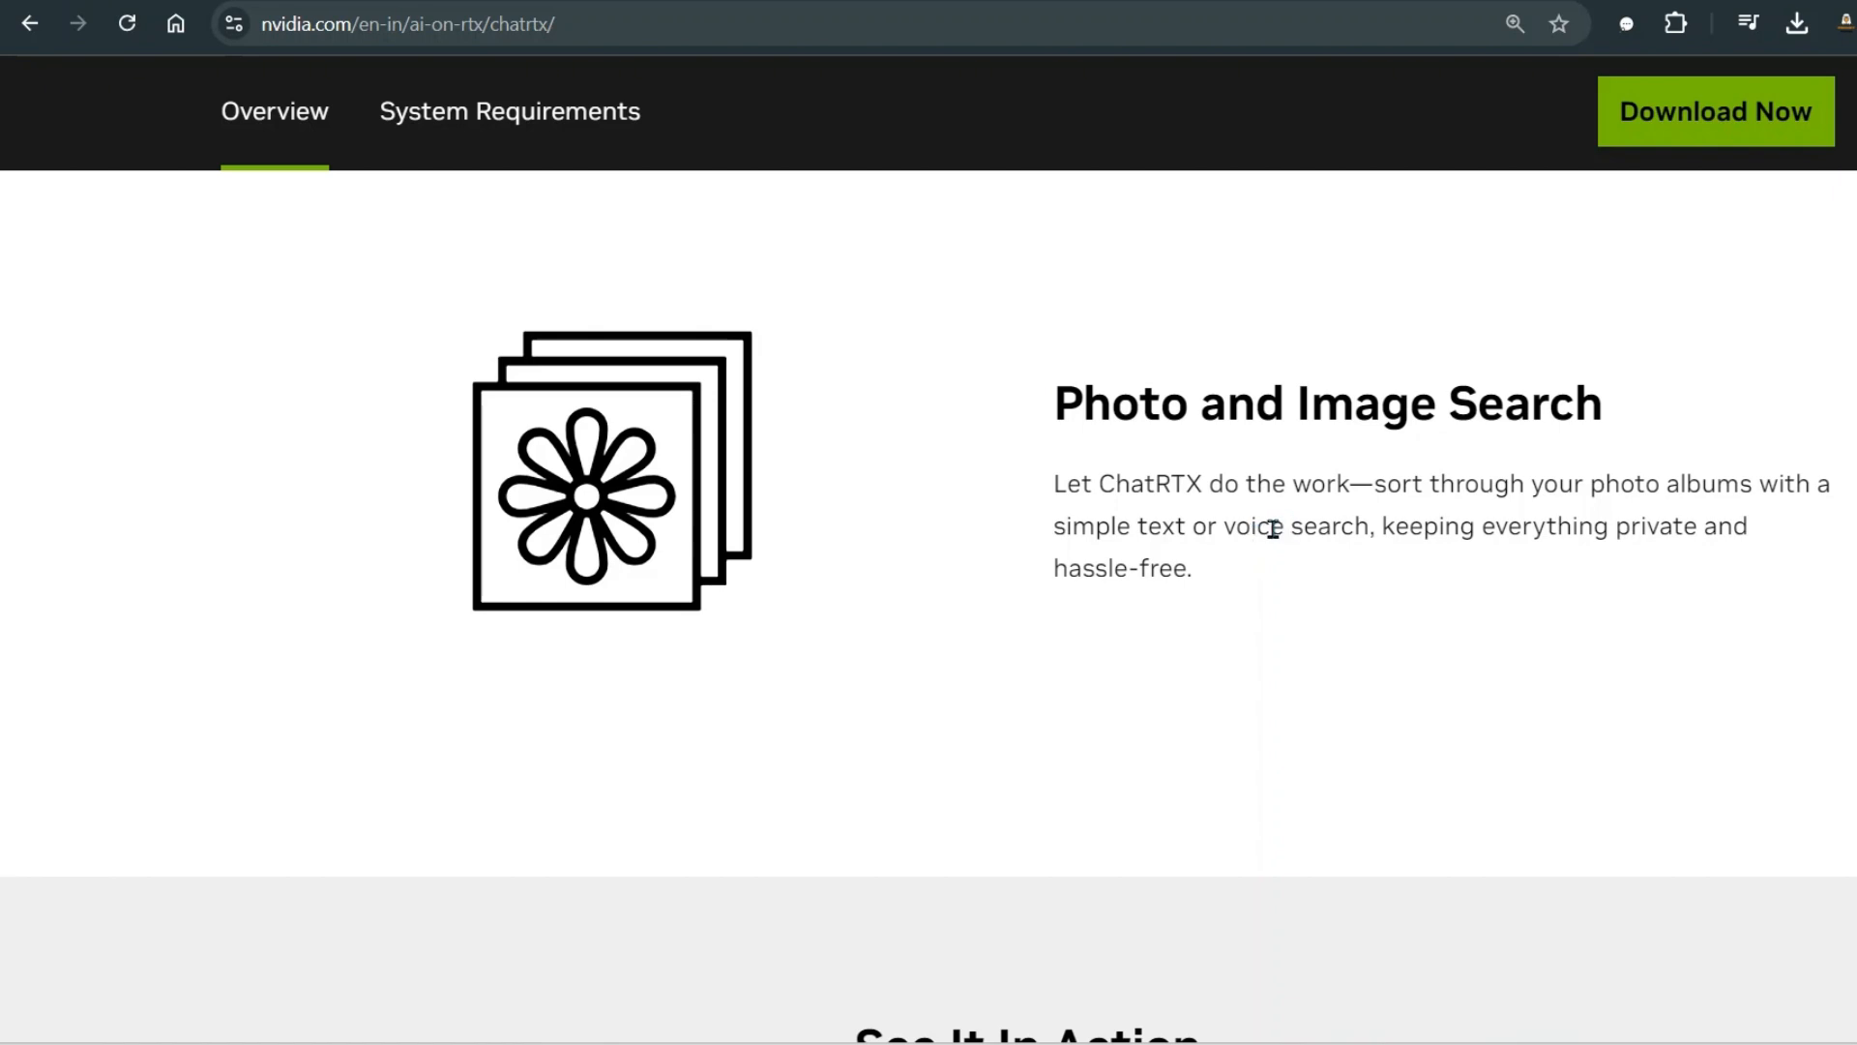
{"action": "scroll", "scroll_direction": "down", "scroll_amount": 3}
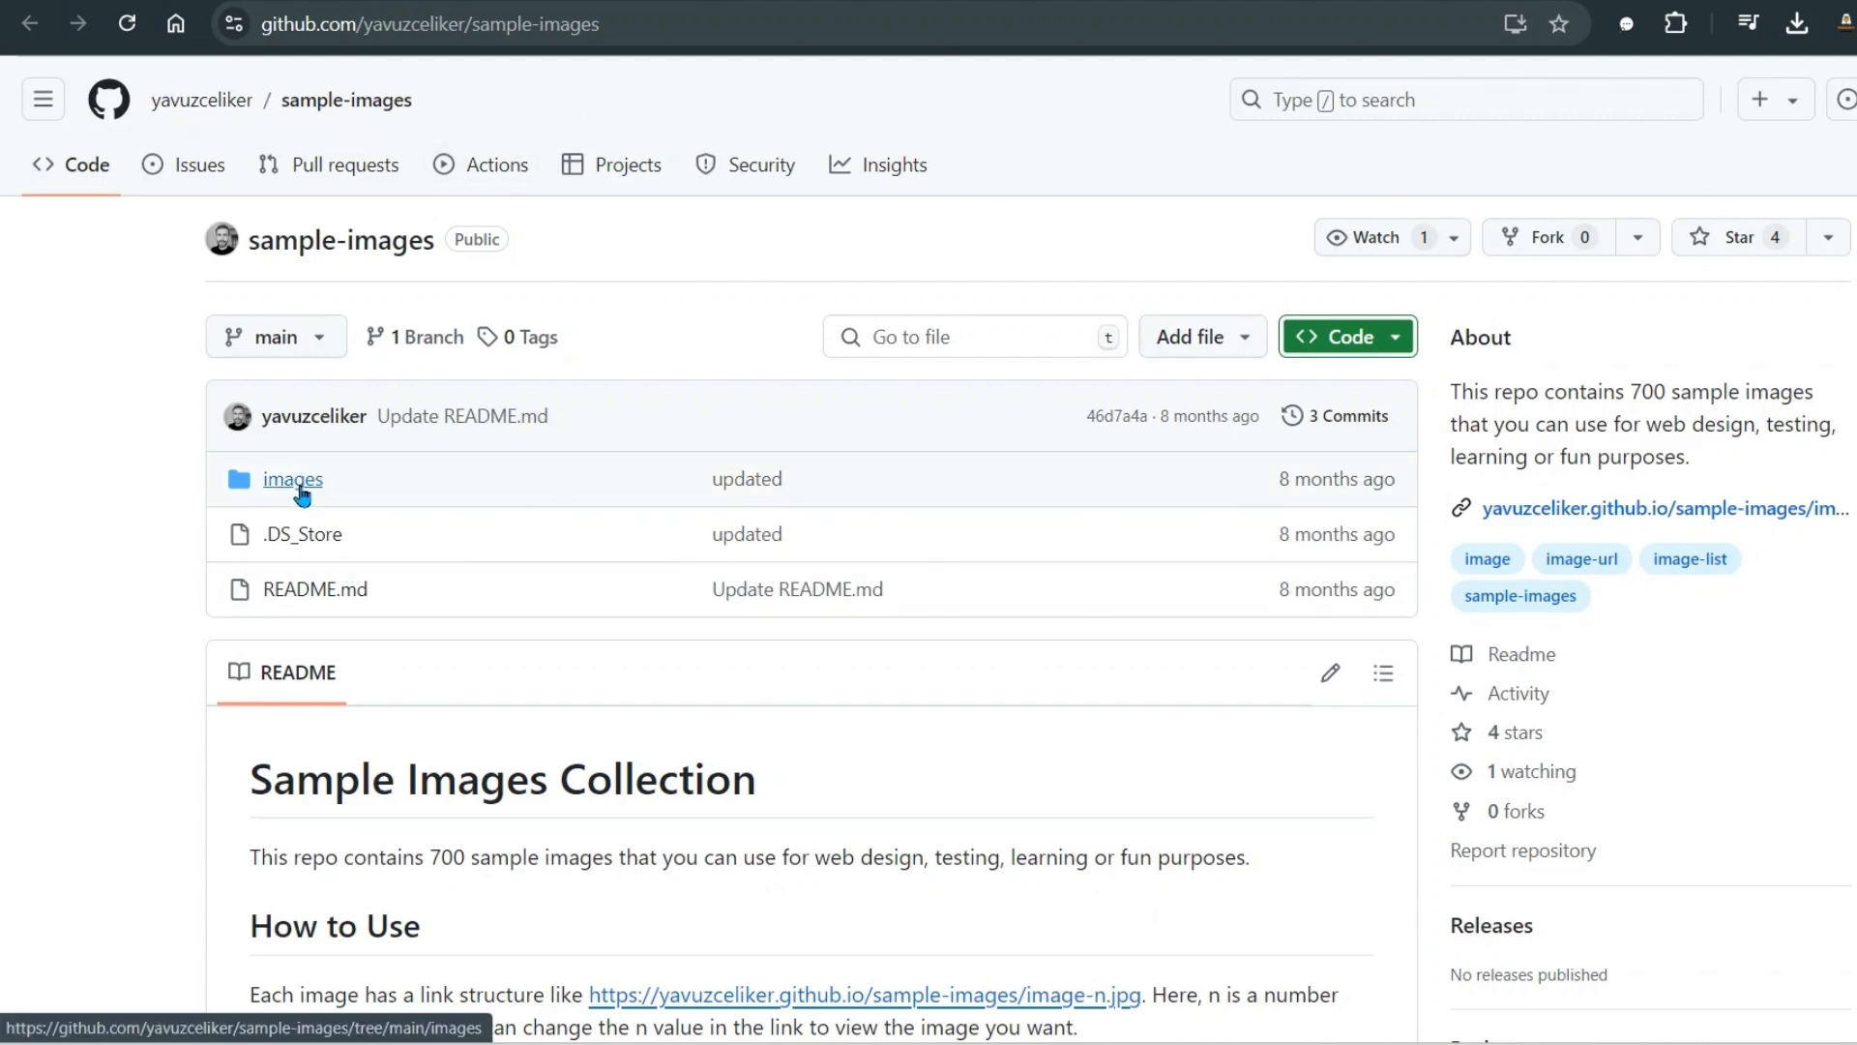
{"action": "mouse_move", "coordinate": [292, 478]}
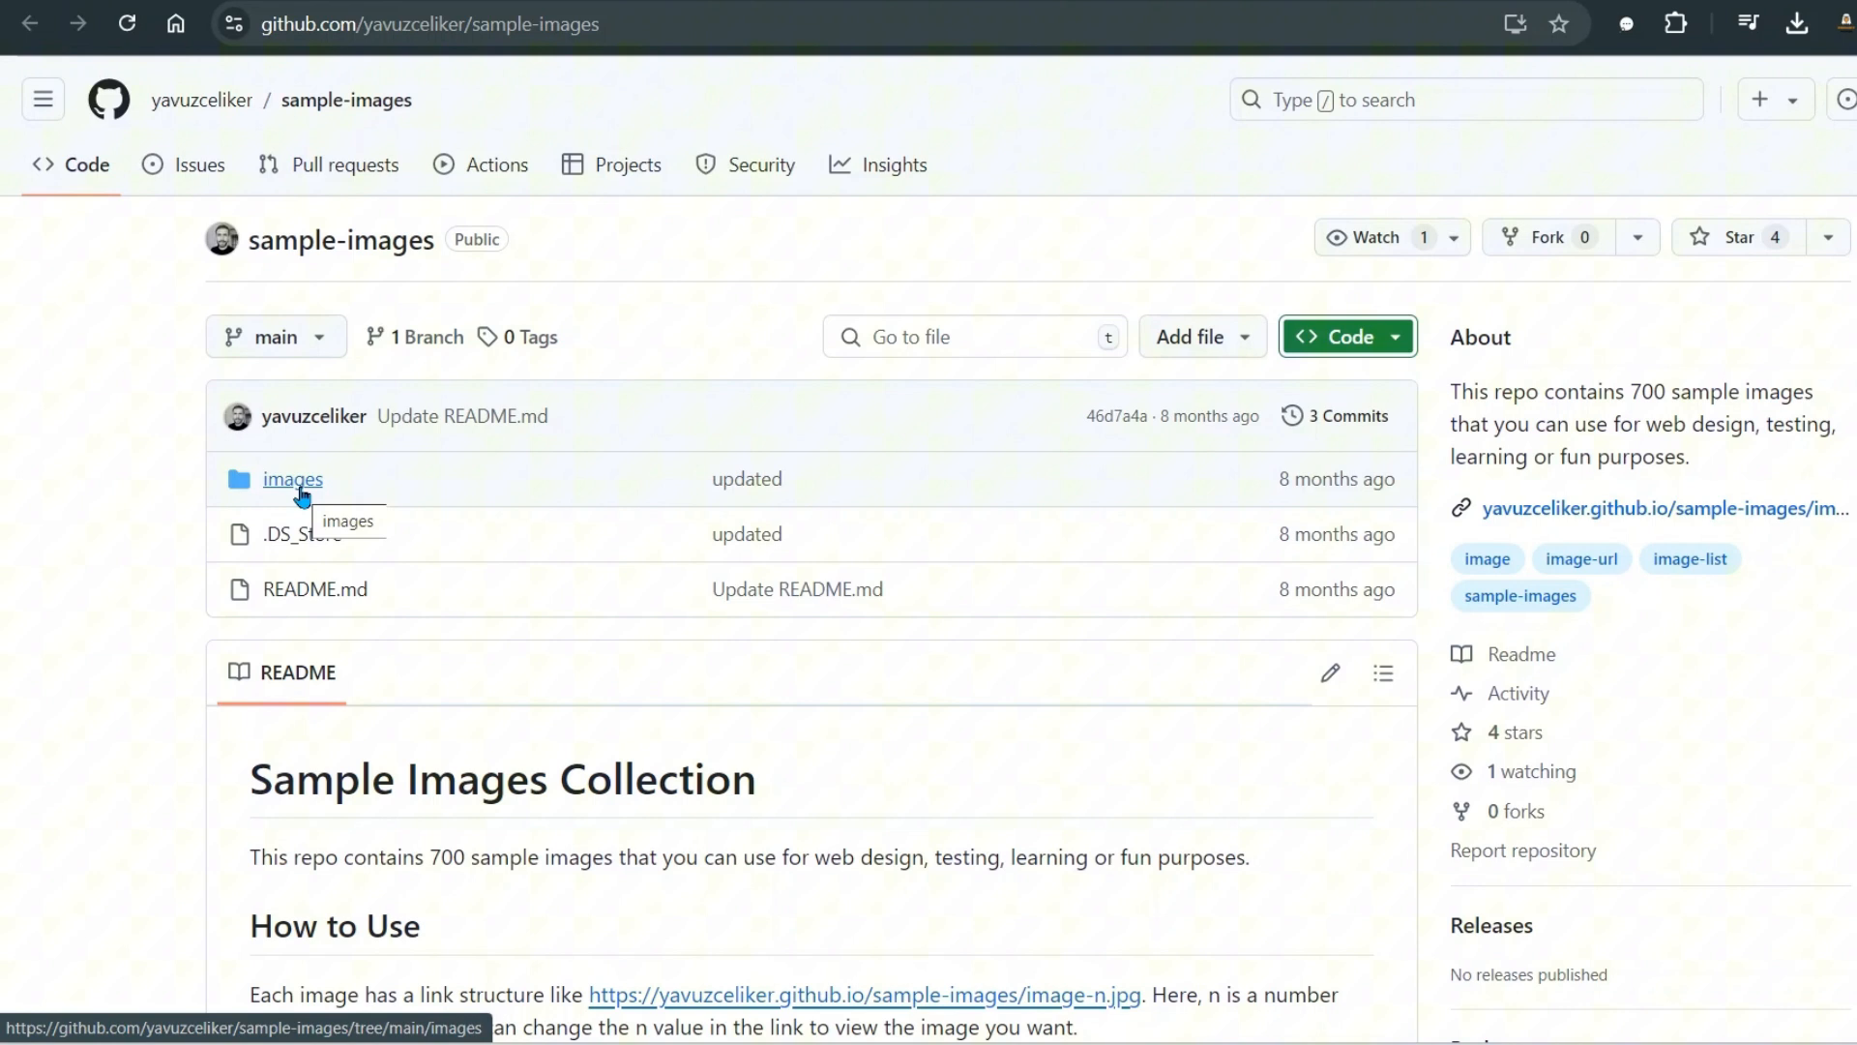
{"action": "mouse_move", "coordinate": [942, 956]}
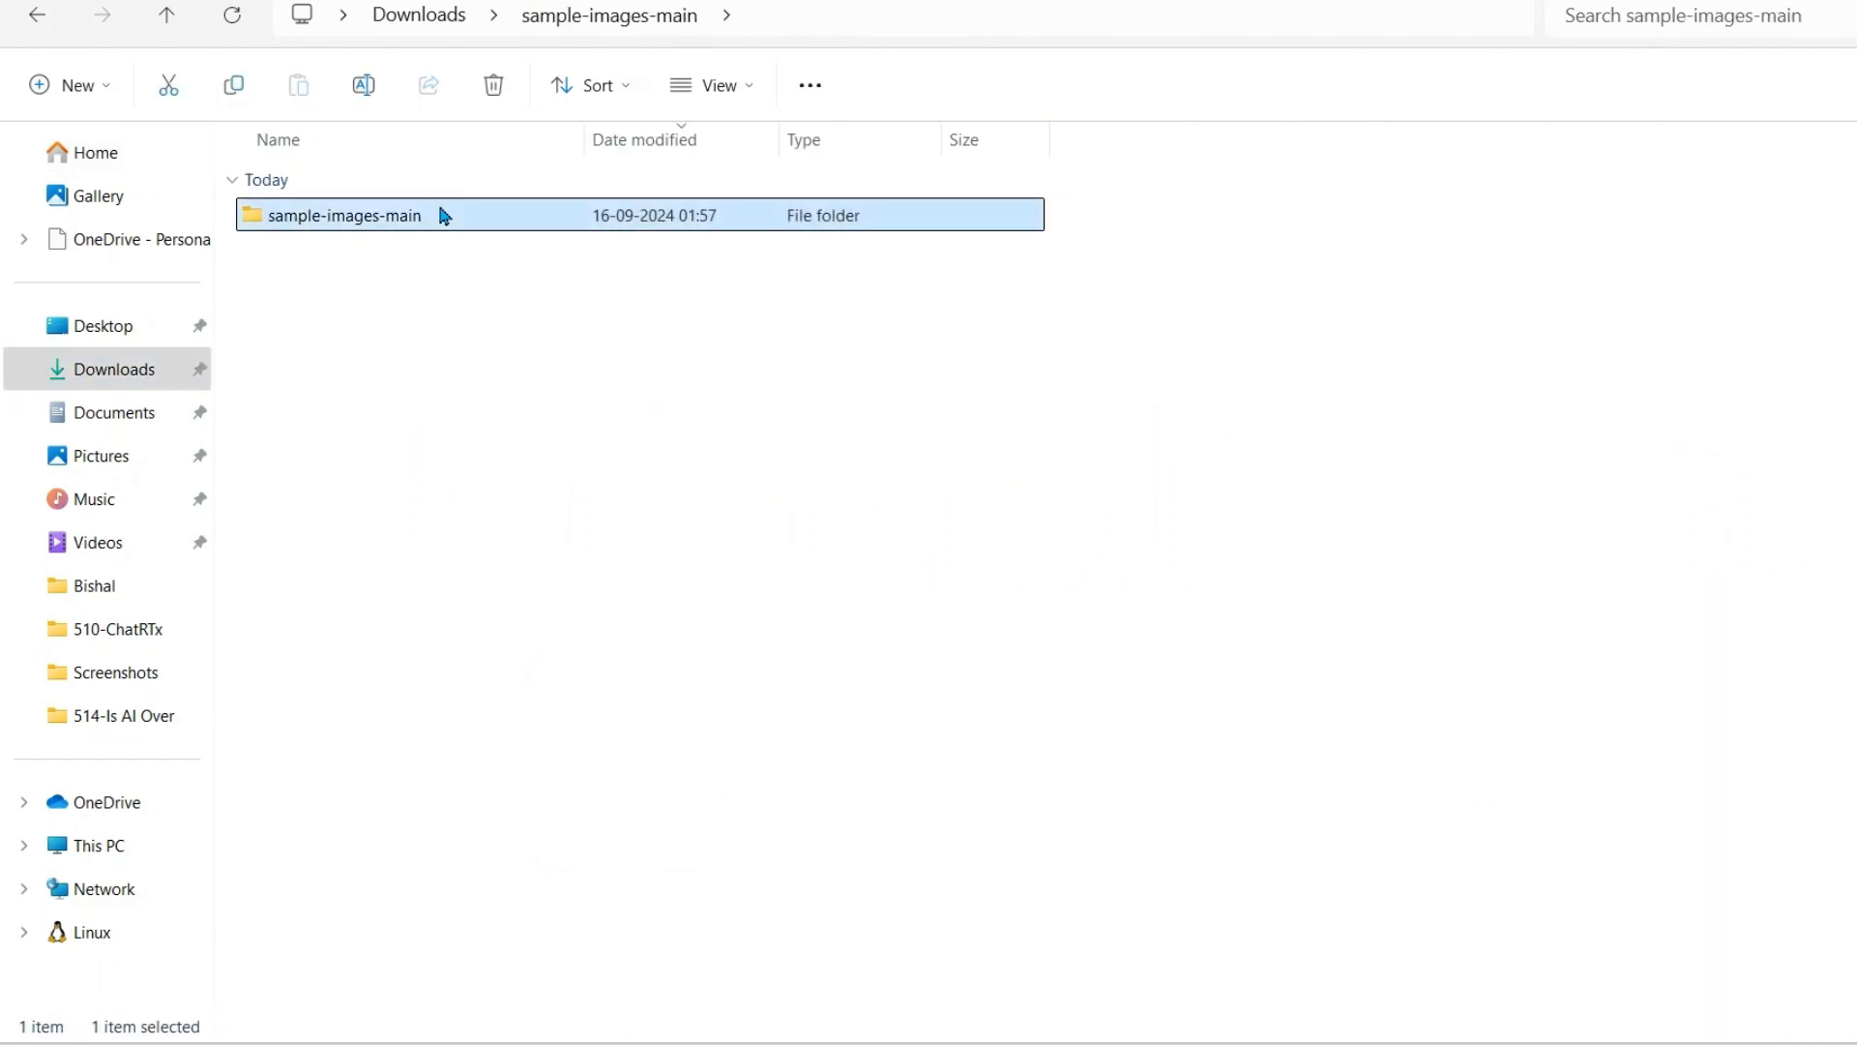
Browse into the sample-images-main images folder and scroll through its picture thumbnails
{"action": "double_click", "coordinate": [344, 215]}
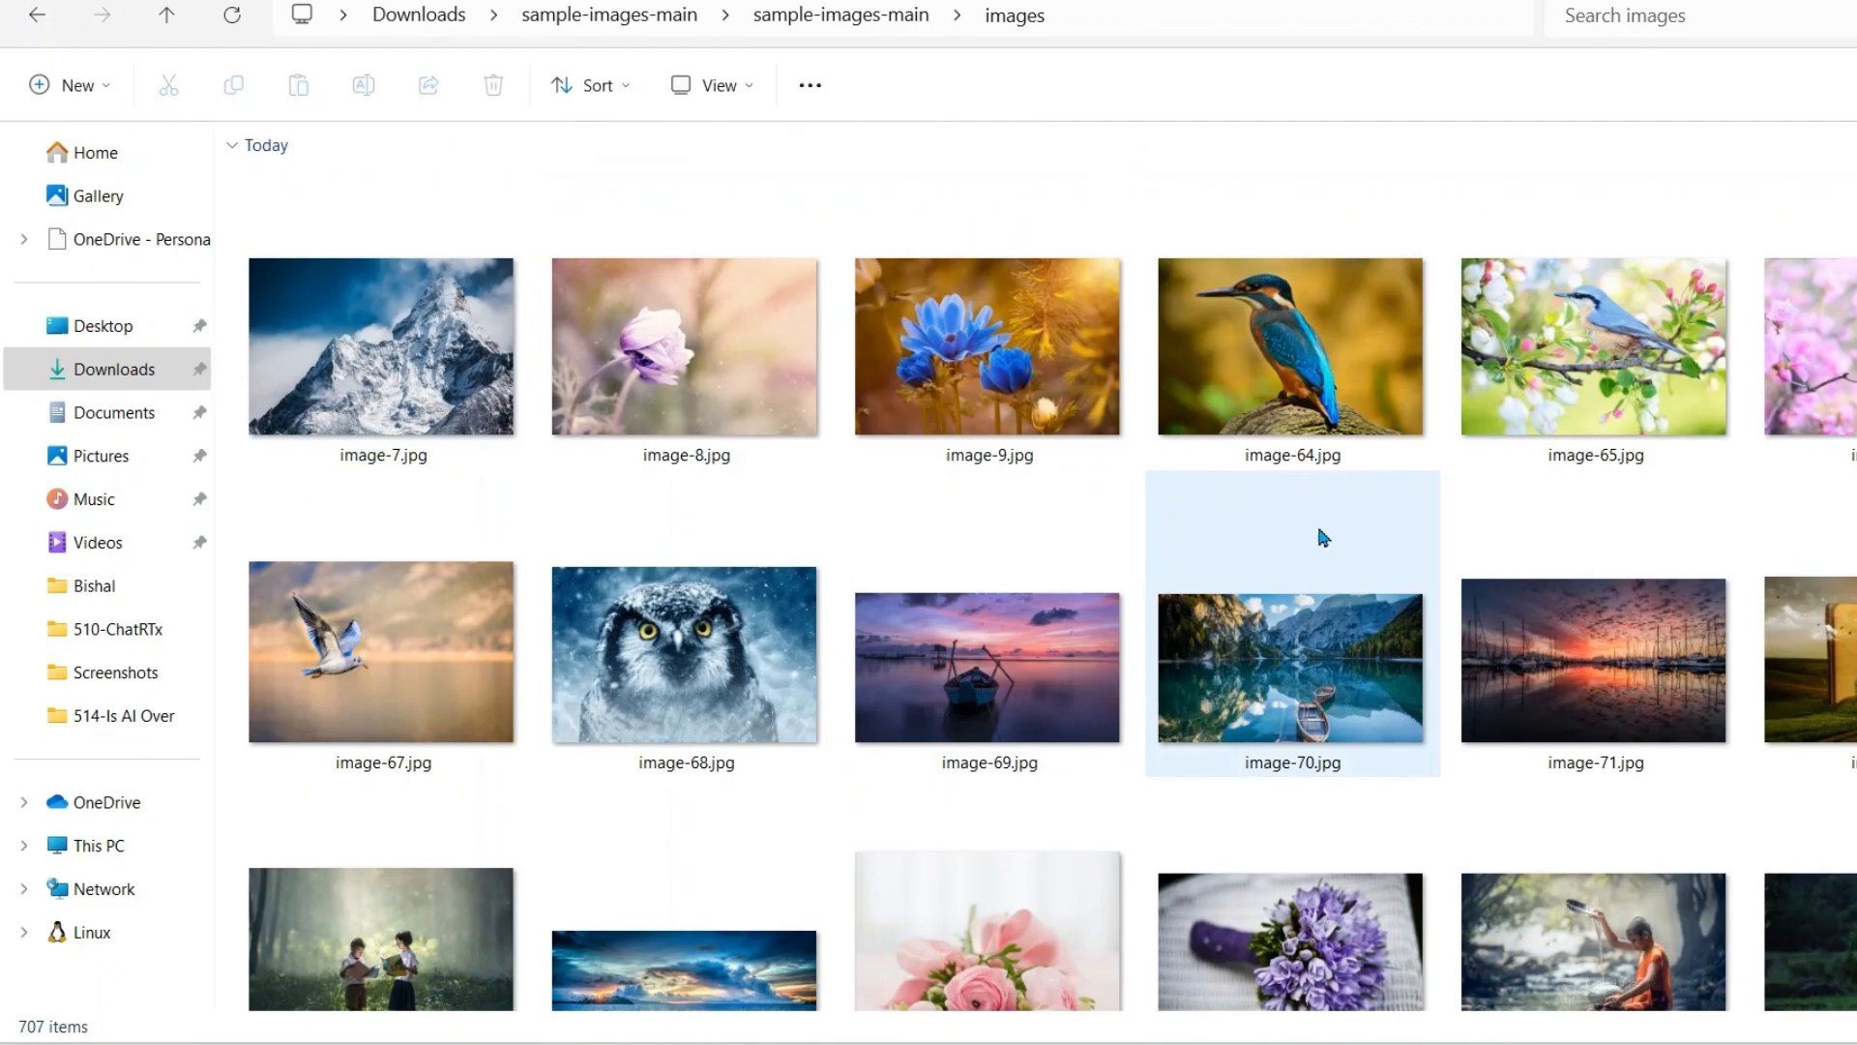
{"action": "scroll", "scroll_direction": "down", "scroll_amount": 3}
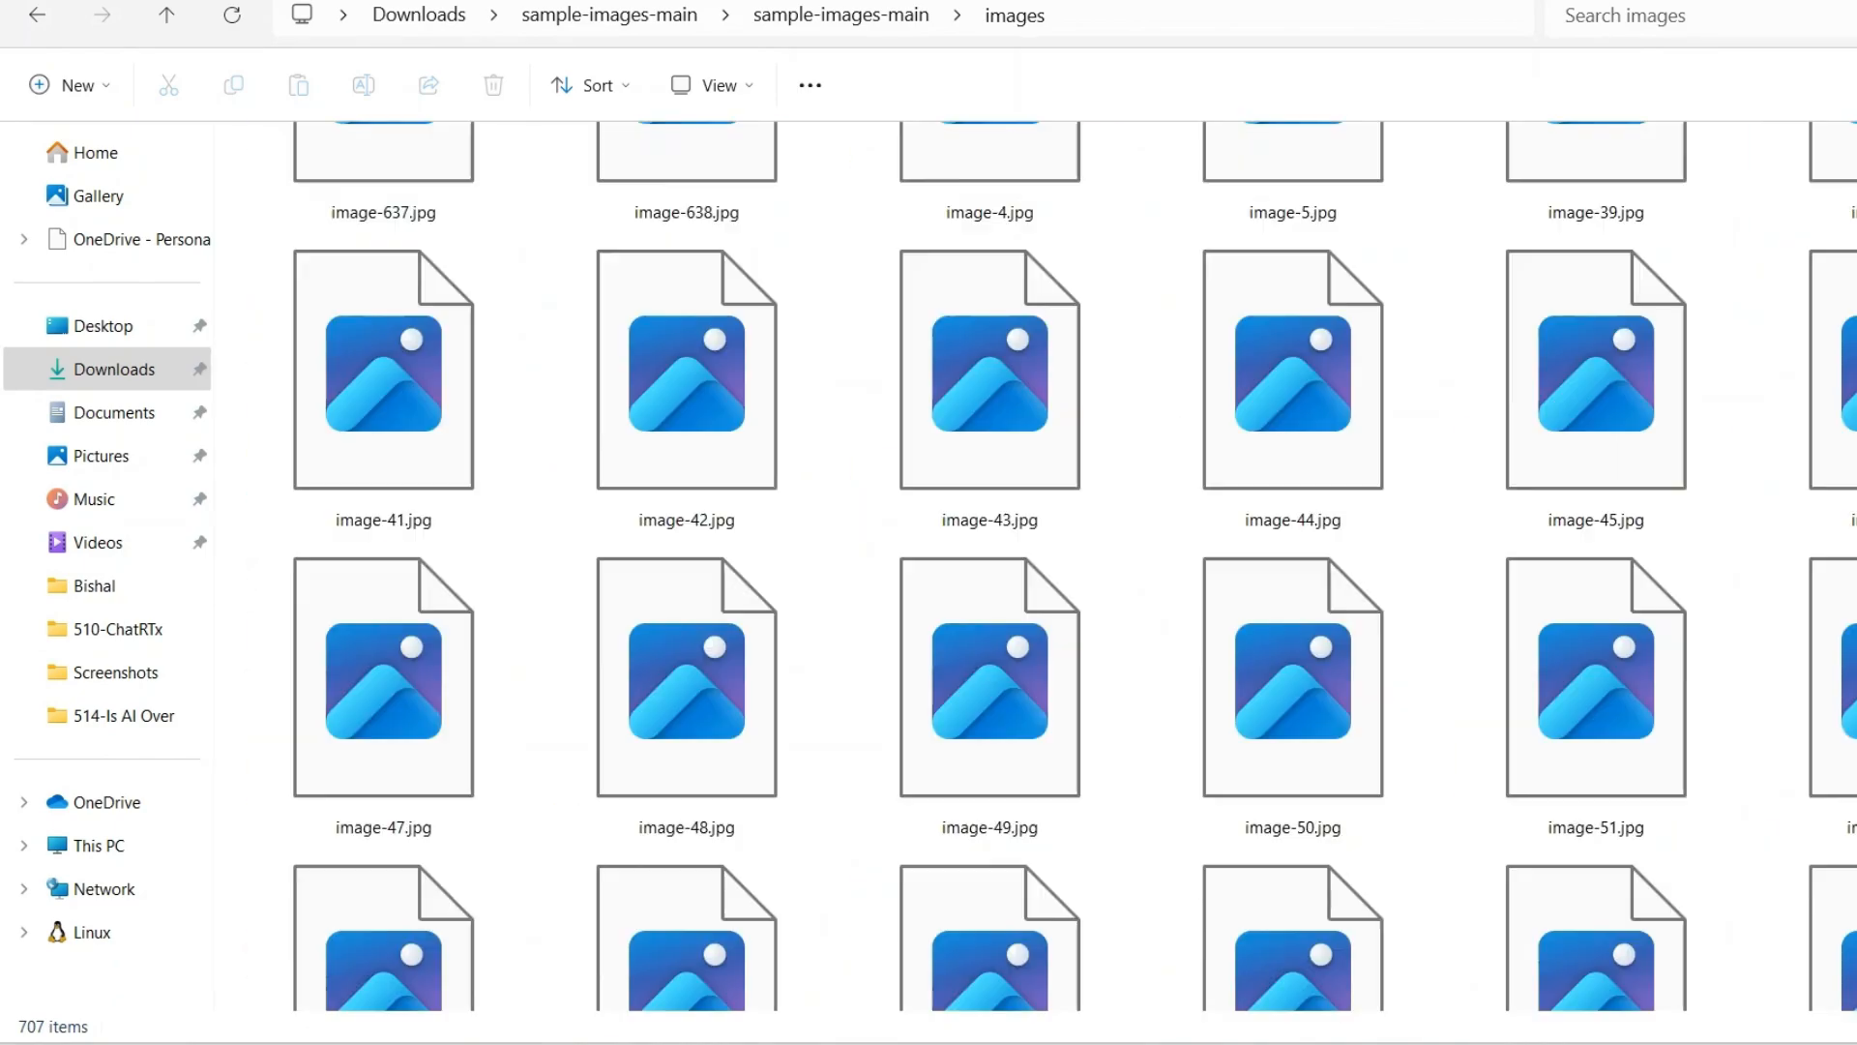
{"action": "scroll", "scroll_direction": "down", "scroll_amount": 3}
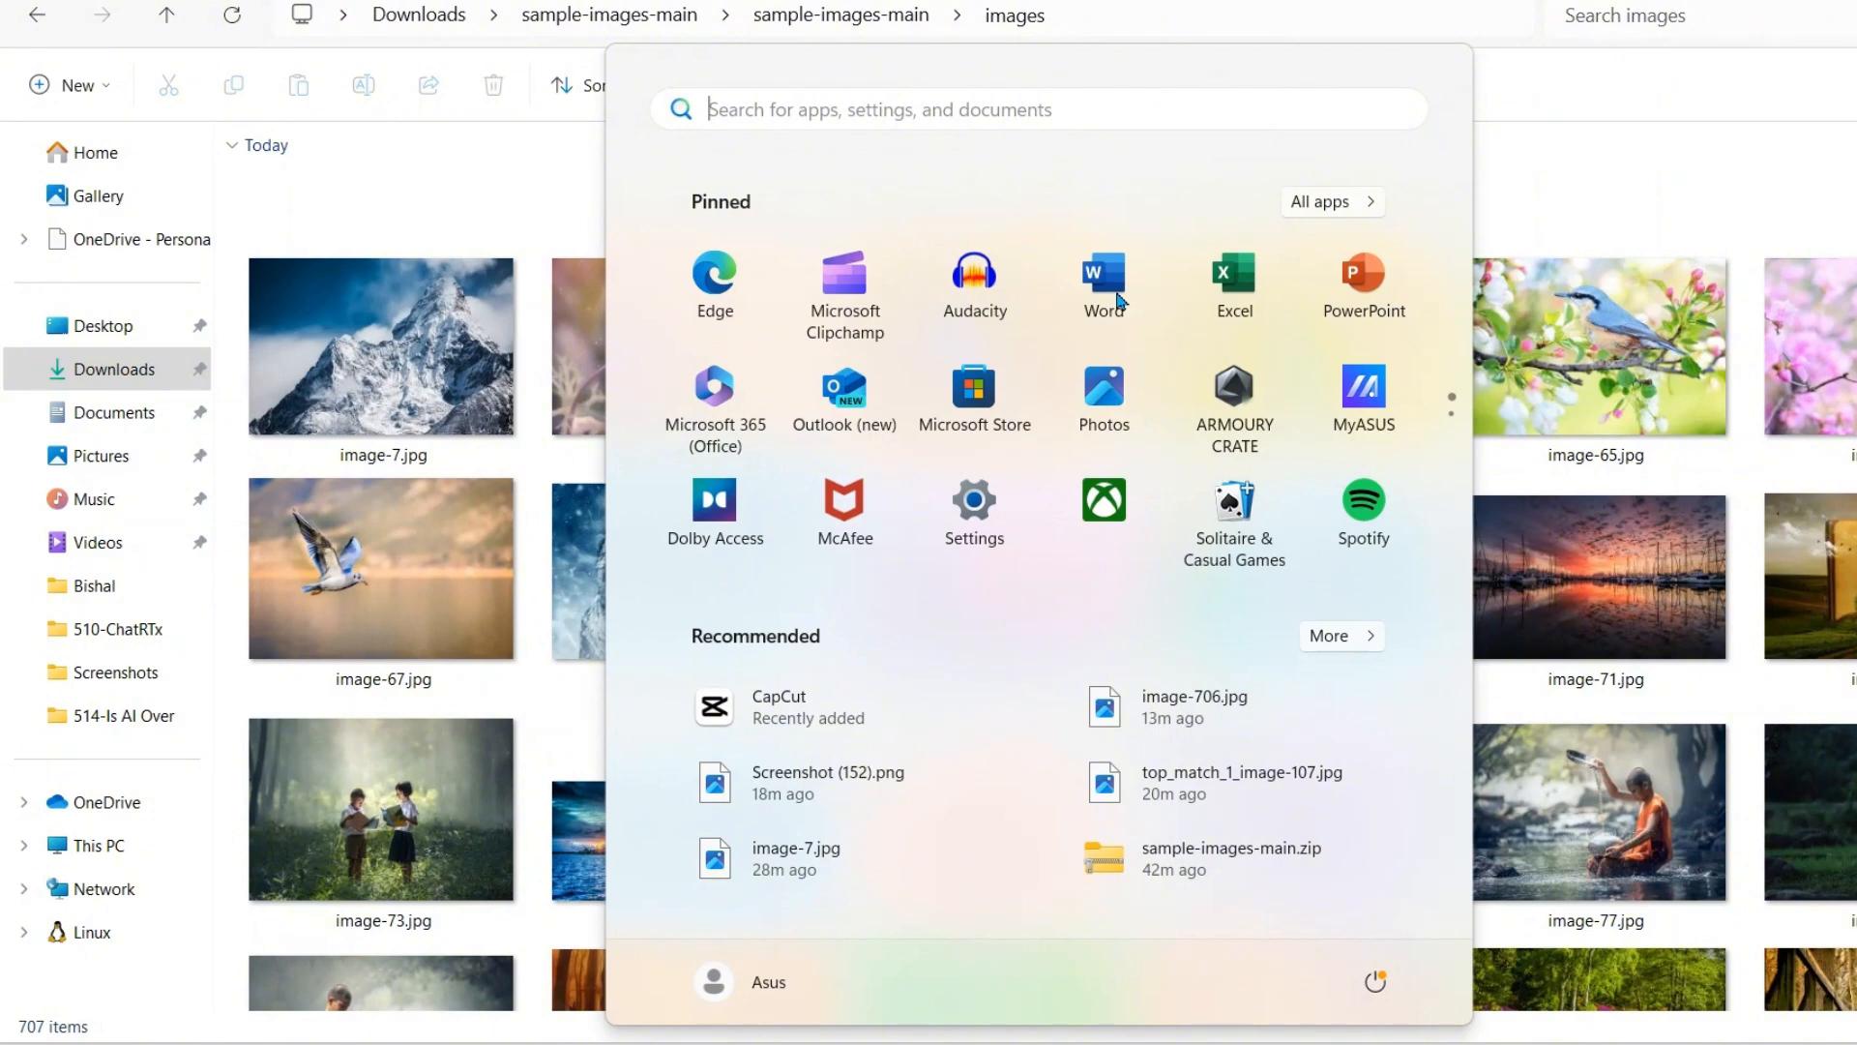
Search 'chat' in Start and launch NVIDIA ChatRTX so its console and browser UI start
{"action": "type", "text": "chat"}
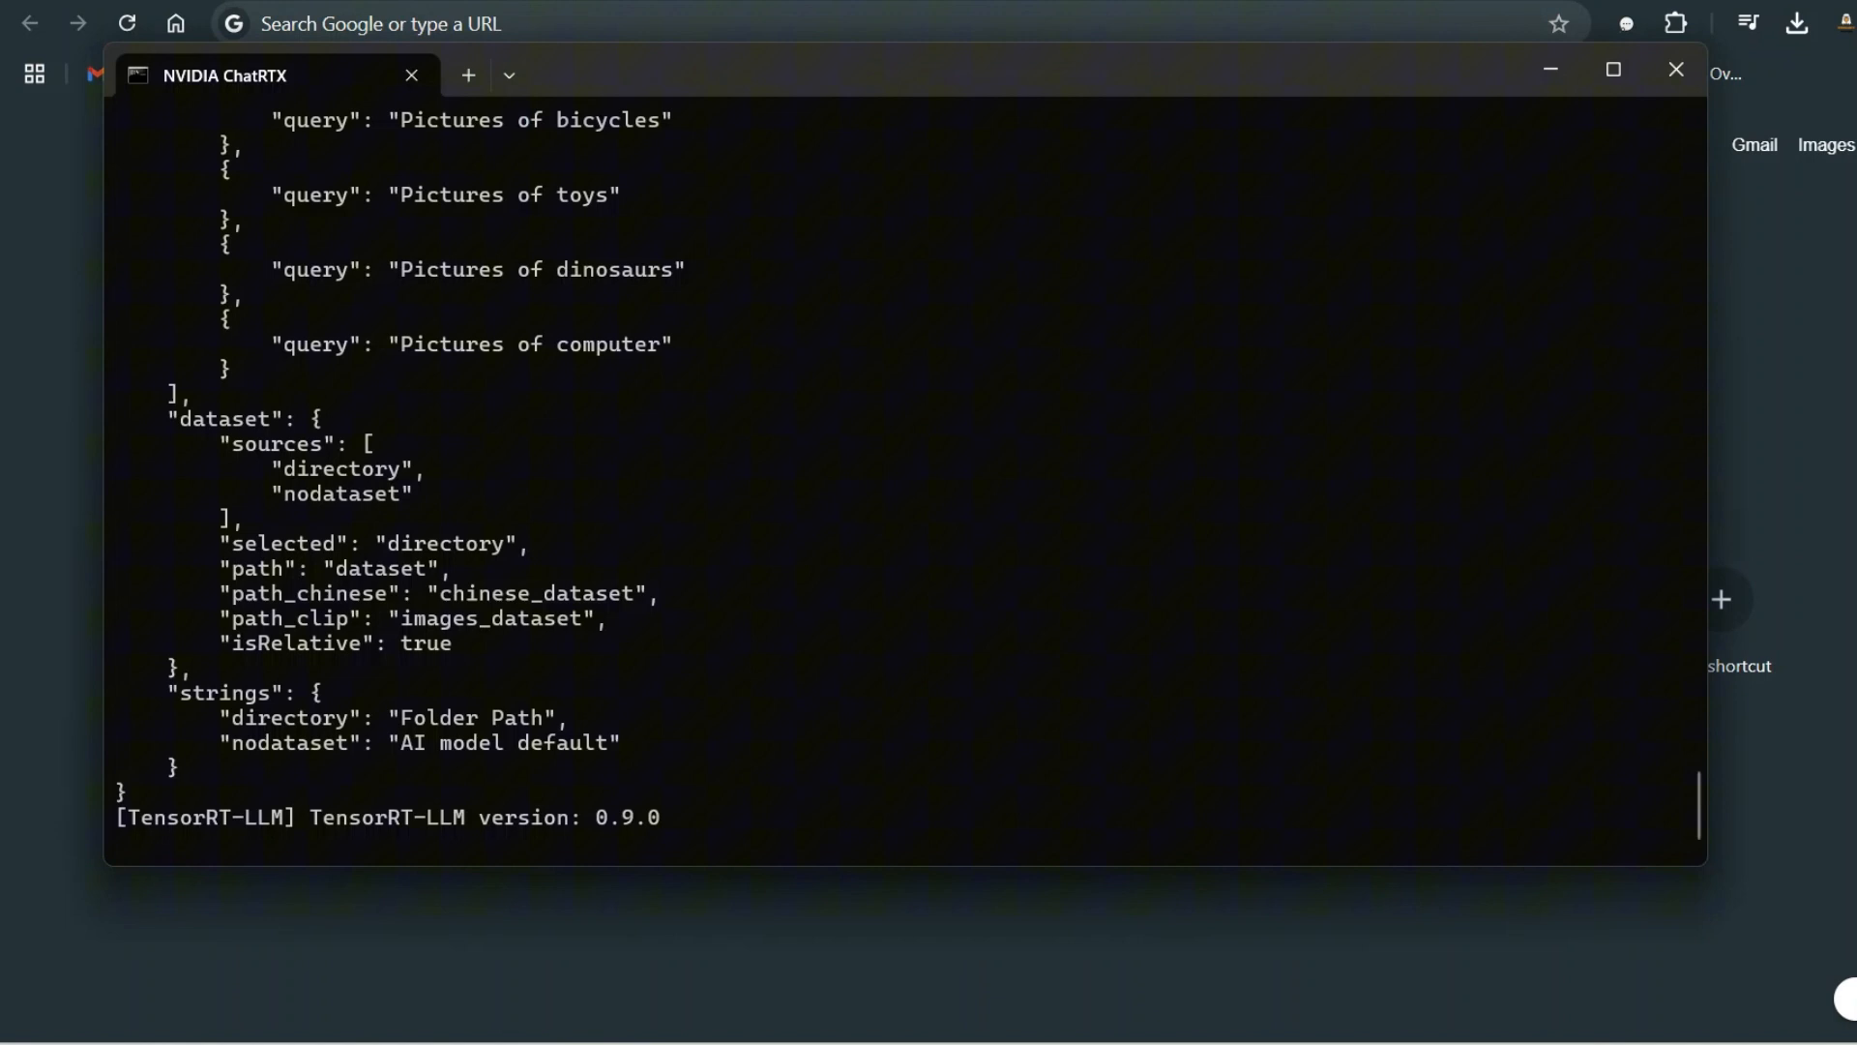
{"action": "mouse_move", "coordinate": [1070, 636]}
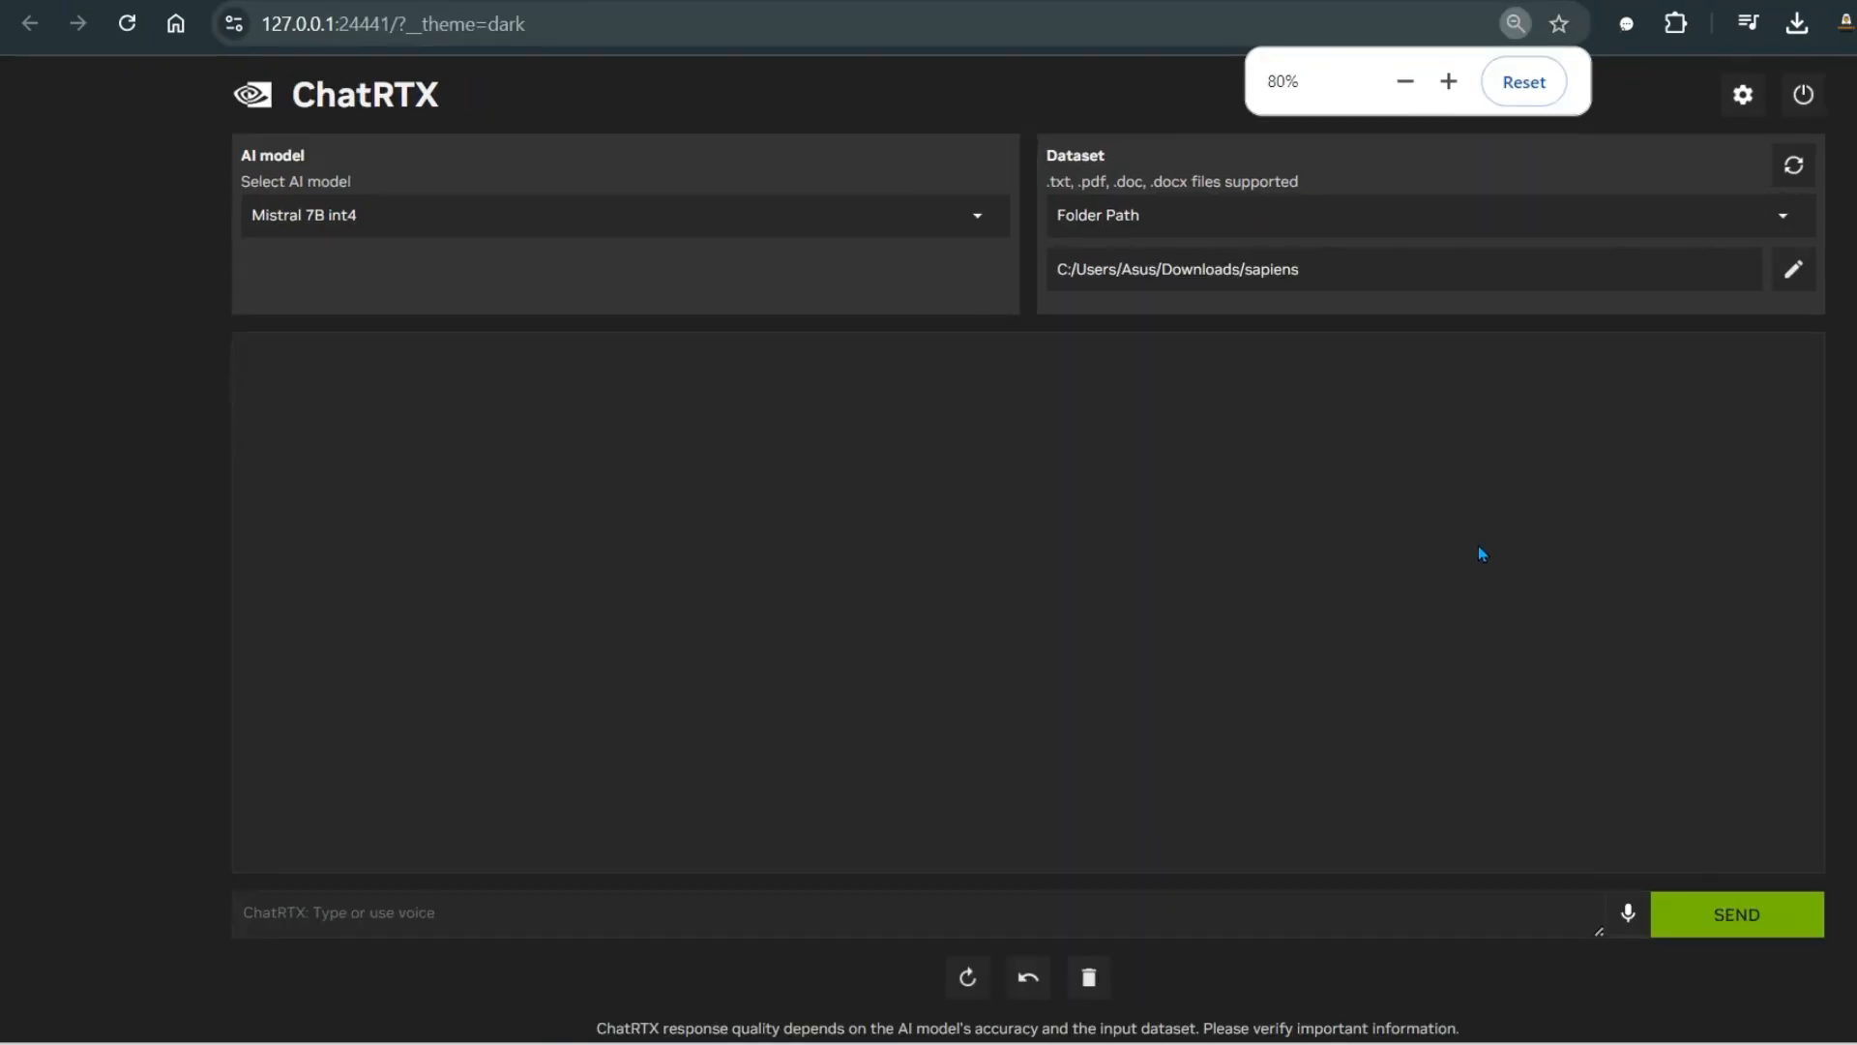
{"action": "mouse_move", "coordinate": [1517, 412]}
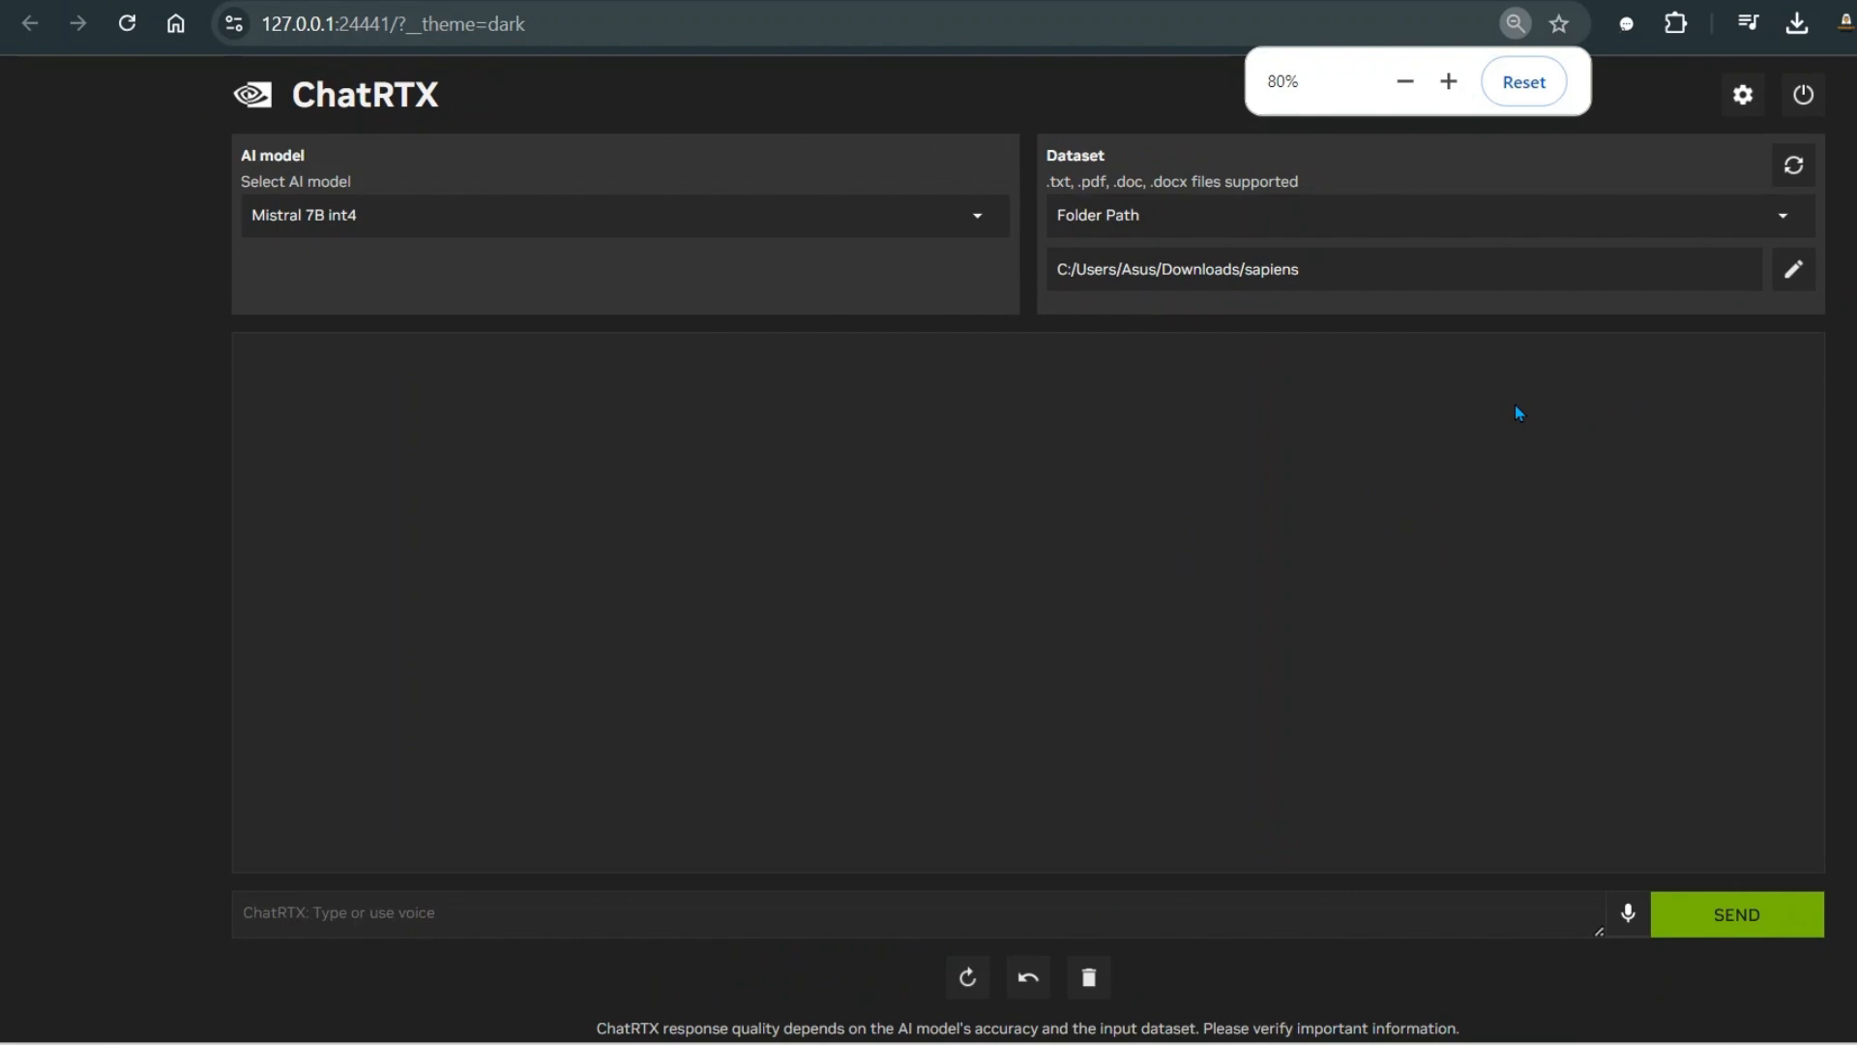
{"action": "left_click", "coordinate": [625, 214]}
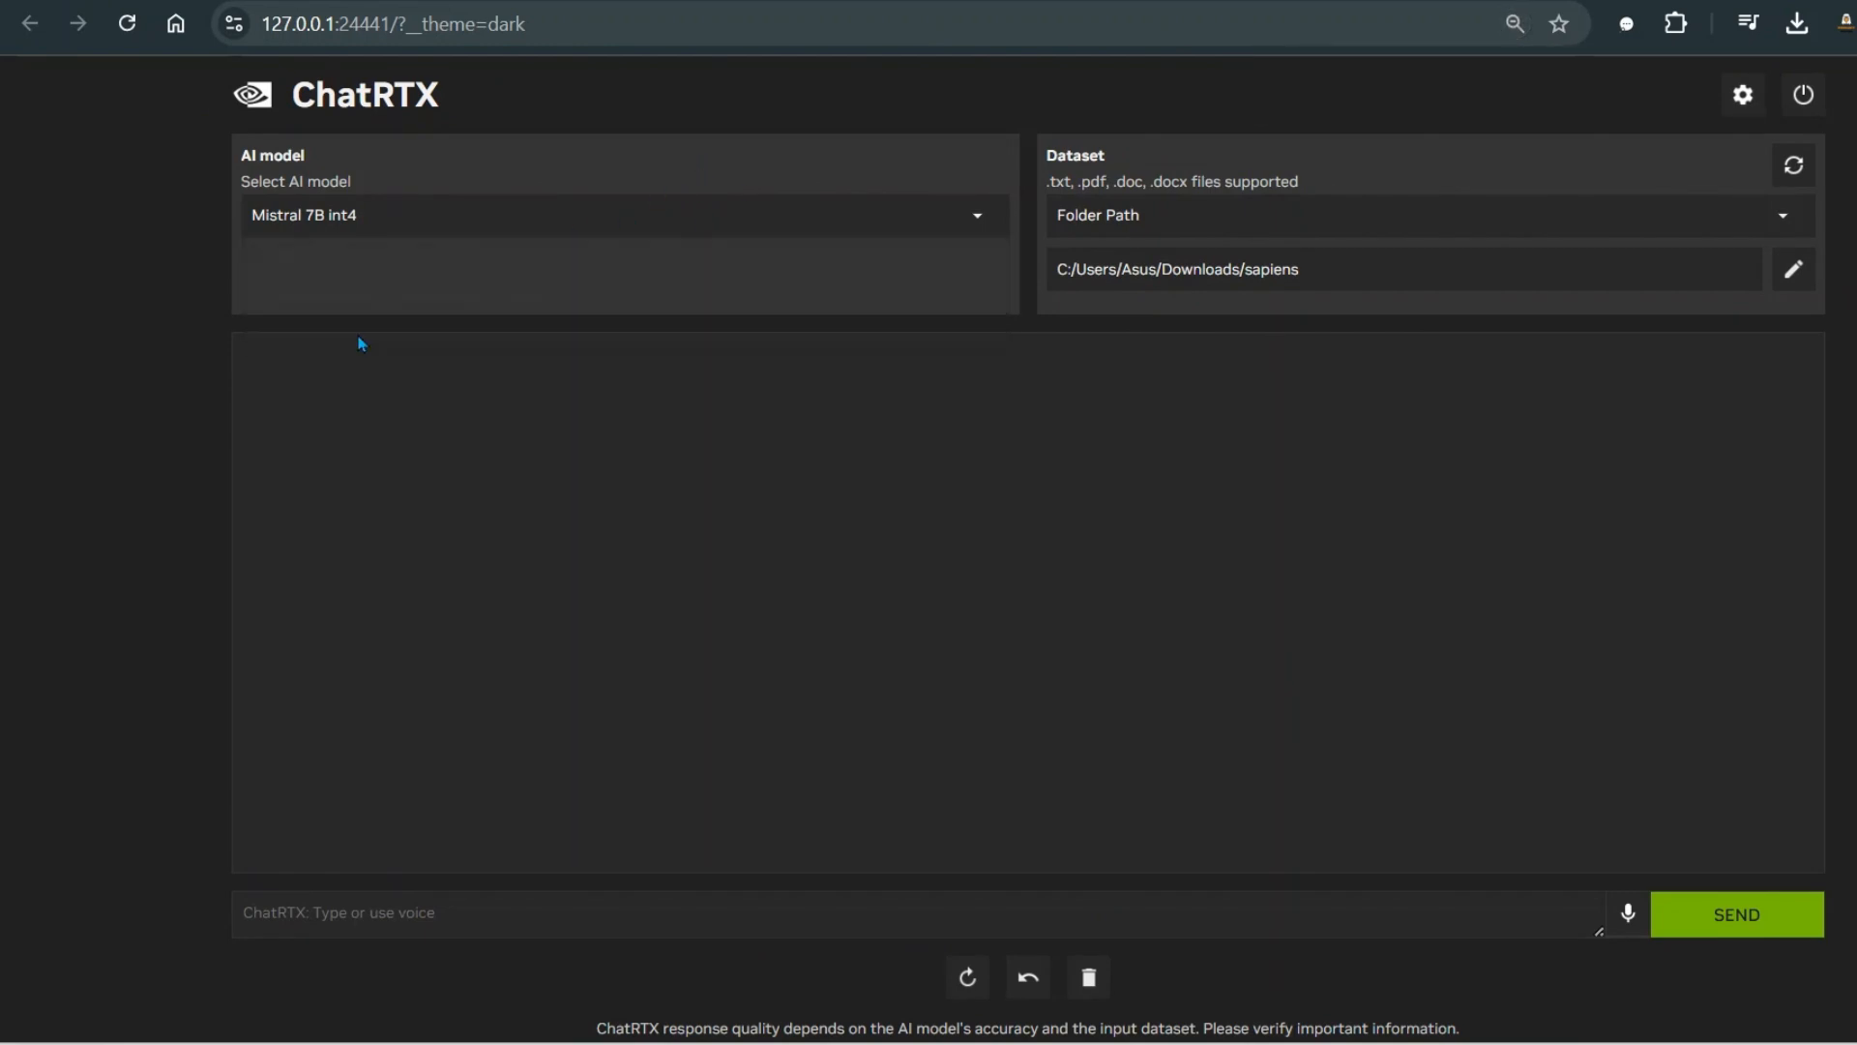
{"action": "mouse_move", "coordinate": [1279, 294]}
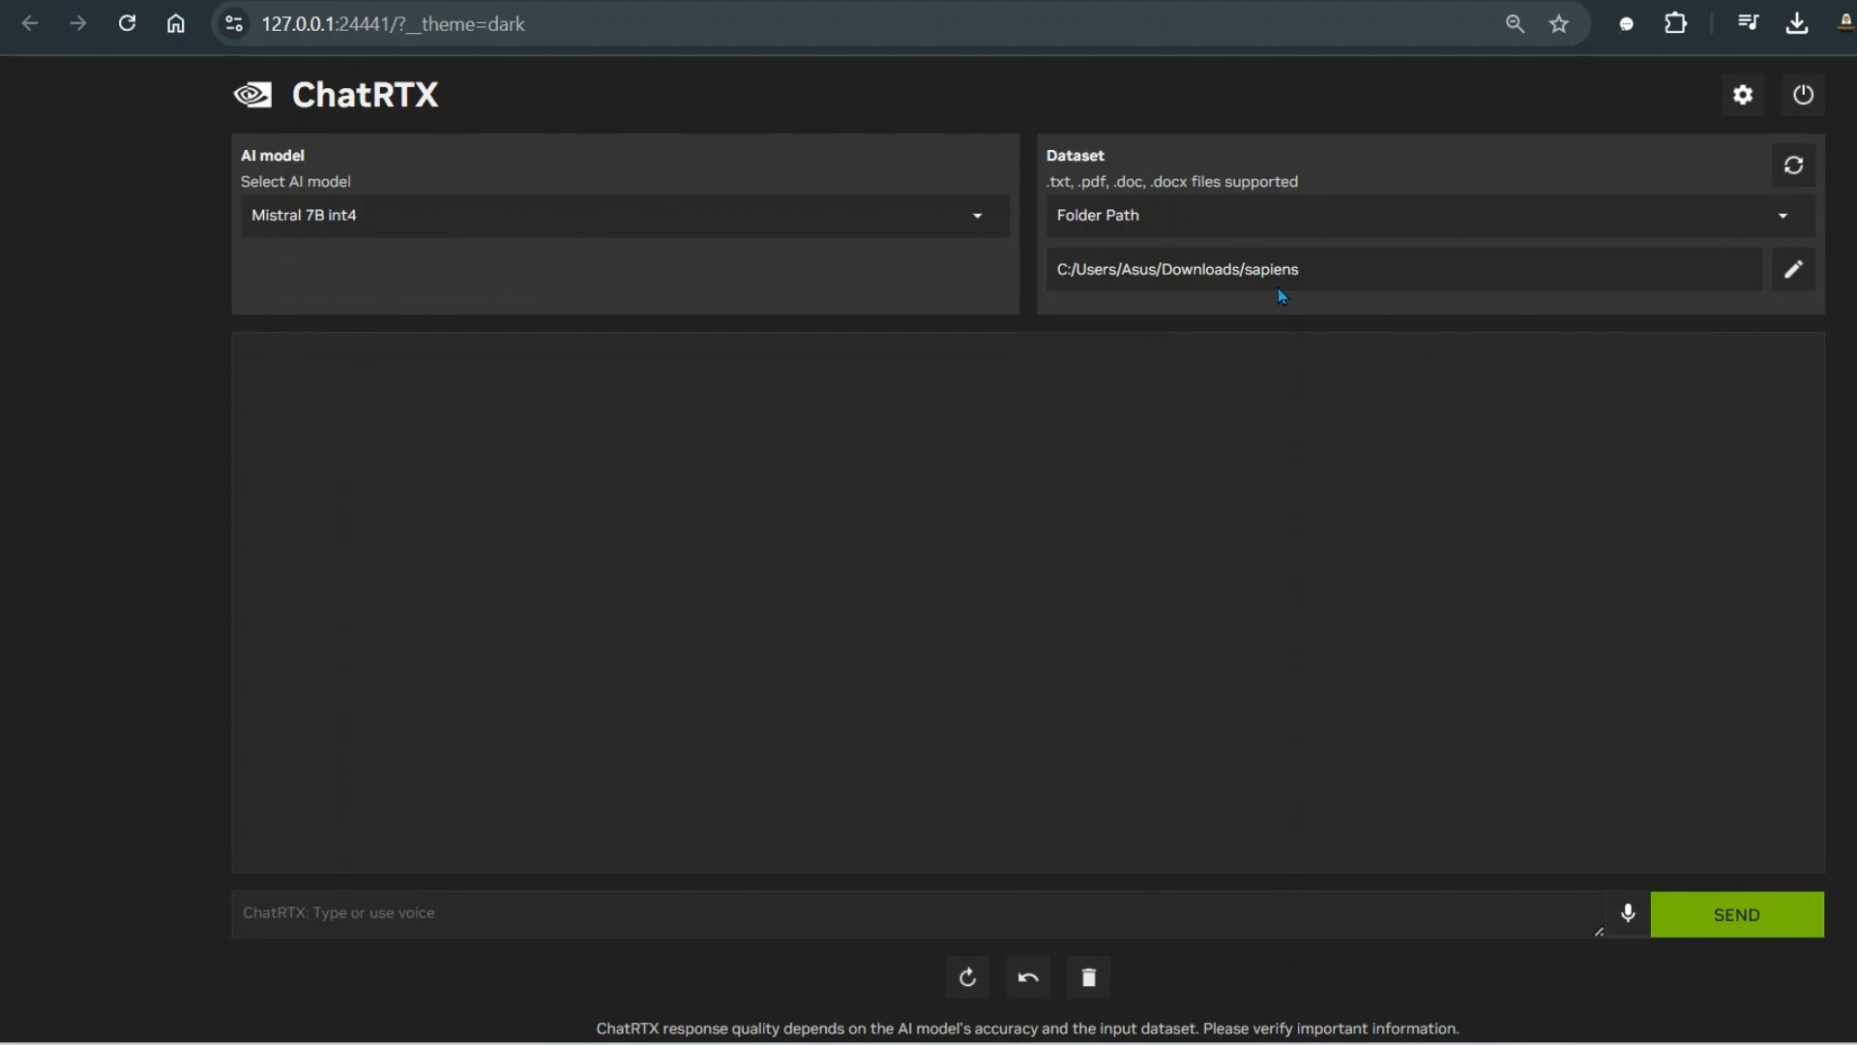
{"action": "mouse_move", "coordinate": [1362, 282]}
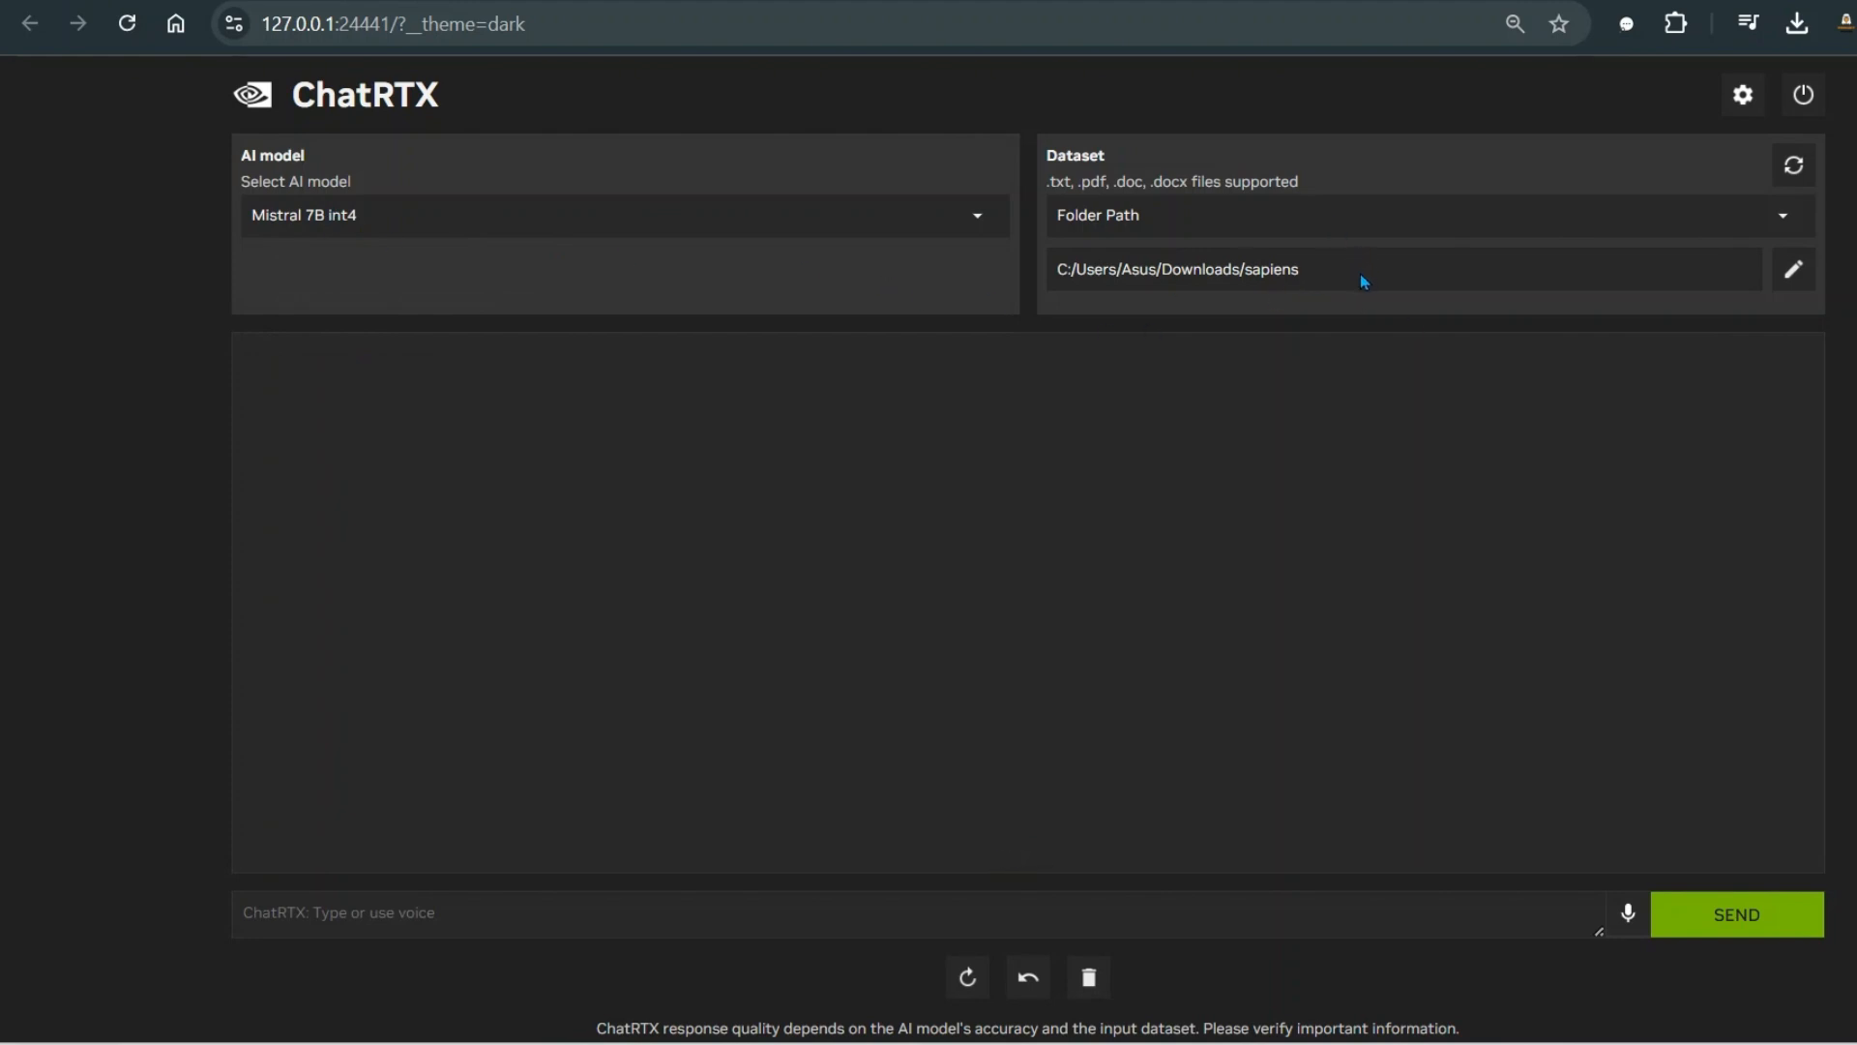
{"action": "left_click", "coordinate": [1792, 269]}
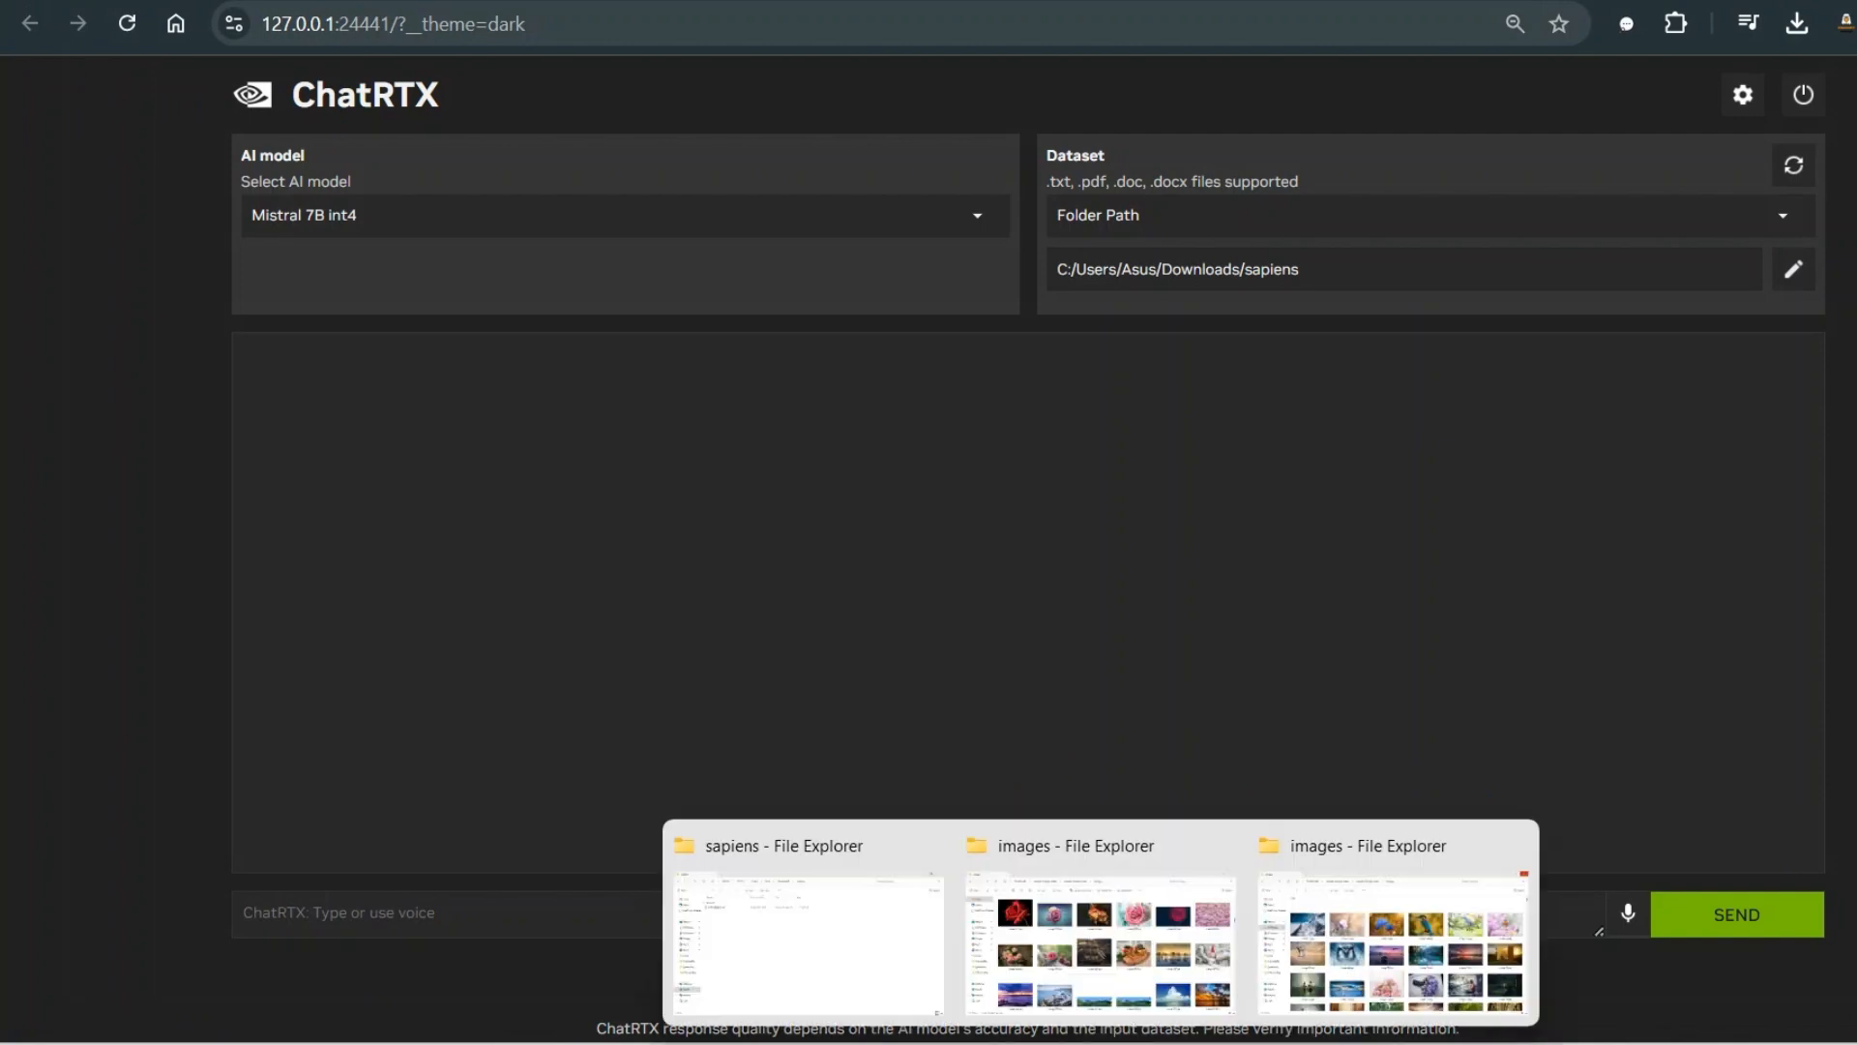
{"action": "left_click", "coordinate": [806, 942]}
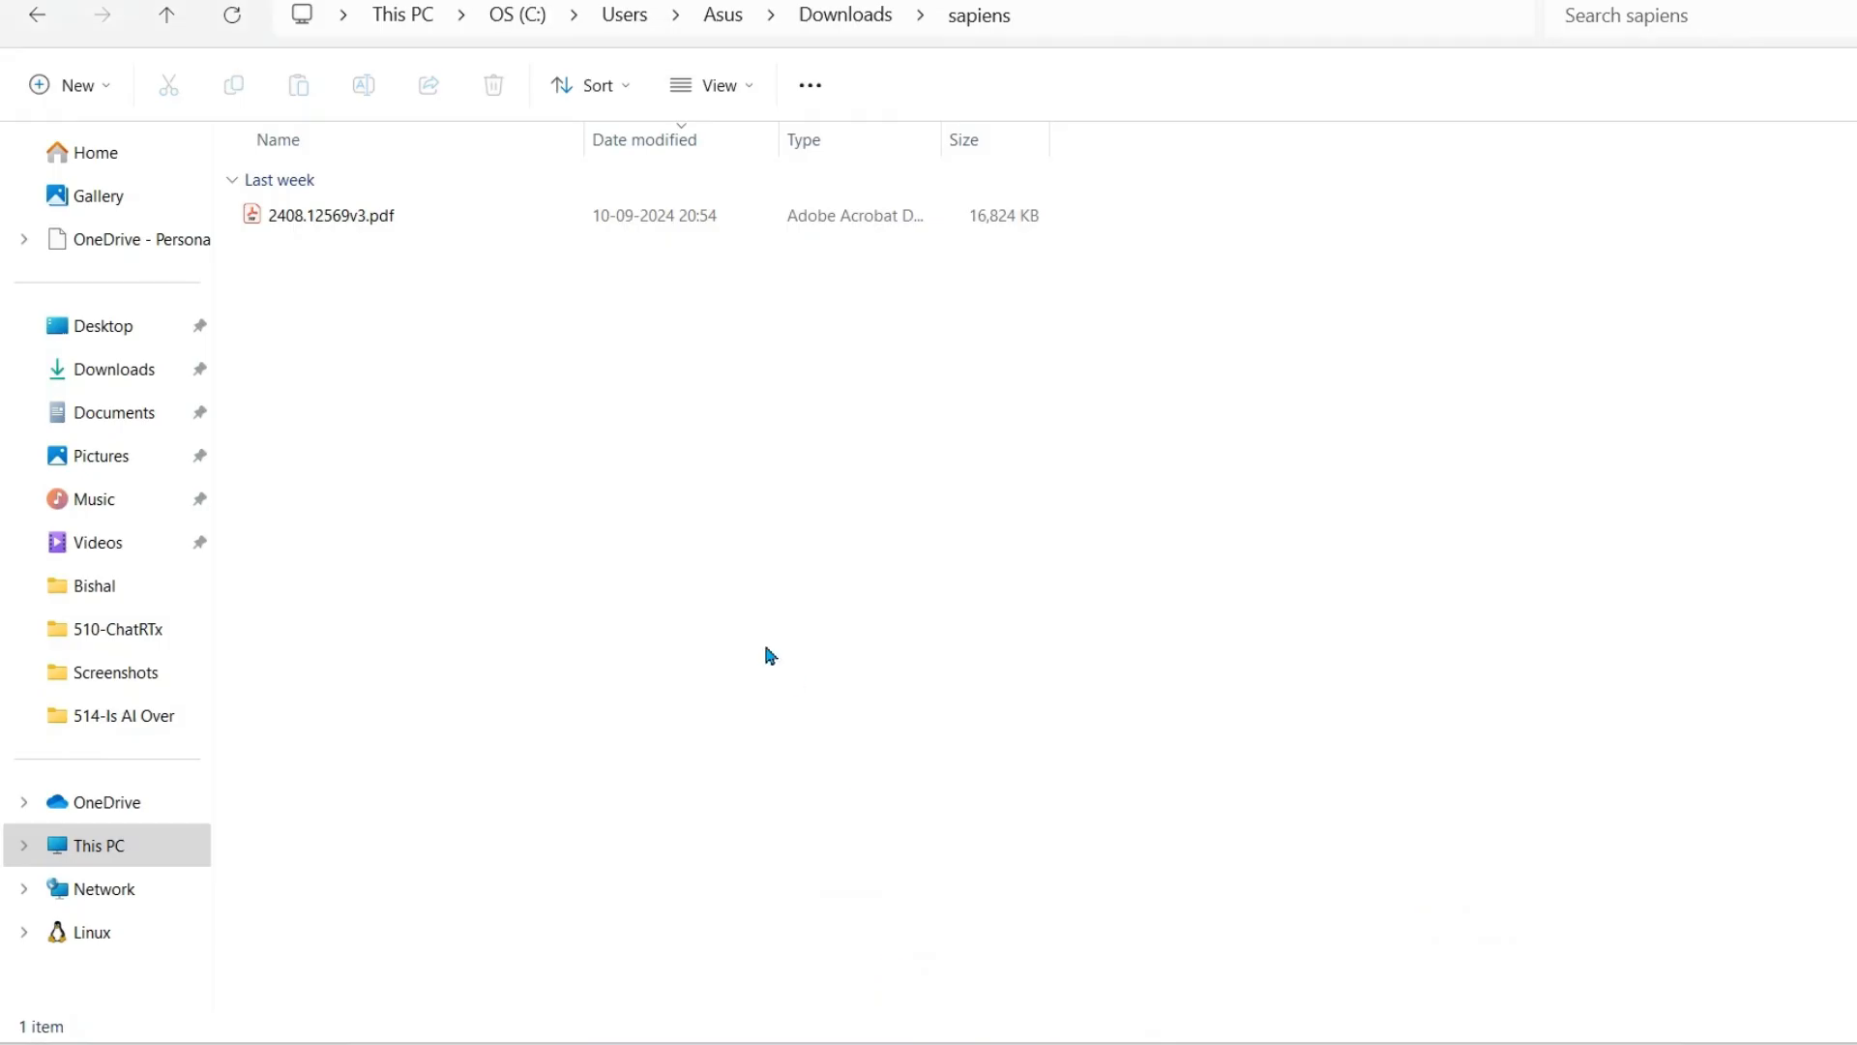
{"action": "double_click", "coordinate": [331, 215]}
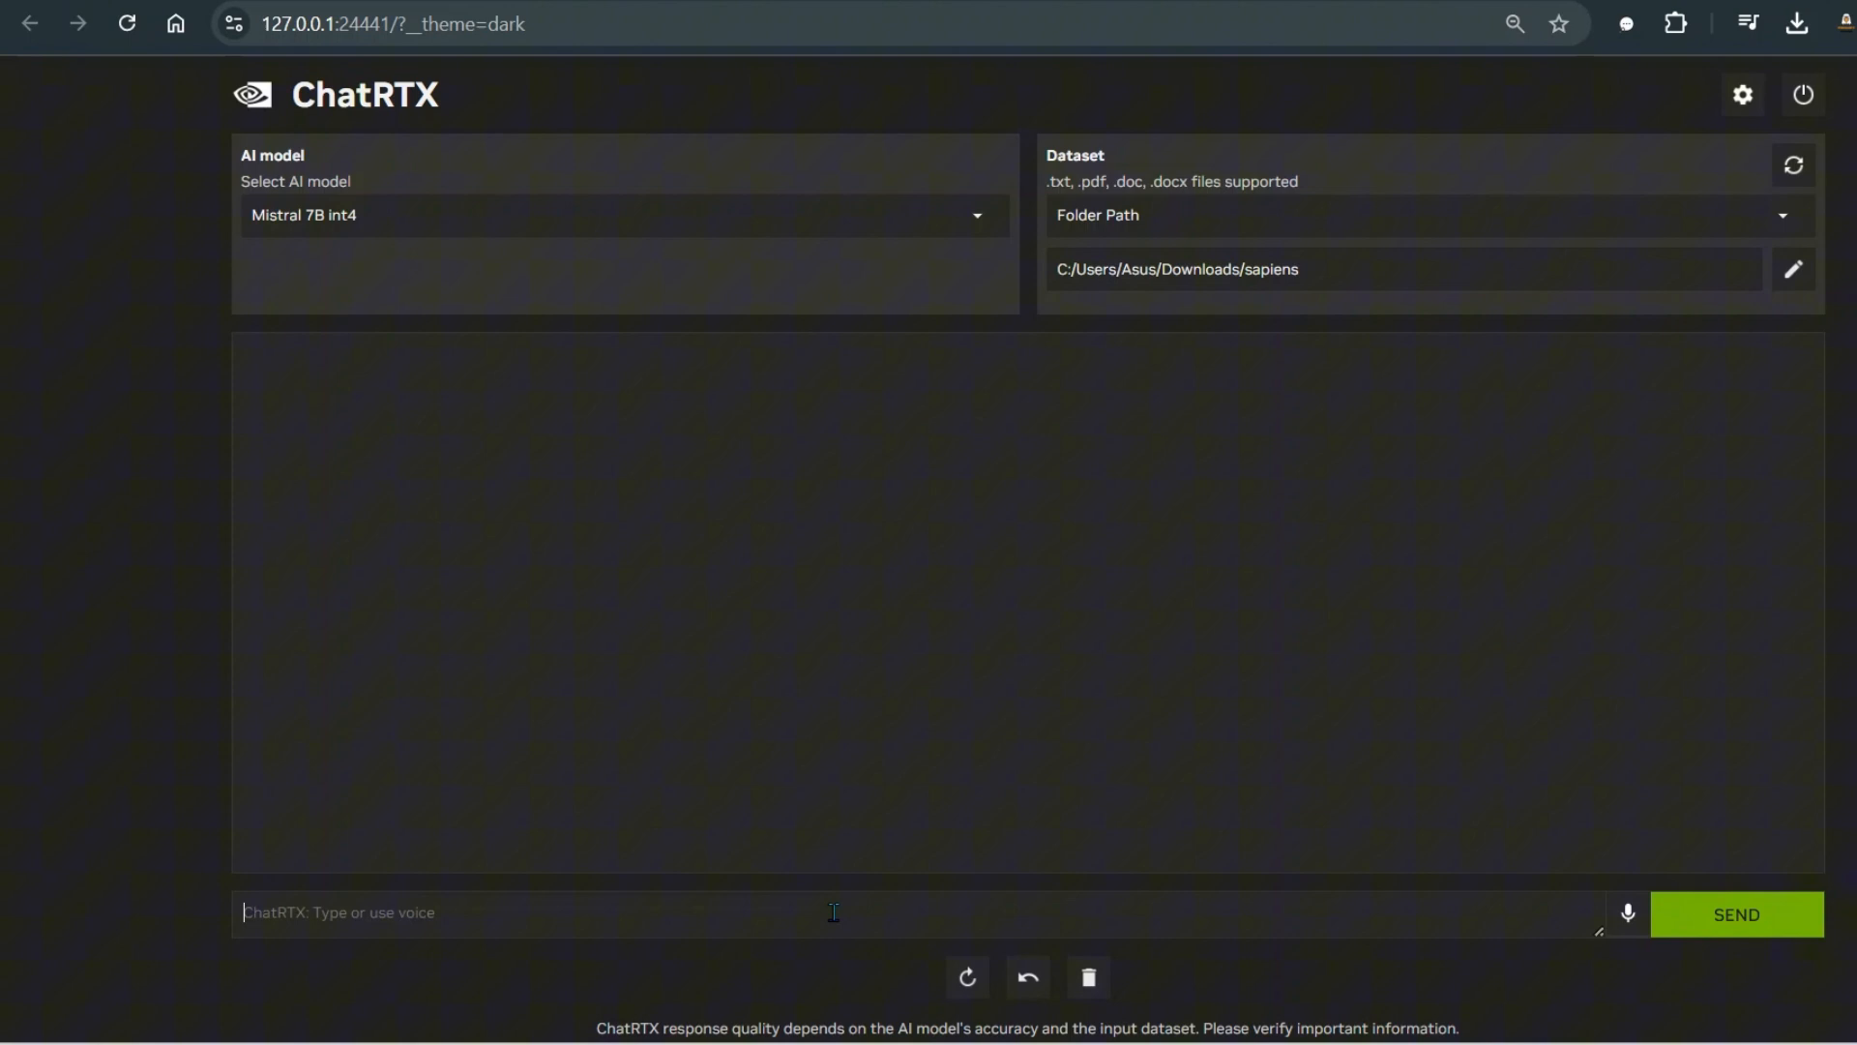
Ask ChatRTX 'what is the document talking about?' to summarise the Sapiens paper
{"action": "type", "text": "what is the d"}
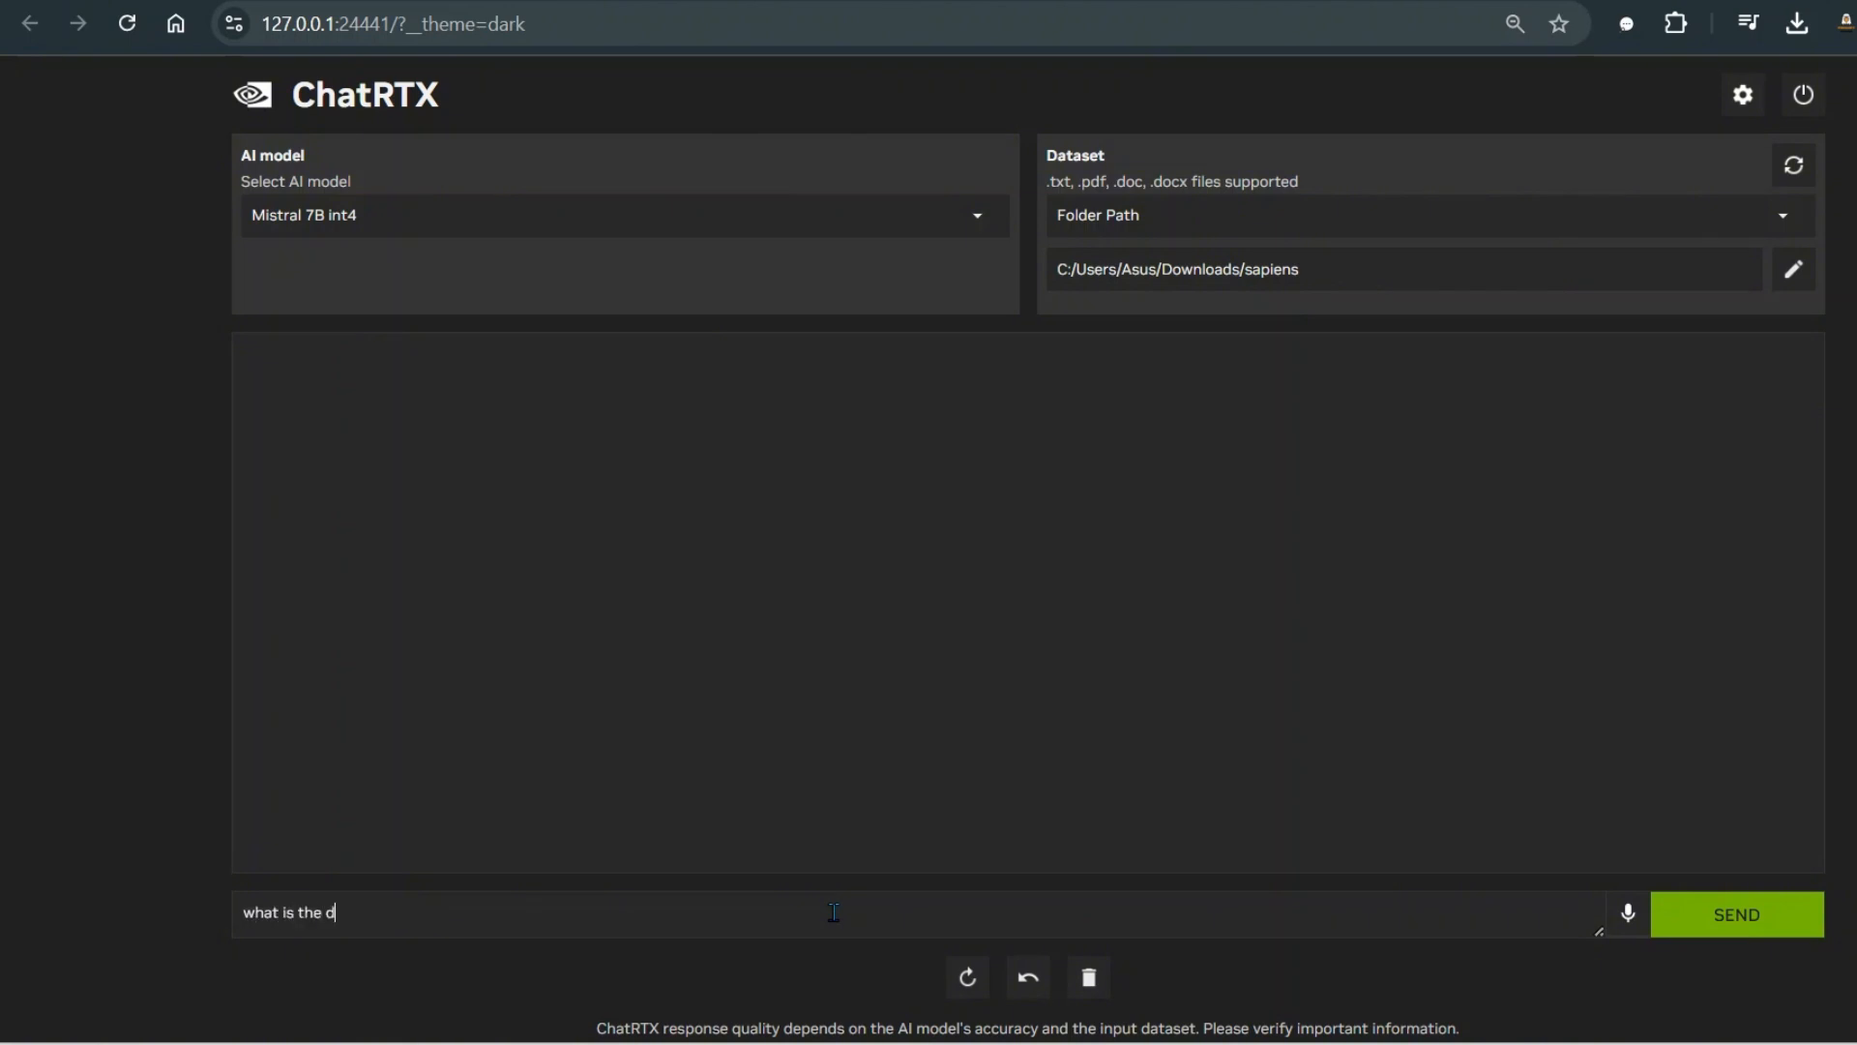
{"action": "type", "text": "ocument talkin"}
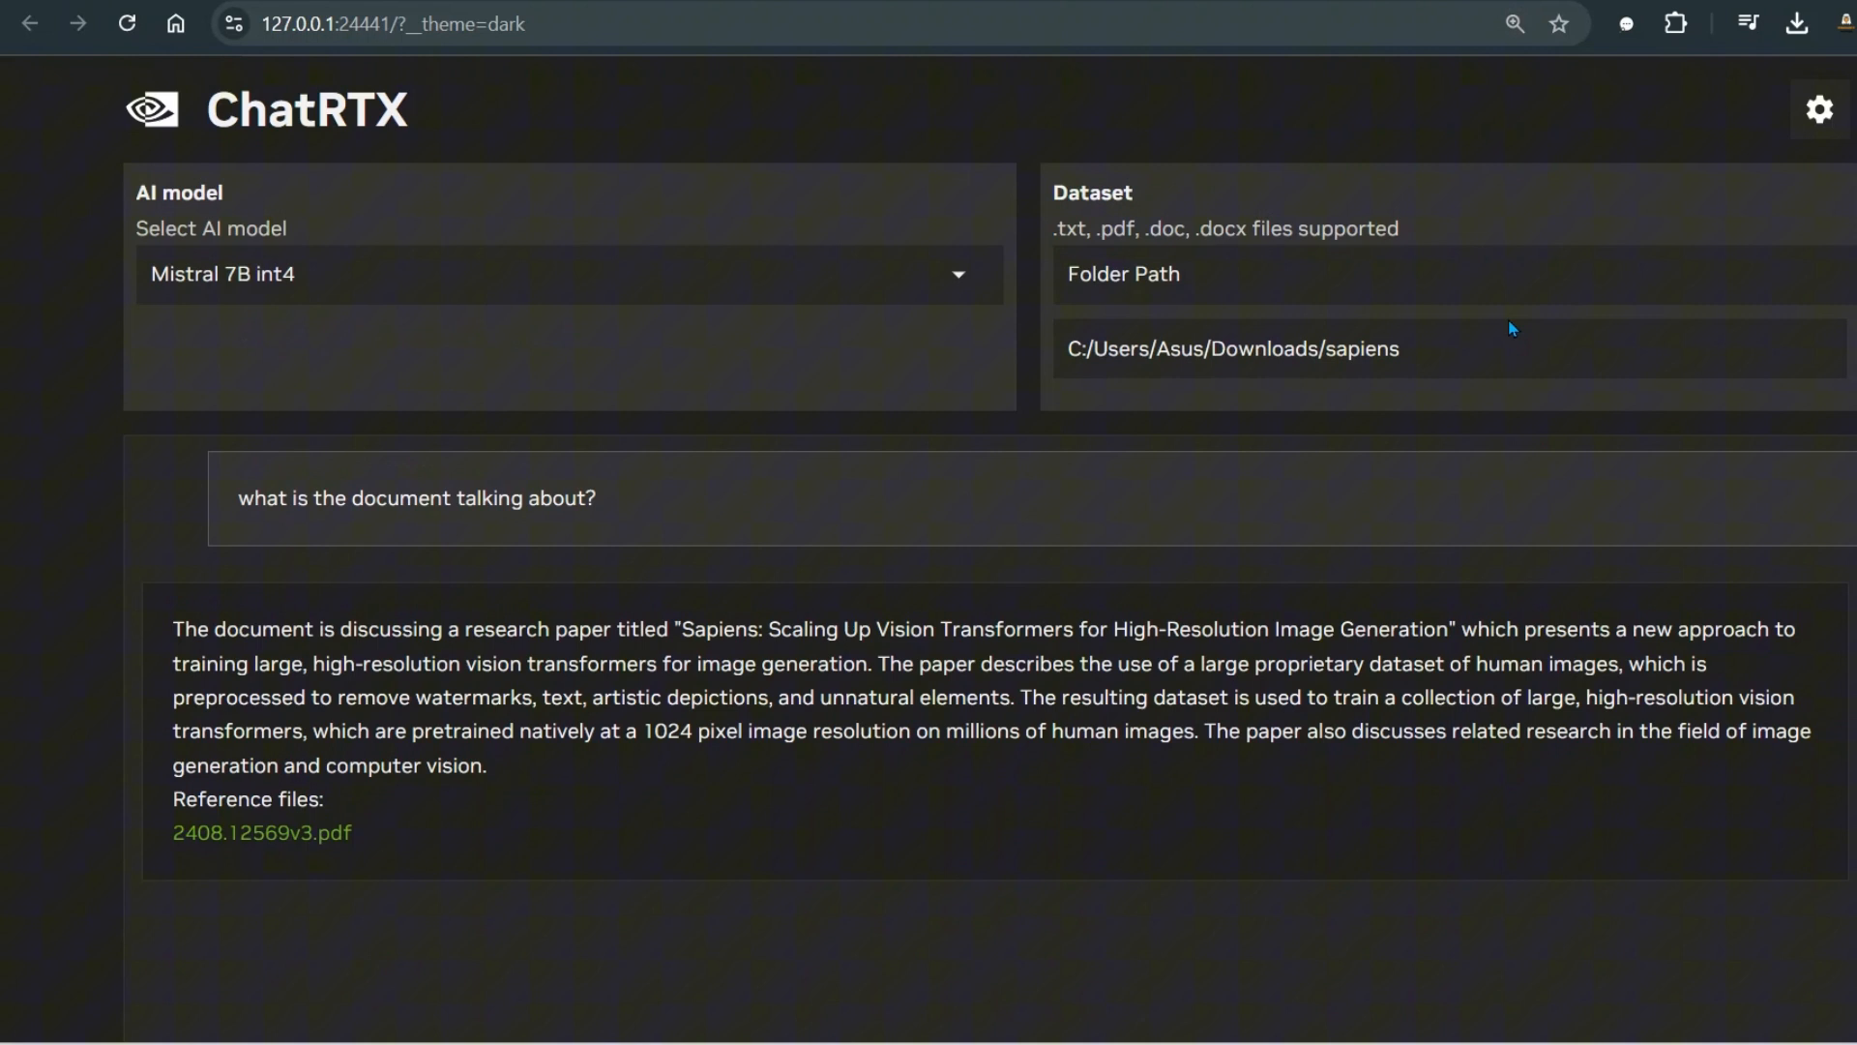
{"action": "mouse_move", "coordinate": [1405, 356]}
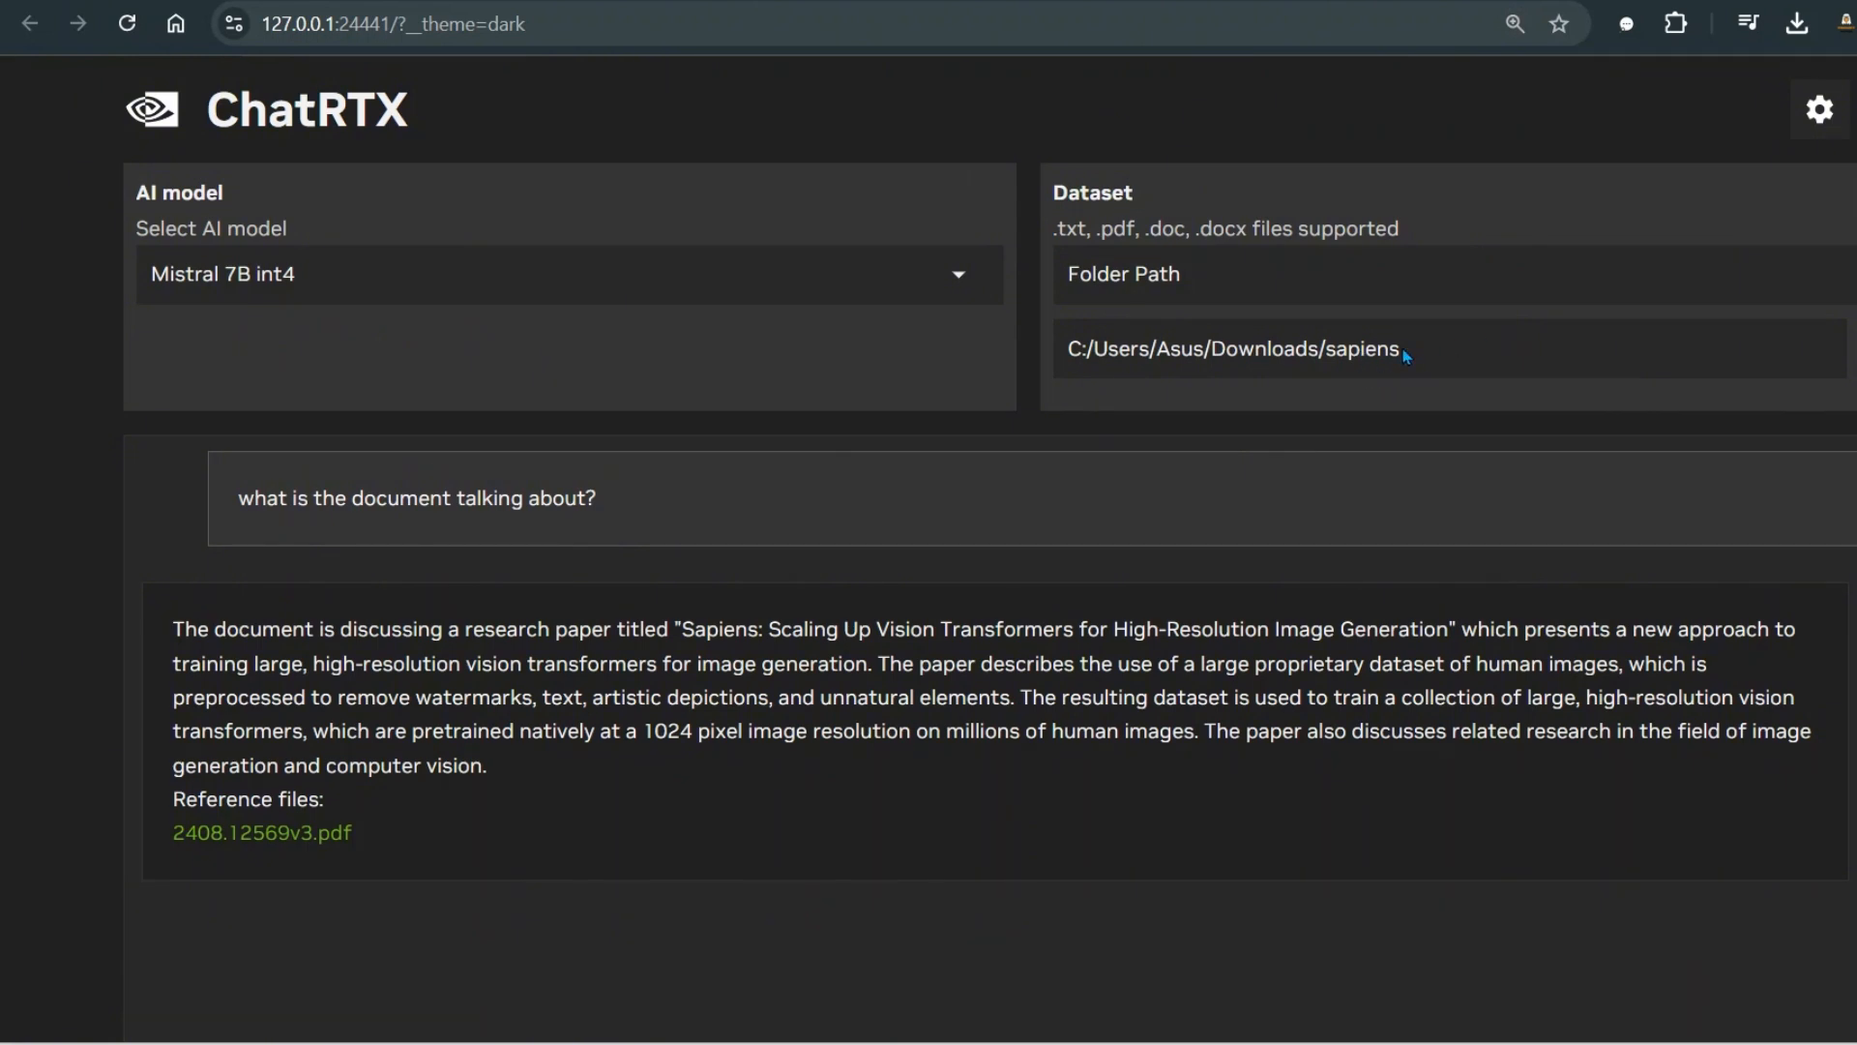
{"action": "mouse_move", "coordinate": [851, 287]}
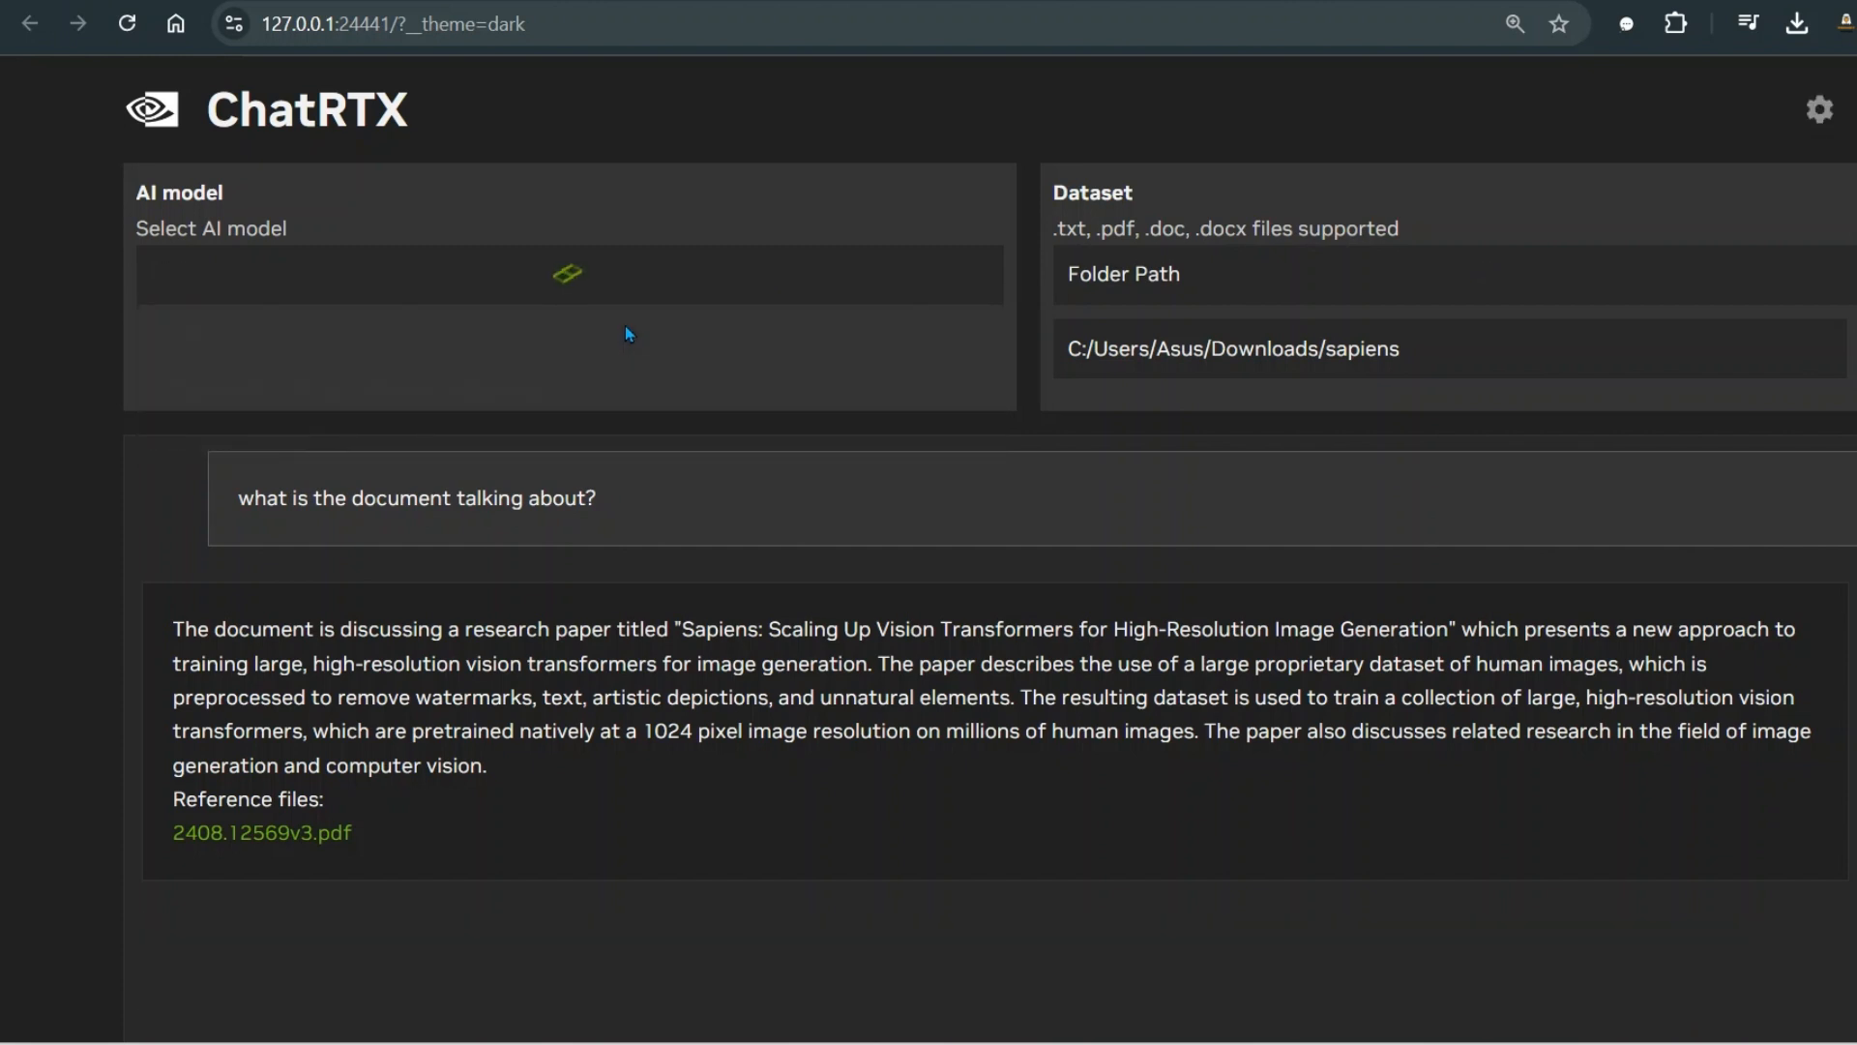
With CLIP selected, set the dataset folder to Downloads > sample-images-main > images
{"action": "scroll", "scroll_direction": "down", "scroll_amount": 3}
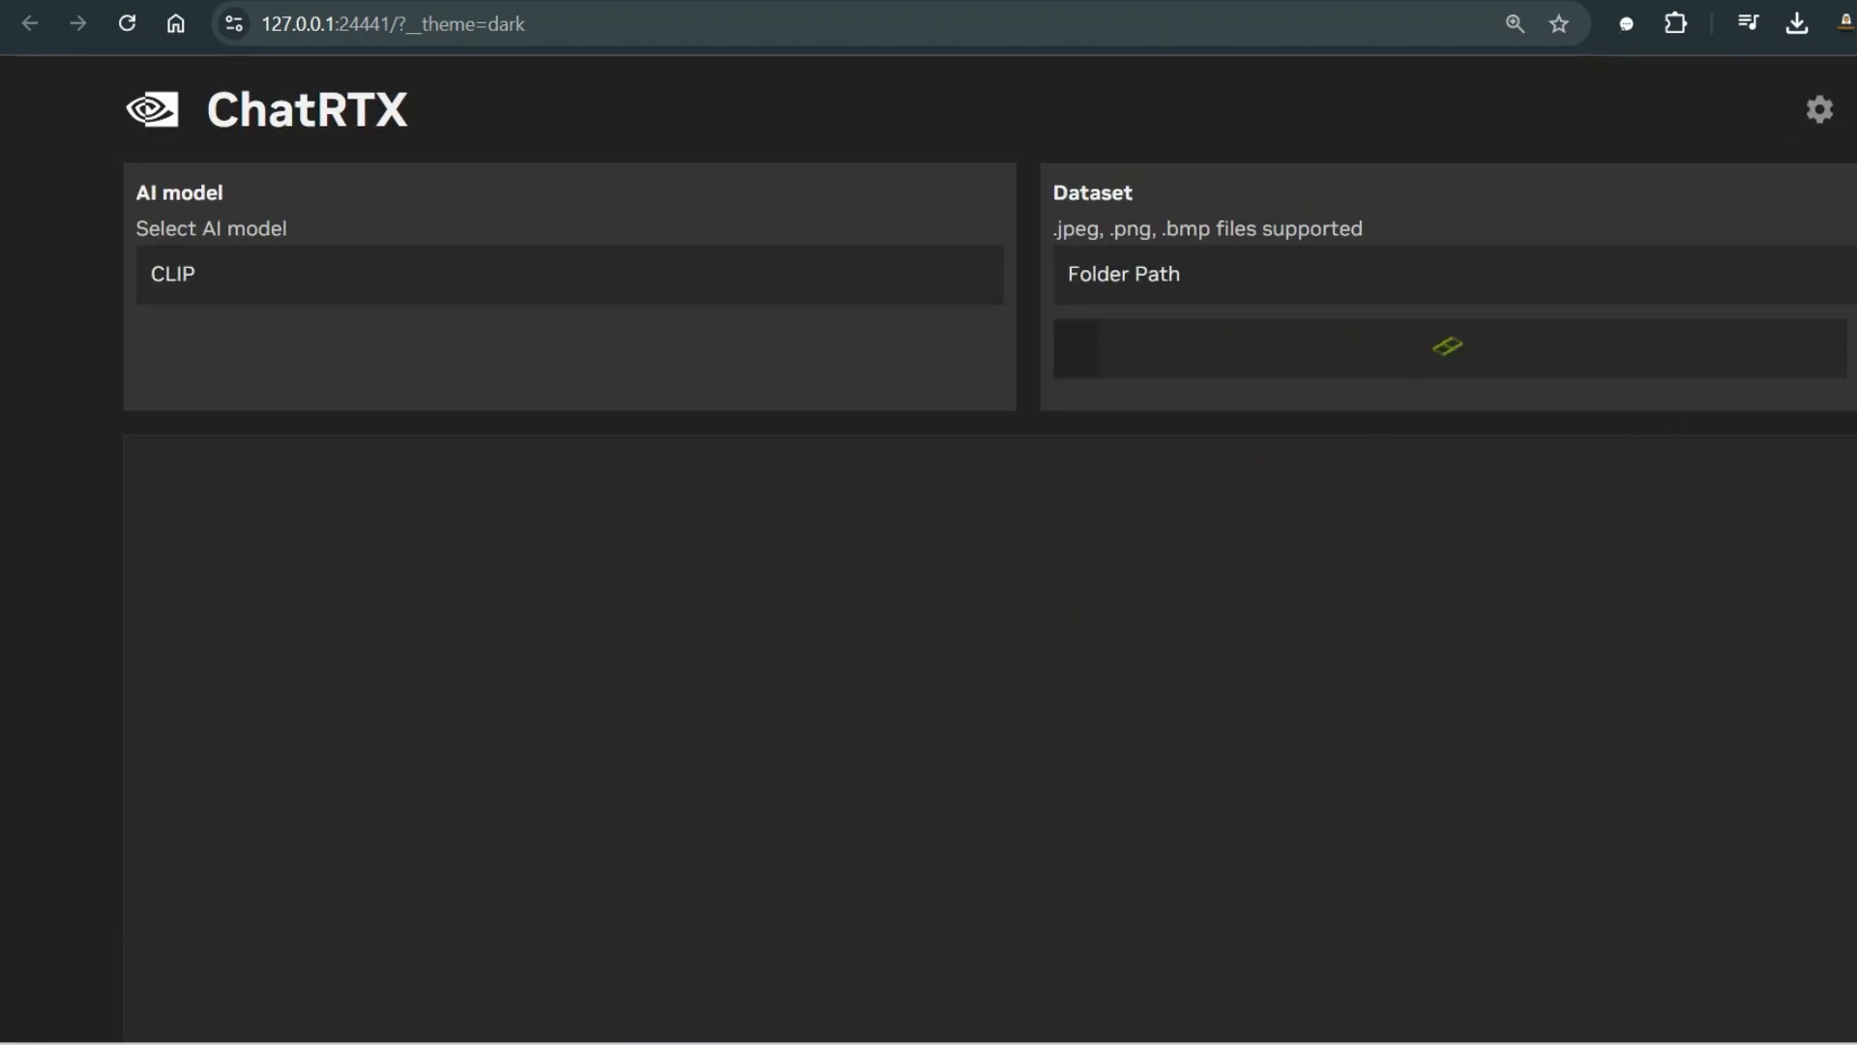
{"action": "left_click", "coordinate": [1447, 346]}
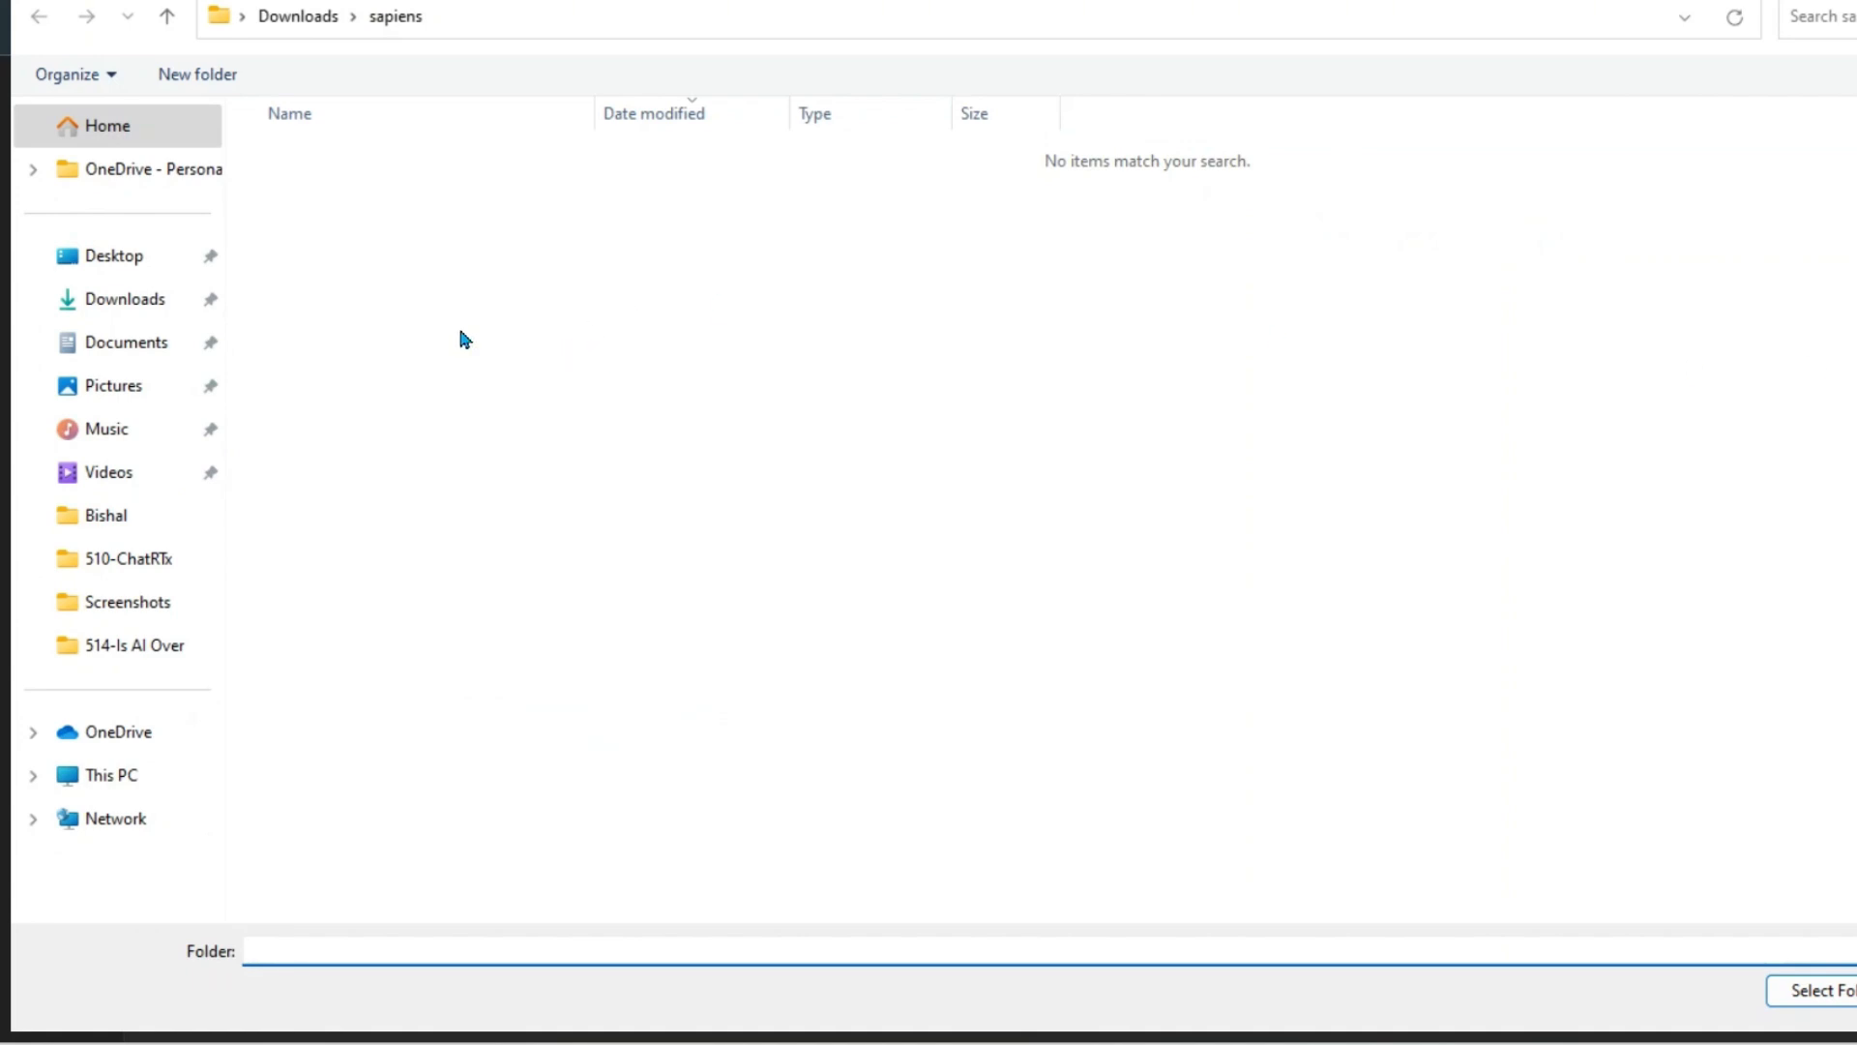
{"action": "left_click", "coordinate": [126, 298]}
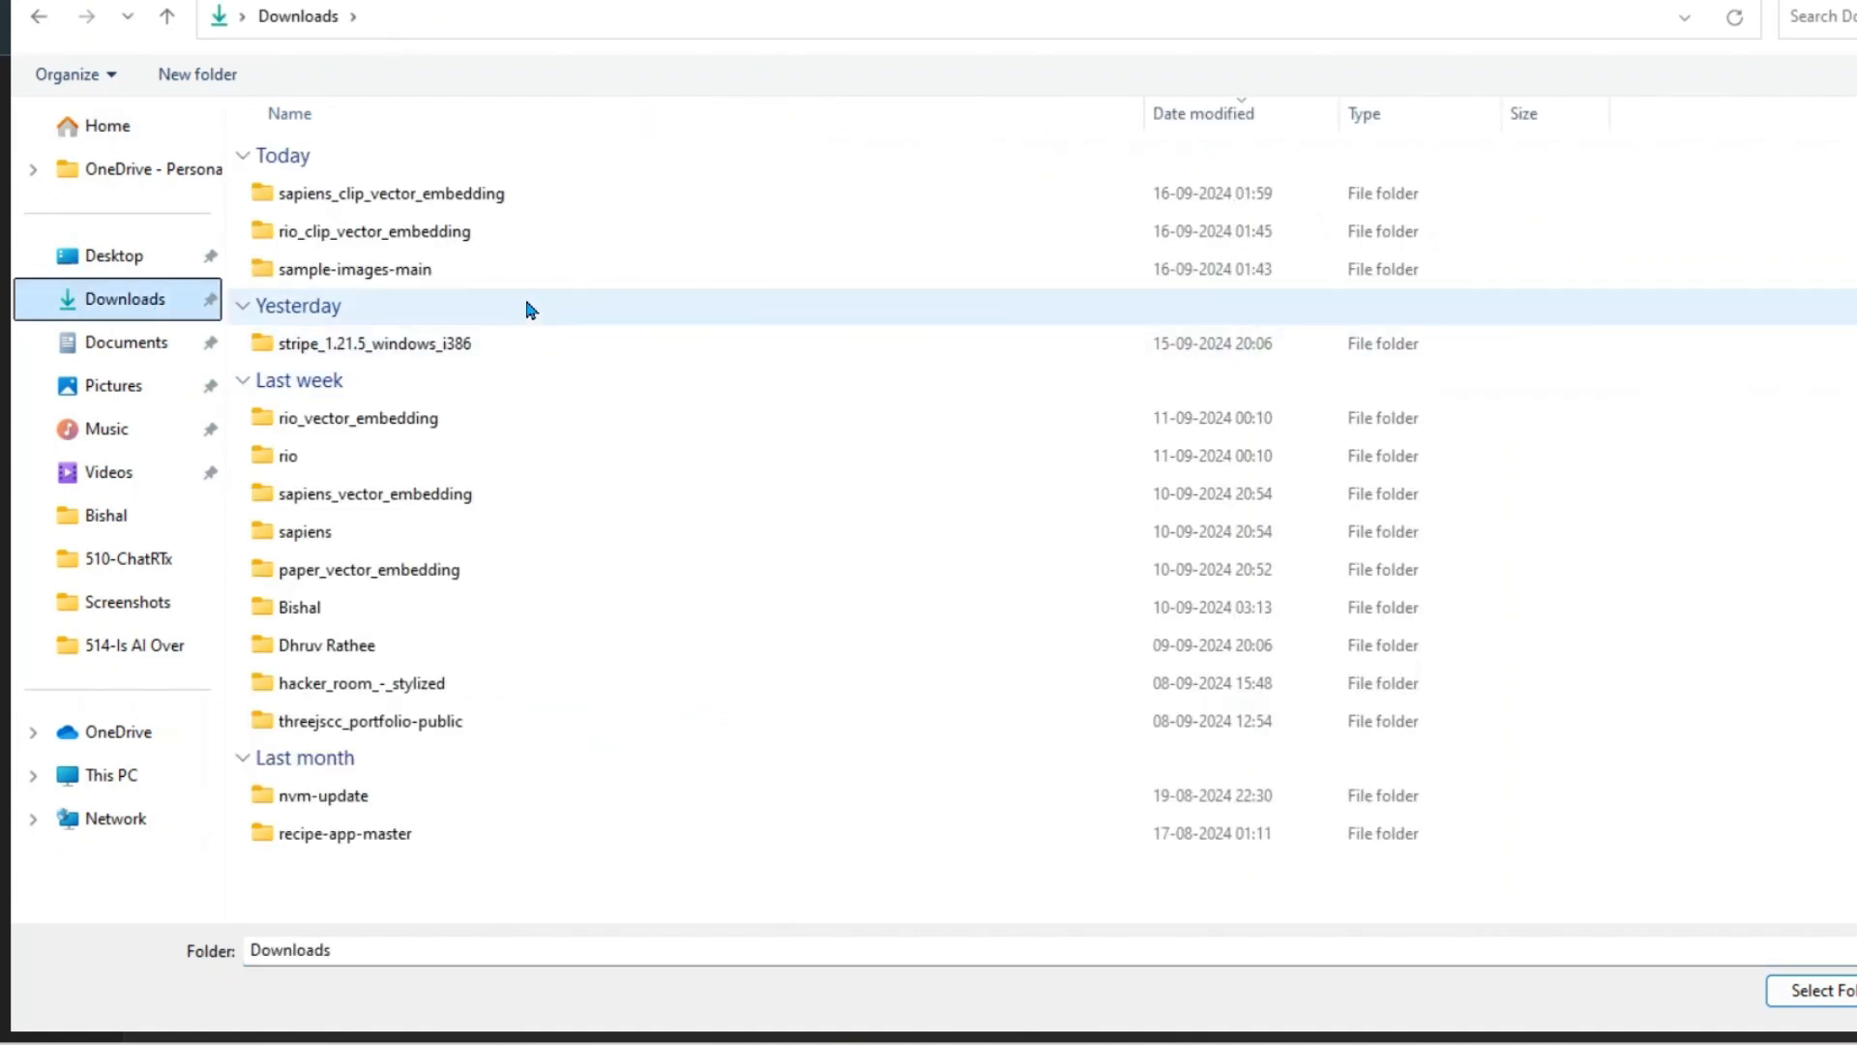
{"action": "double_click", "coordinate": [352, 269]}
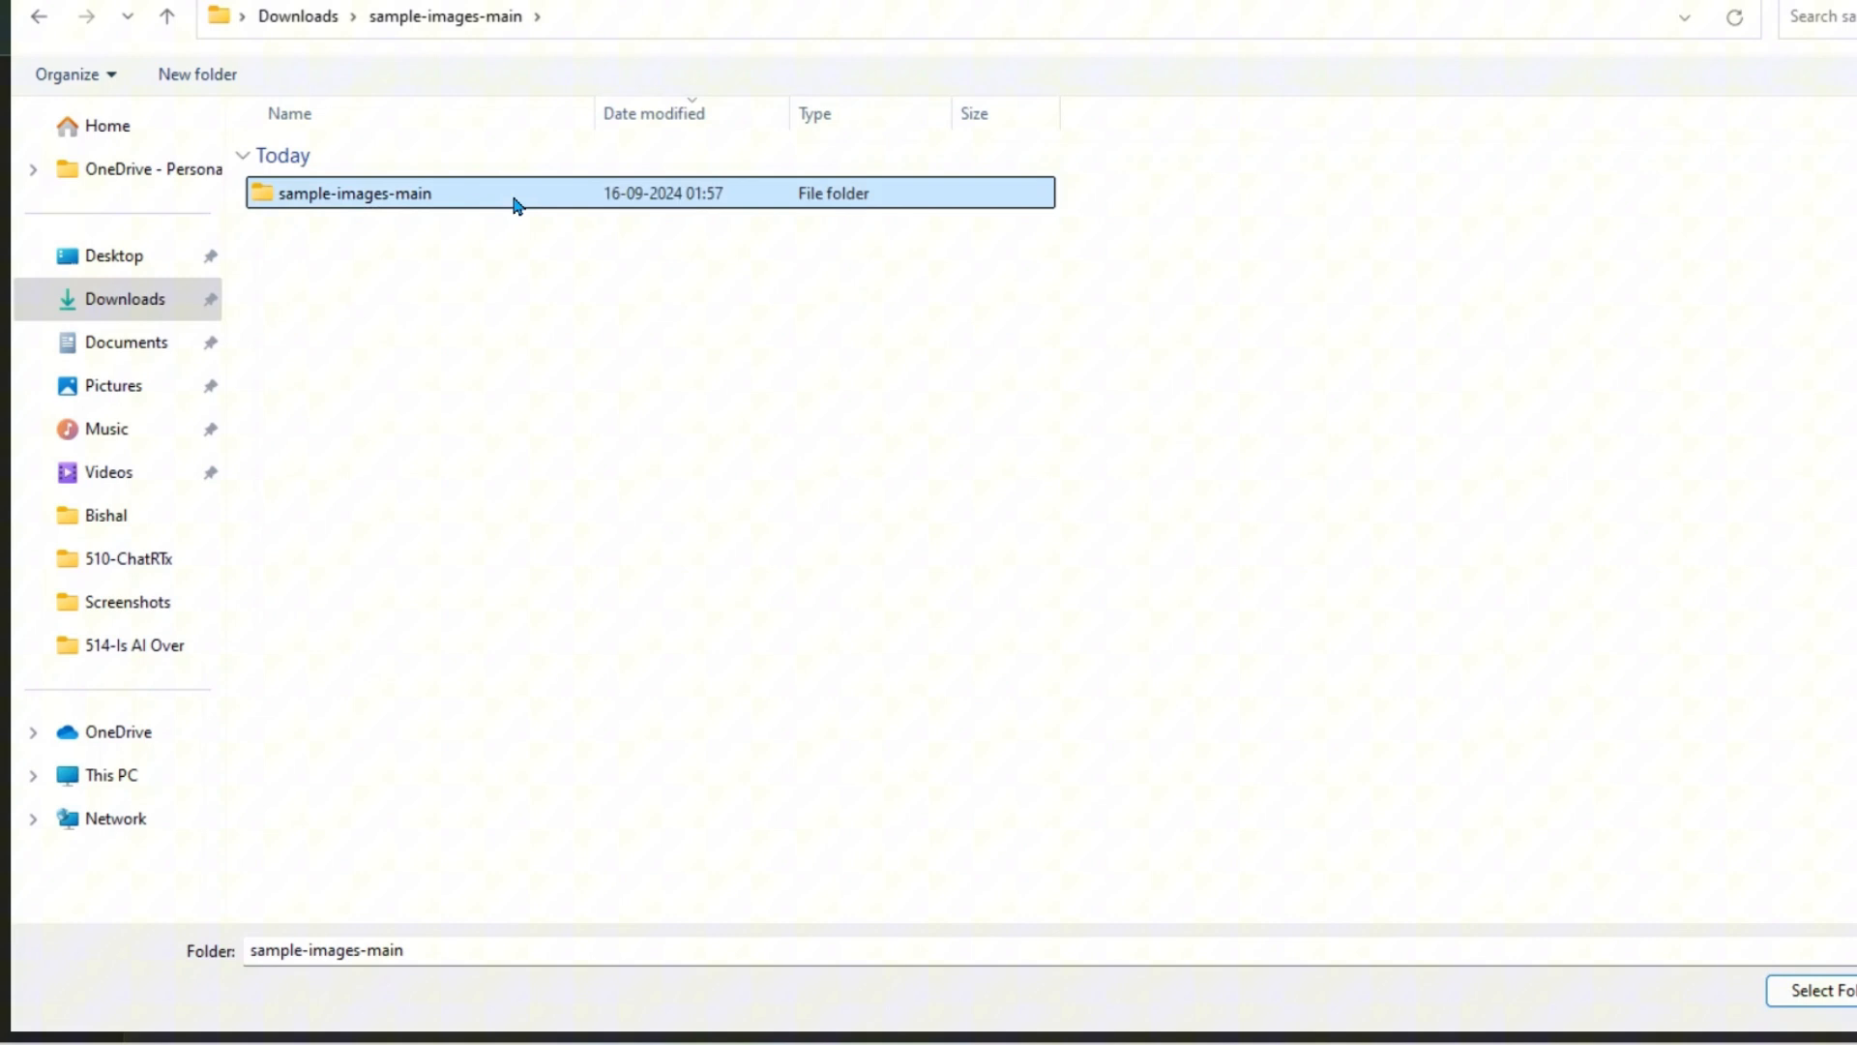
{"action": "double_click", "coordinate": [352, 194]}
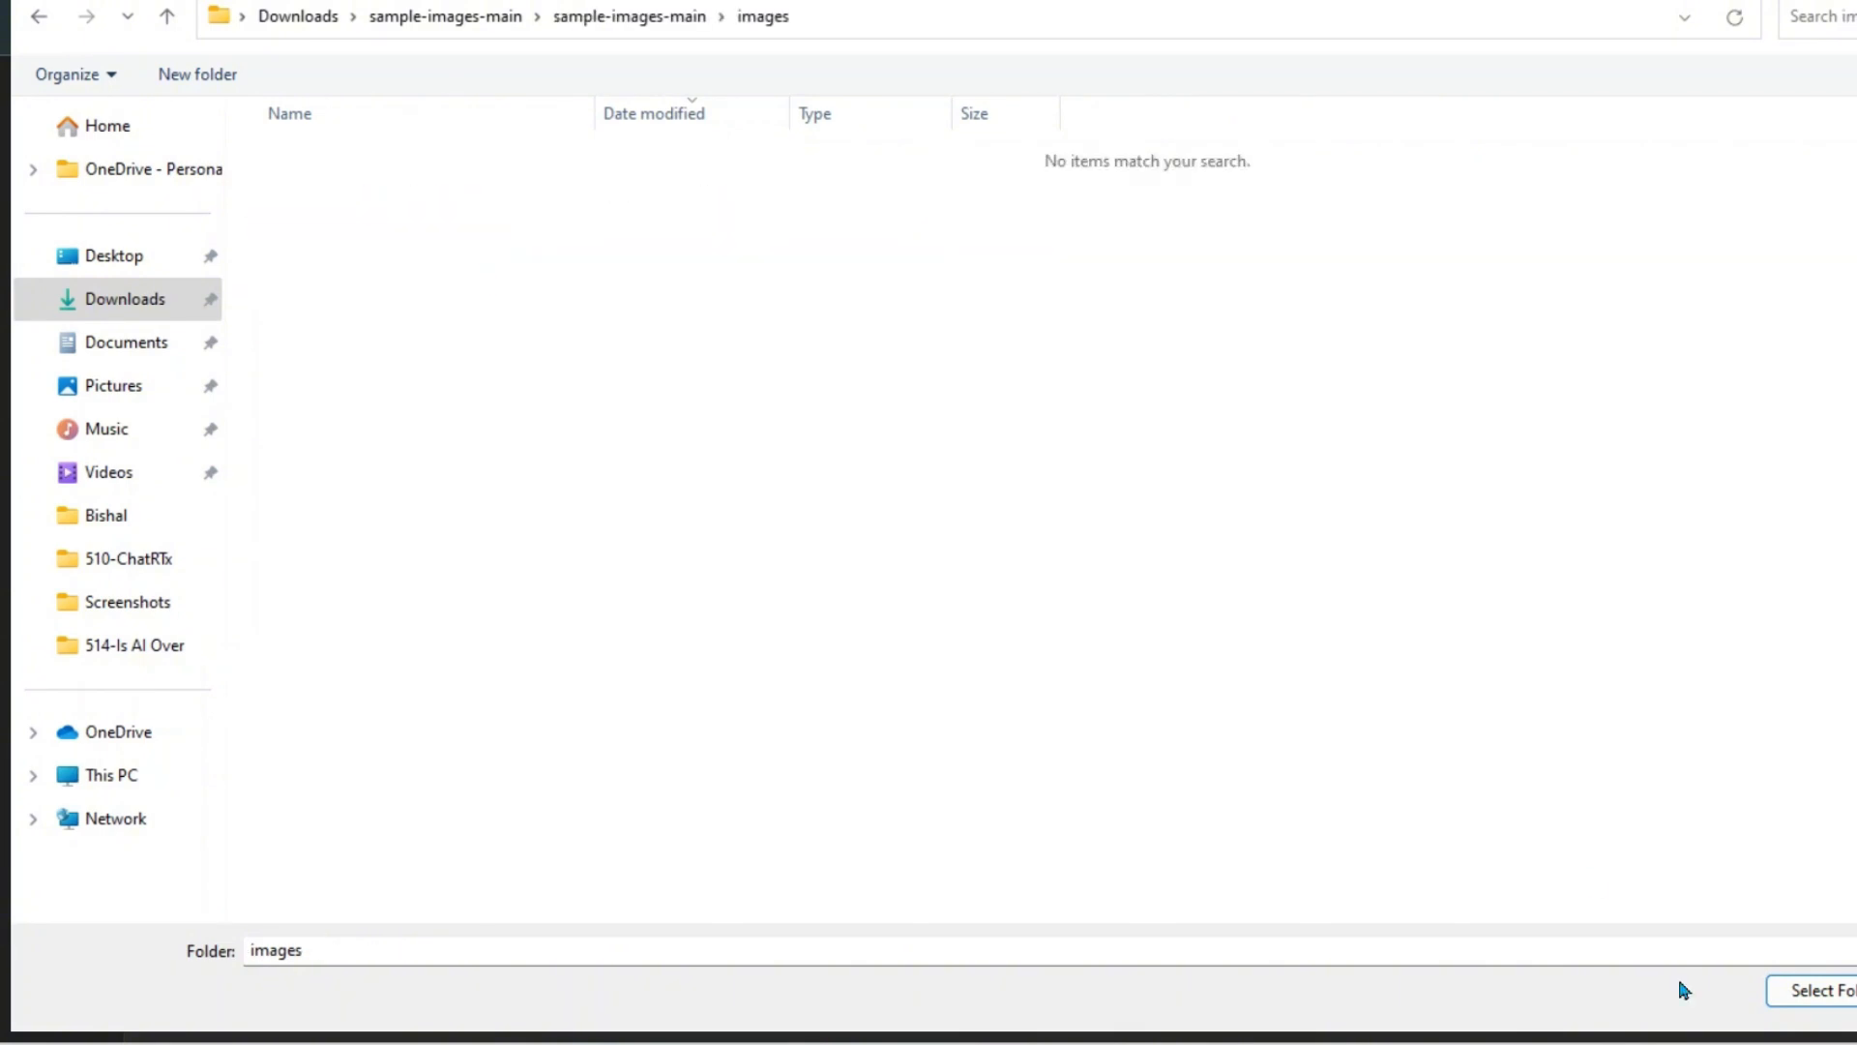
{"action": "left_click", "coordinate": [1812, 991]}
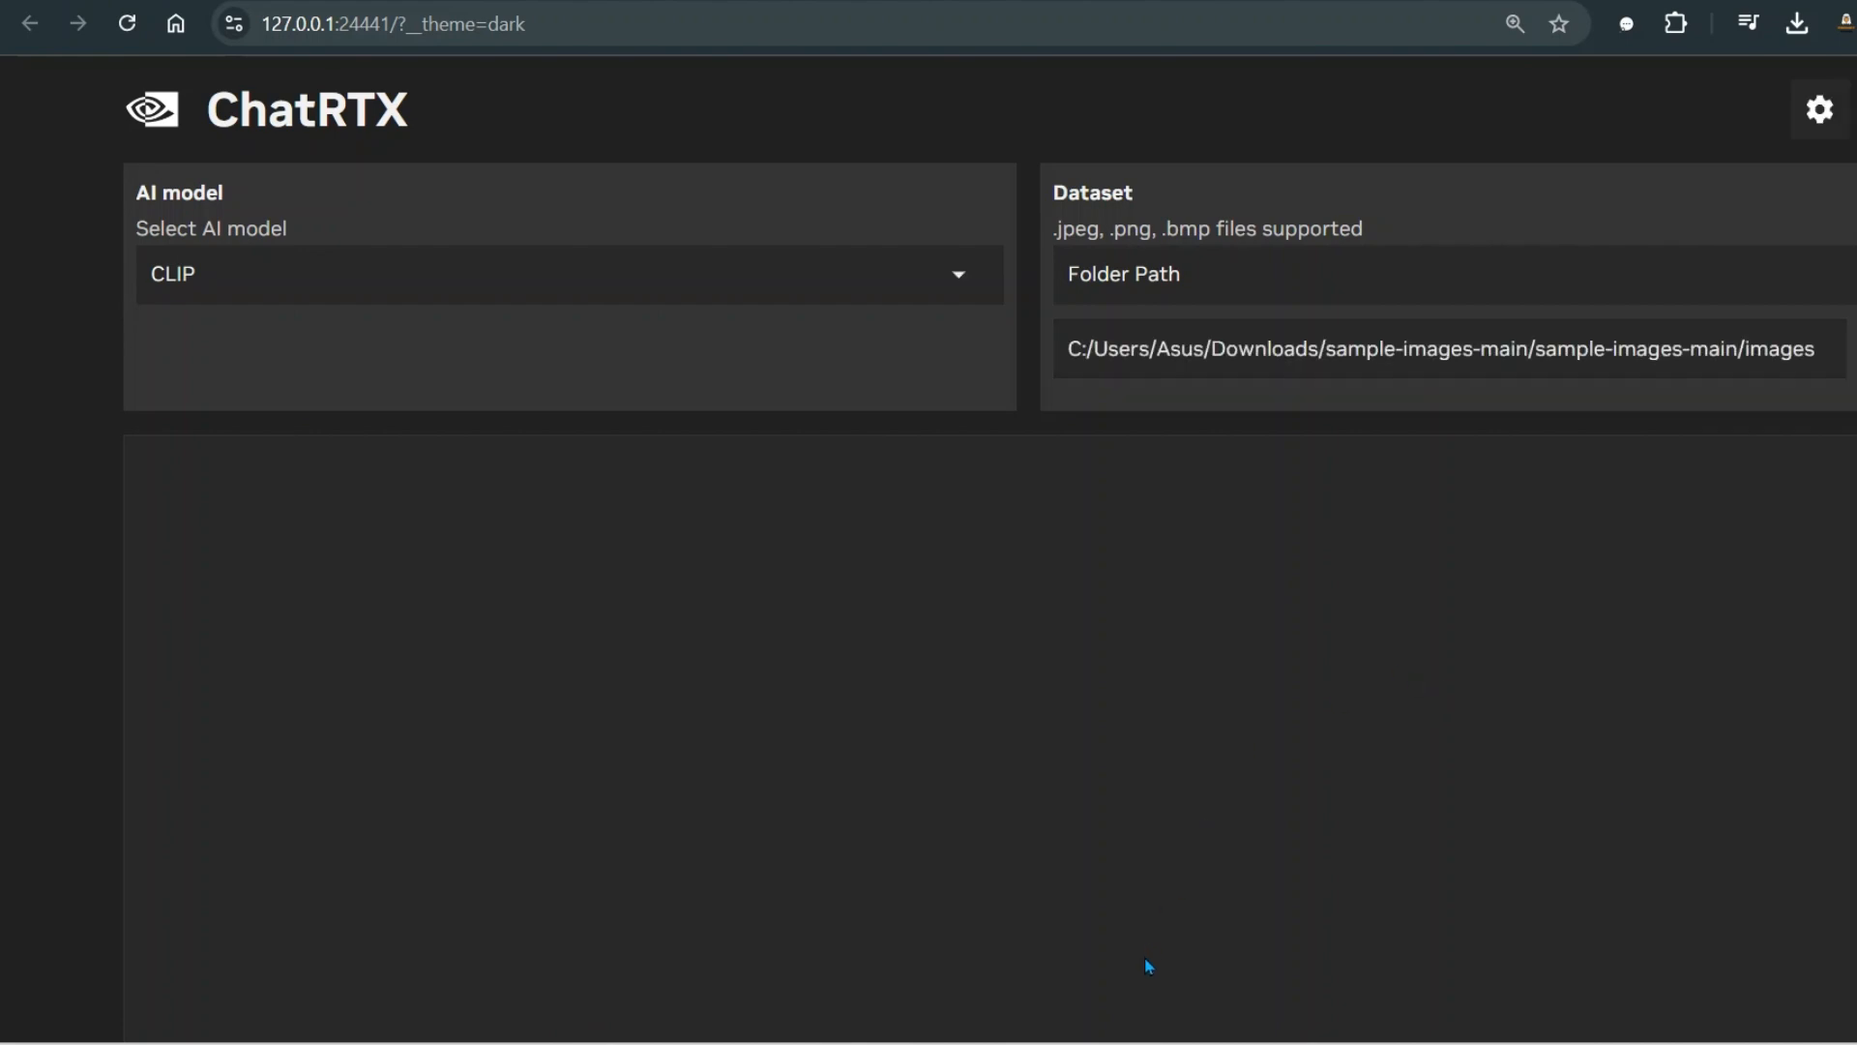
{"action": "mouse_move", "coordinate": [1792, 358]}
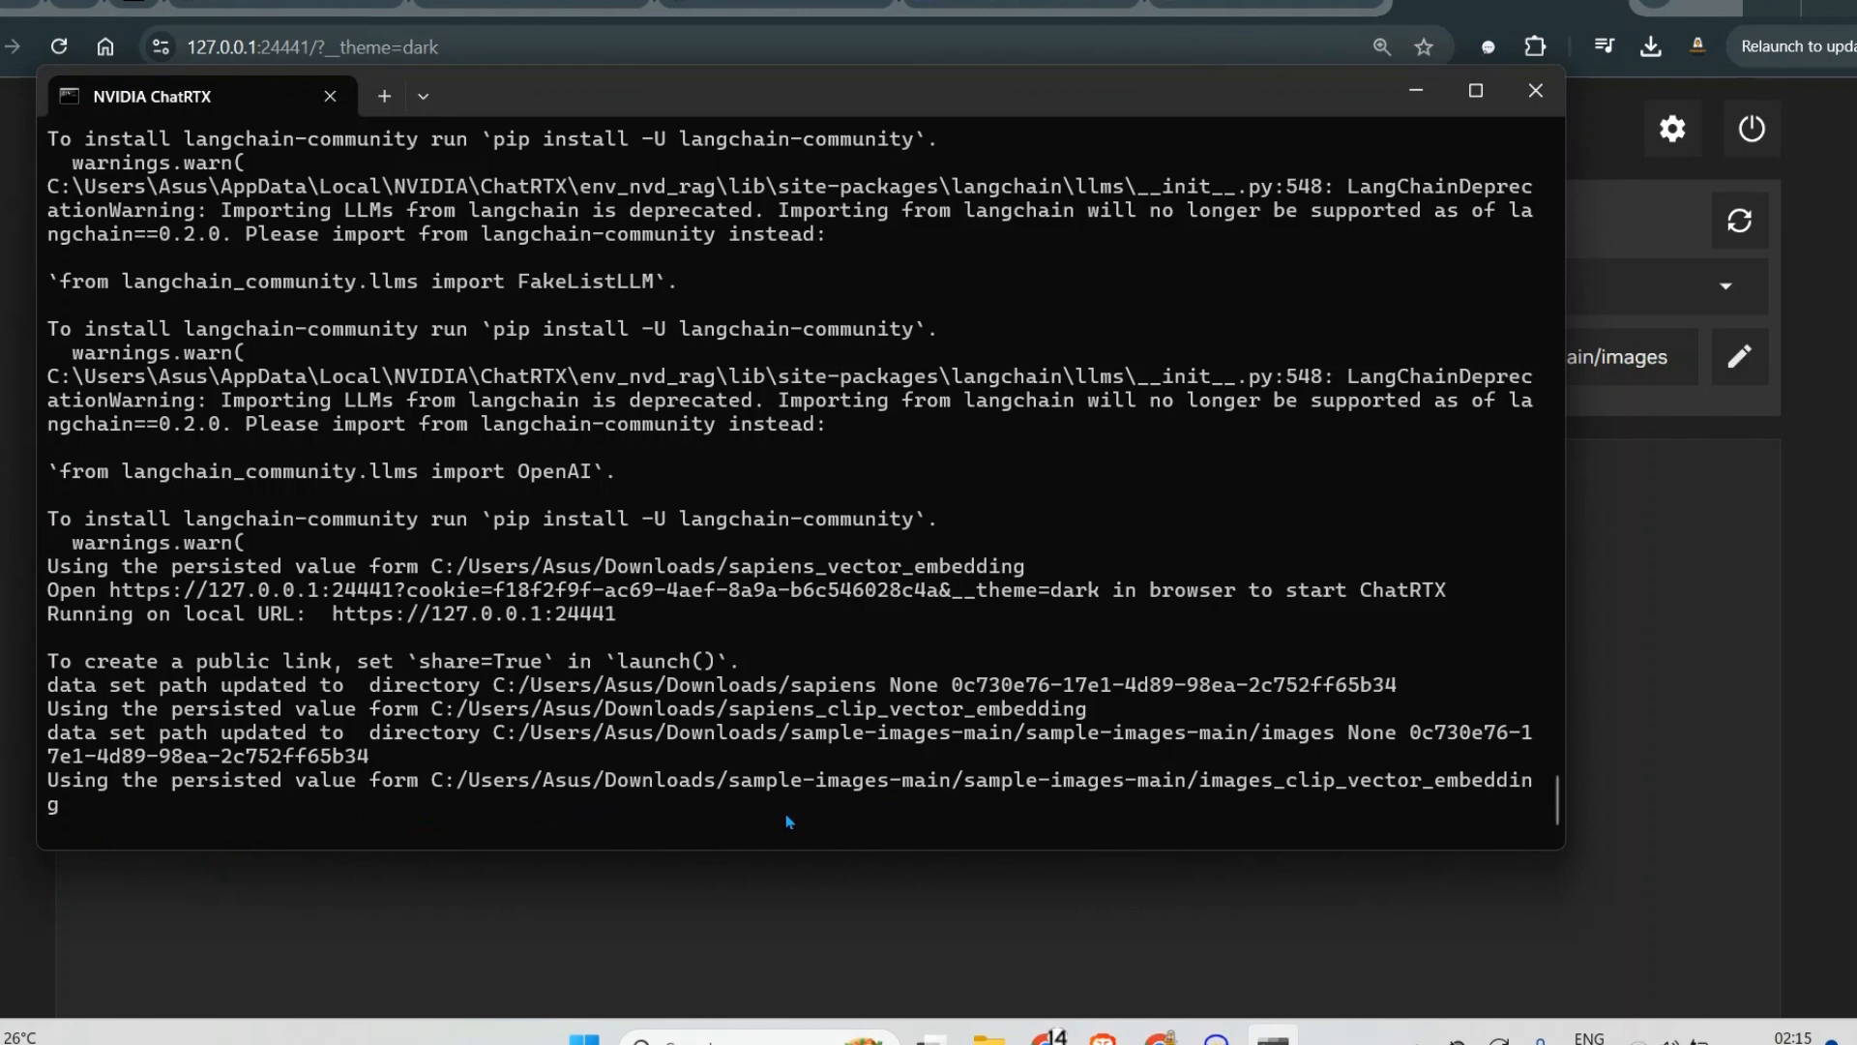
{"action": "mouse_move", "coordinate": [826, 817]}
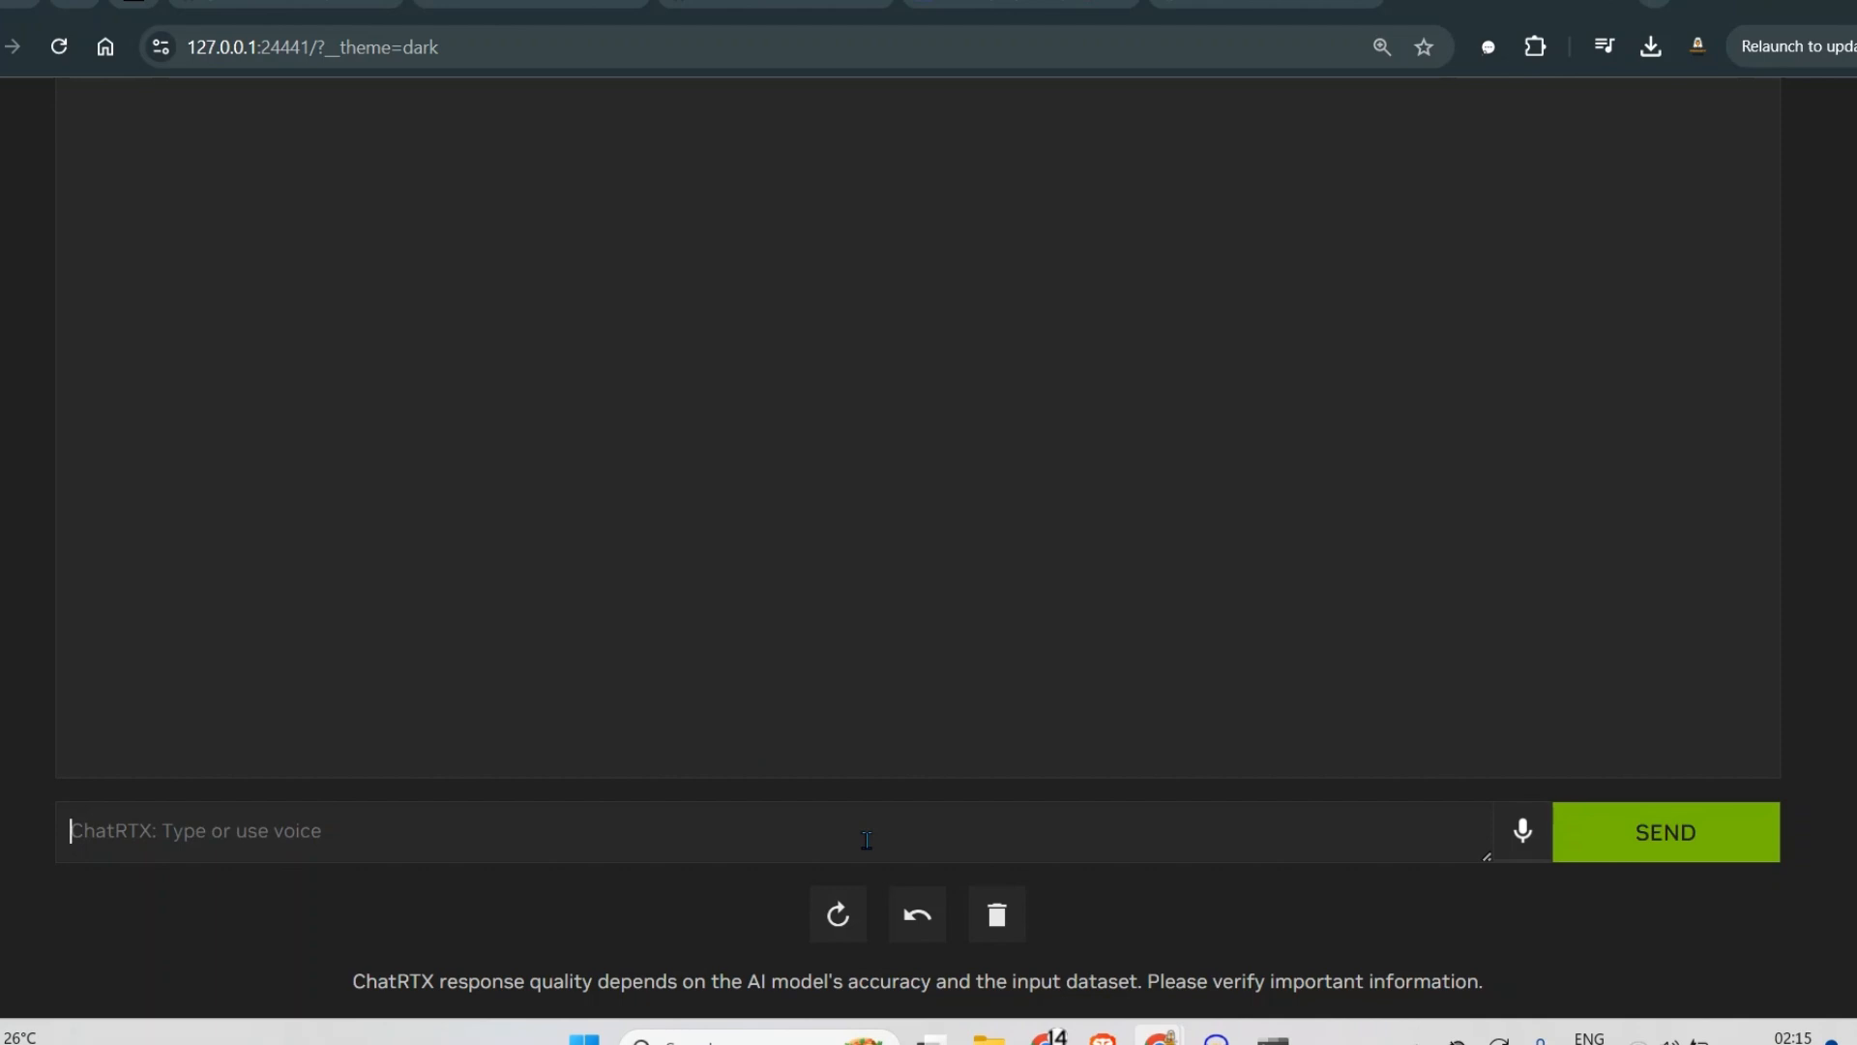
Send the query 'images with cat' and get the top matching cat pictures
{"action": "type", "text": "images"}
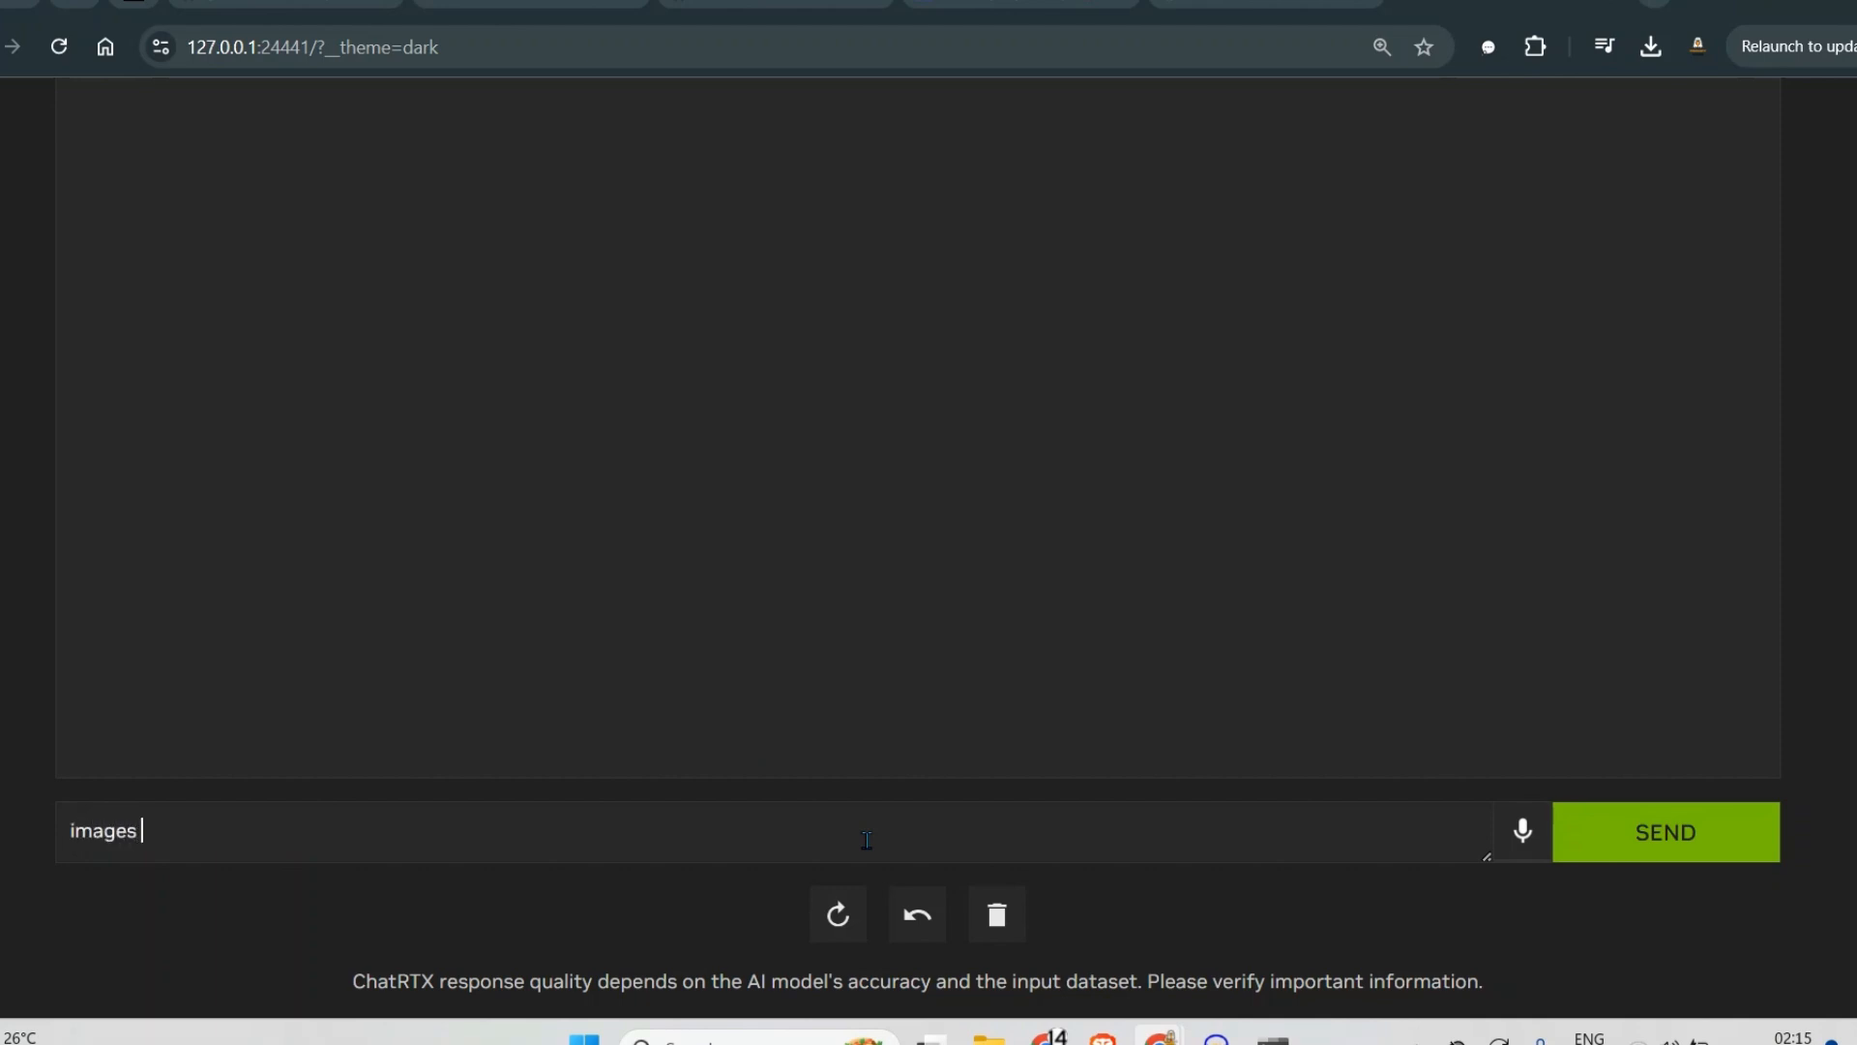
{"action": "left_click", "coordinate": [1664, 829]}
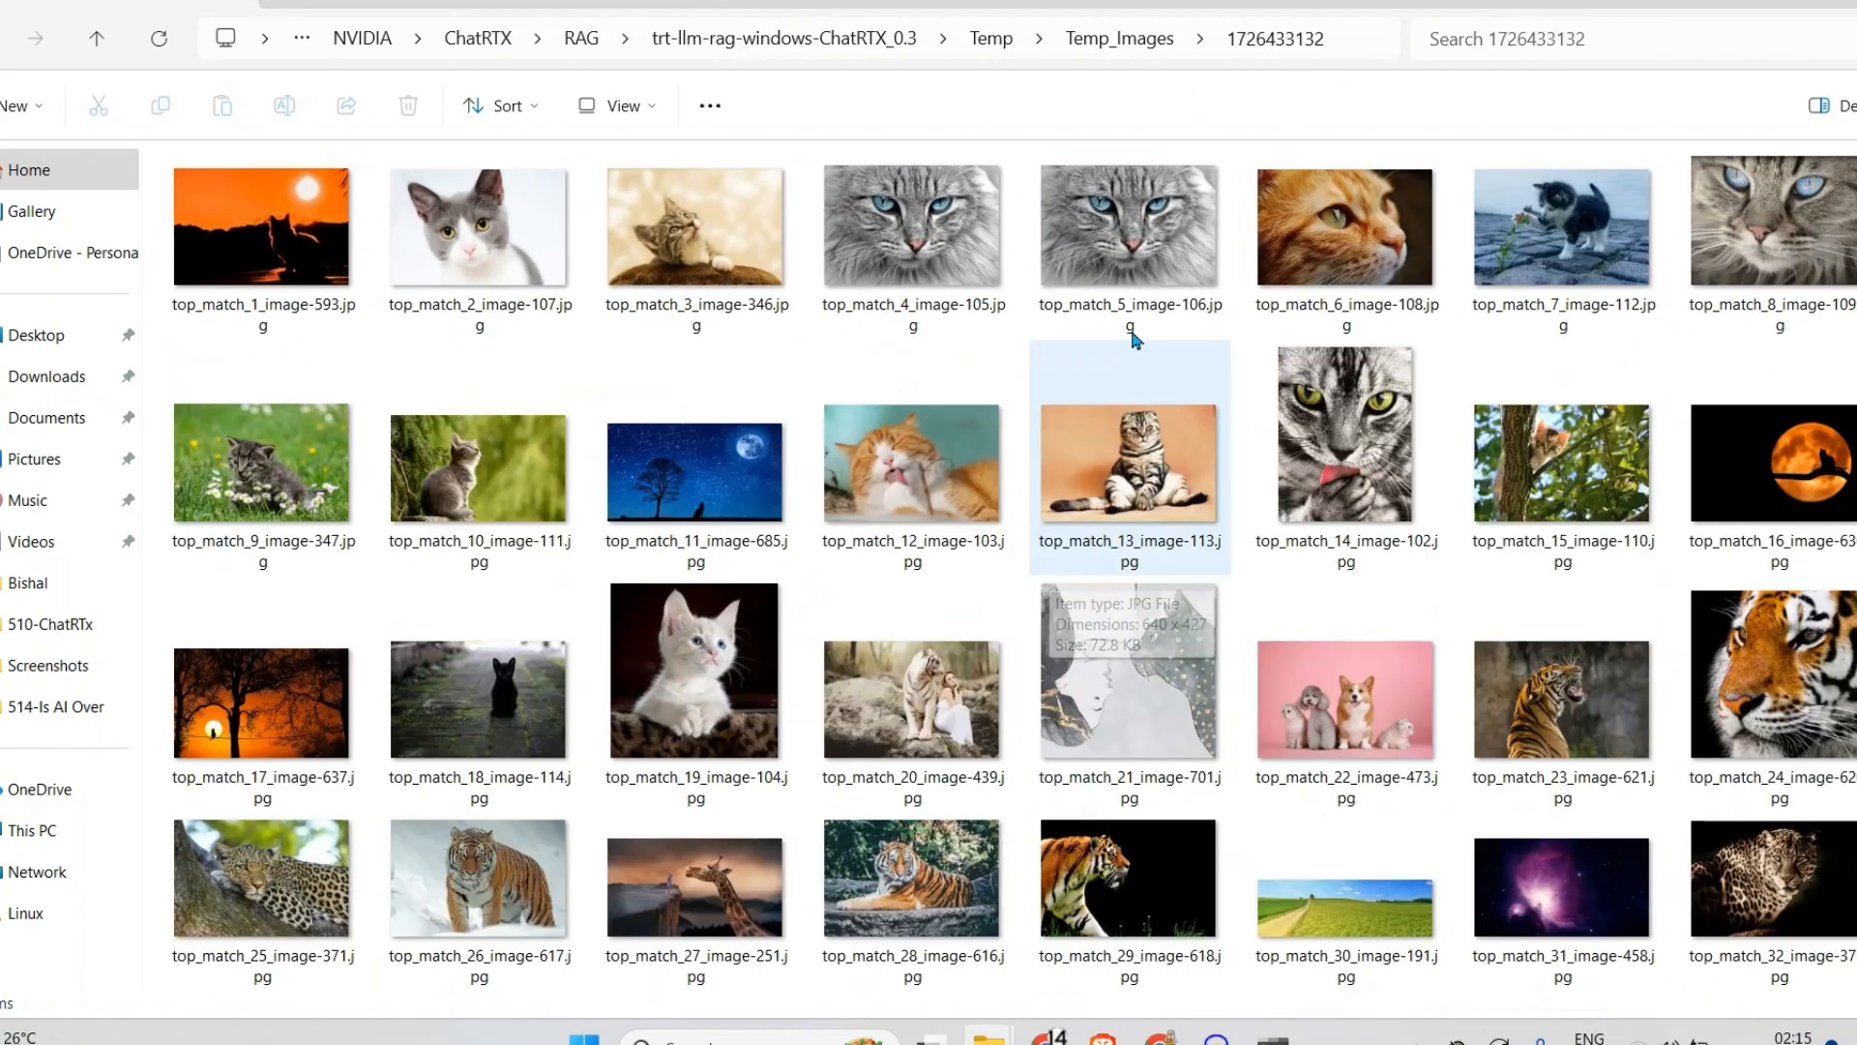
Scroll through all cat matches in Temp_Images and preview top_match_65_image-378.jpg, the lion photo
{"action": "scroll", "scroll_direction": "down", "scroll_amount": 3}
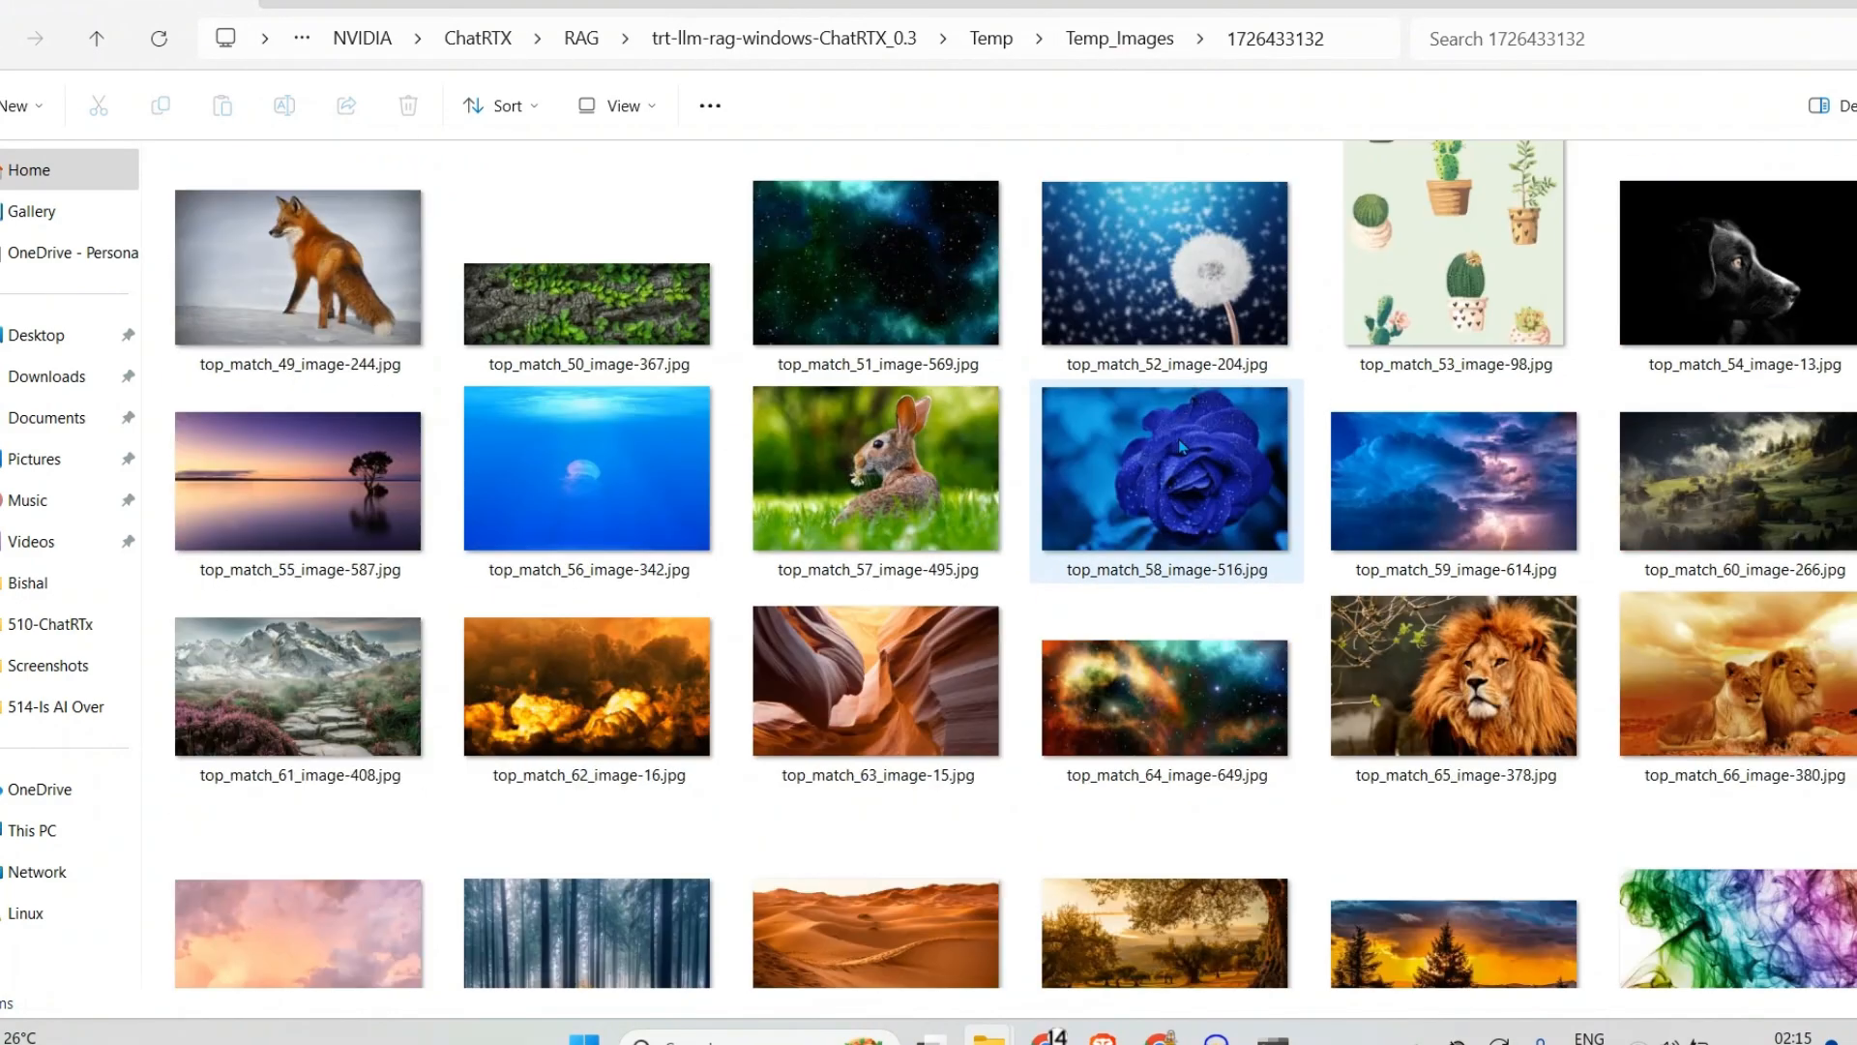
{"action": "scroll", "scroll_direction": "down", "scroll_amount": 3}
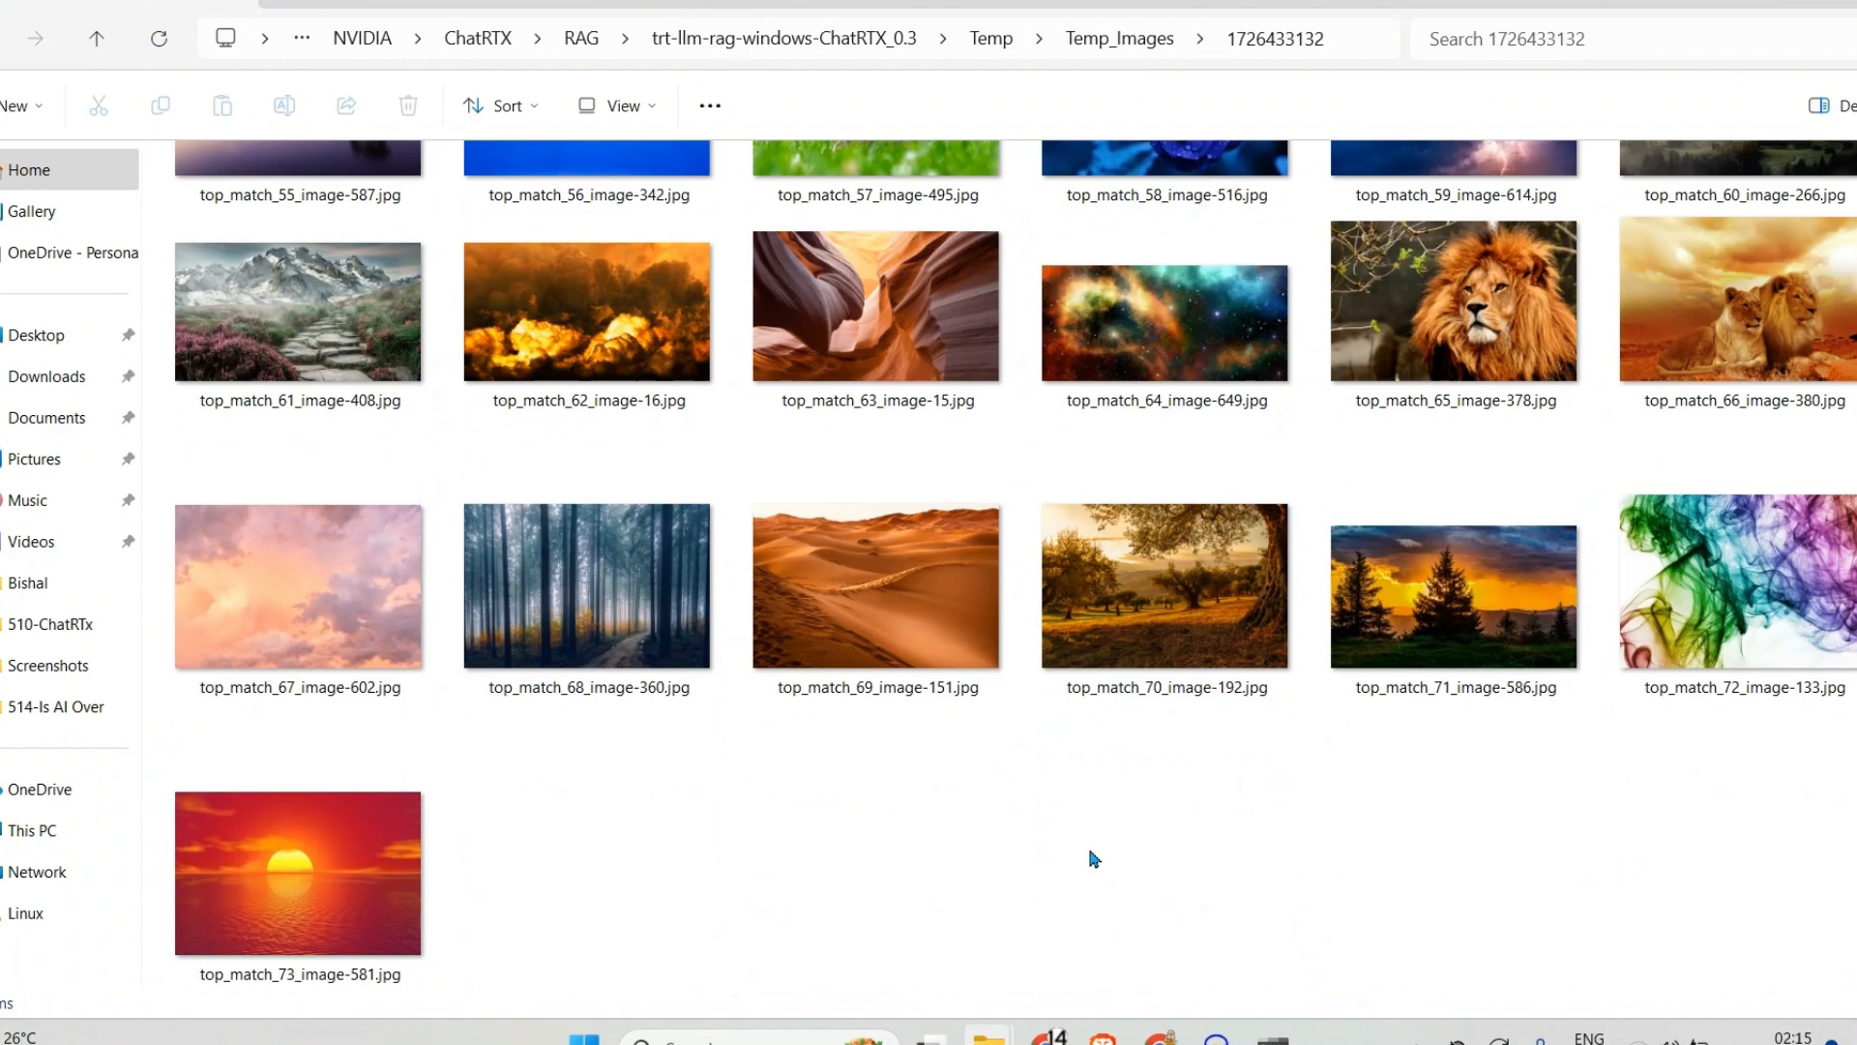
{"action": "left_click", "coordinate": [1453, 297]}
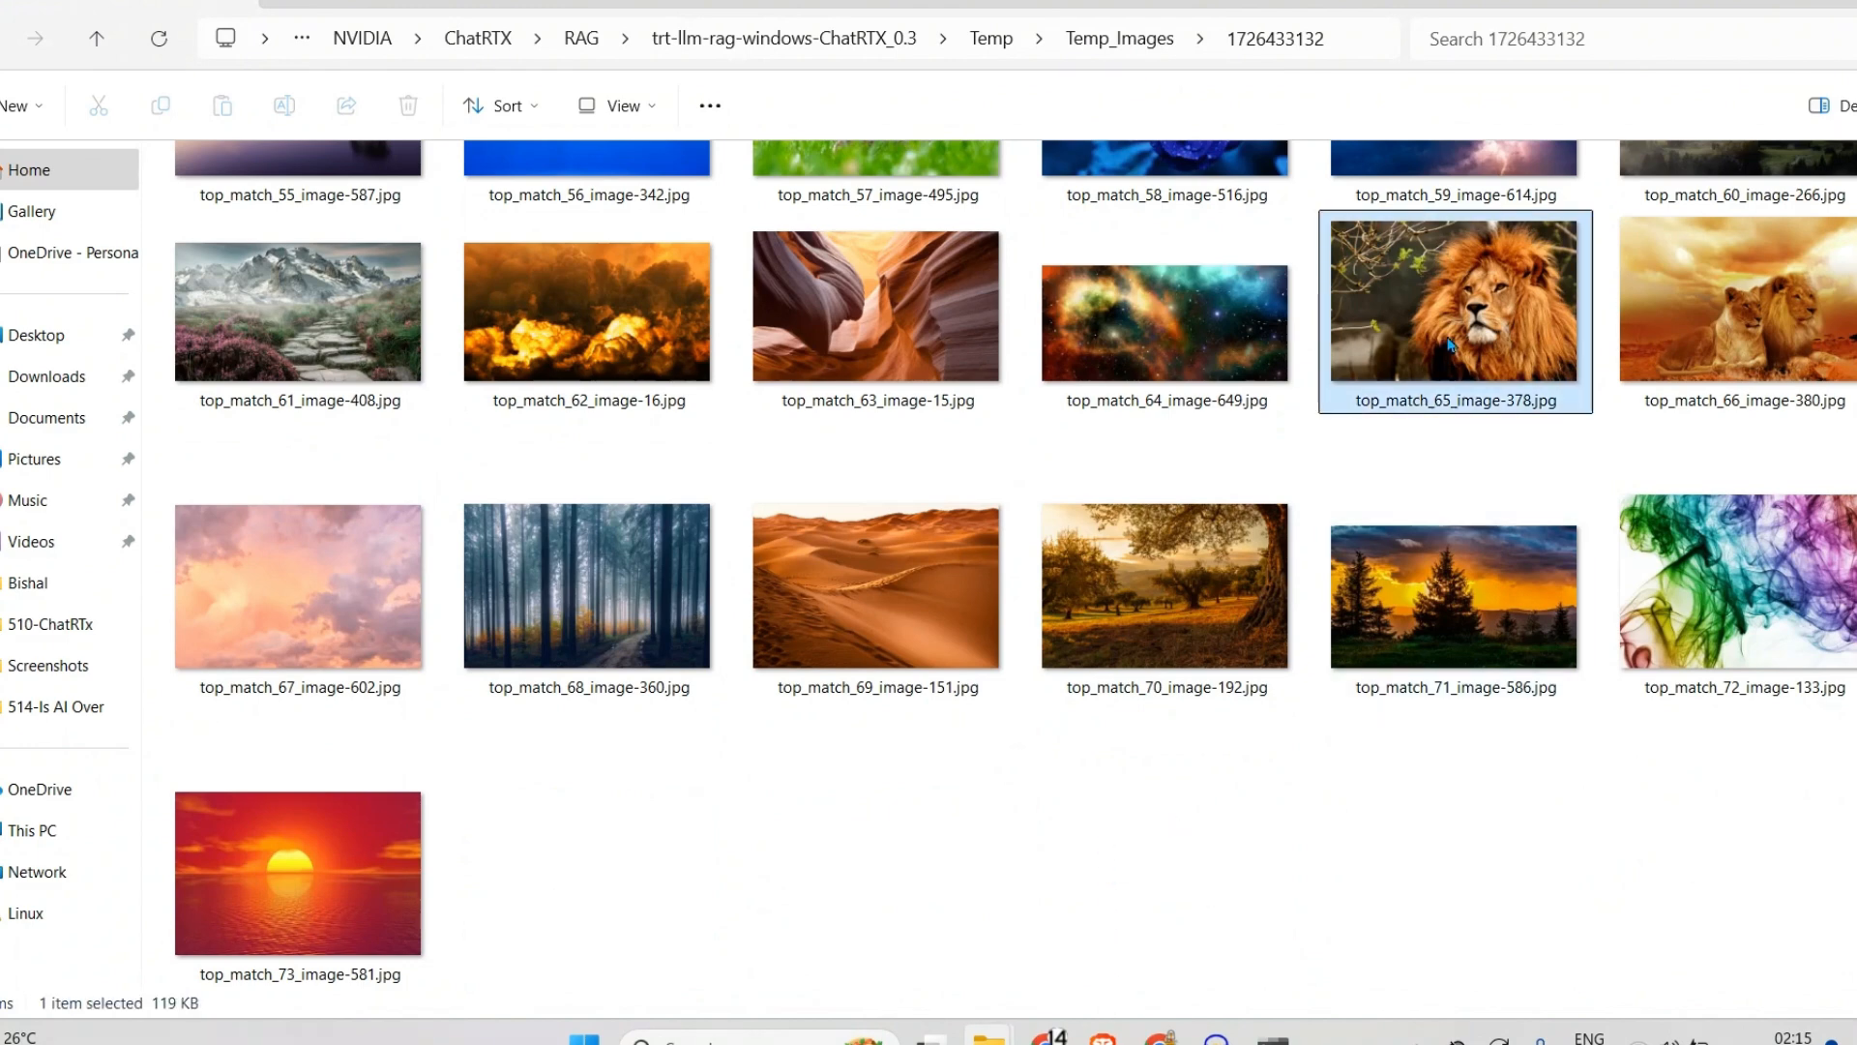
{"action": "double_click", "coordinate": [1453, 298]}
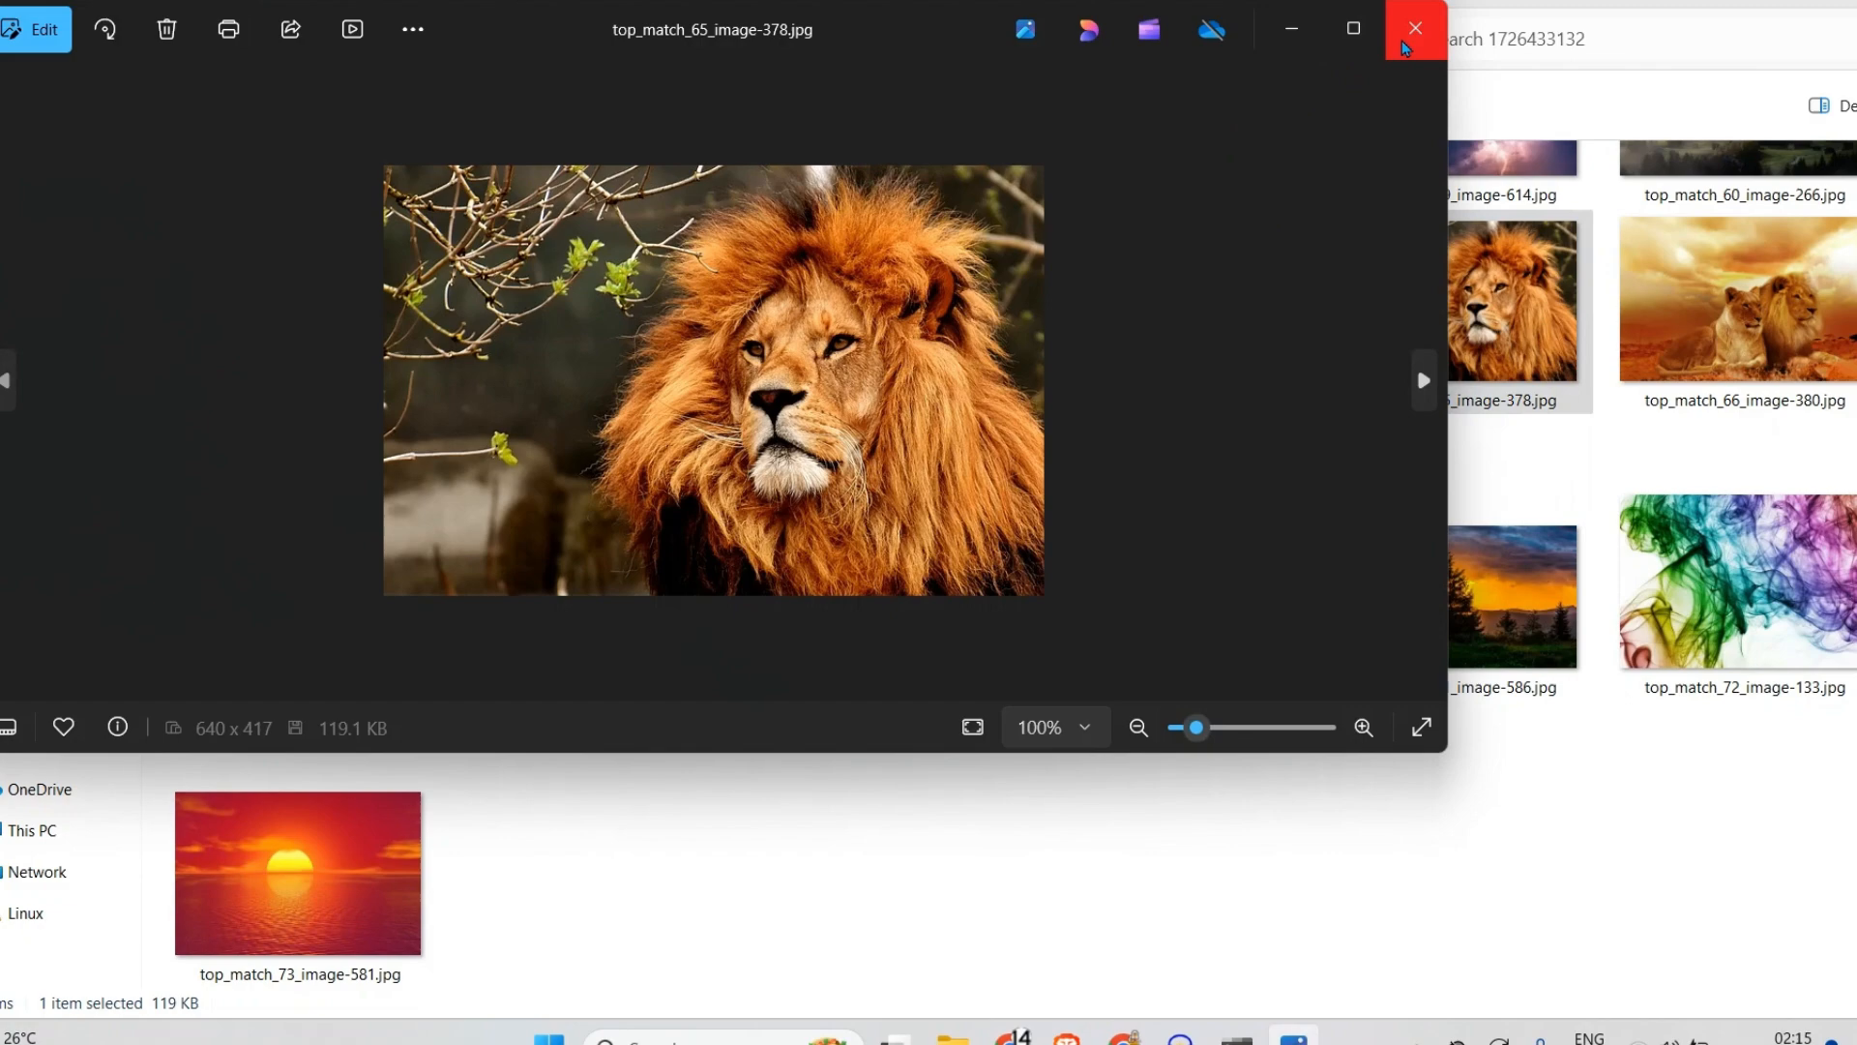
{"action": "left_click", "coordinate": [1412, 27]}
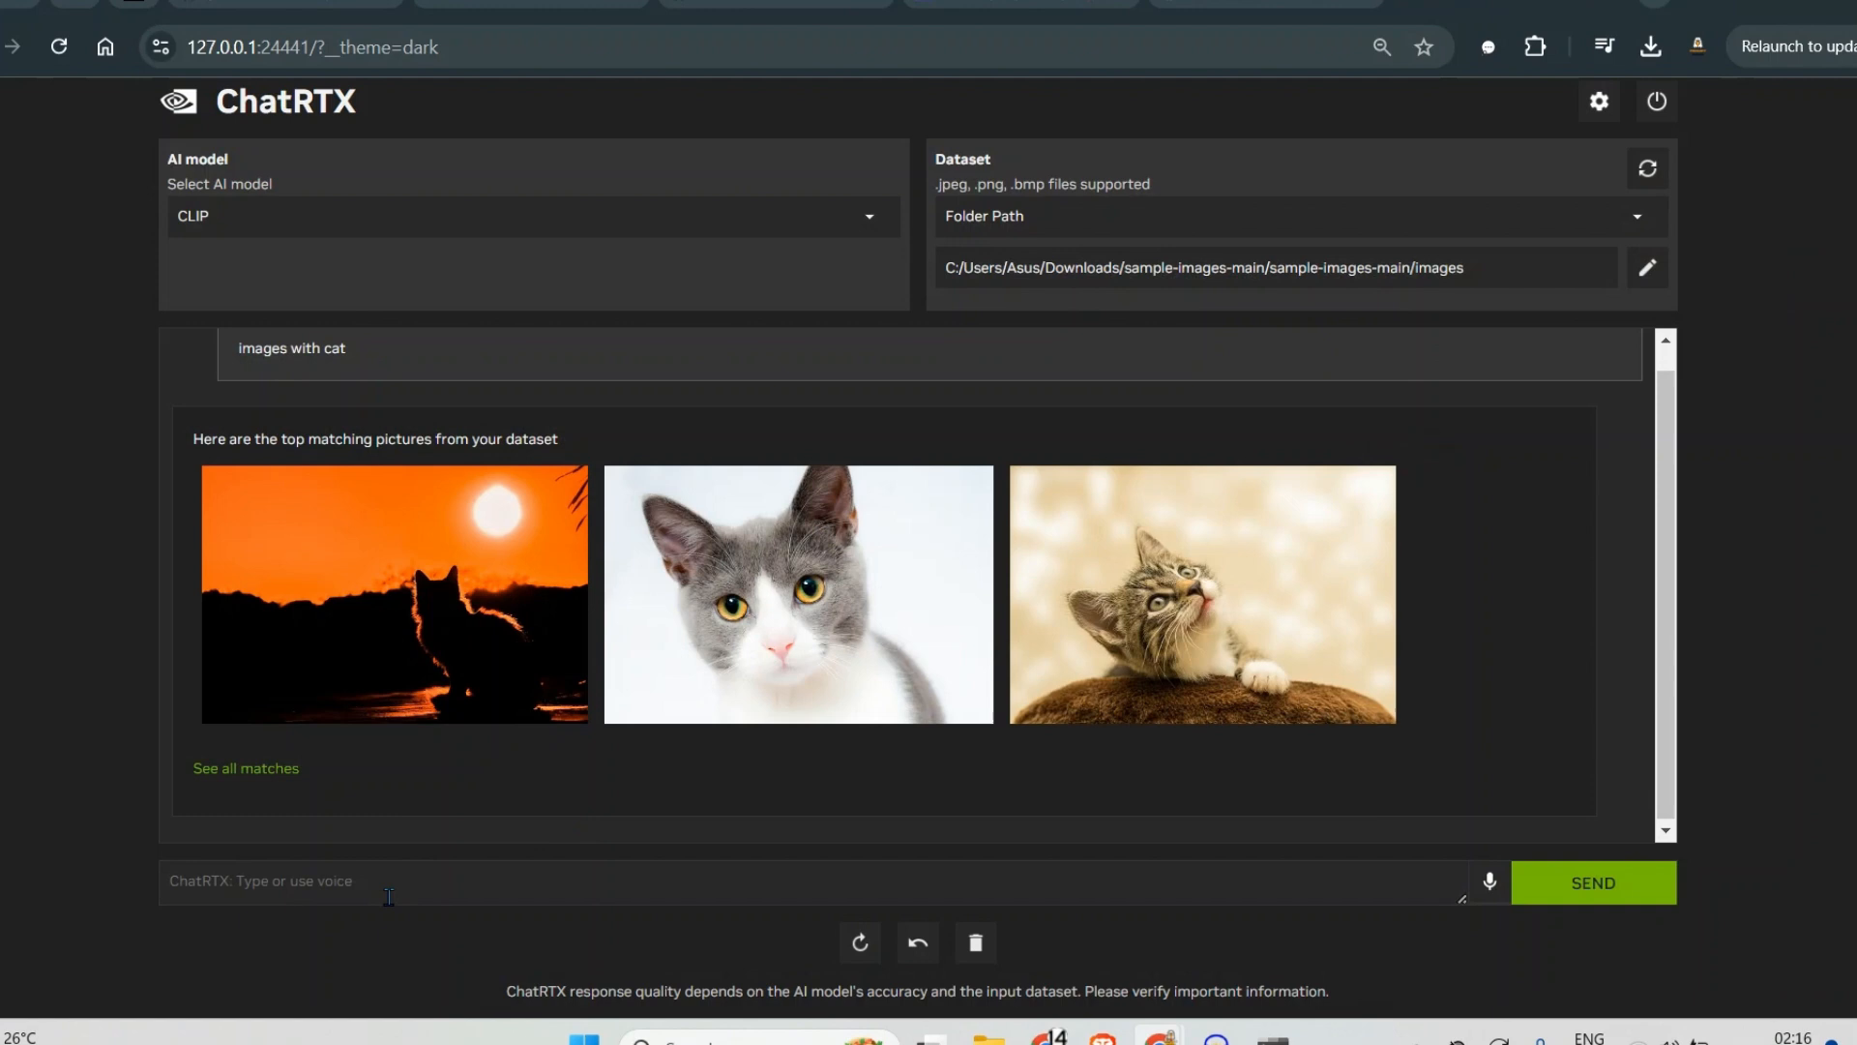
Search the images for 'horse' and show all horse matches in File Explorer
{"action": "type", "text": "horse"}
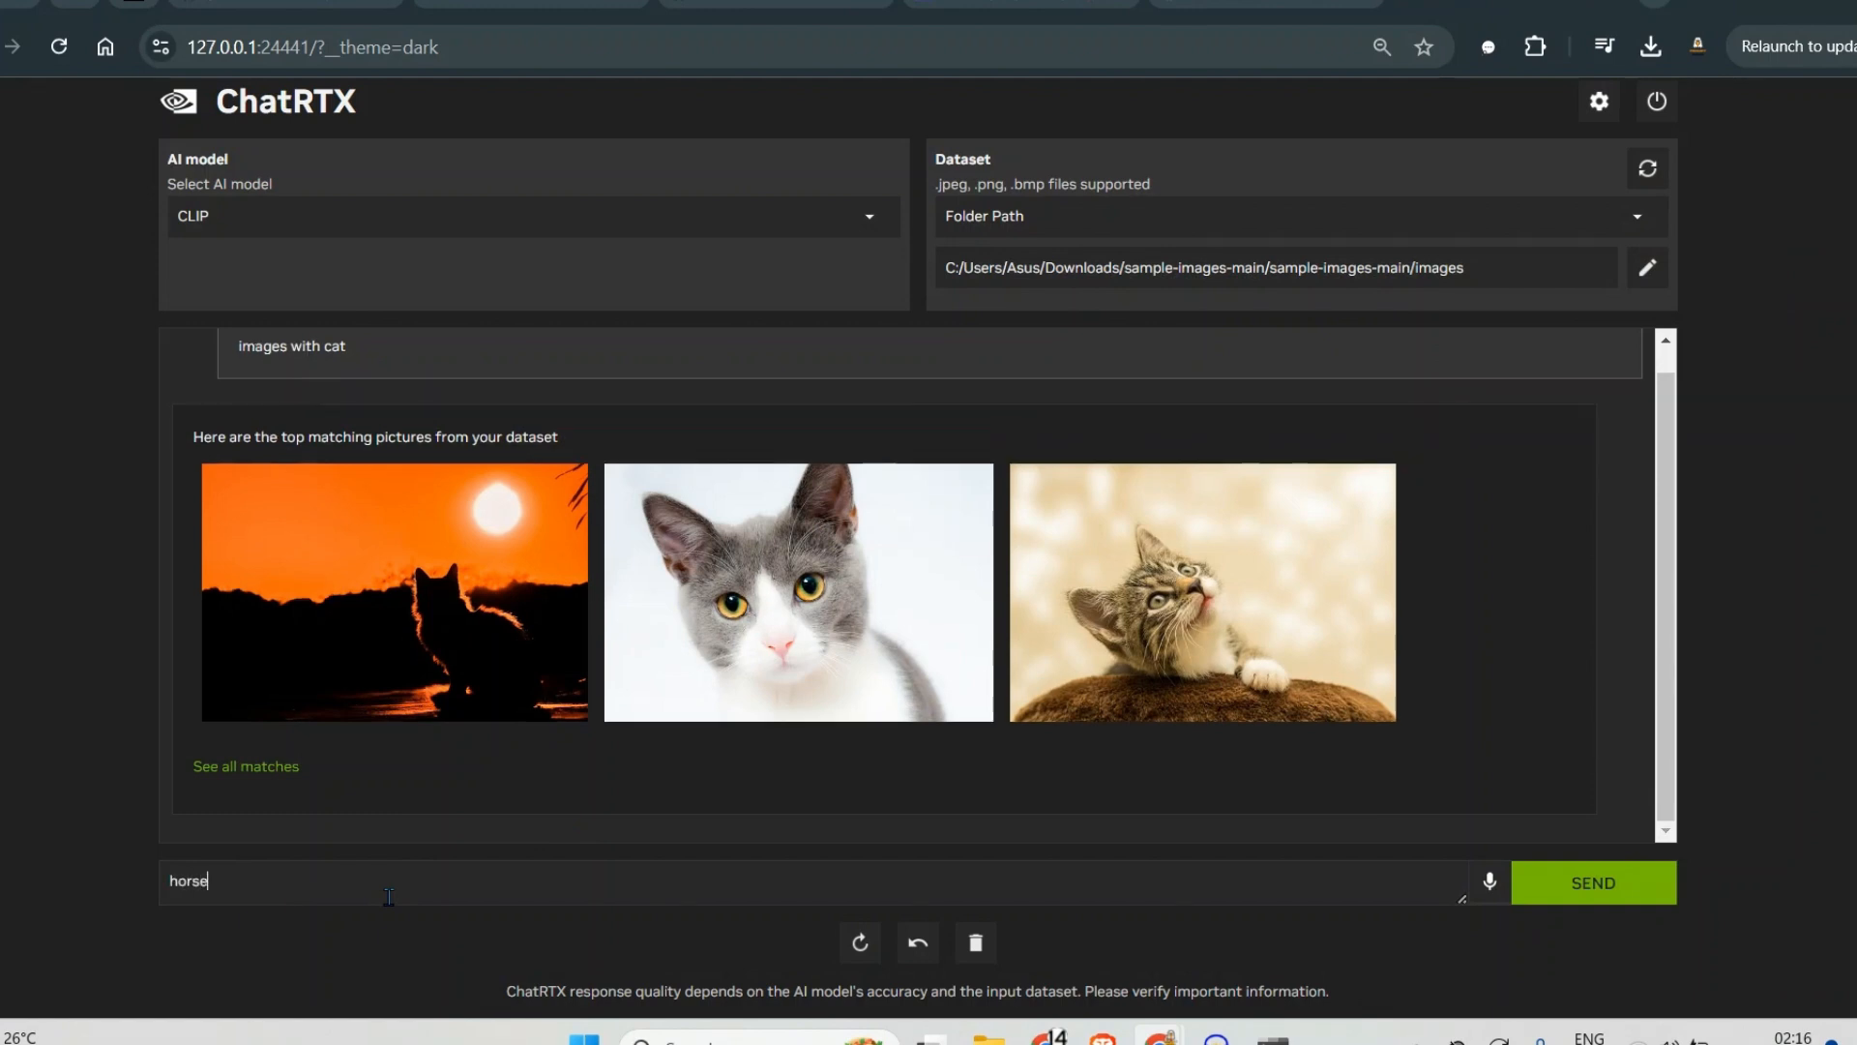
{"action": "left_click", "coordinate": [1592, 882]}
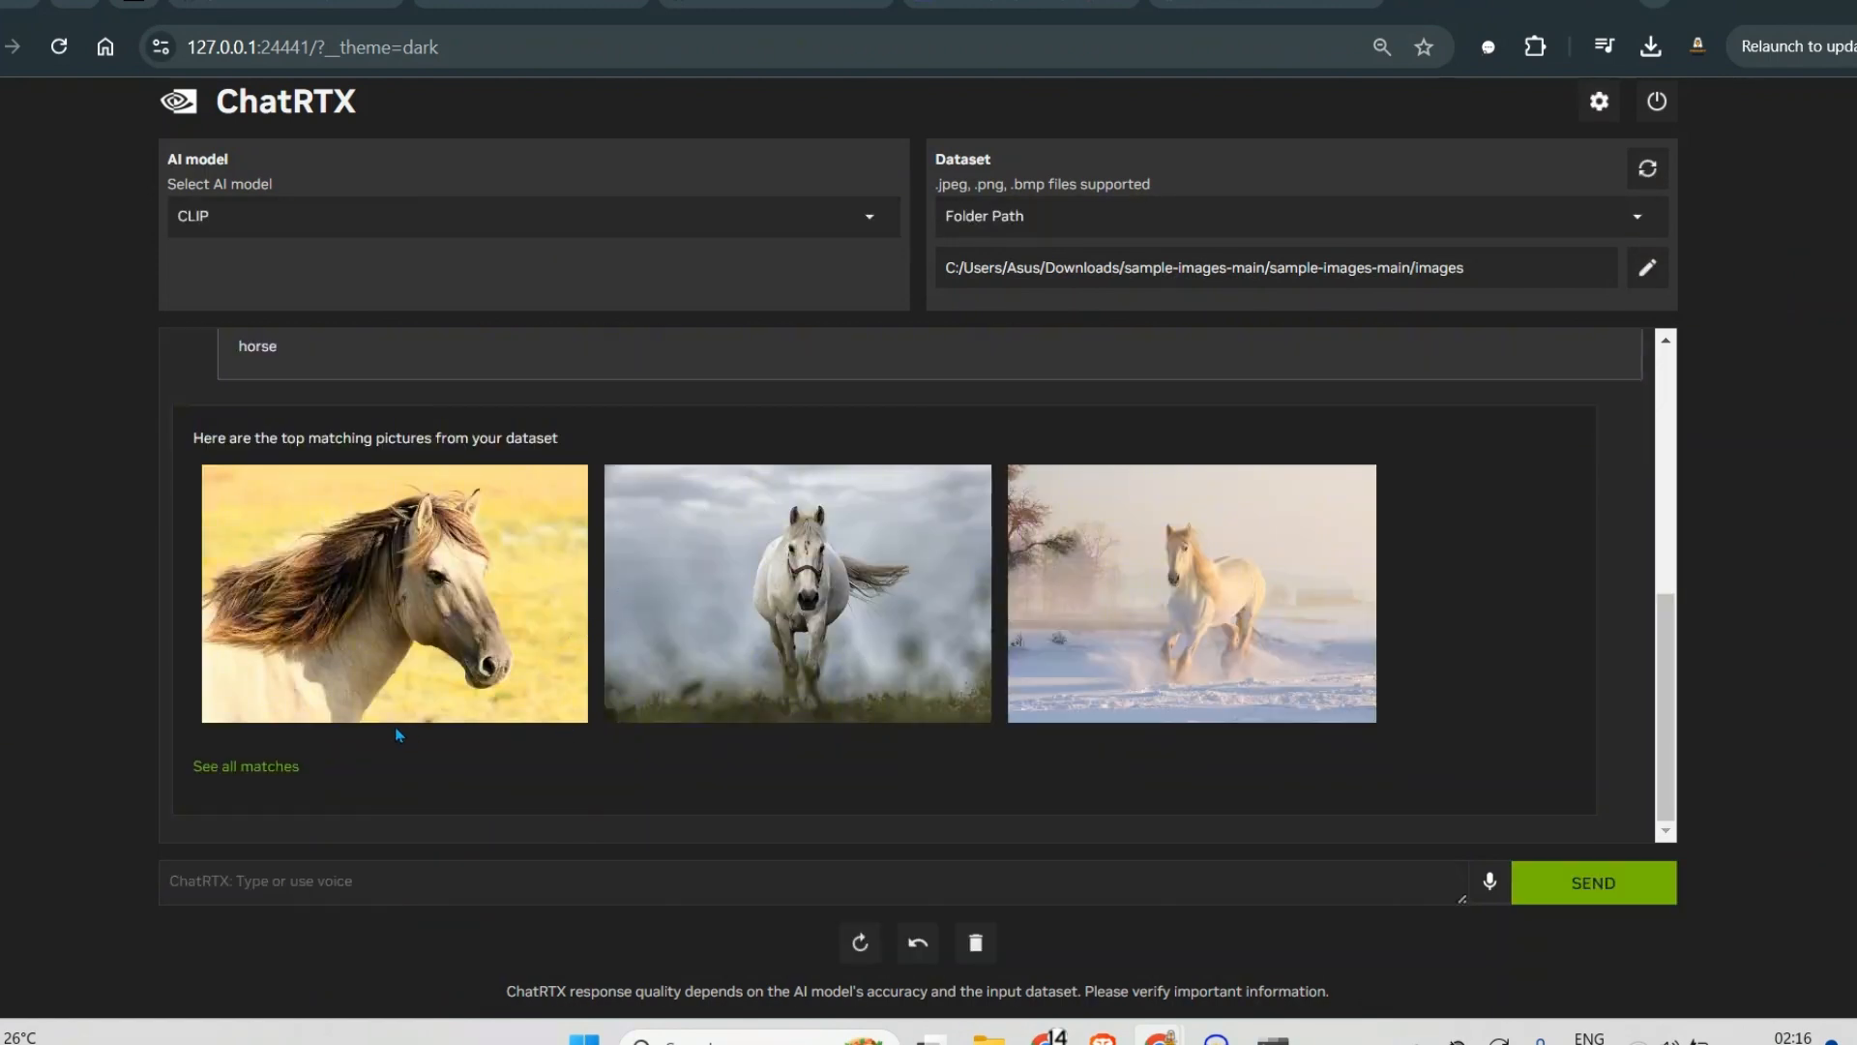
{"action": "left_click", "coordinate": [246, 766]}
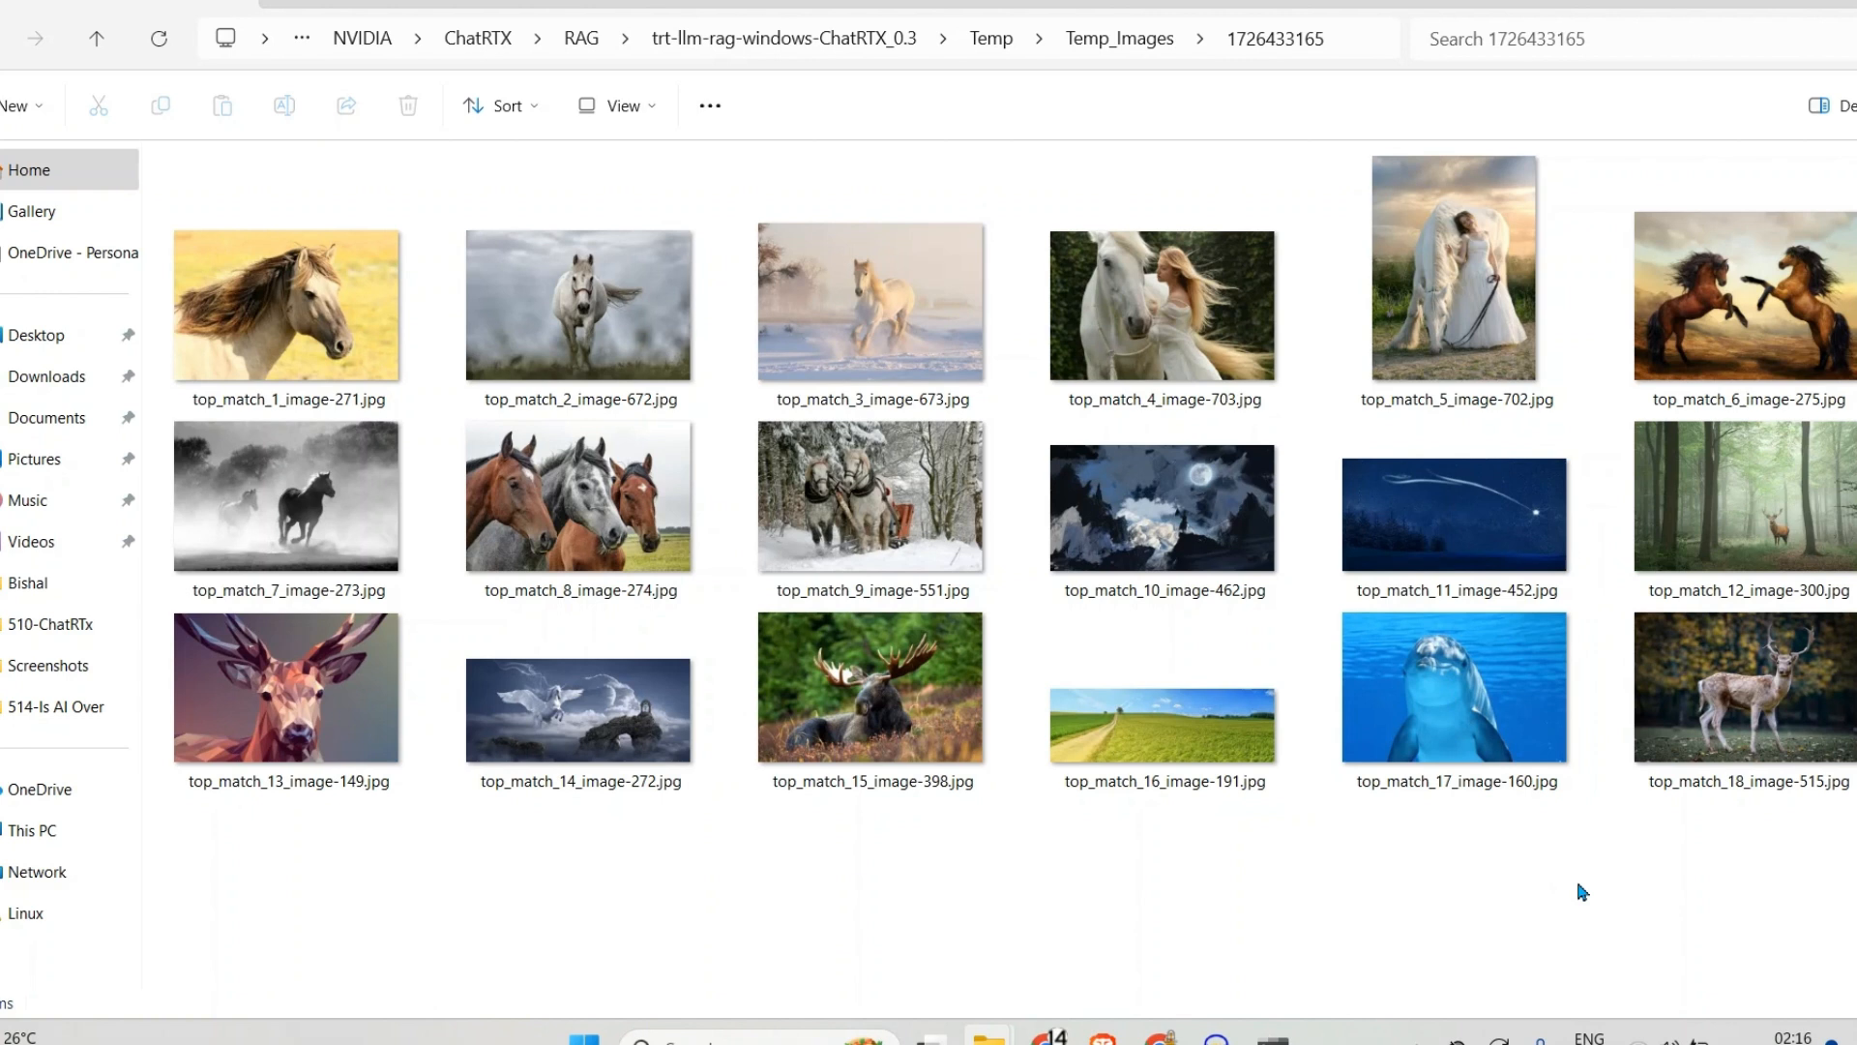
Browse the top_match folder of 18 horse results, then return to ChatRTX
{"action": "left_click", "coordinate": [1163, 306]}
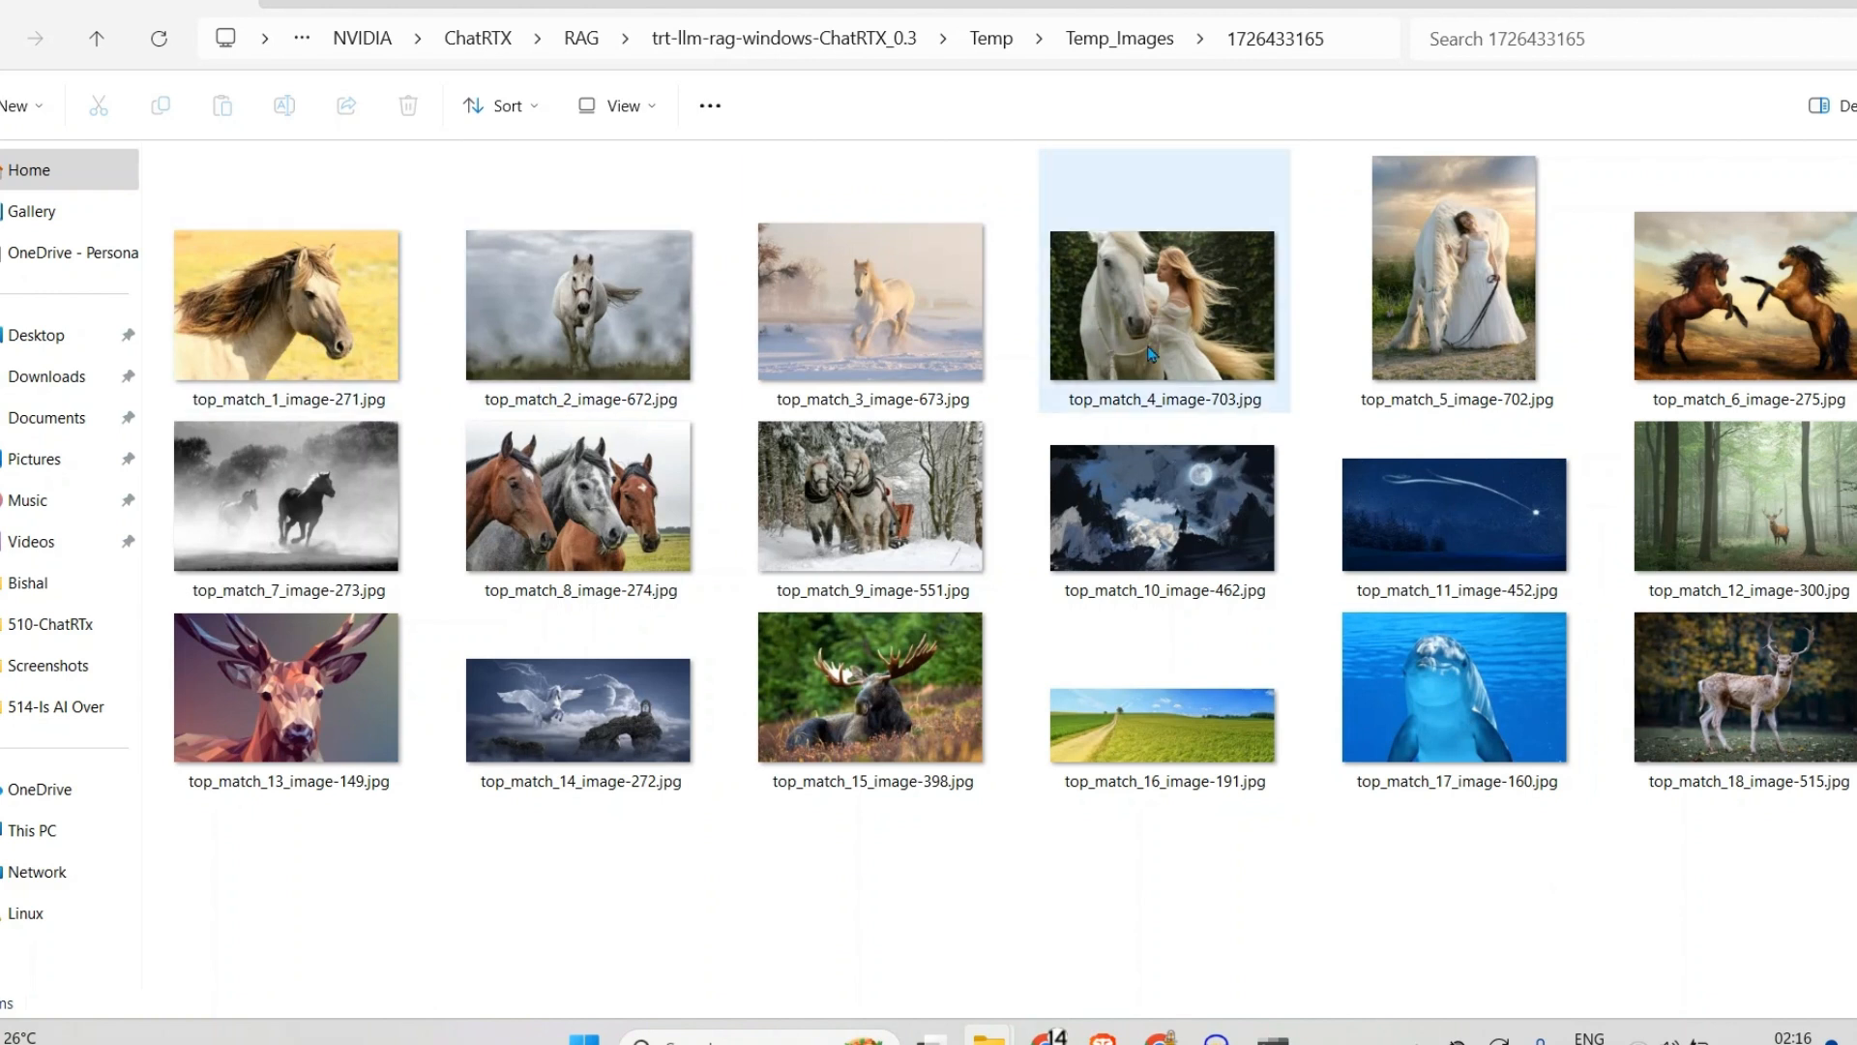
{"action": "mouse_move", "coordinate": [870, 495]}
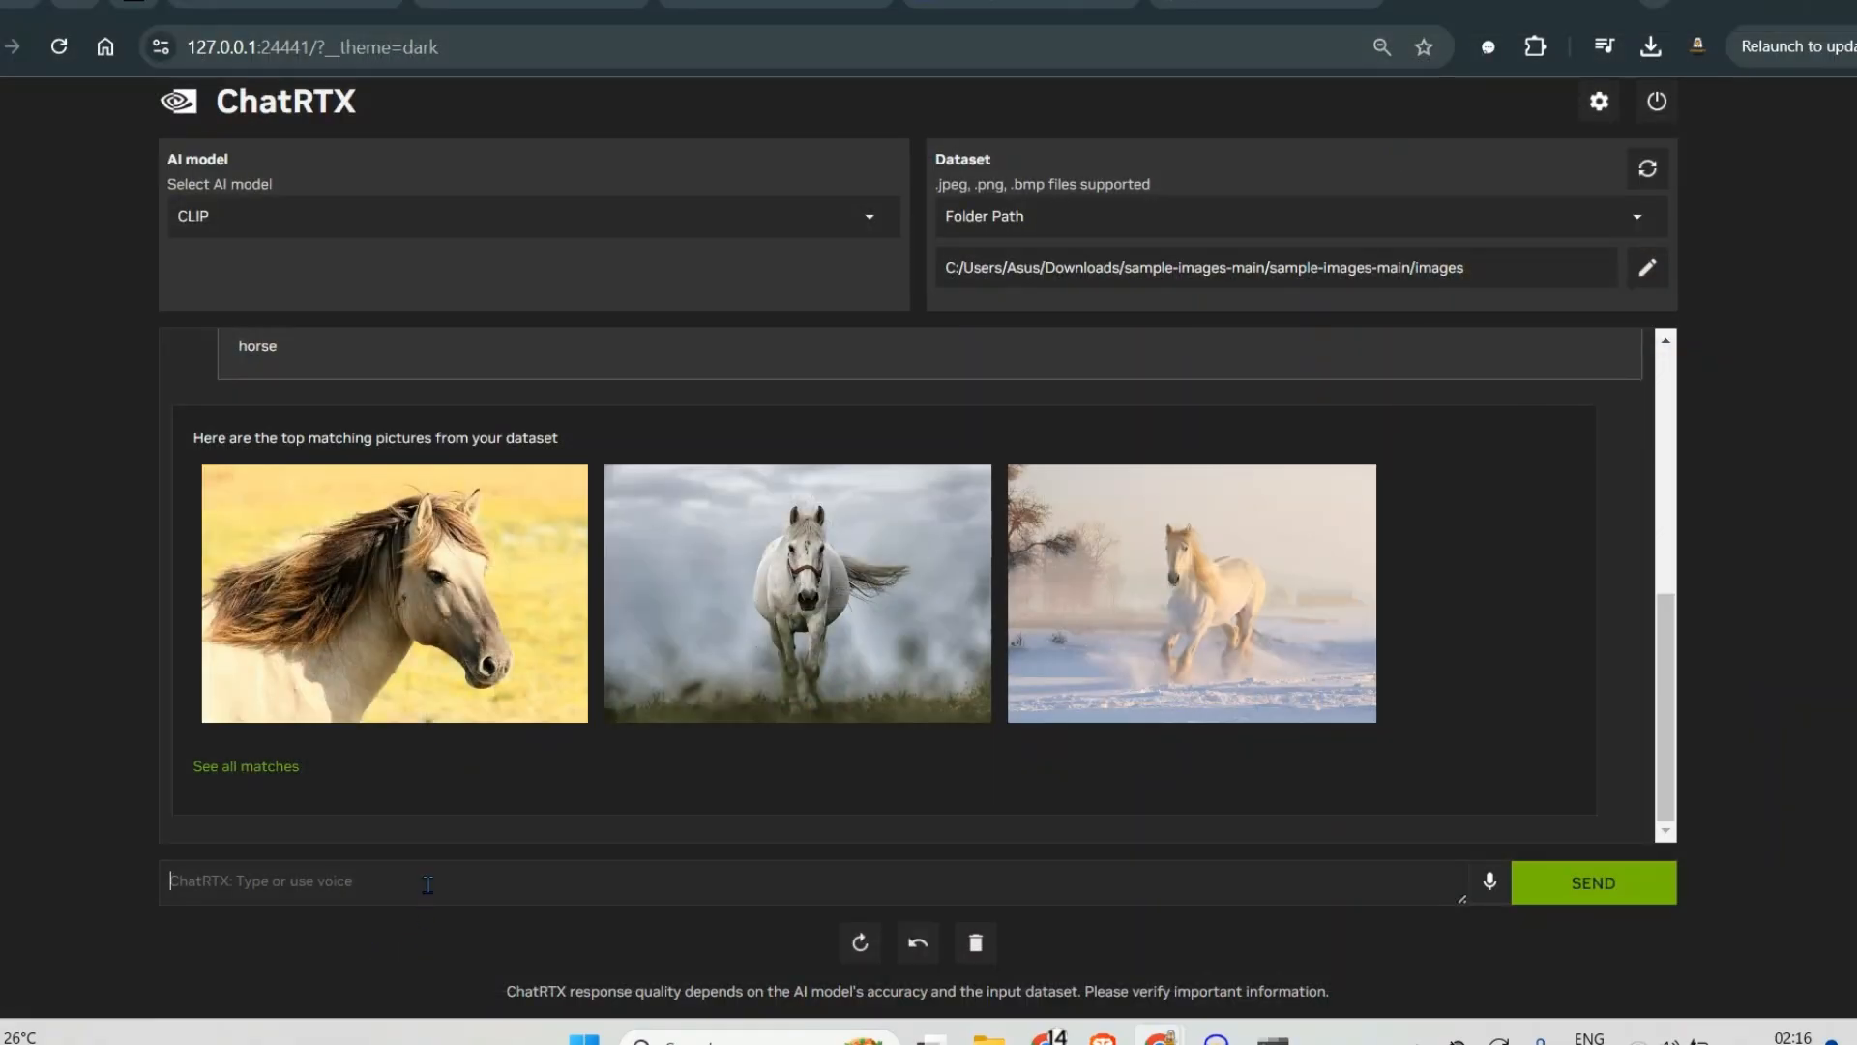
Search the image folder for 'woman' and get matching pictures
{"action": "type", "text": "woem"}
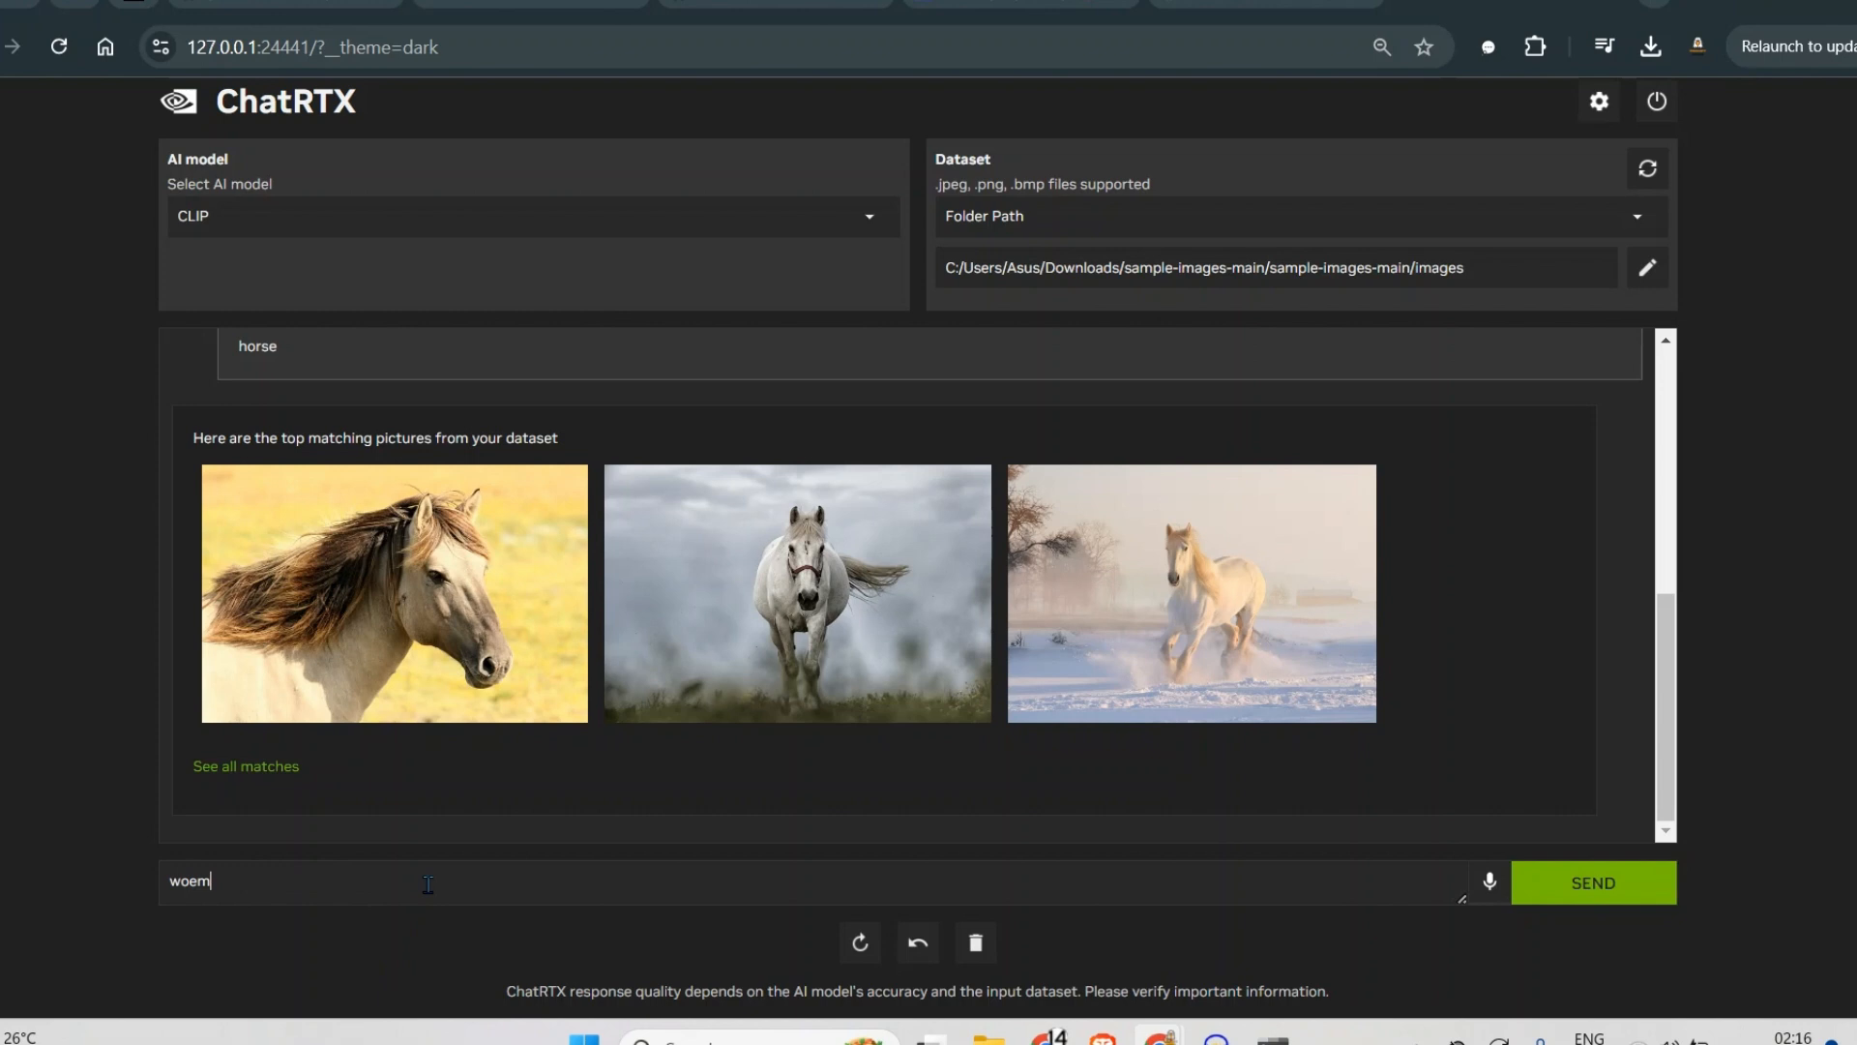
{"action": "type", "text": "woman"}
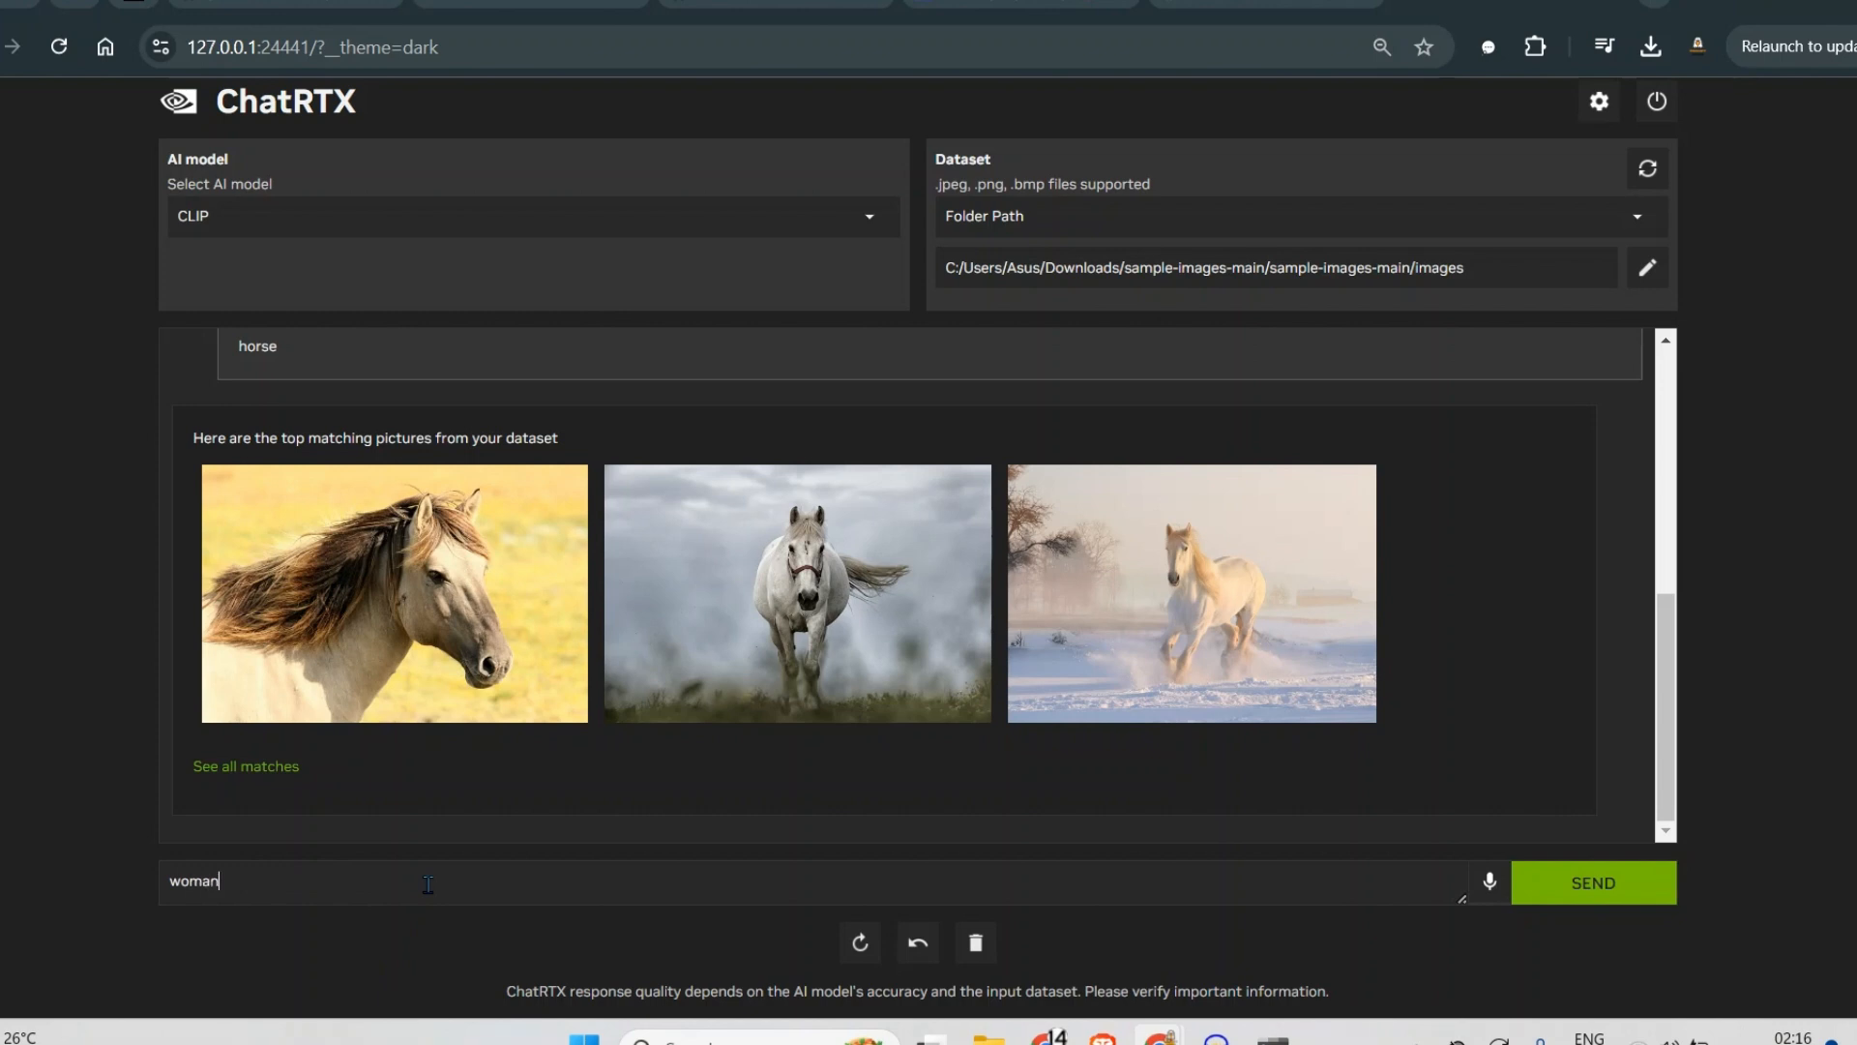
{"action": "left_click", "coordinate": [1592, 882]}
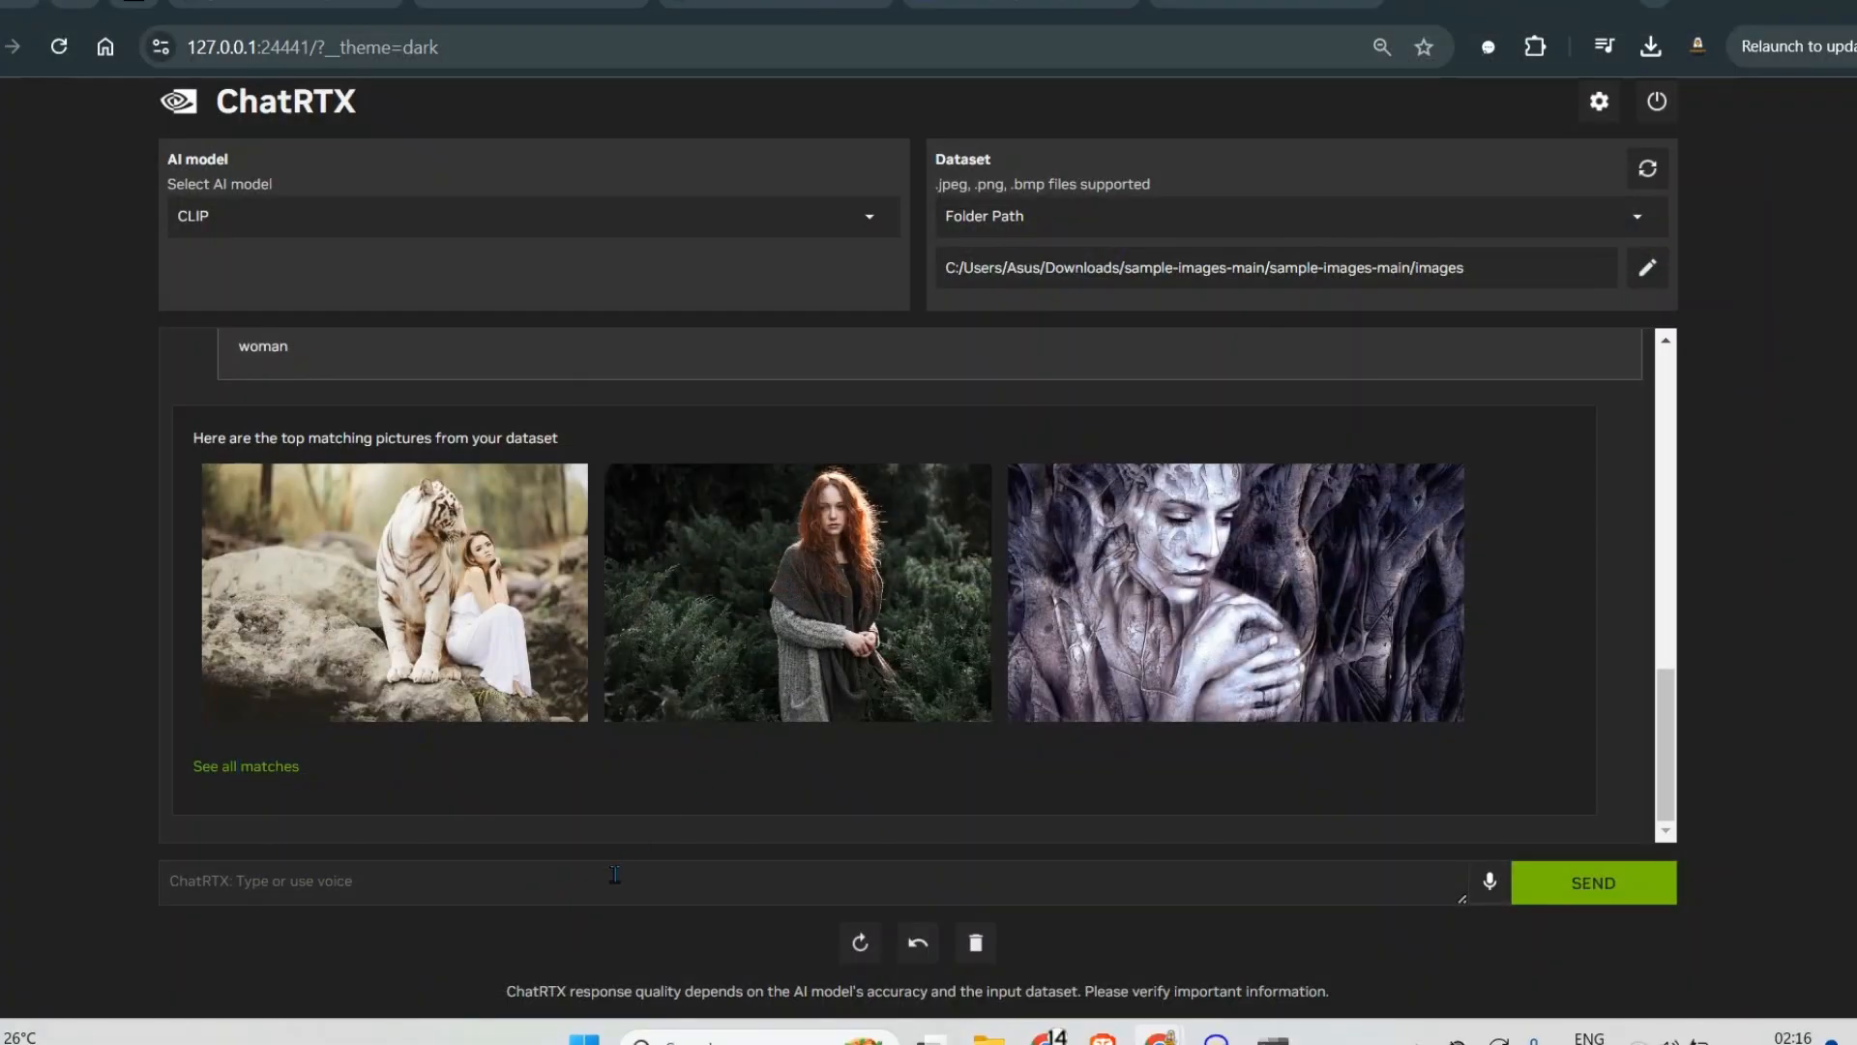
Search the image folder for 'red flower' and get rose and poppy-field matches
{"action": "type", "text": "red flower"}
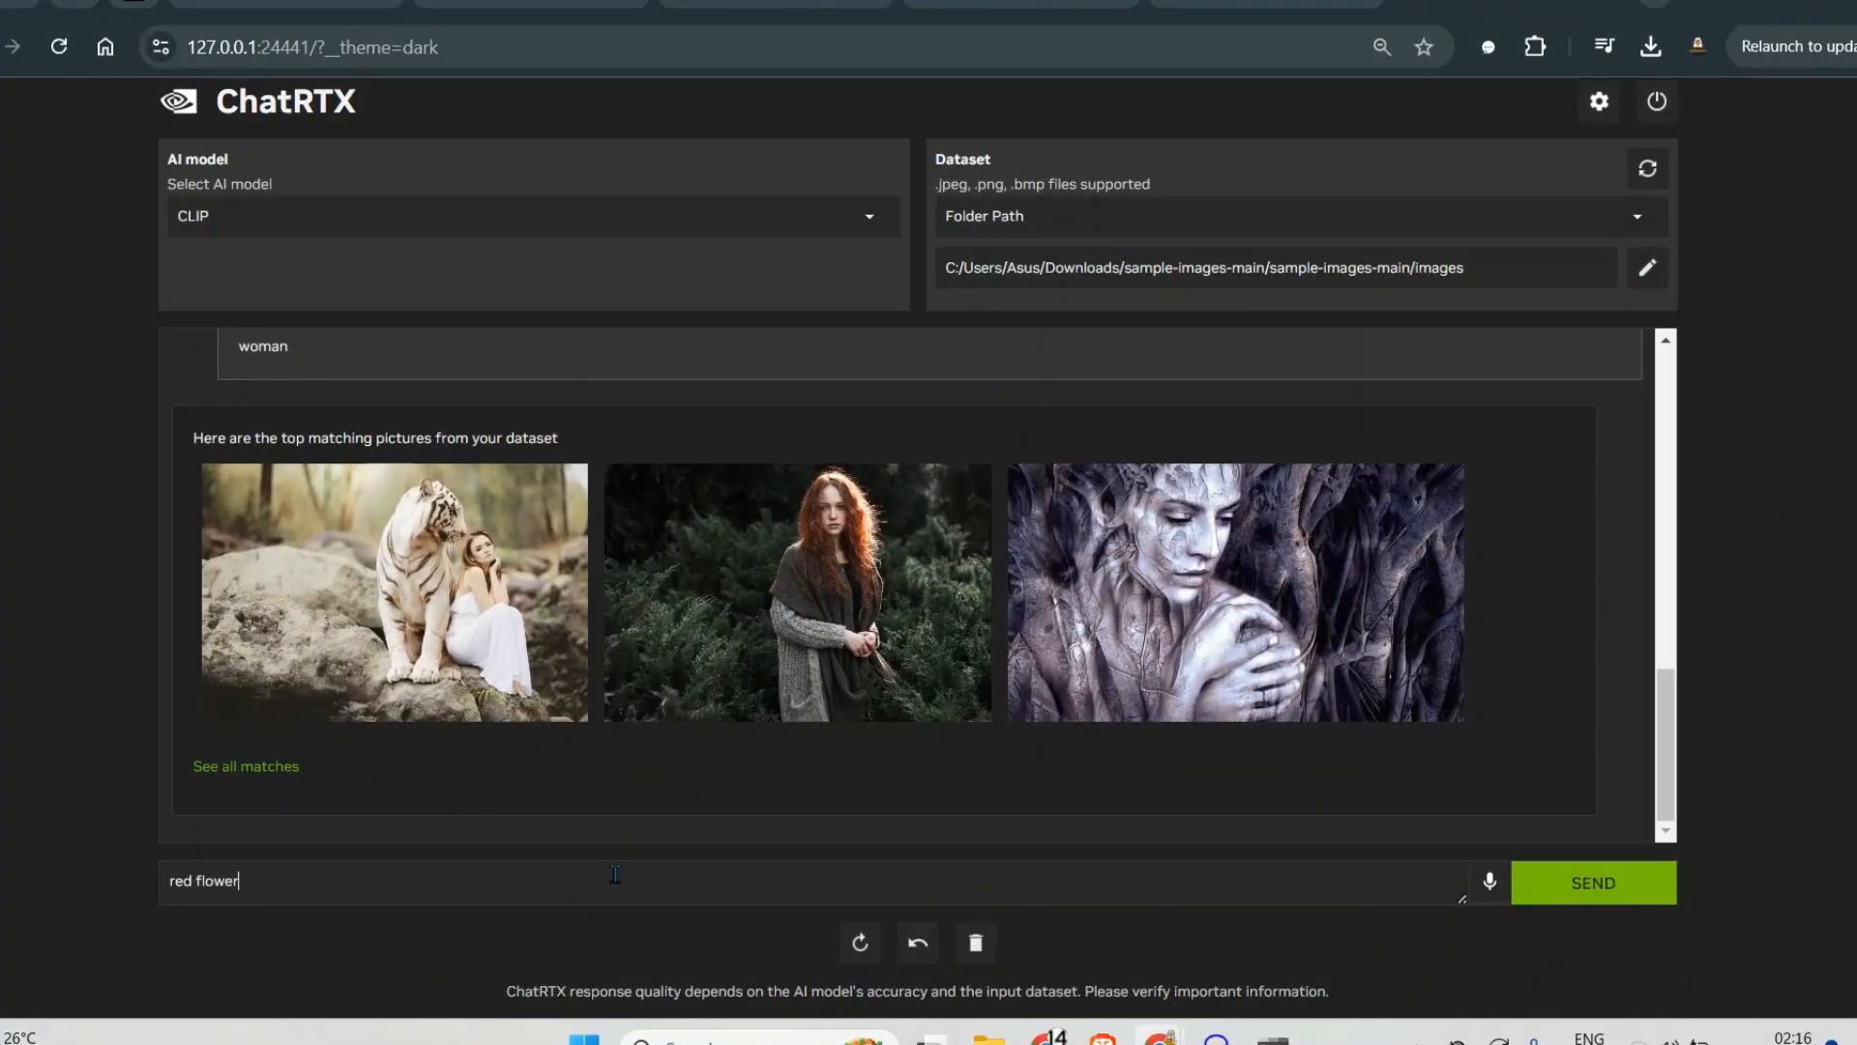
{"action": "left_click", "coordinate": [1592, 882]}
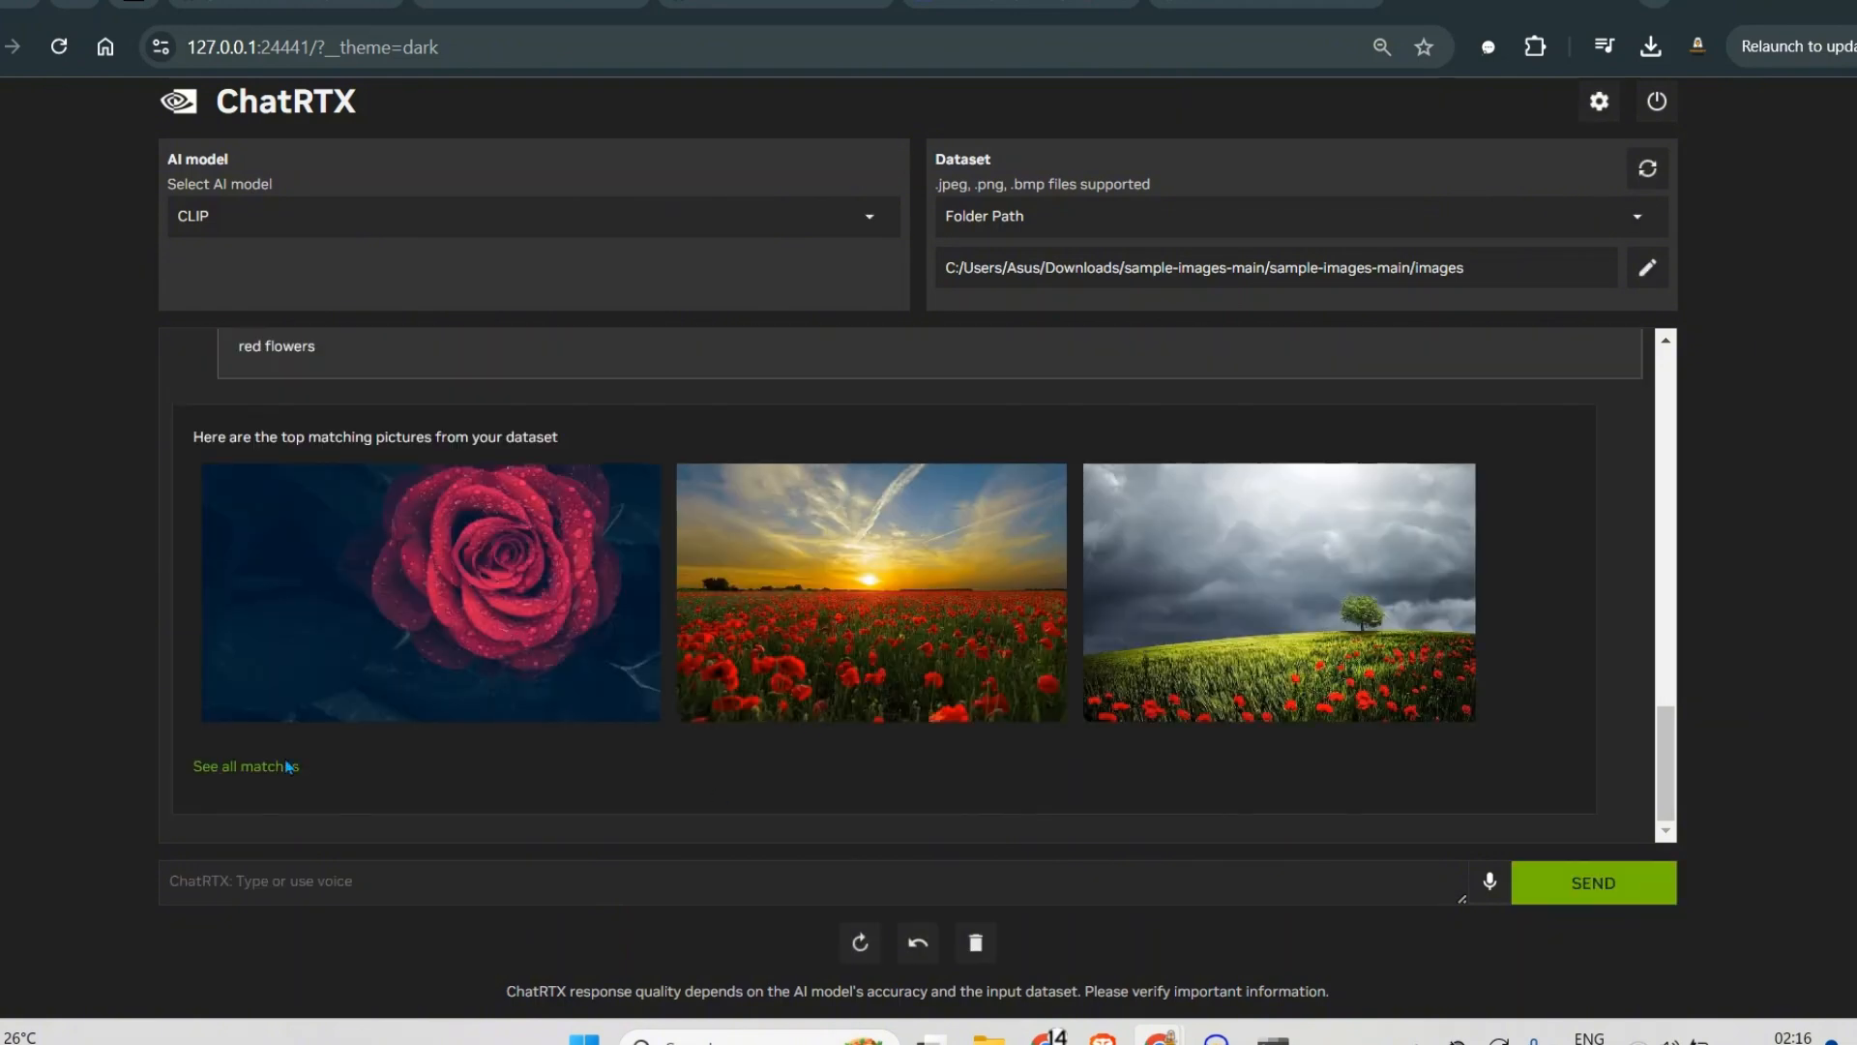
View all red flowers matches, then browse the original sample images folder for comparison
{"action": "left_click", "coordinate": [238, 766]}
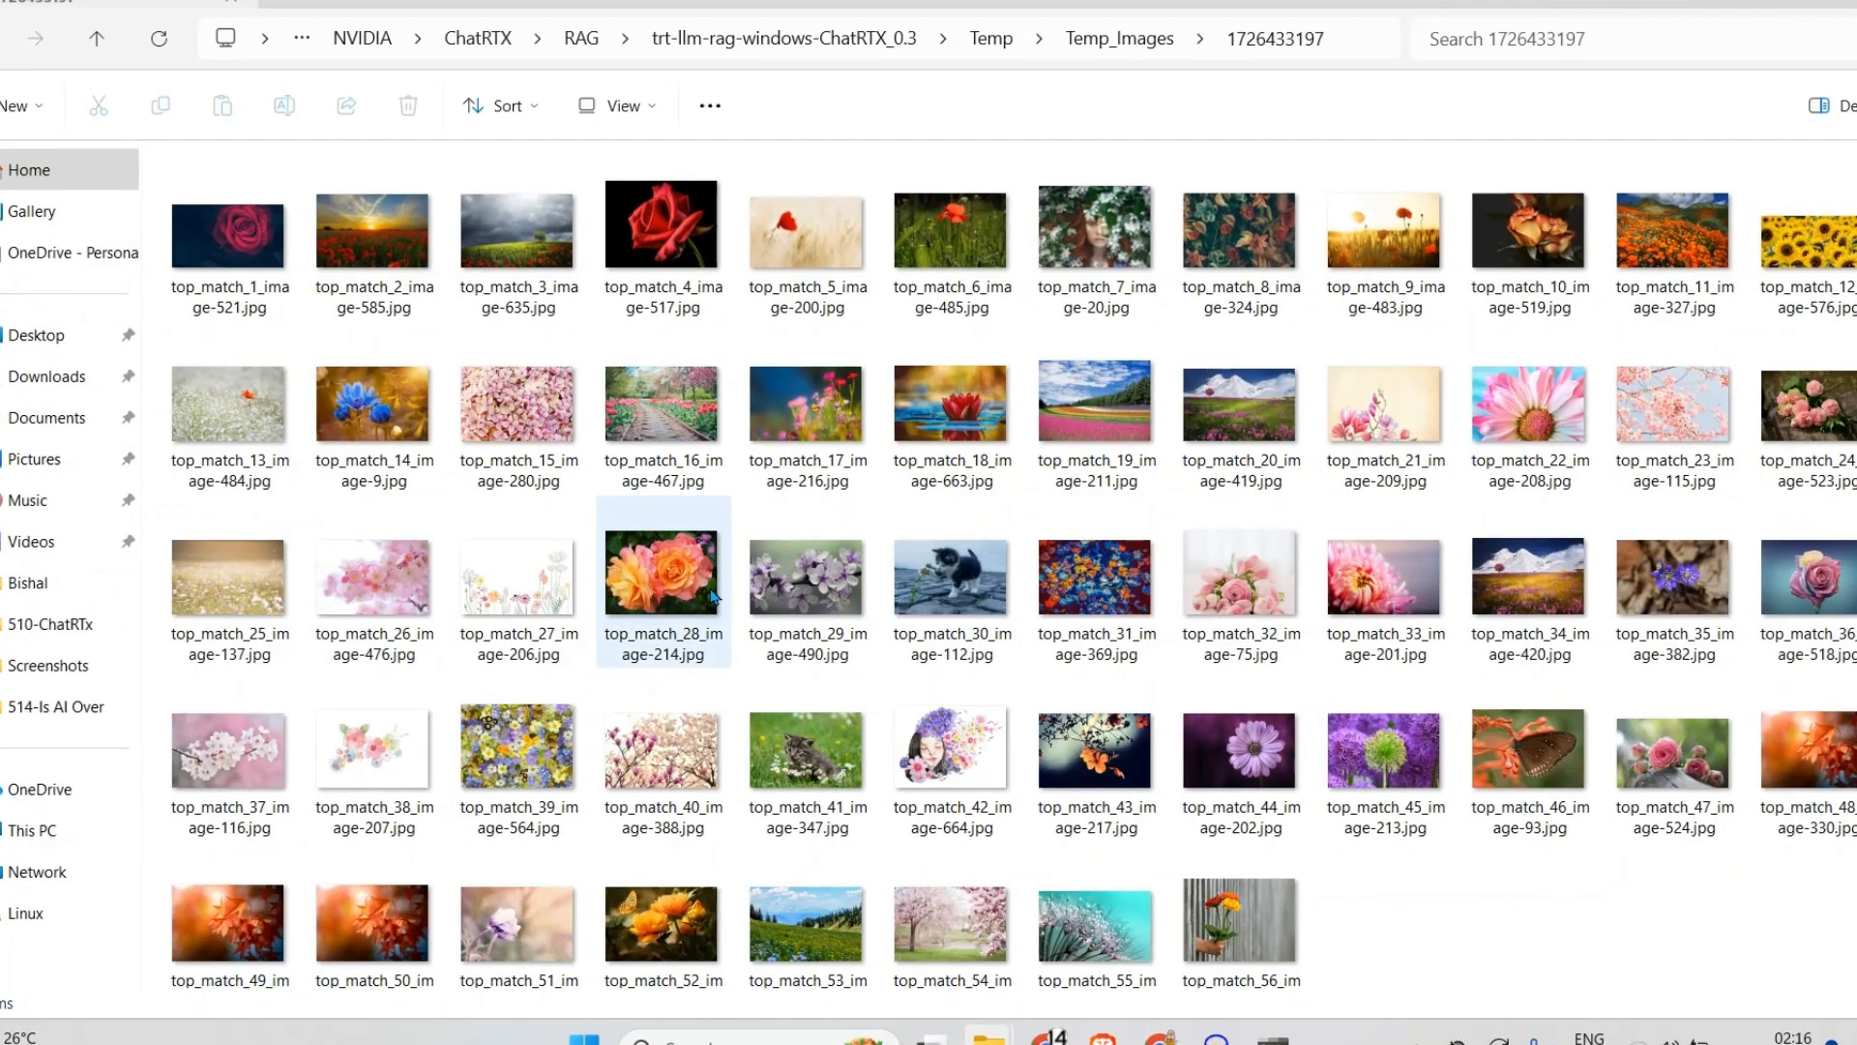
{"action": "left_click", "coordinate": [1383, 747]}
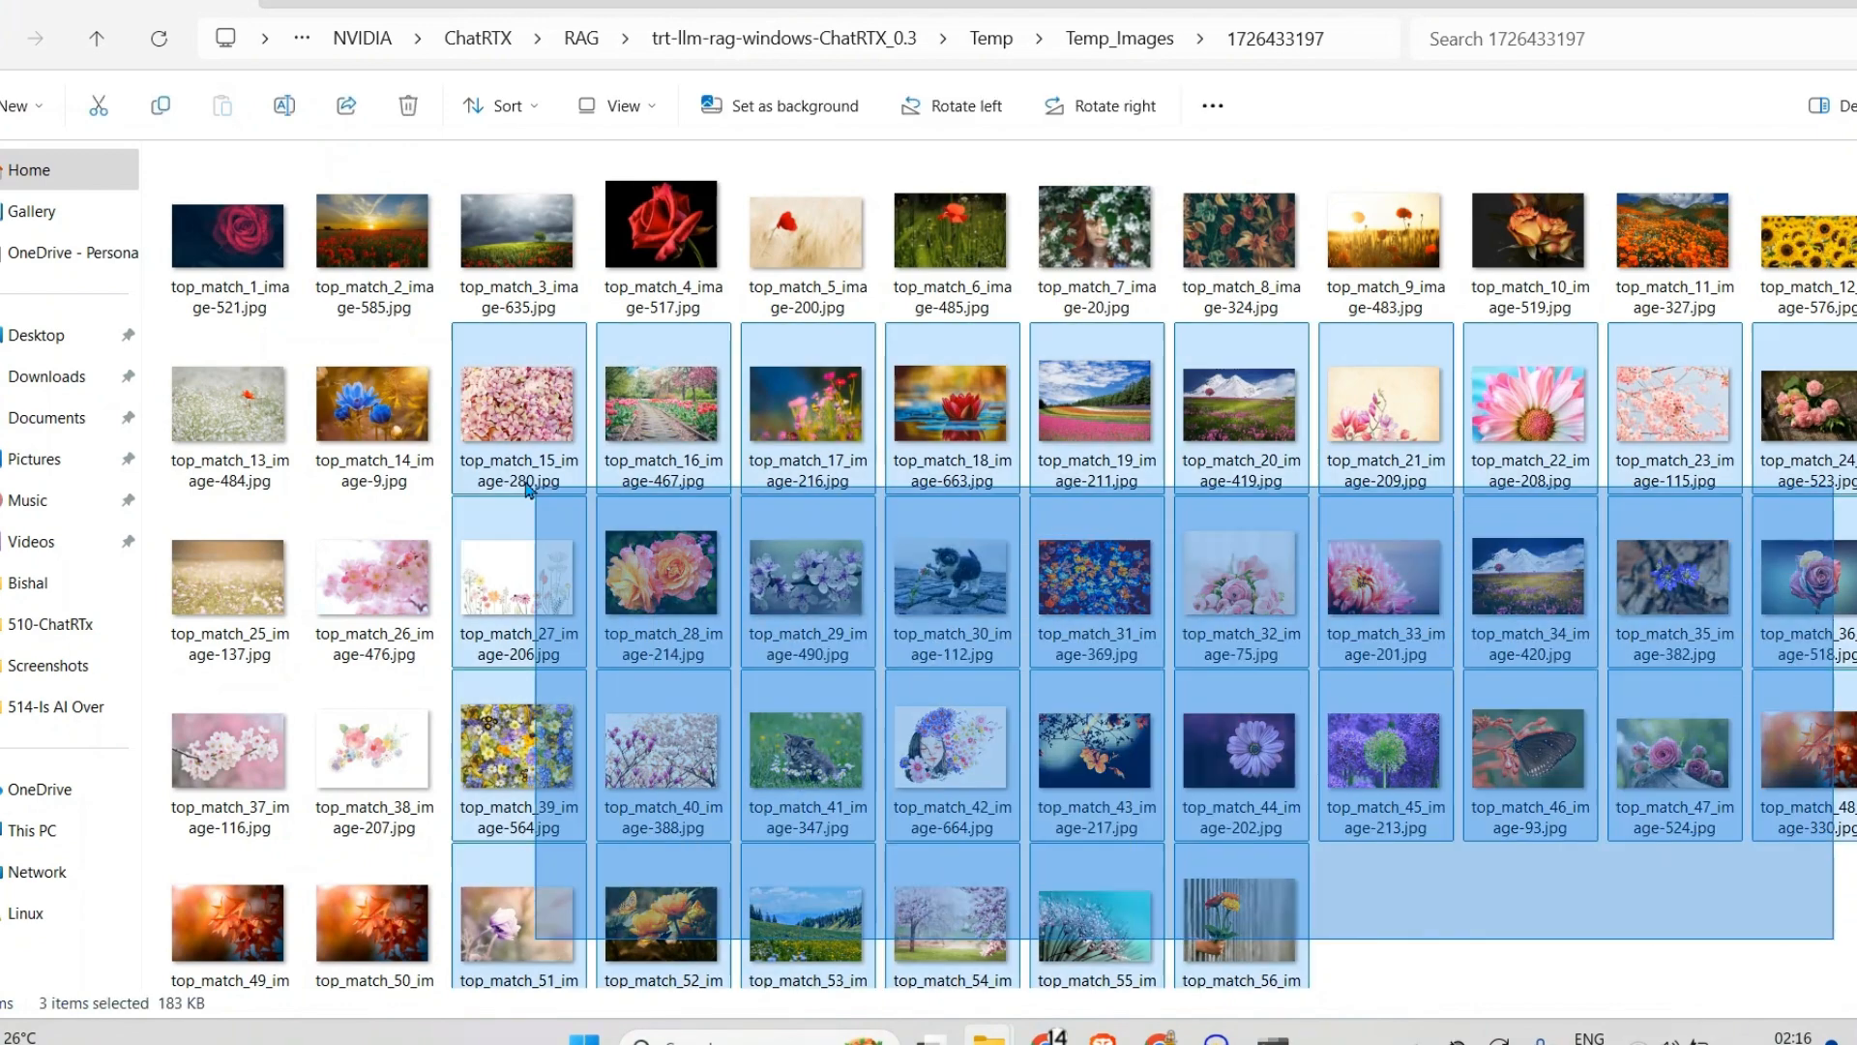
{"action": "key", "text": "ctrl+a"}
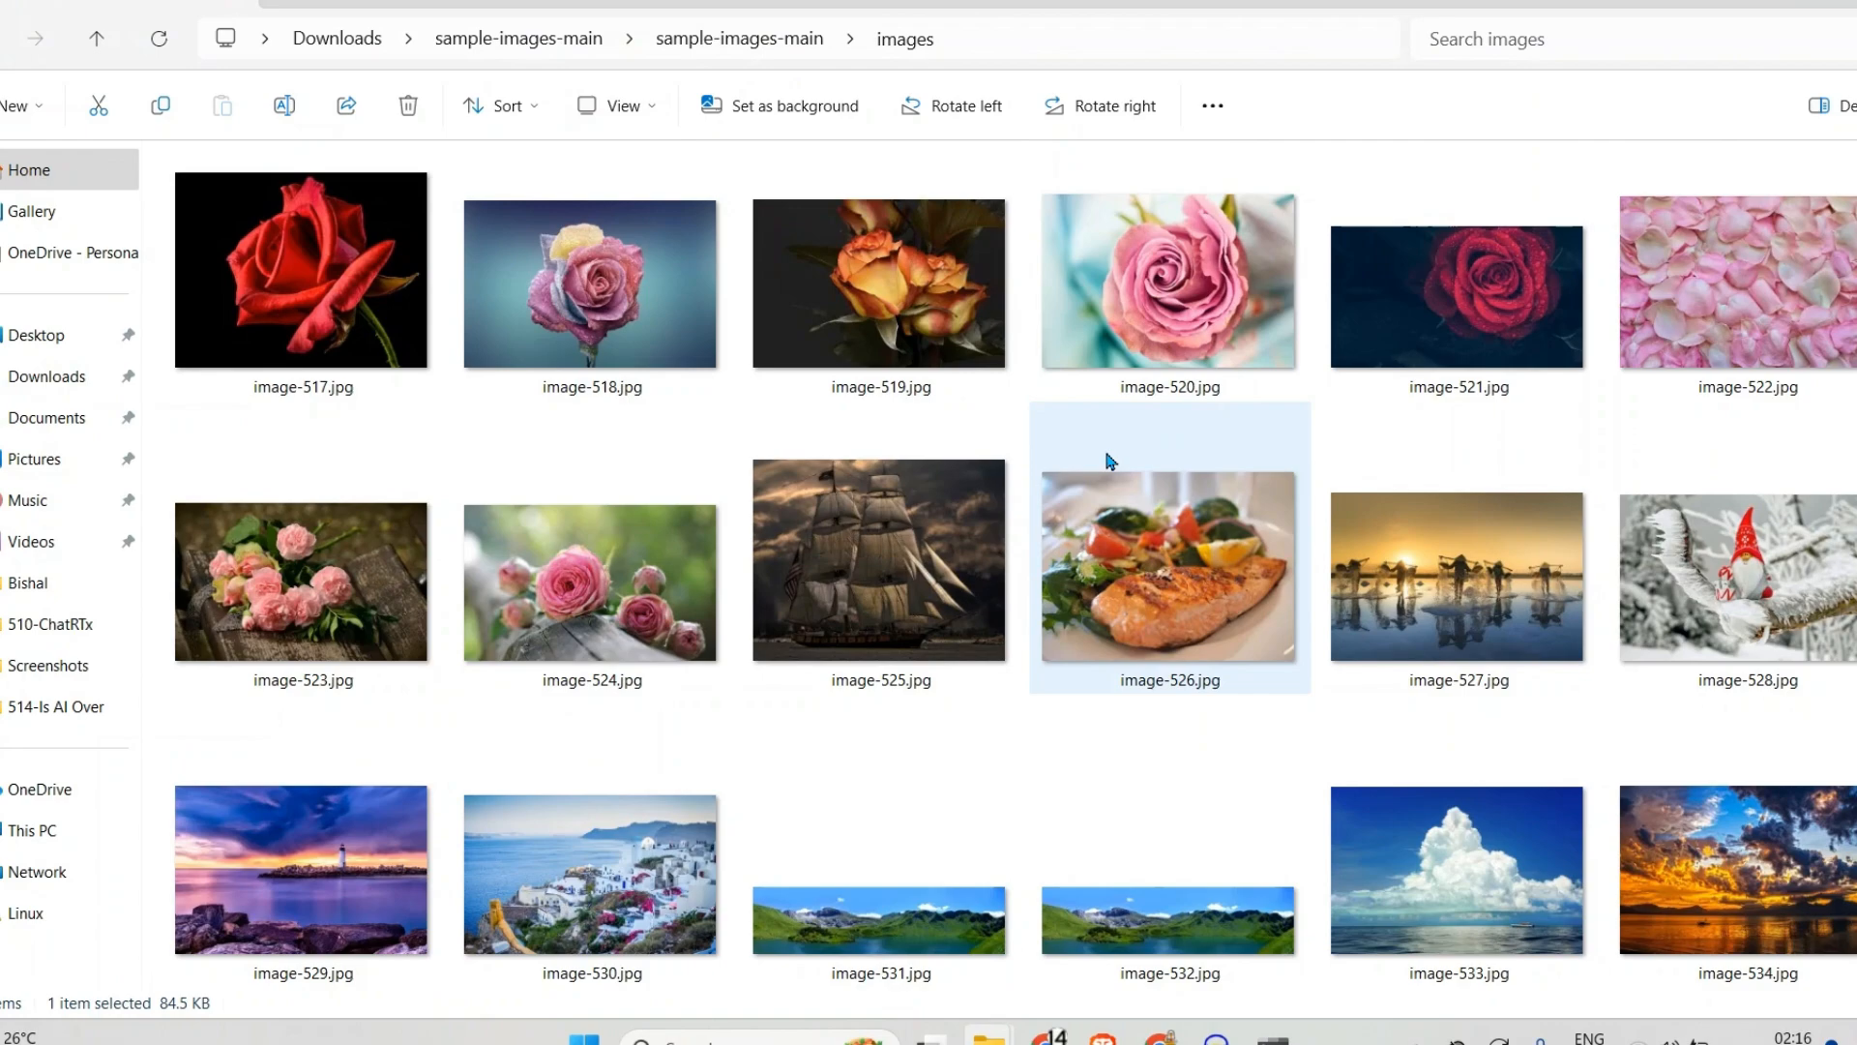
{"action": "scroll", "scroll_direction": "down", "scroll_amount": 3}
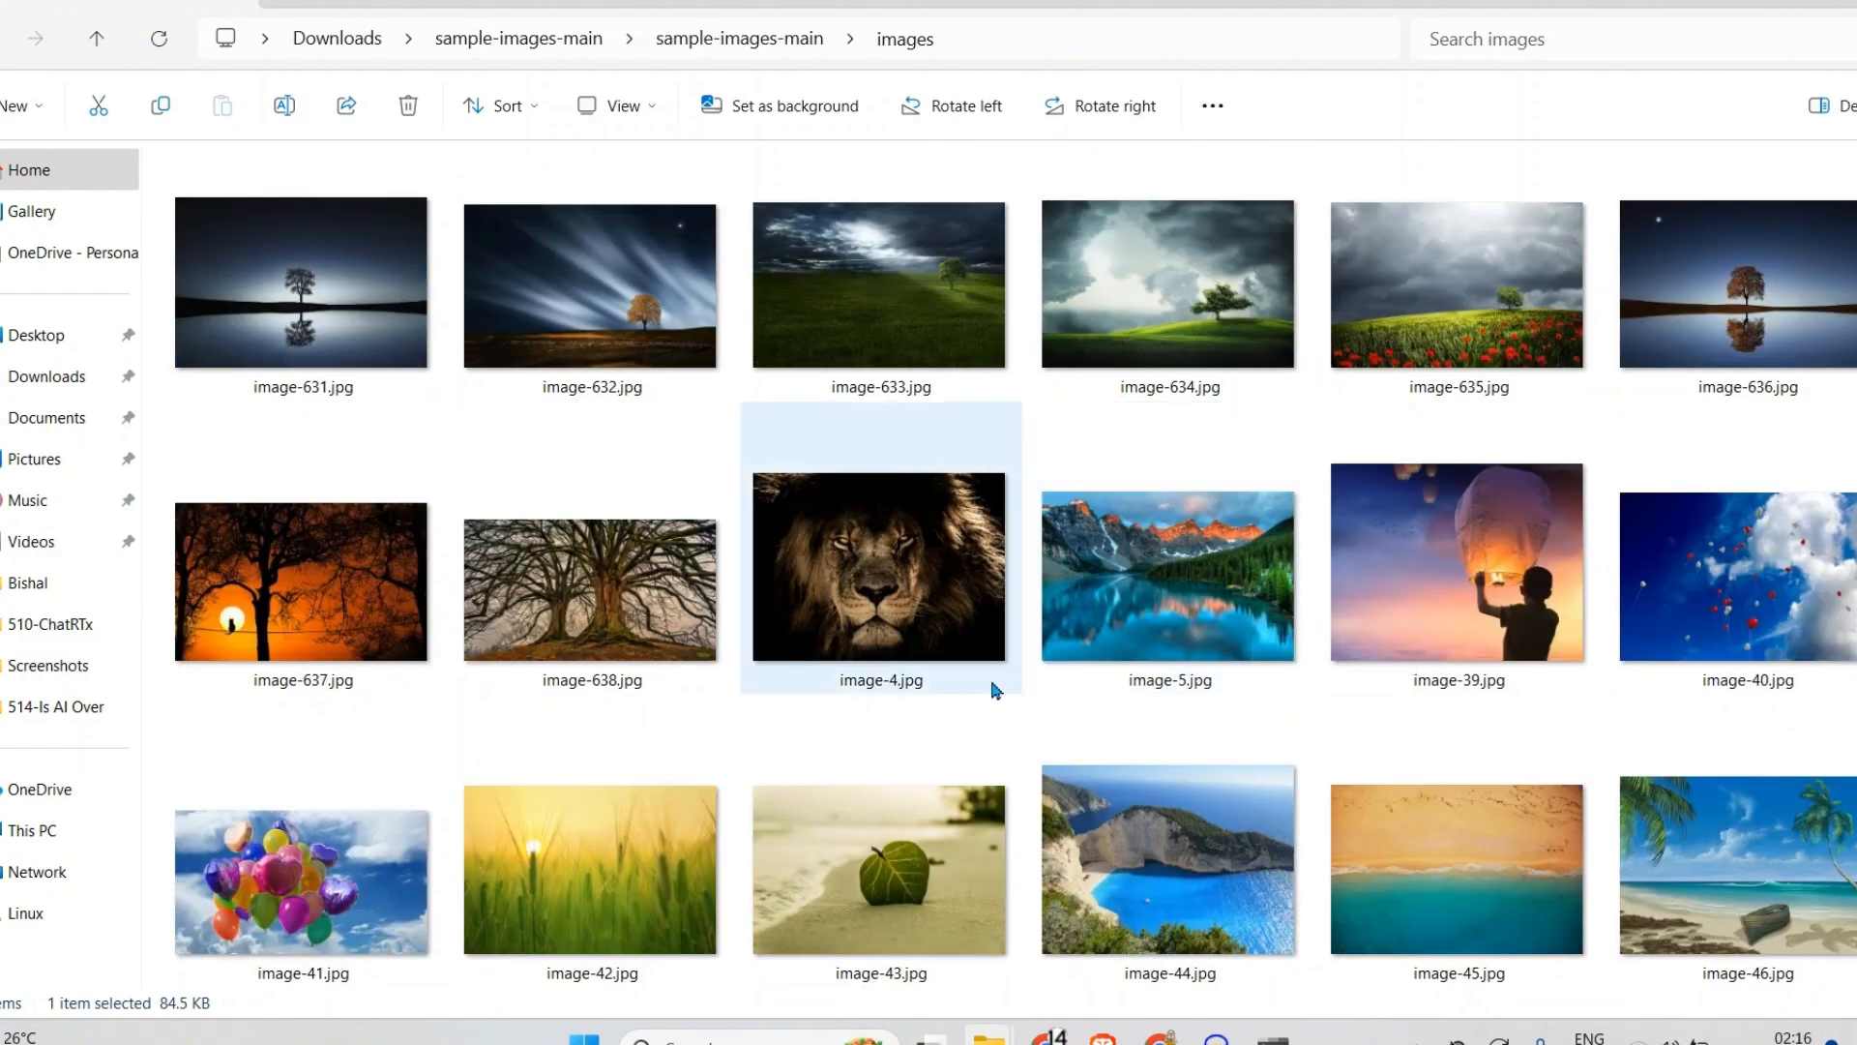
{"action": "scroll", "scroll_direction": "down", "scroll_amount": 3}
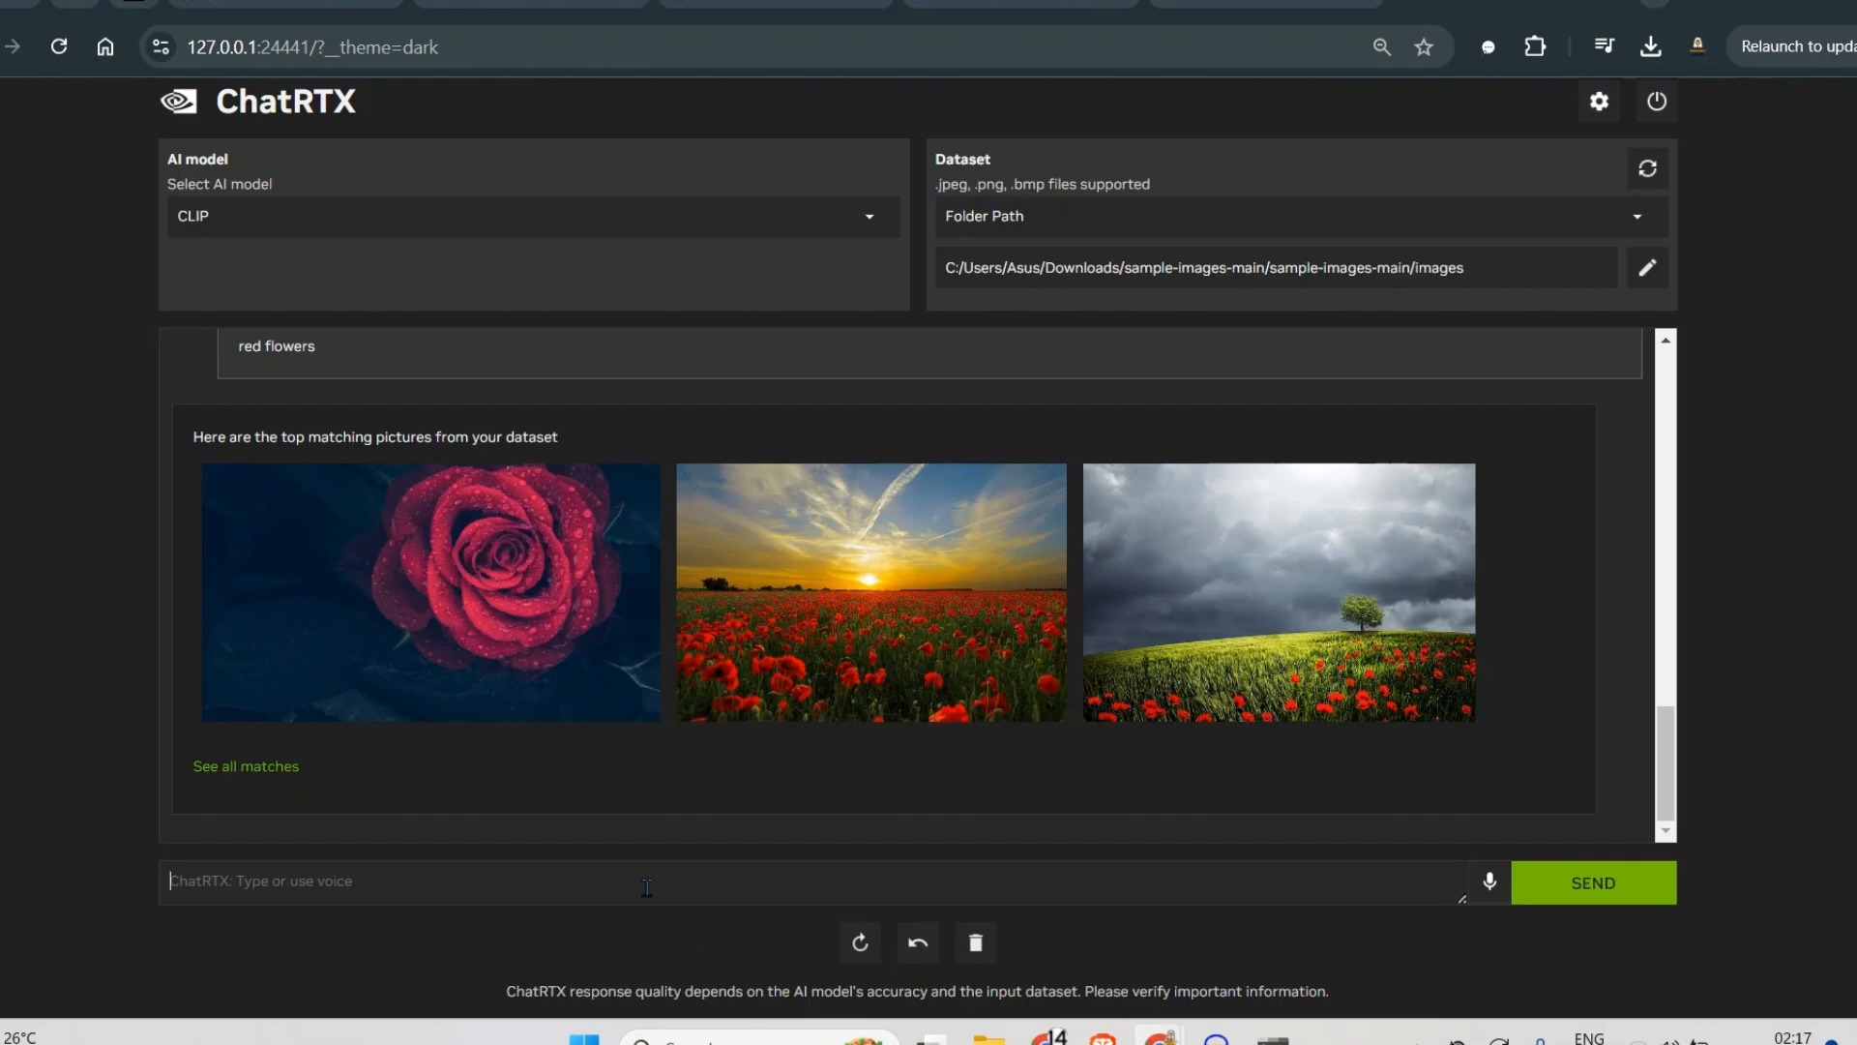
Search the image folder for 'baby' and show all 14 matches in a folder
{"action": "type", "text": "baby"}
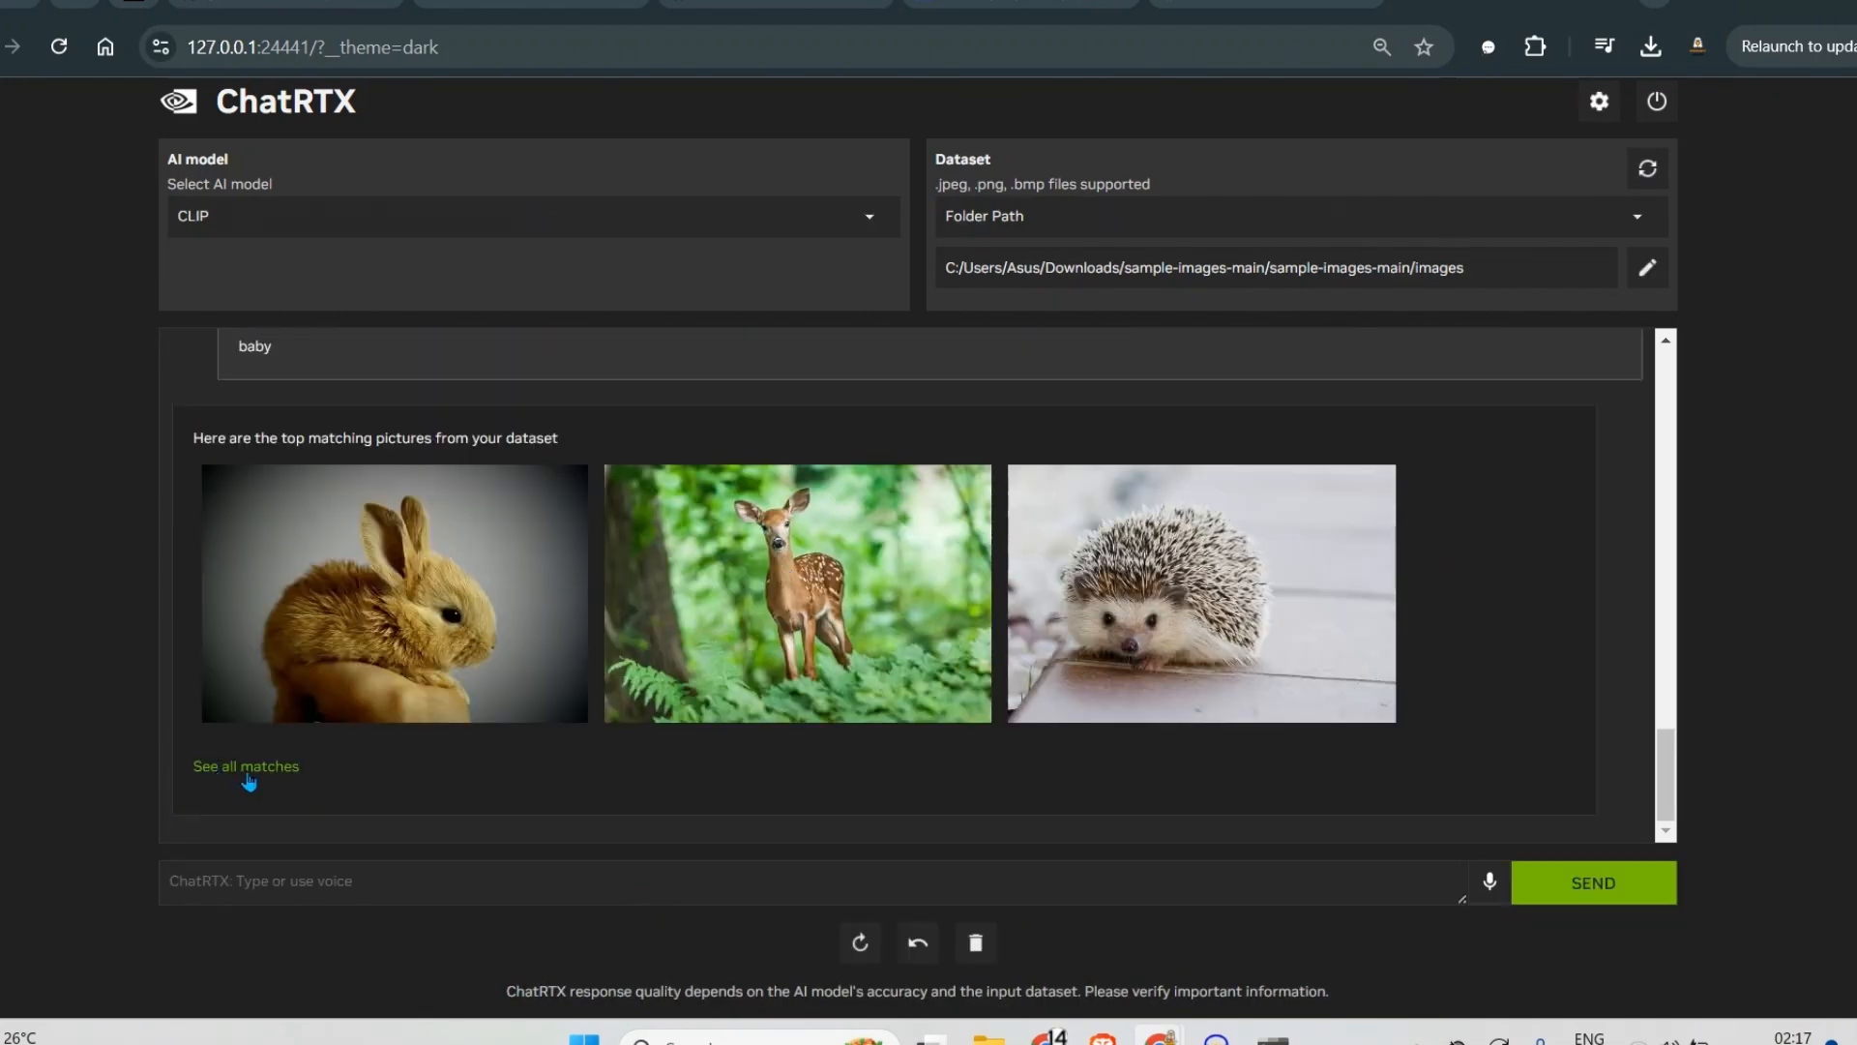
{"action": "left_click", "coordinate": [246, 766]}
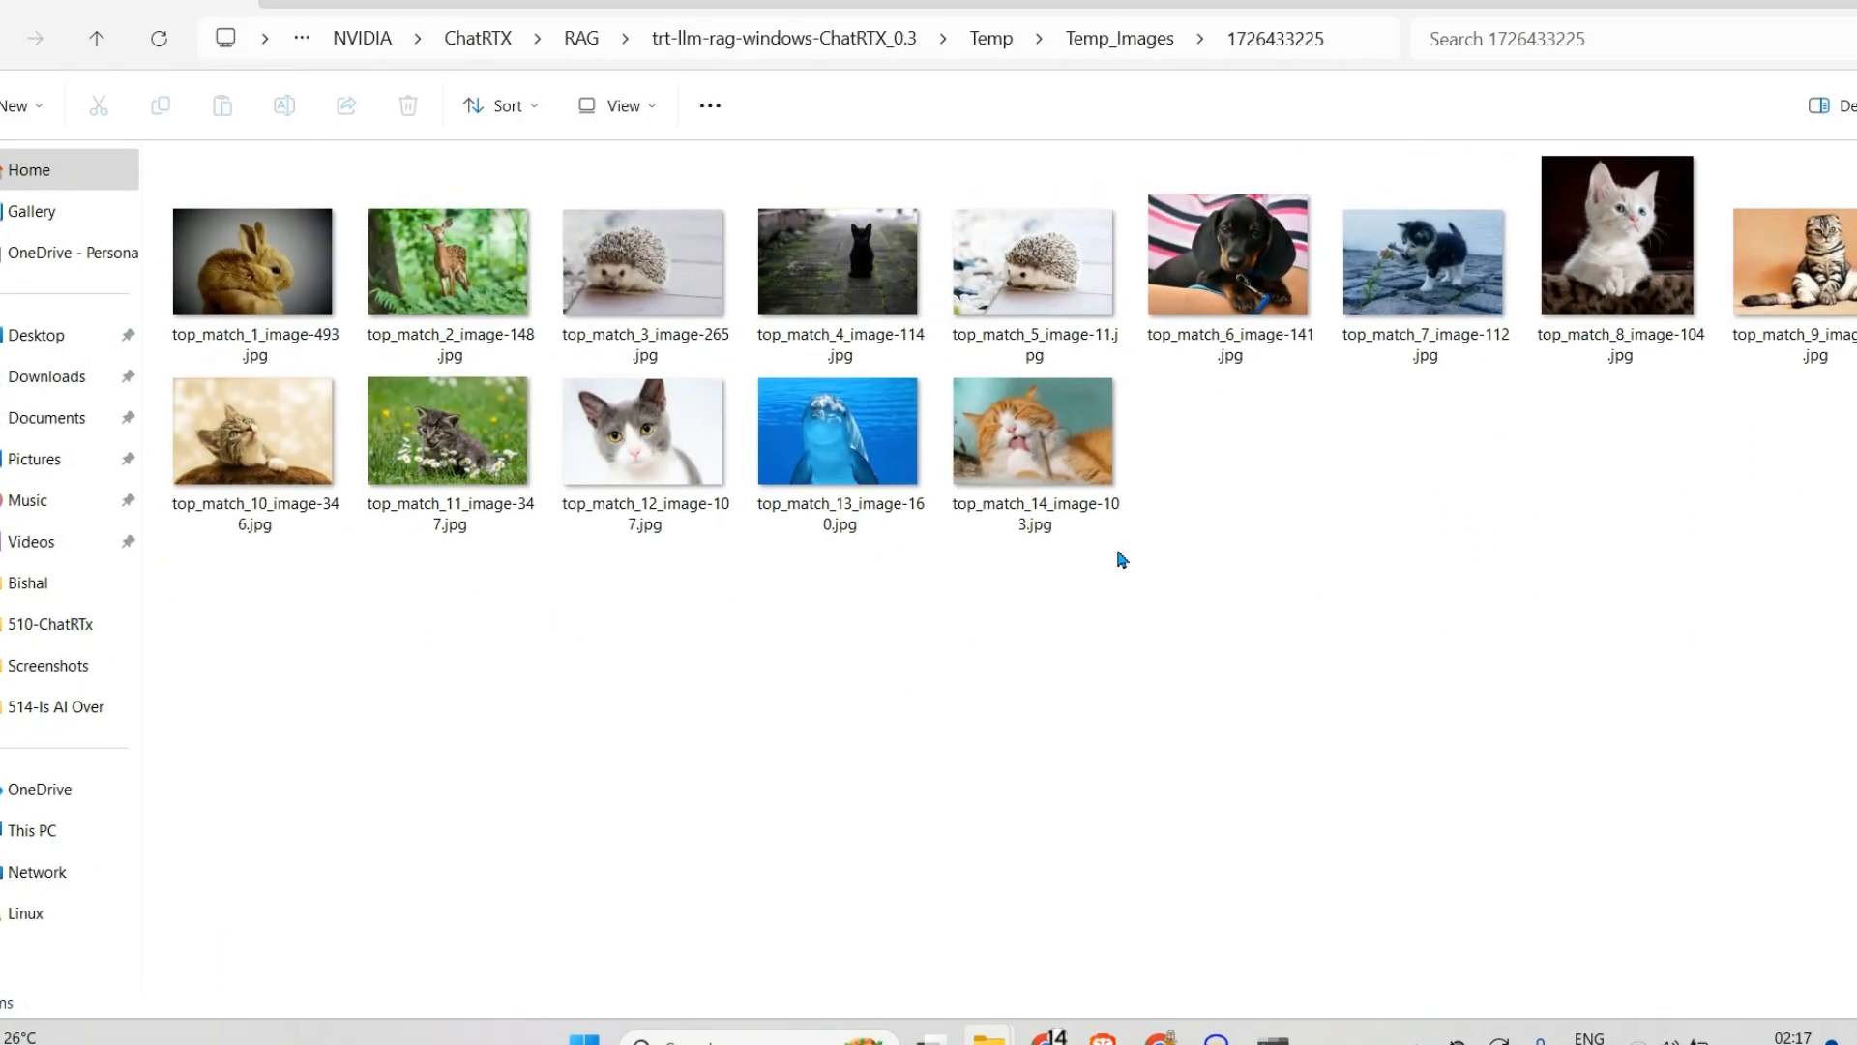
Review the fourteen baby matches (bunny, fawn, hedgehogs, kittens), then close the folder
{"action": "left_click", "coordinate": [485, 441]}
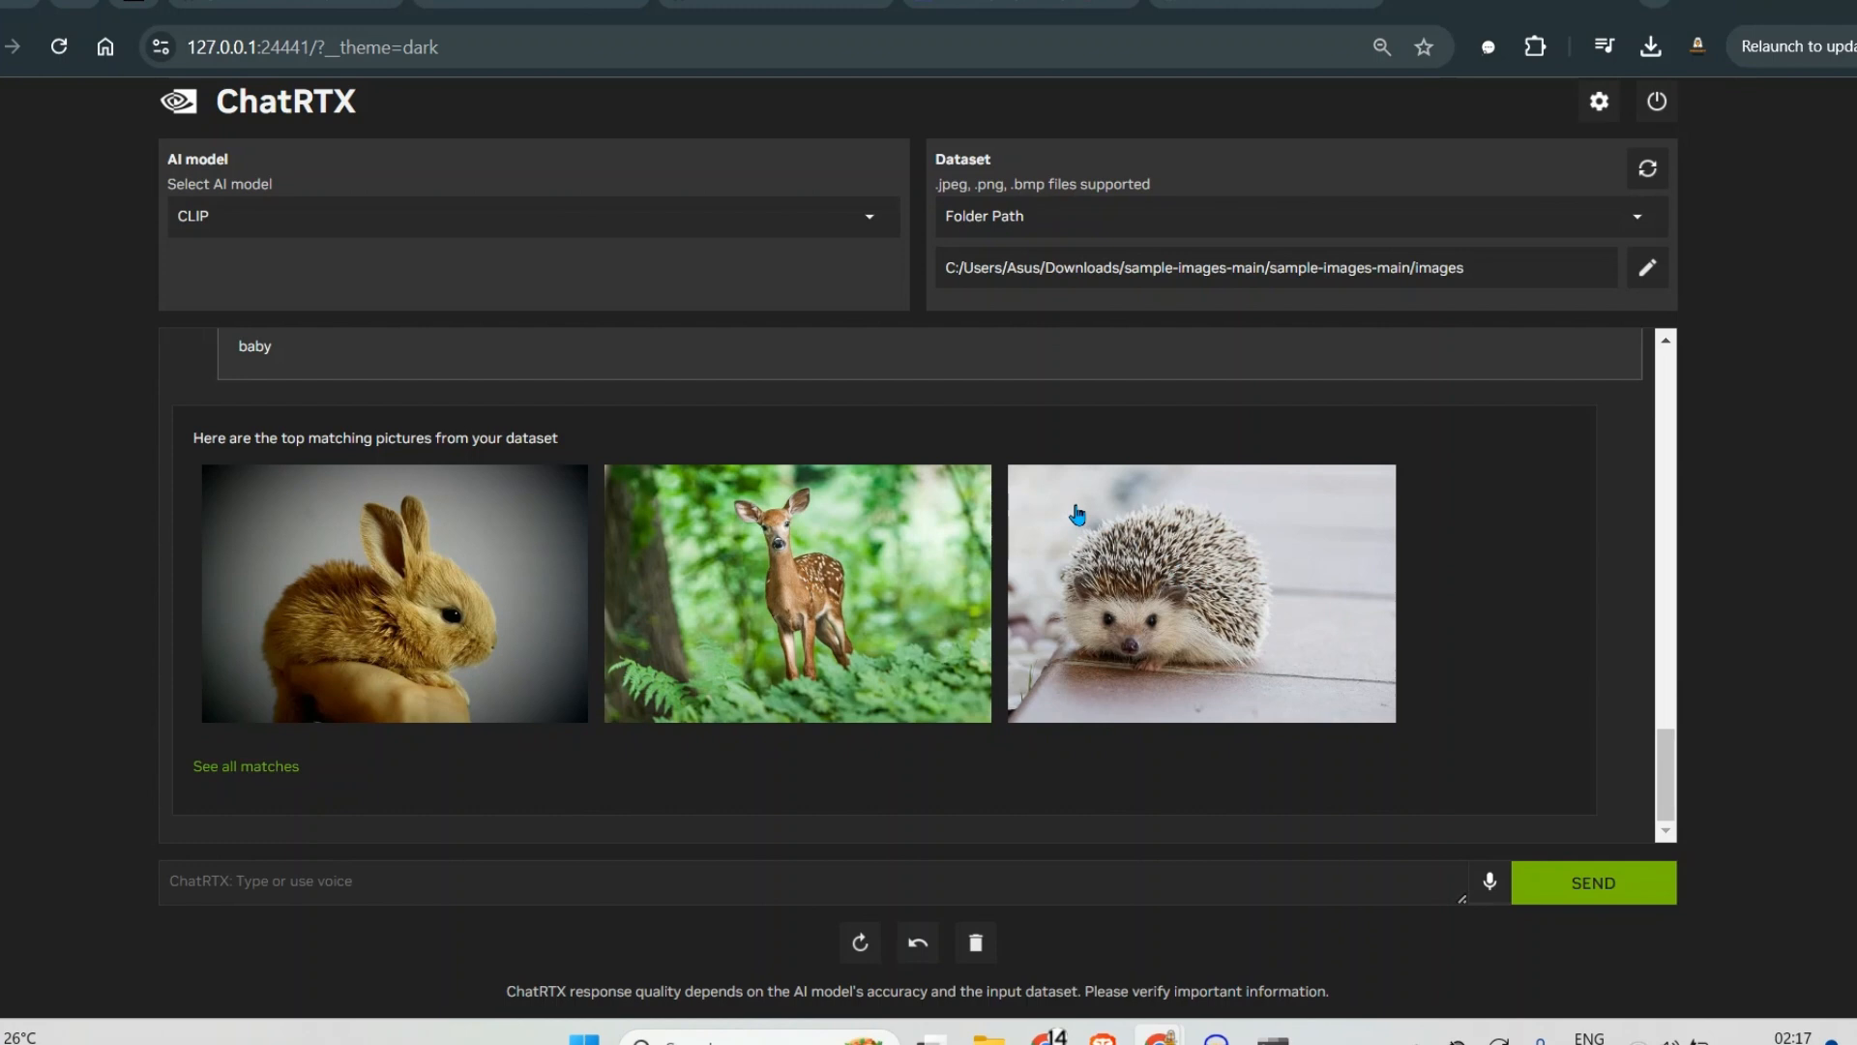
{"action": "mouse_move", "coordinate": [952, 542]}
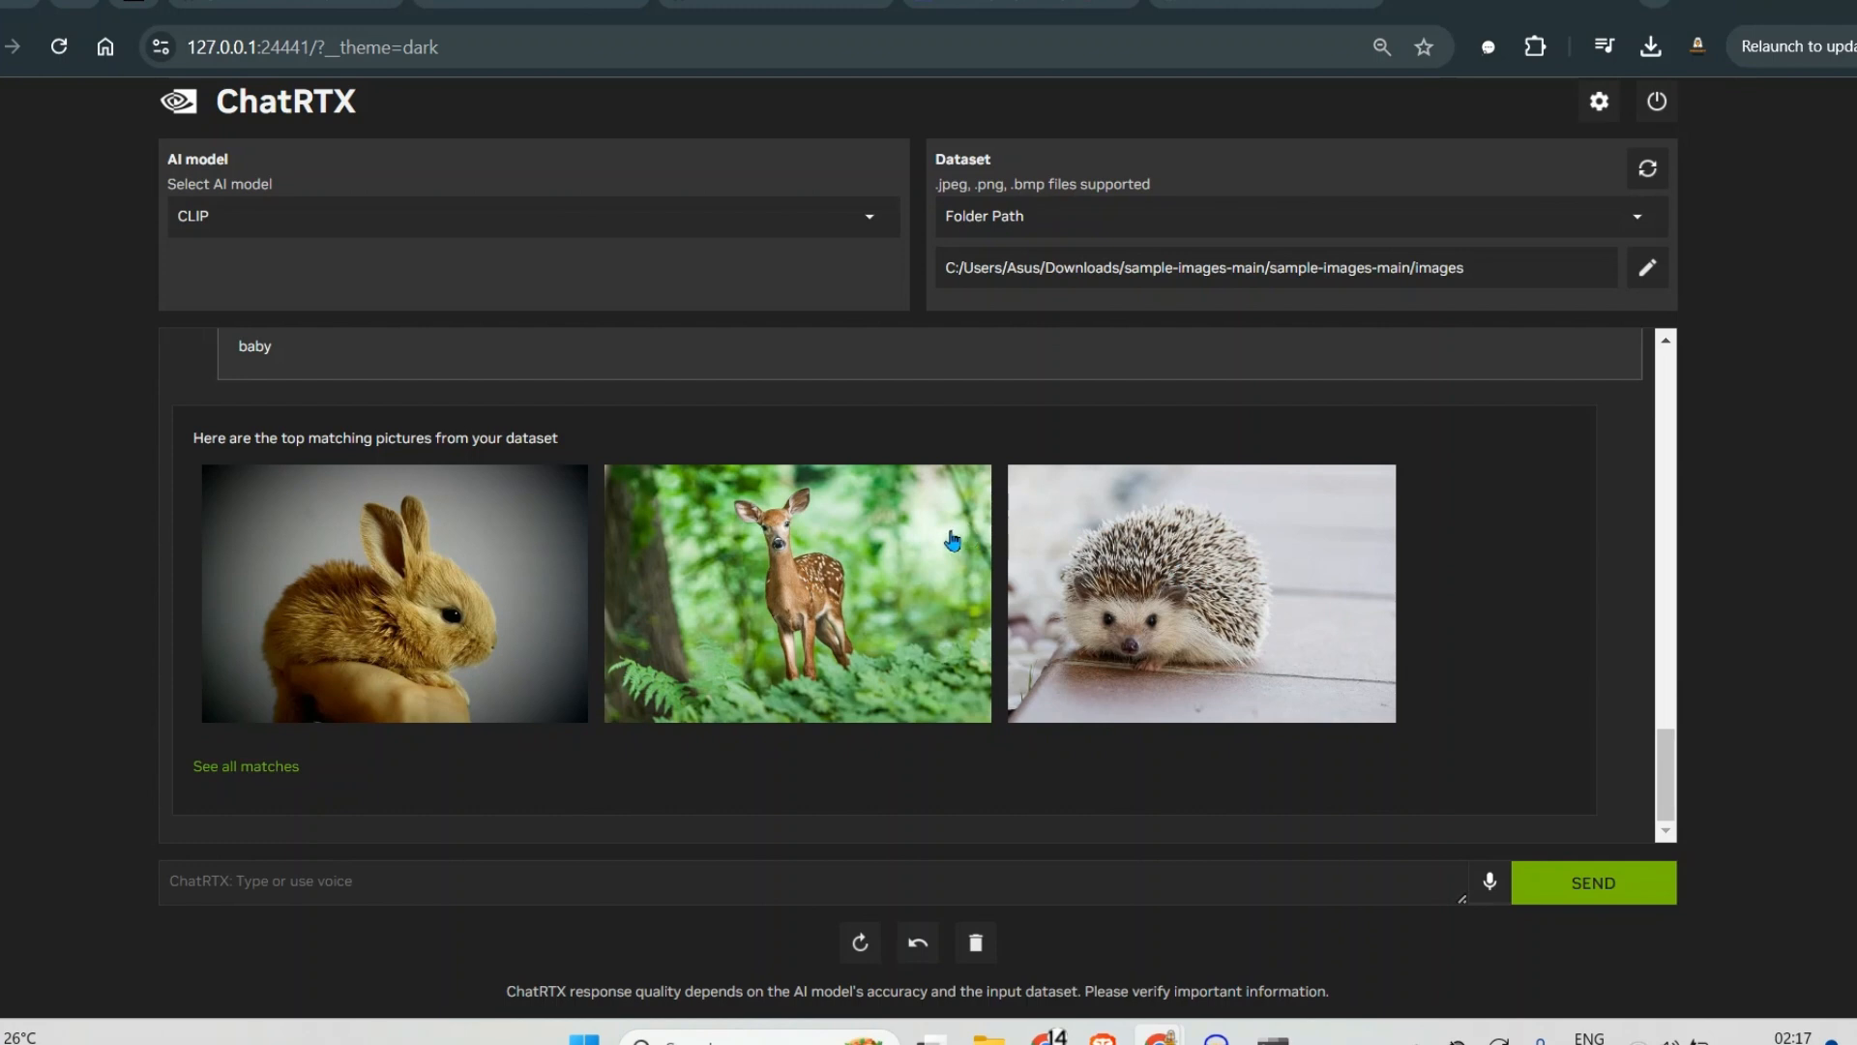
{"action": "mouse_move", "coordinate": [1516, 791]}
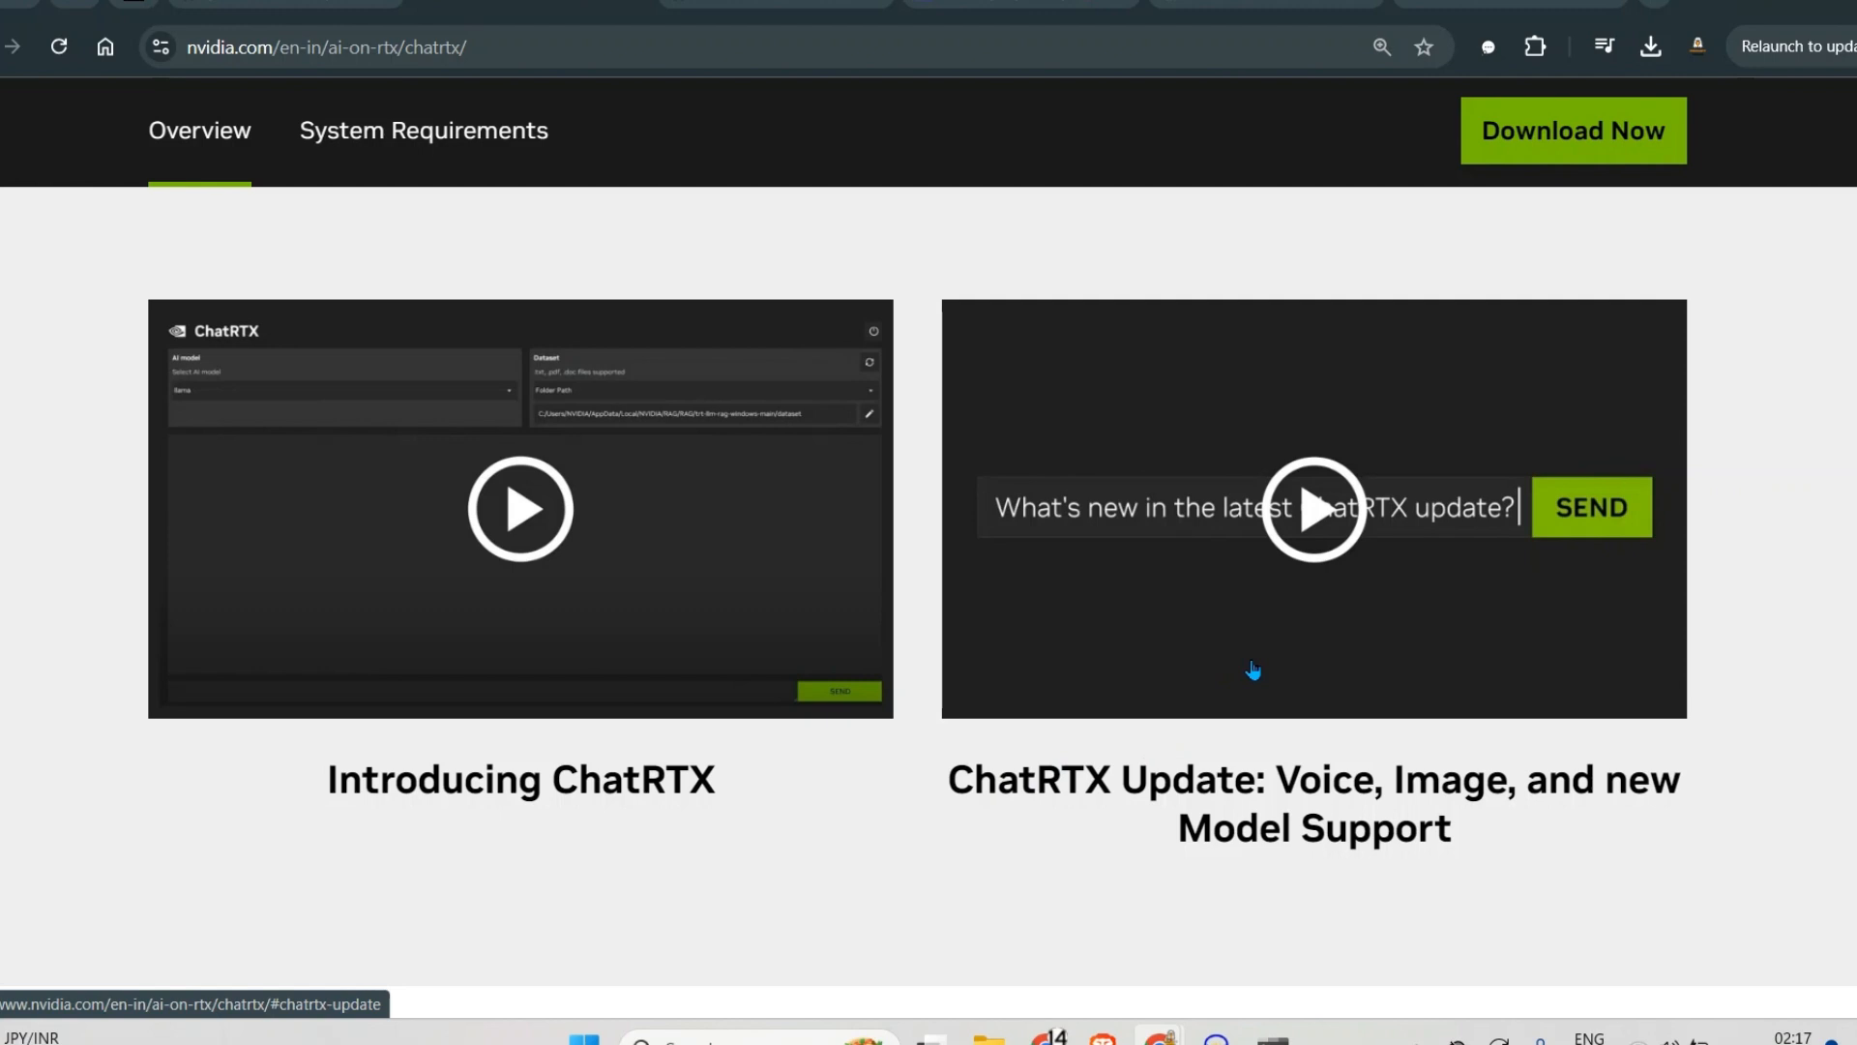
Scroll the NVIDIA ChatRTX page to the Photo and Image Search section and highlight its heading
{"action": "scroll", "scroll_direction": "down", "scroll_amount": 3}
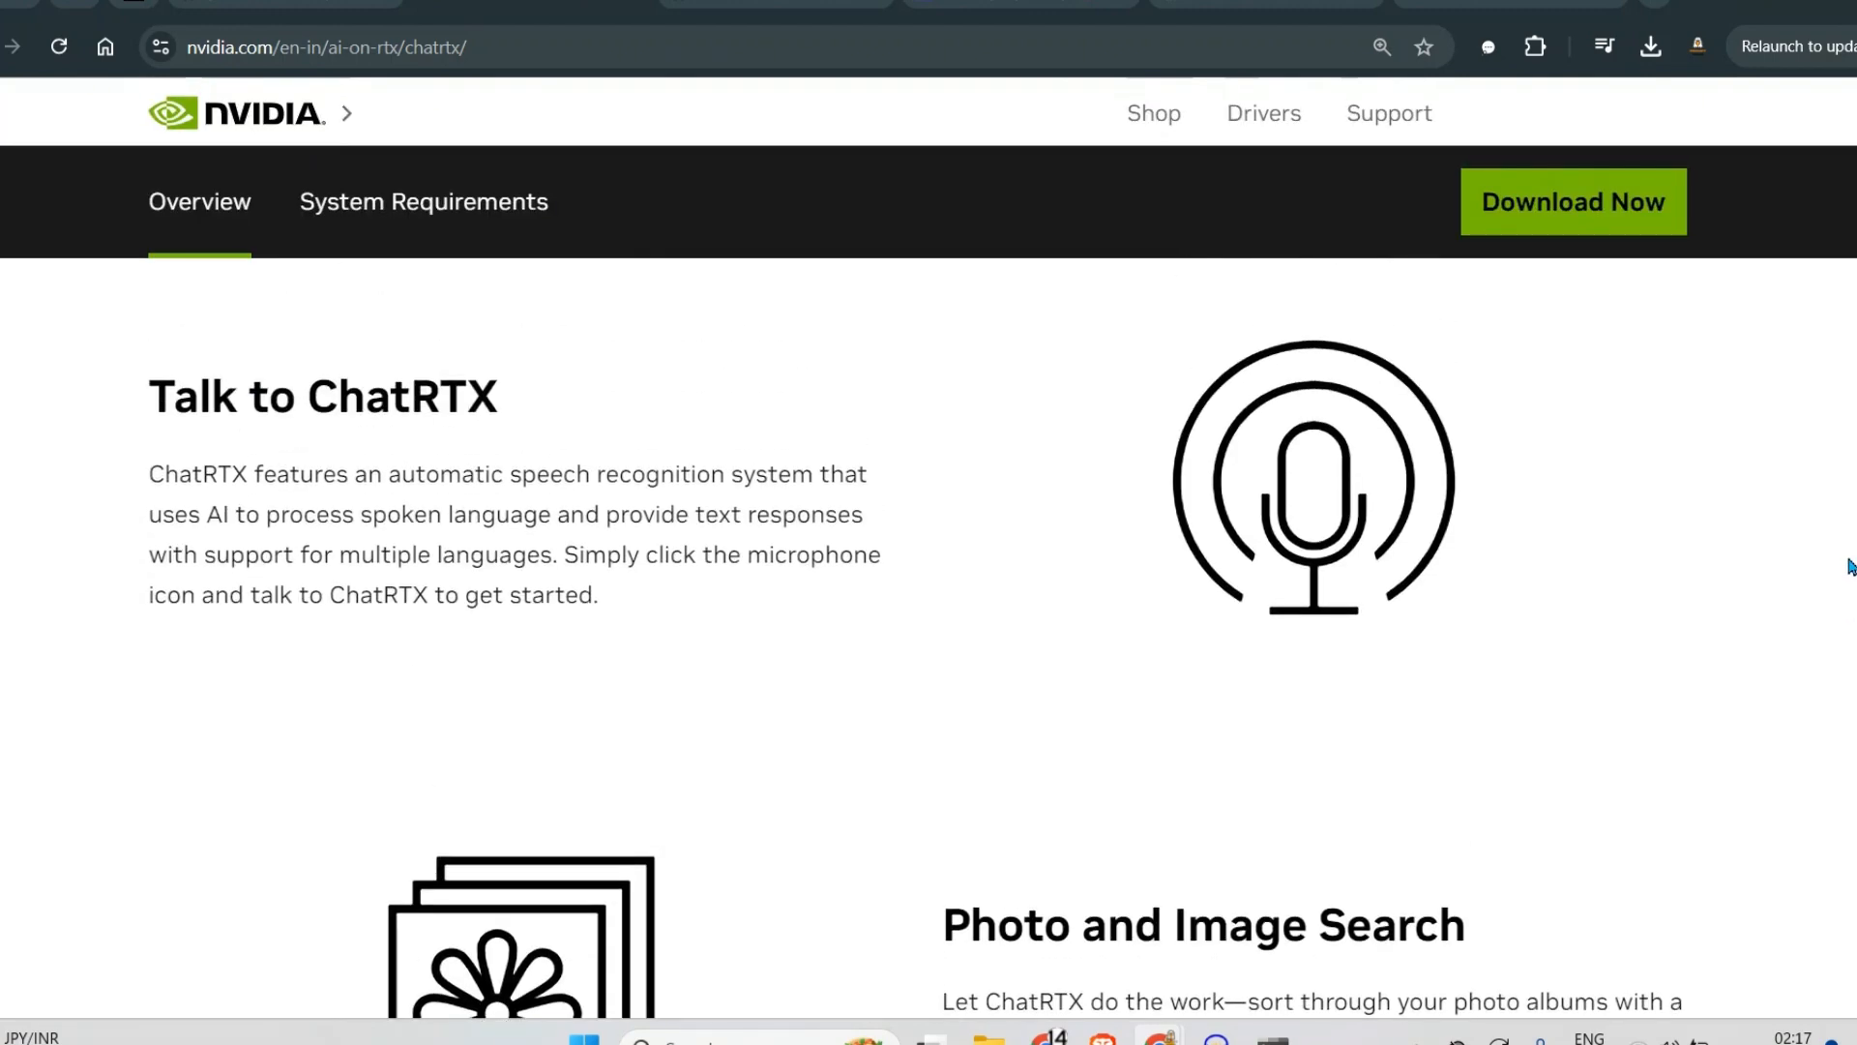
{"action": "scroll", "scroll_direction": "up", "scroll_amount": 3}
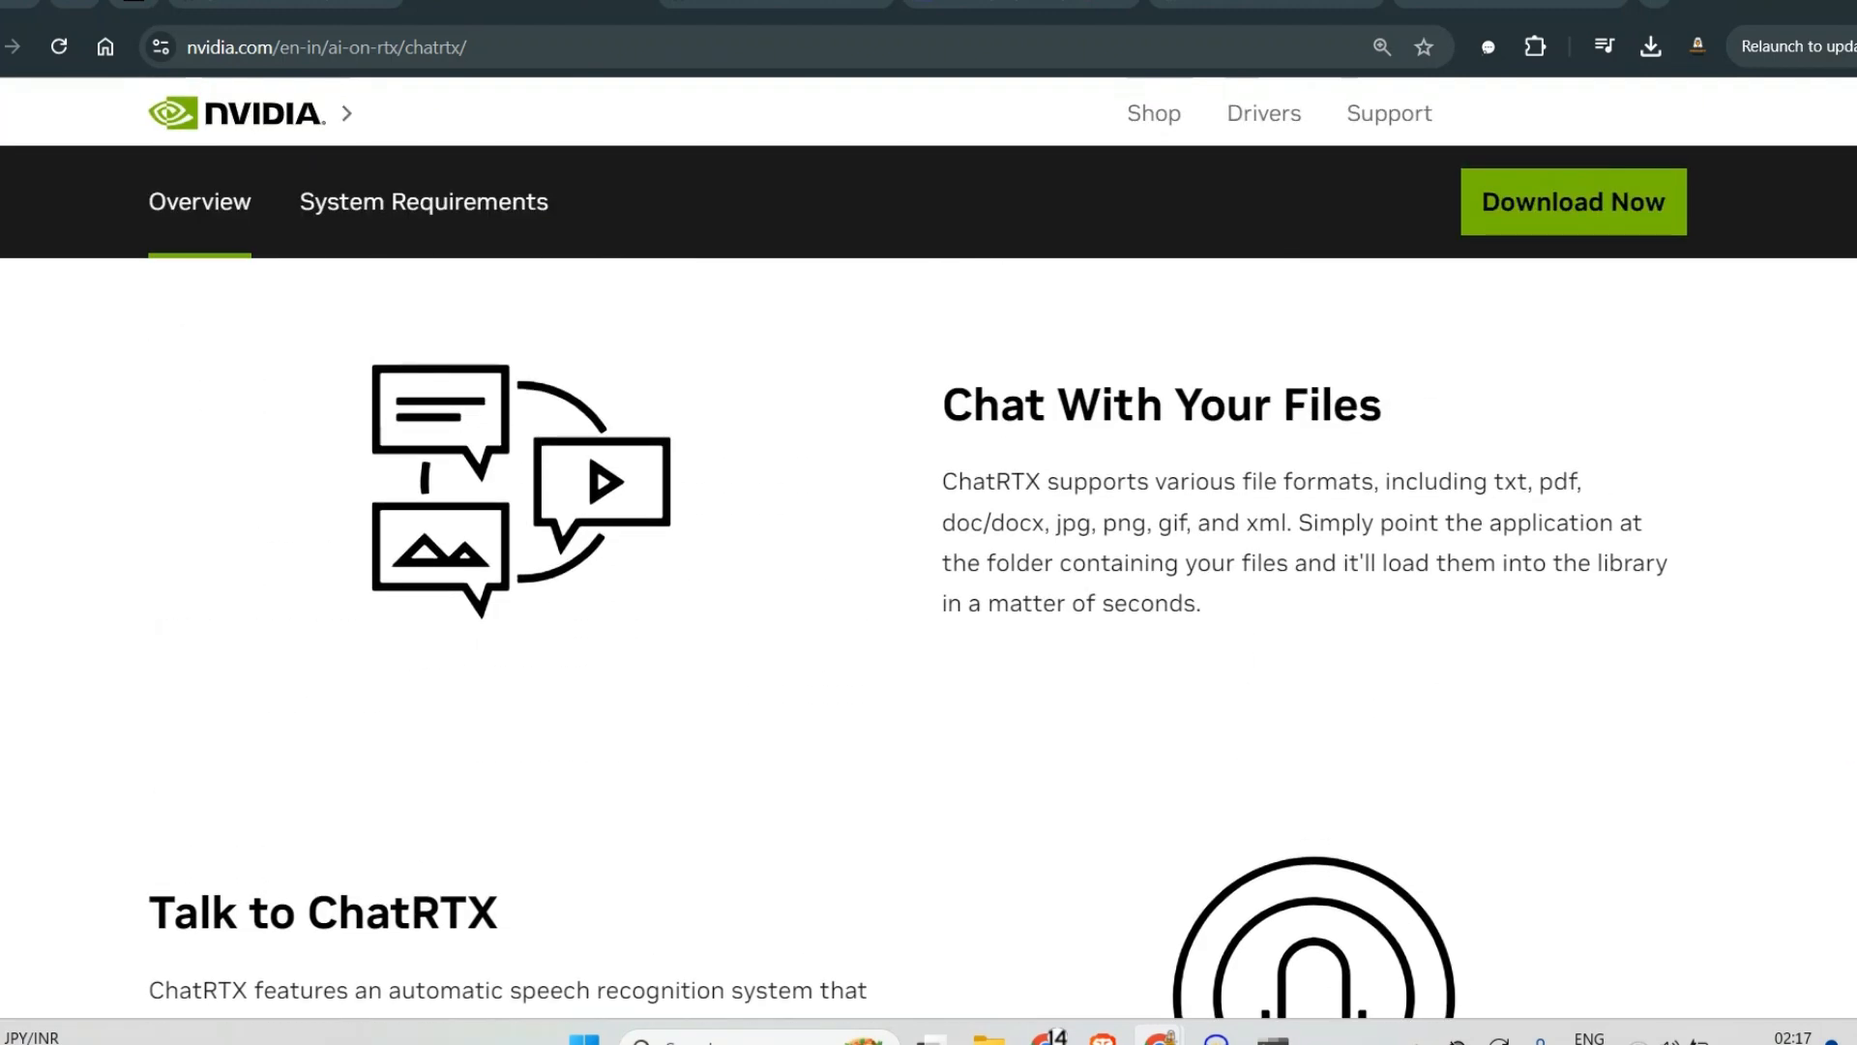
{"action": "mouse_move", "coordinate": [1824, 412]}
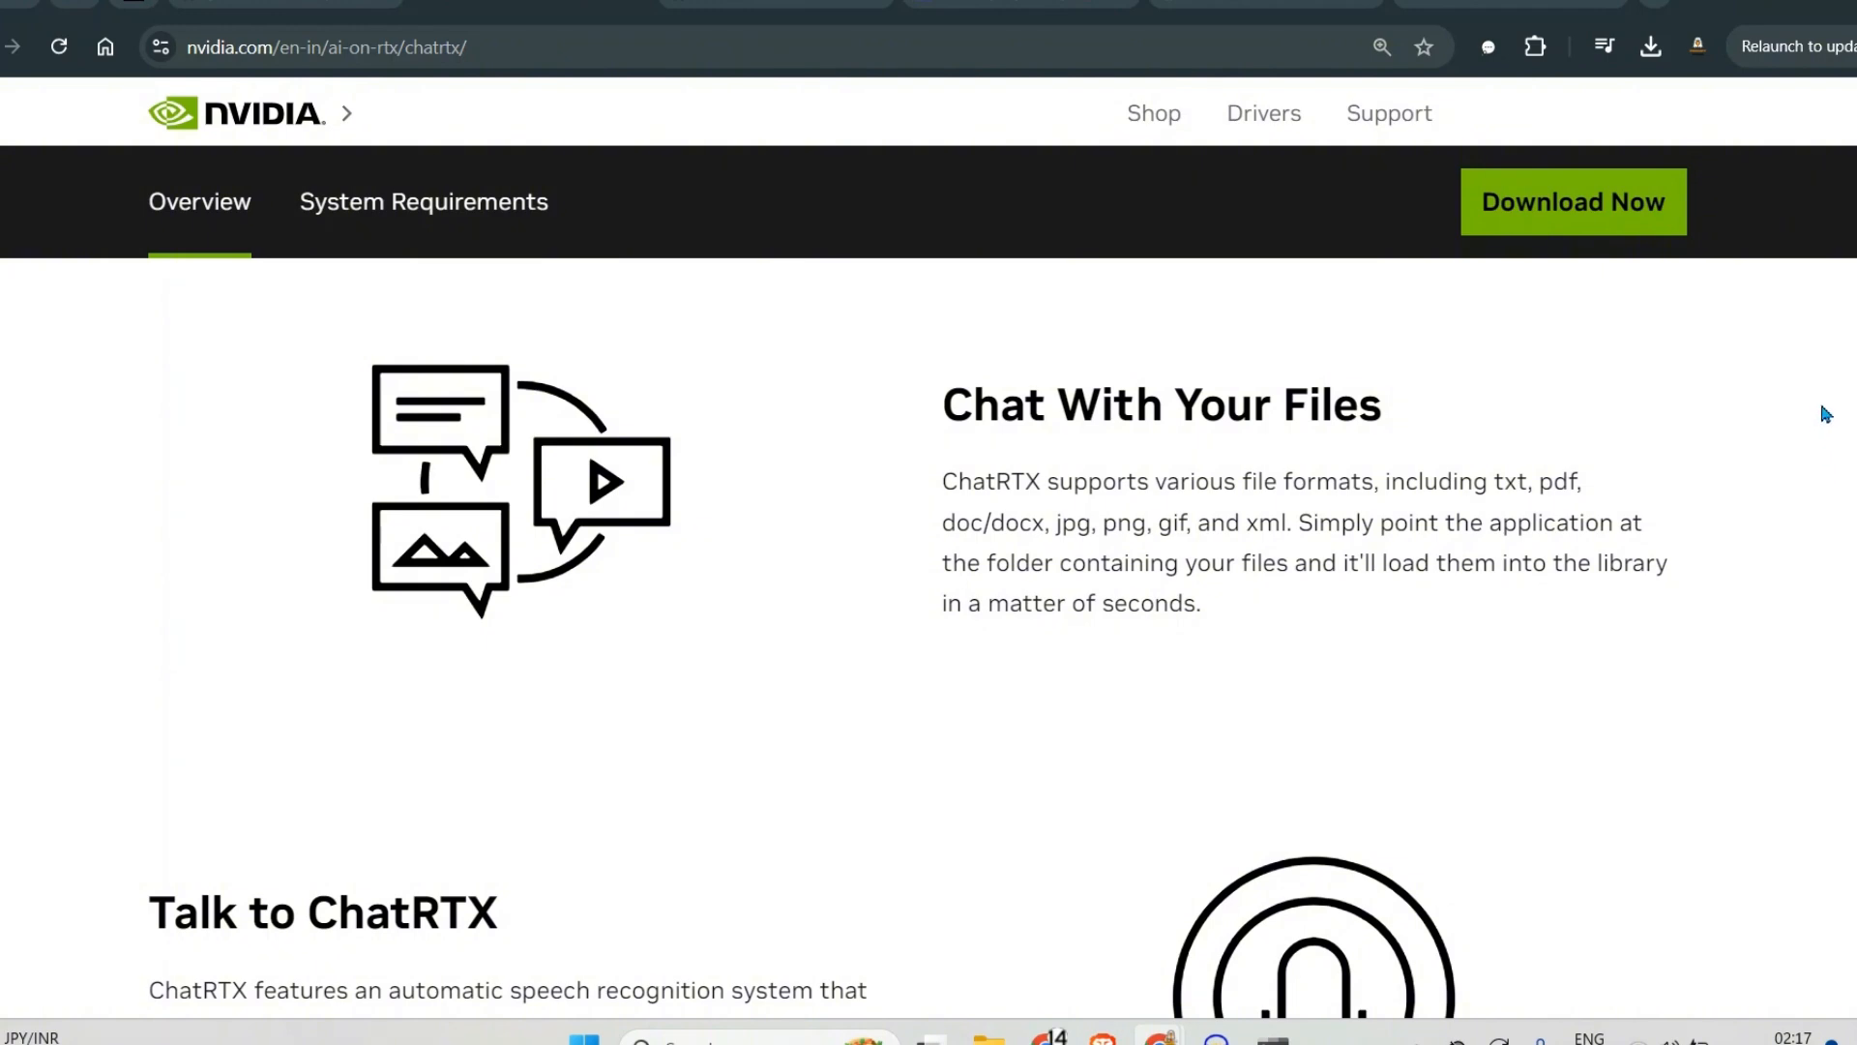
{"action": "scroll", "scroll_direction": "down", "scroll_amount": 3}
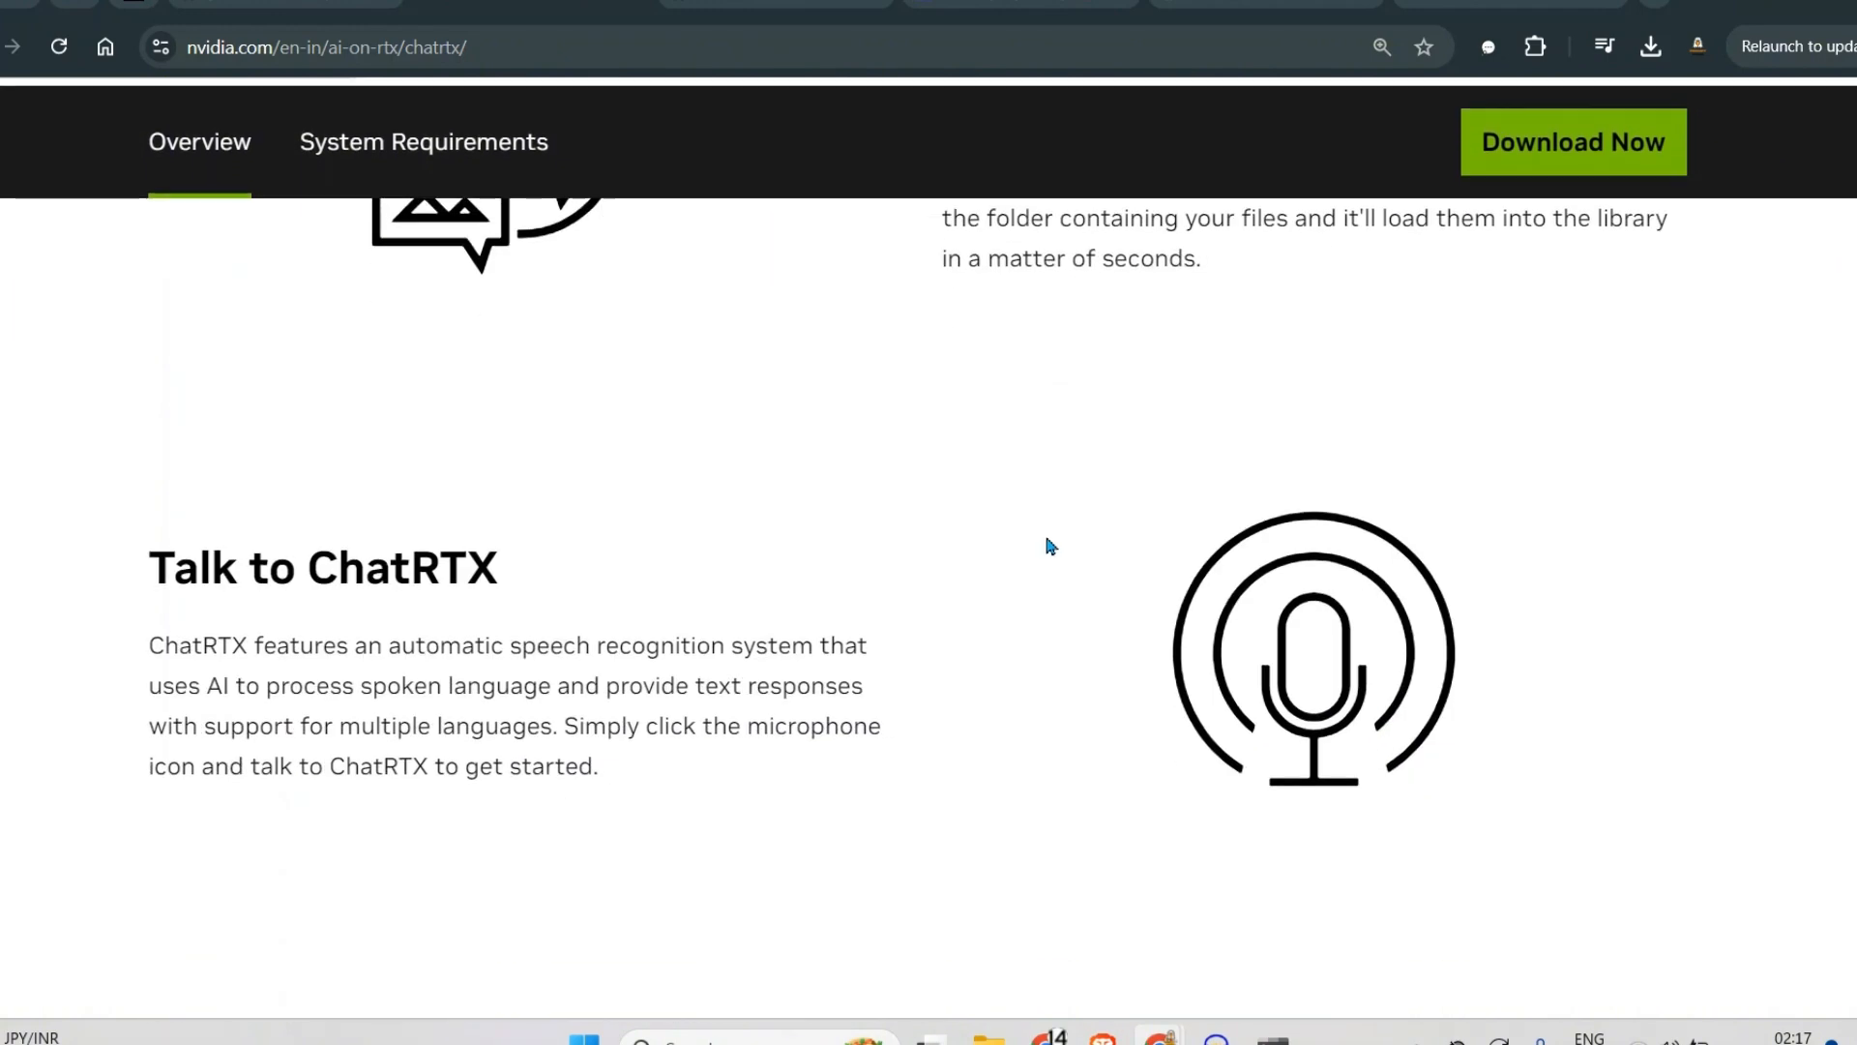
{"action": "scroll", "scroll_direction": "down", "scroll_amount": 3}
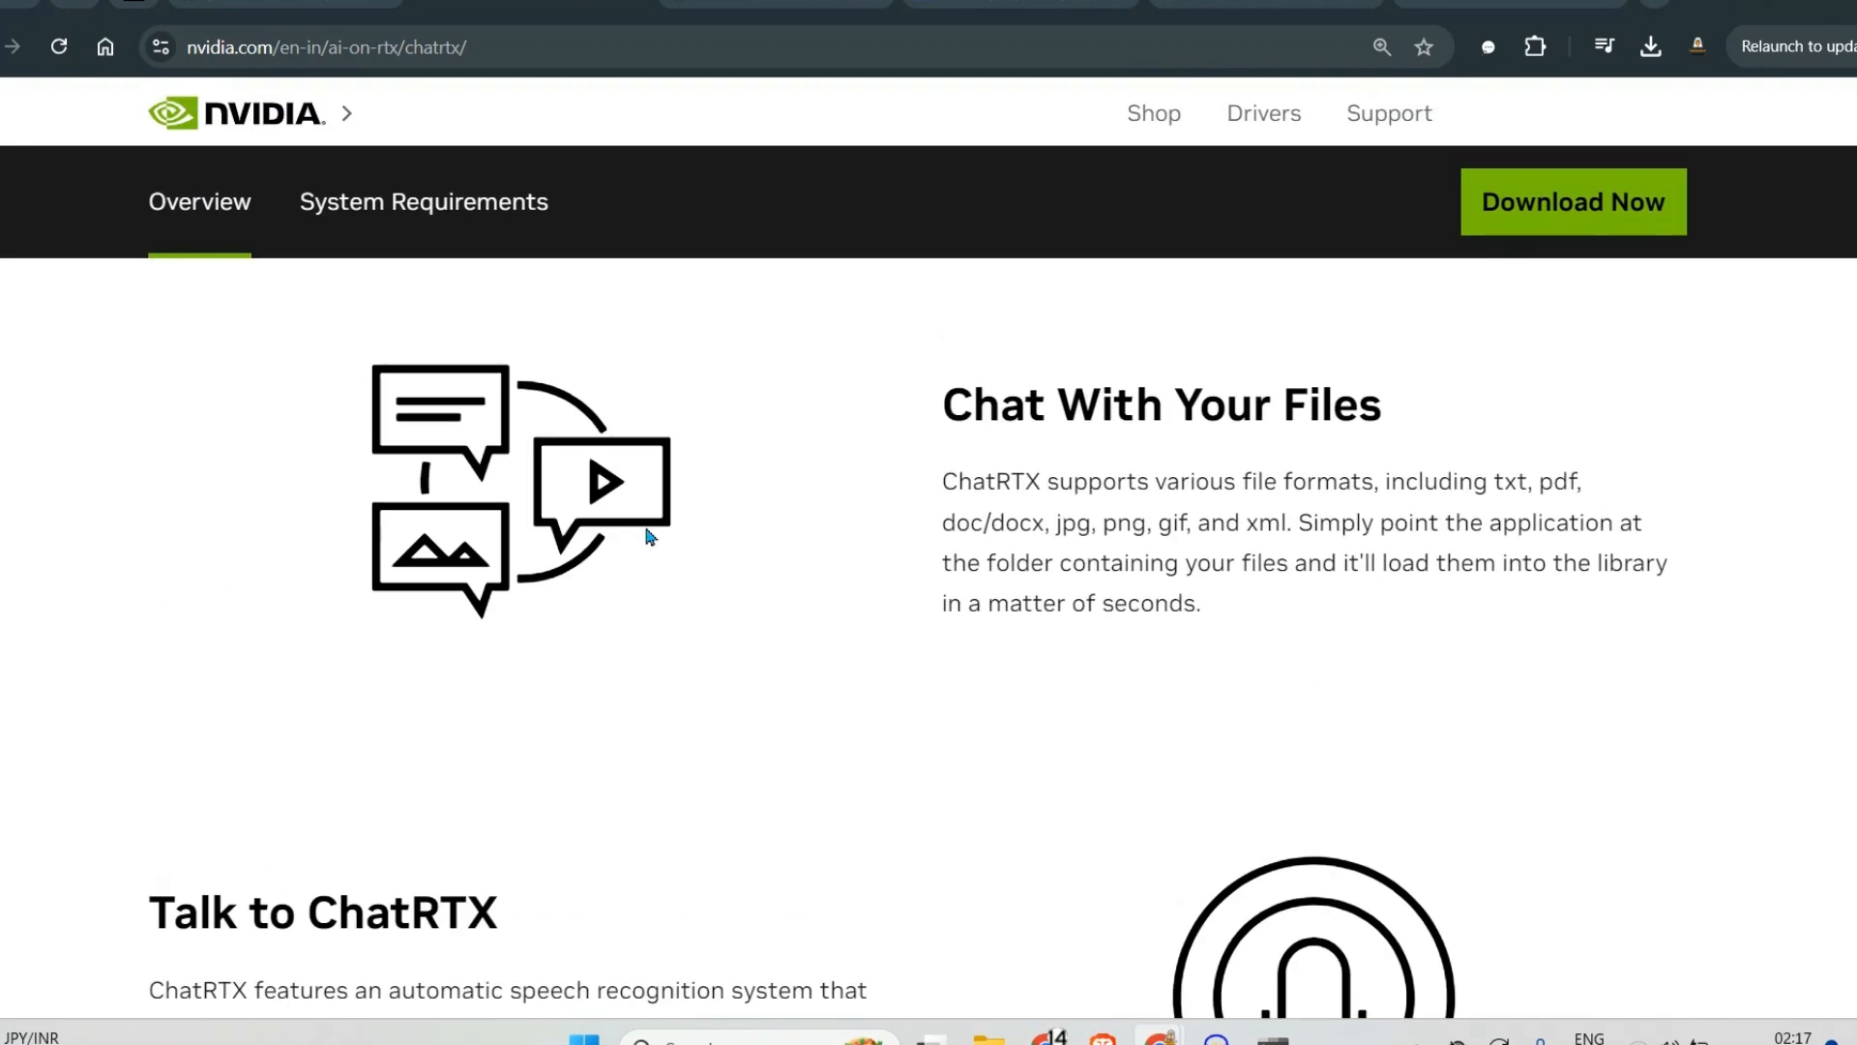
{"action": "triple_click", "coordinate": [1161, 404]}
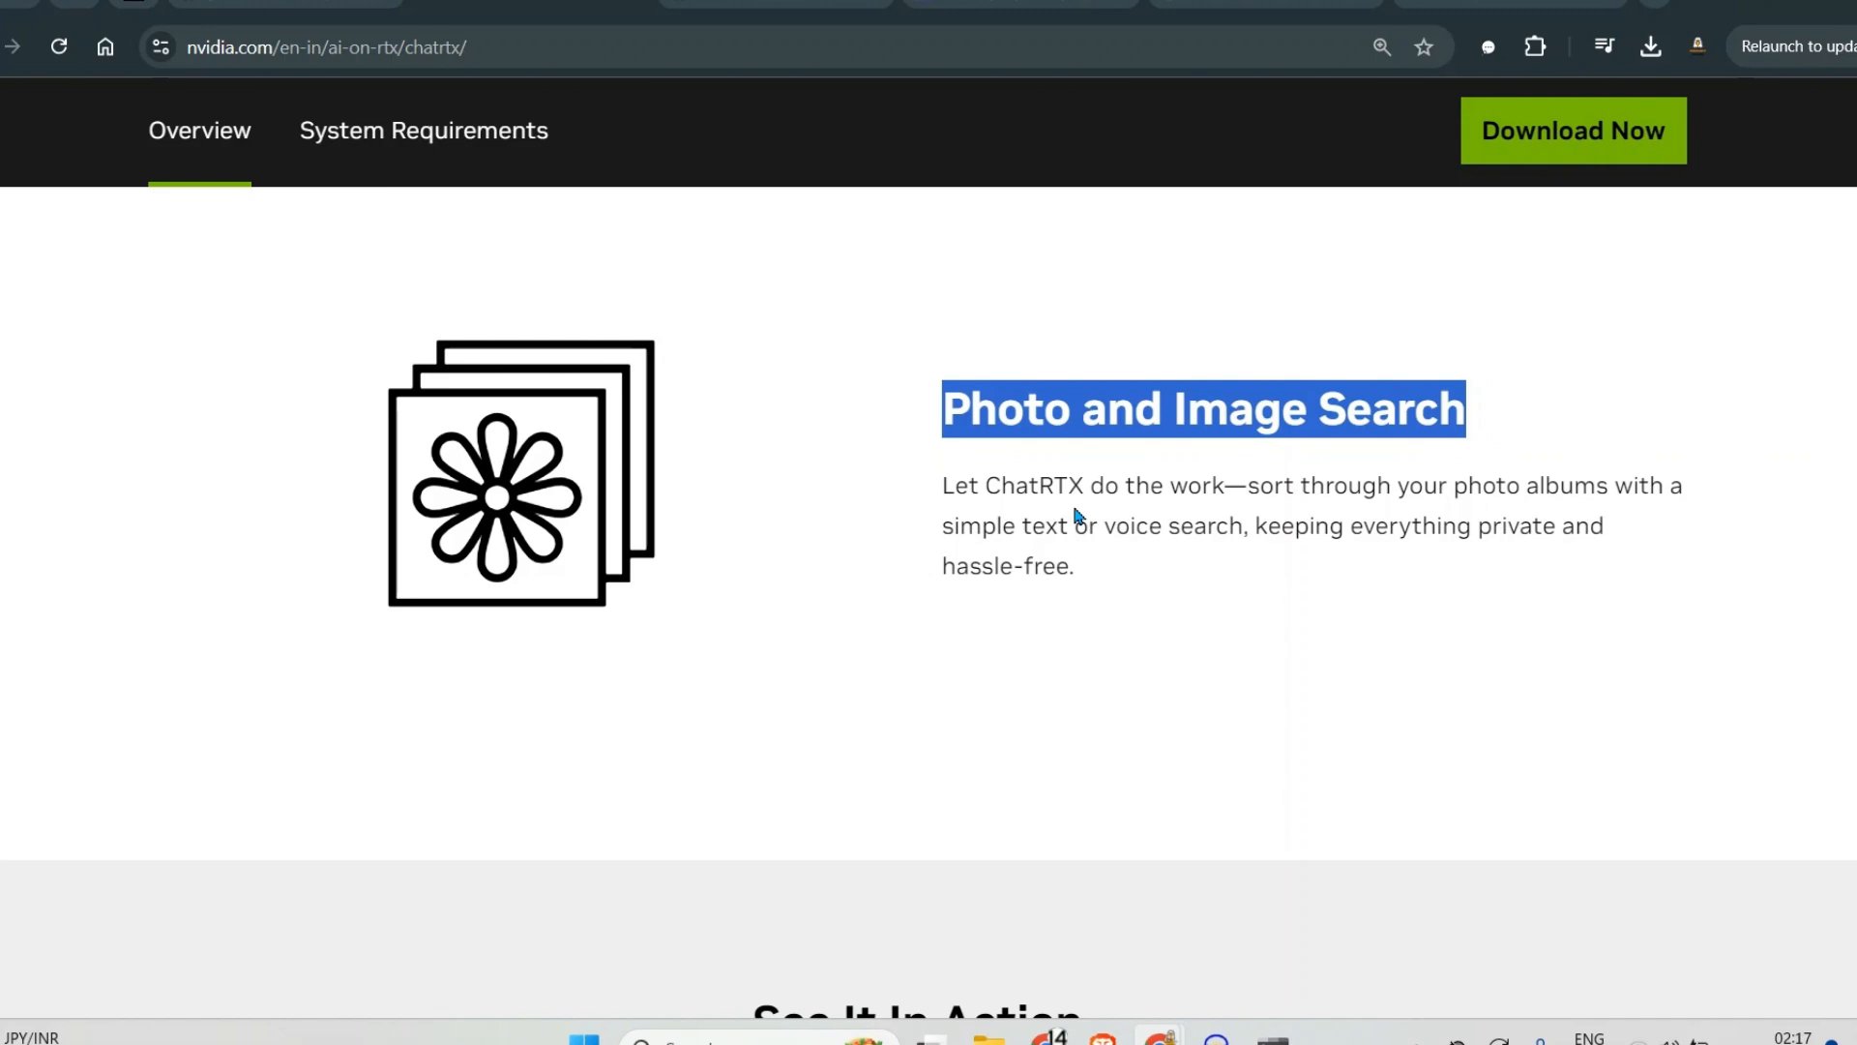
{"action": "left_click", "coordinate": [1089, 586]}
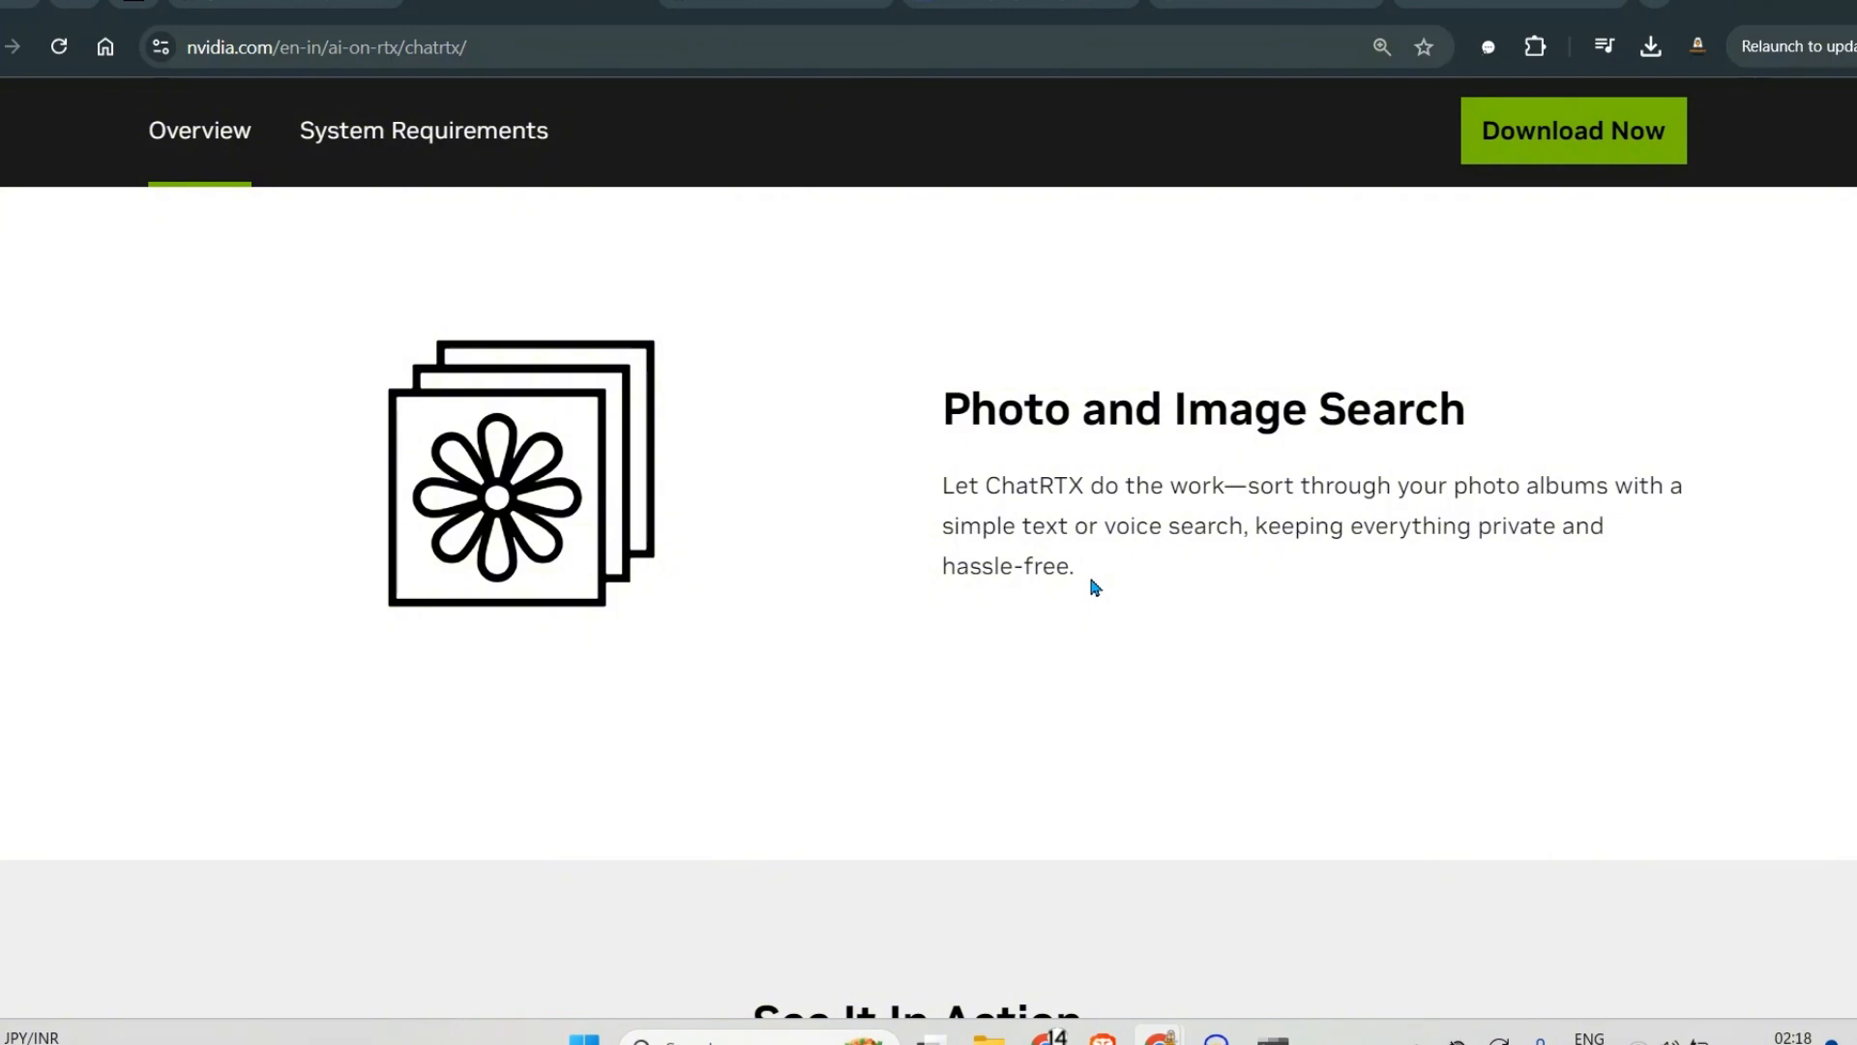
{"action": "mouse_move", "coordinate": [1064, 161]}
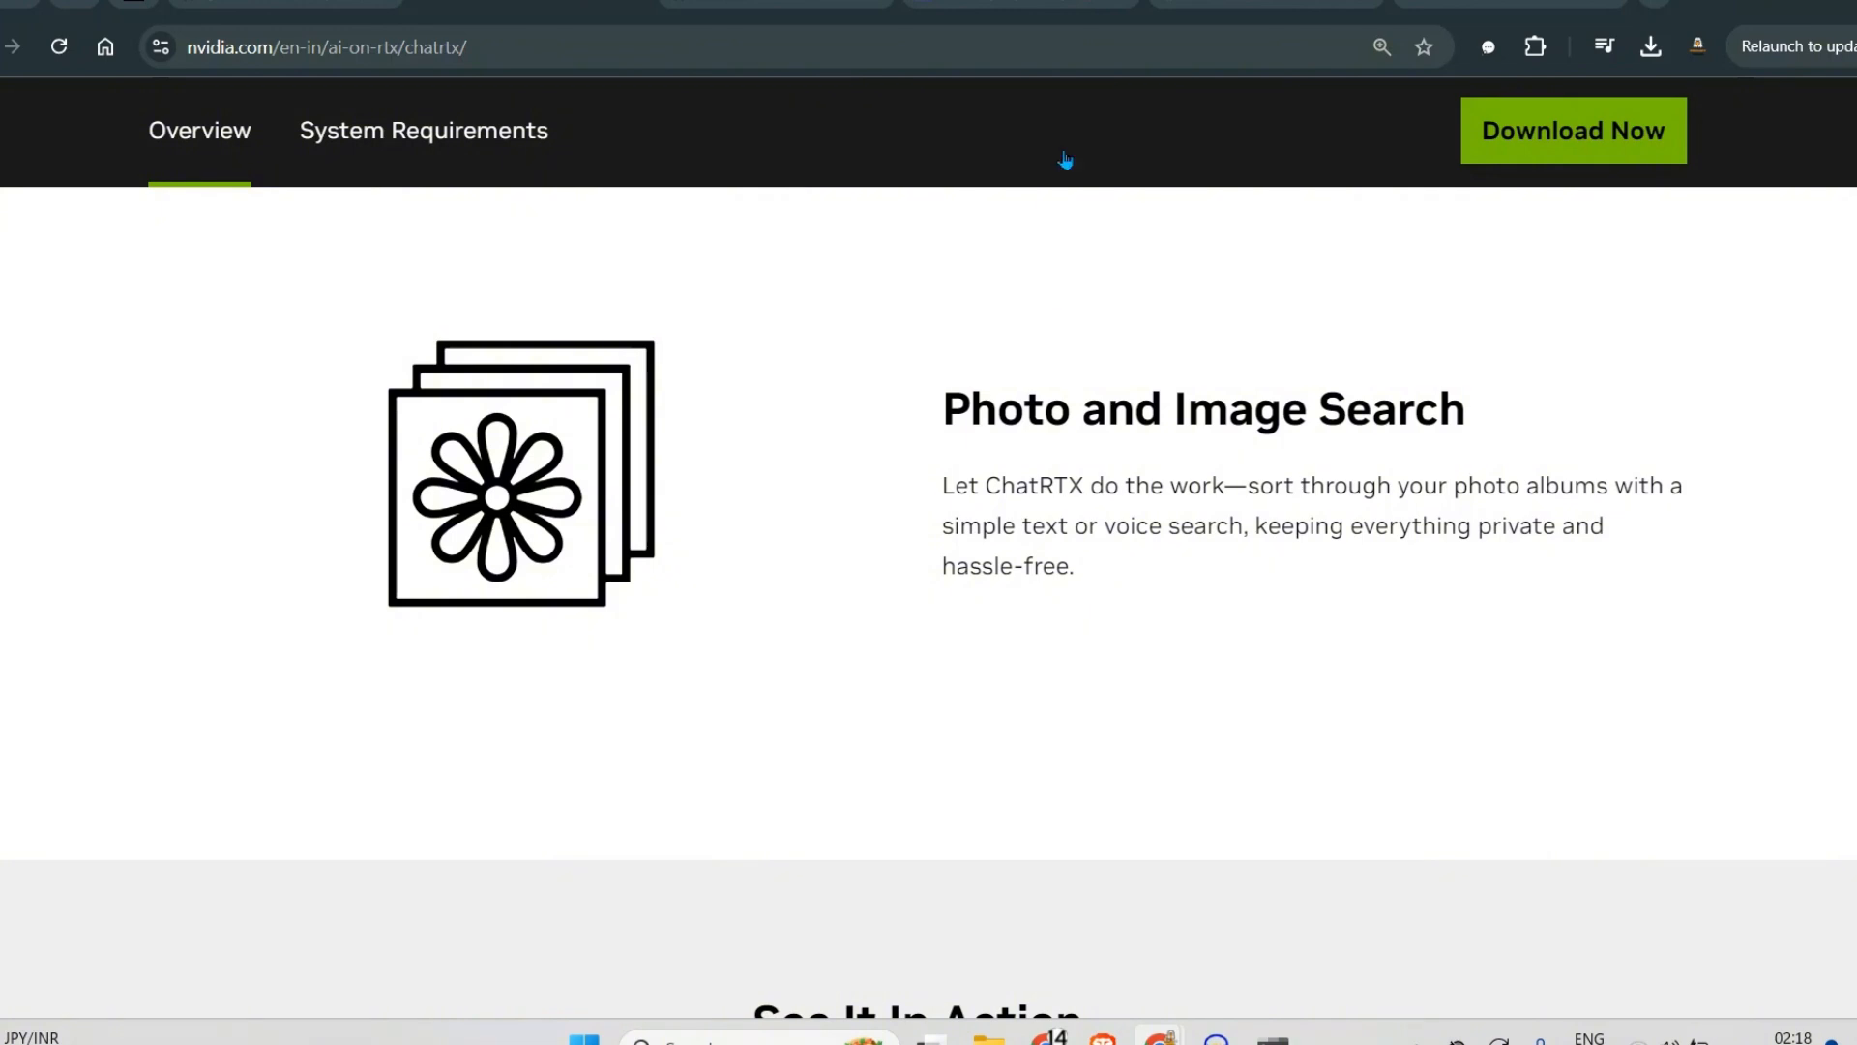